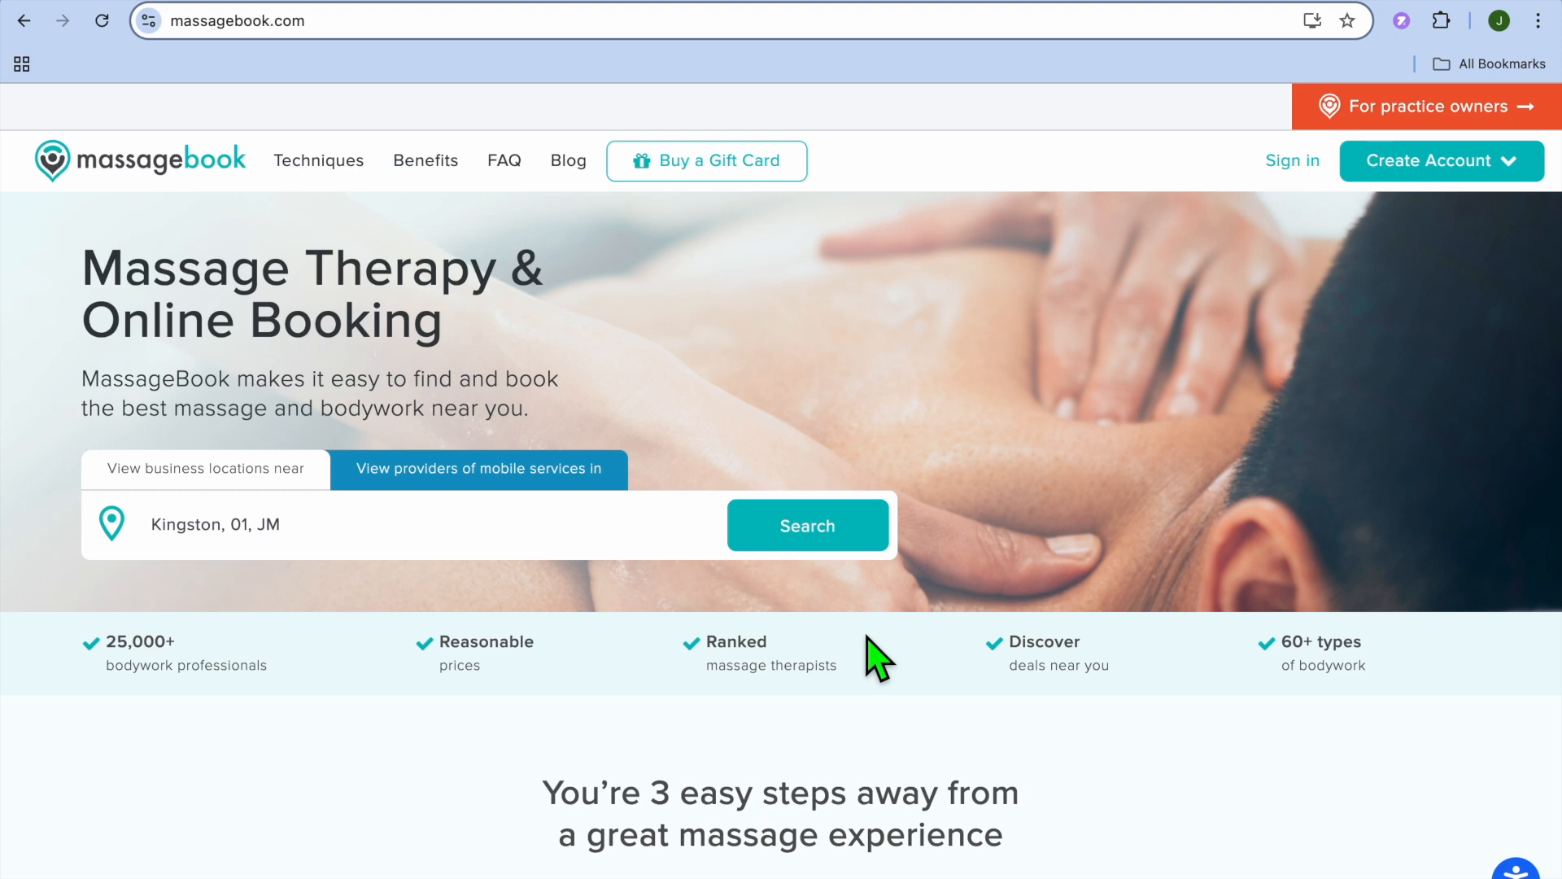
# Scroll through the MassageBook homepage and back up
pyautogui.scroll(-3)
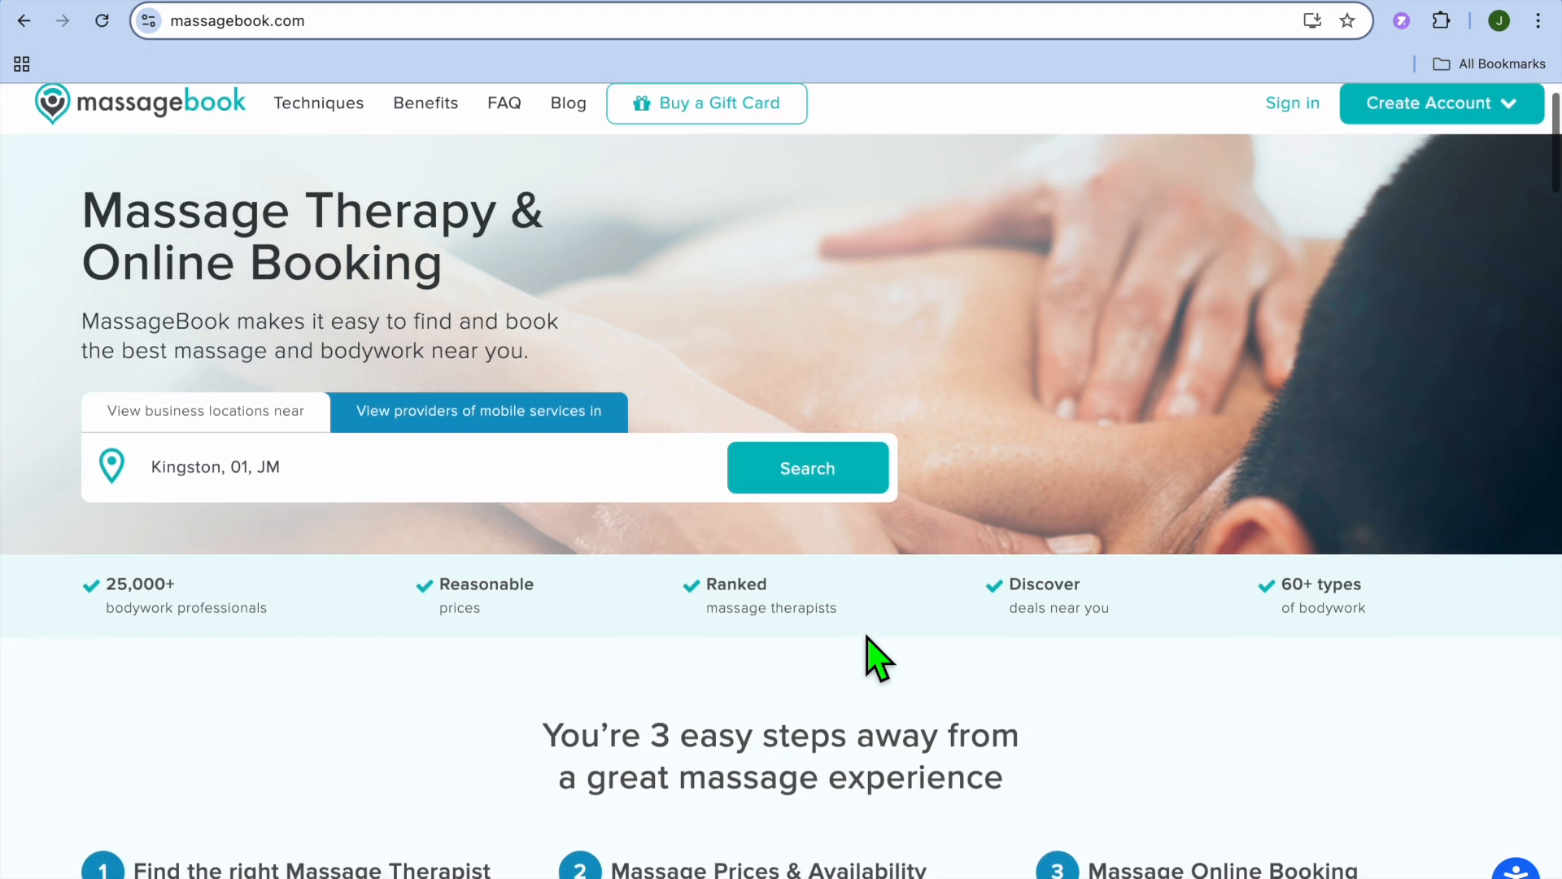
pyautogui.scroll(-3)
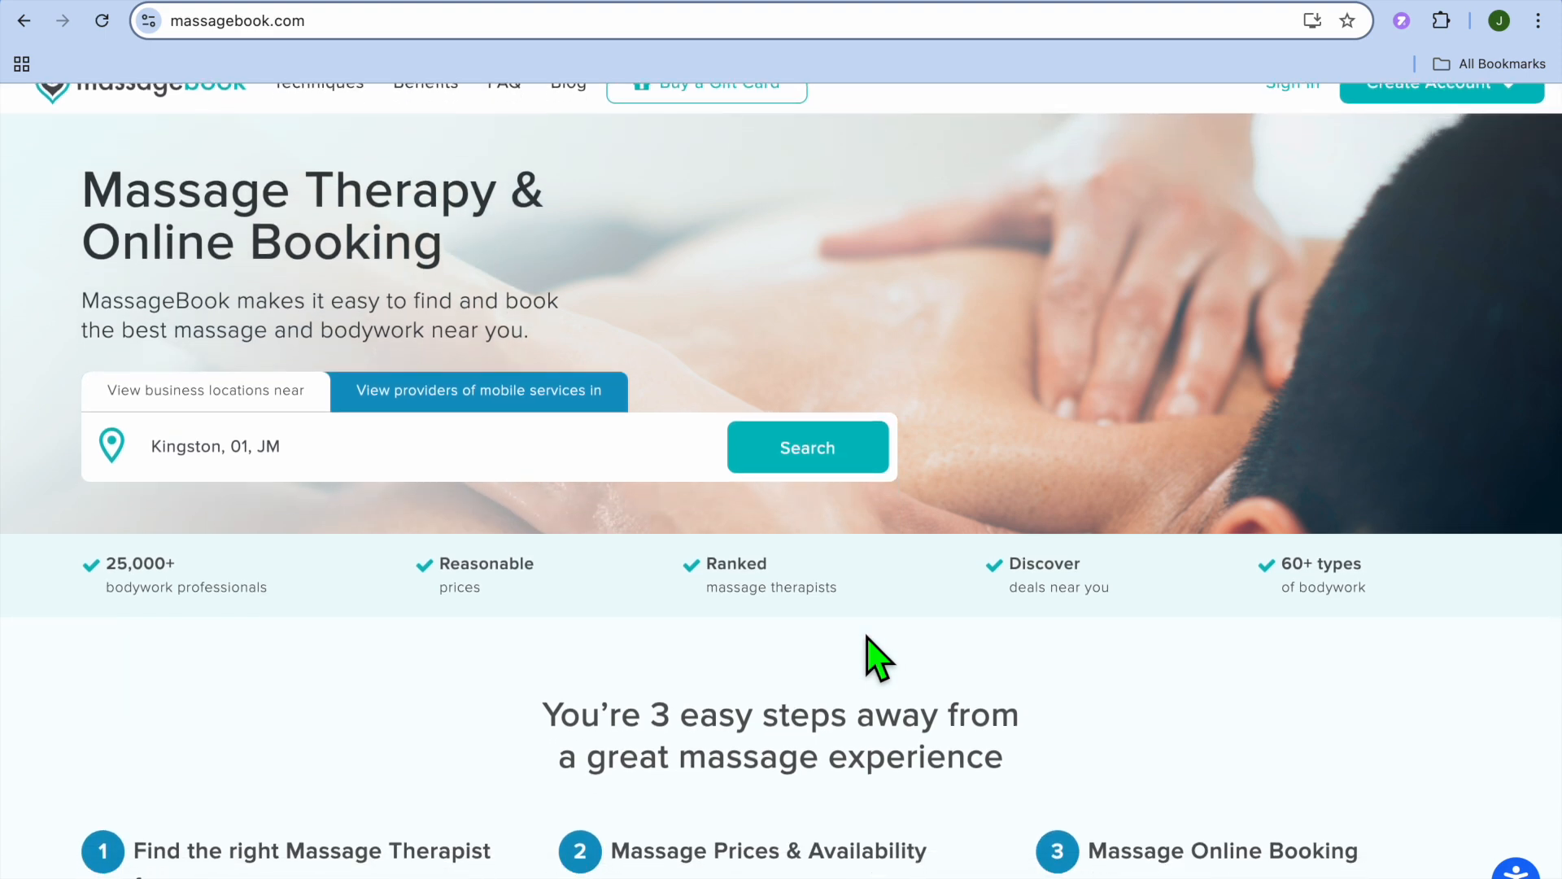
pyautogui.scroll(-3)
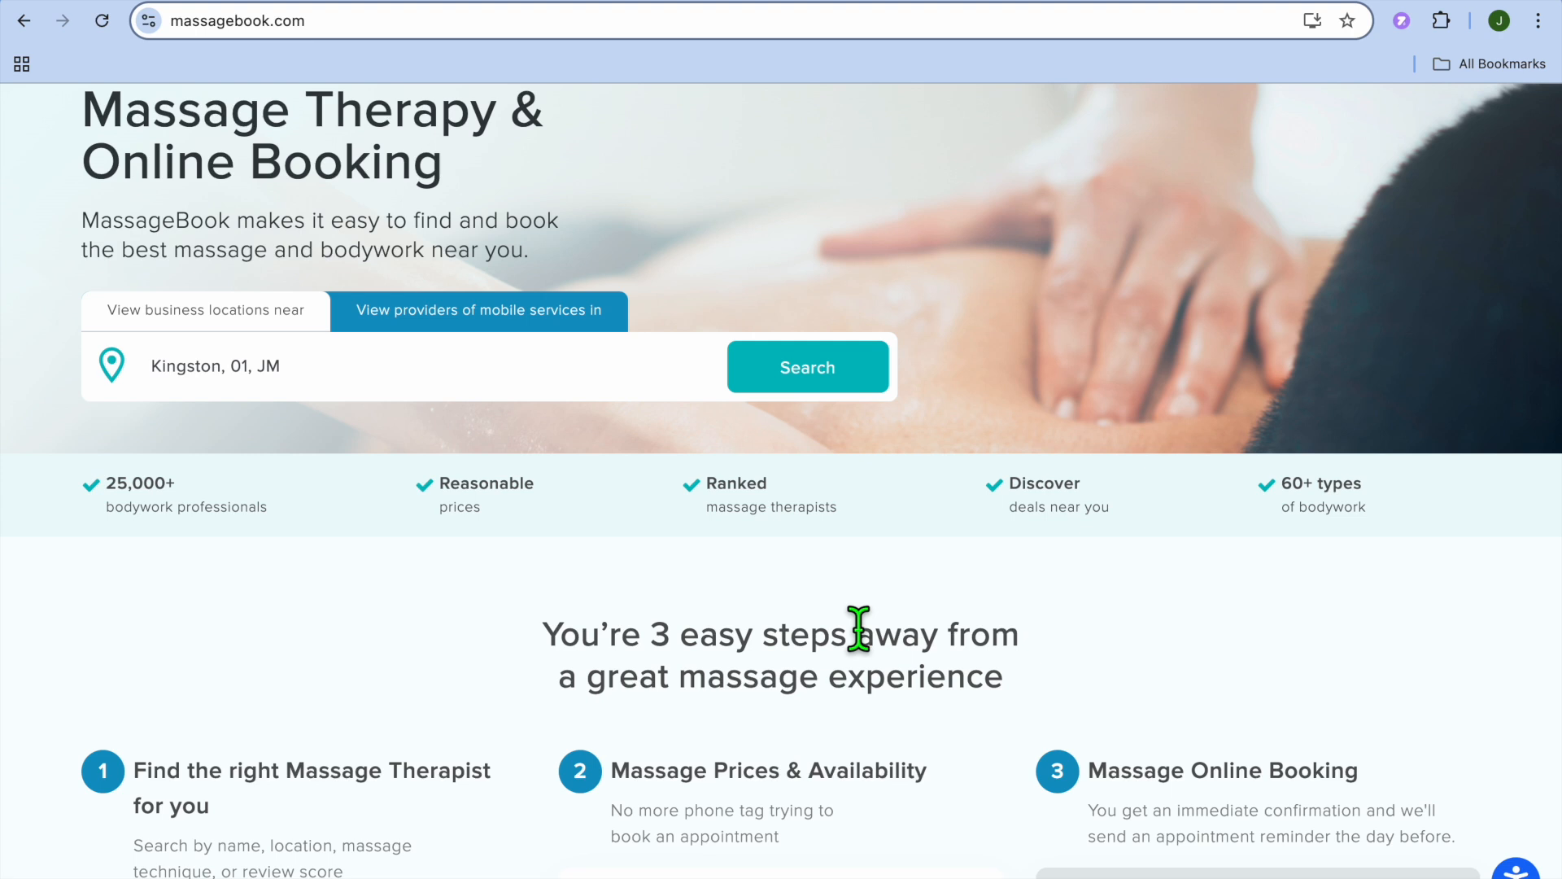
pyautogui.scroll(3)
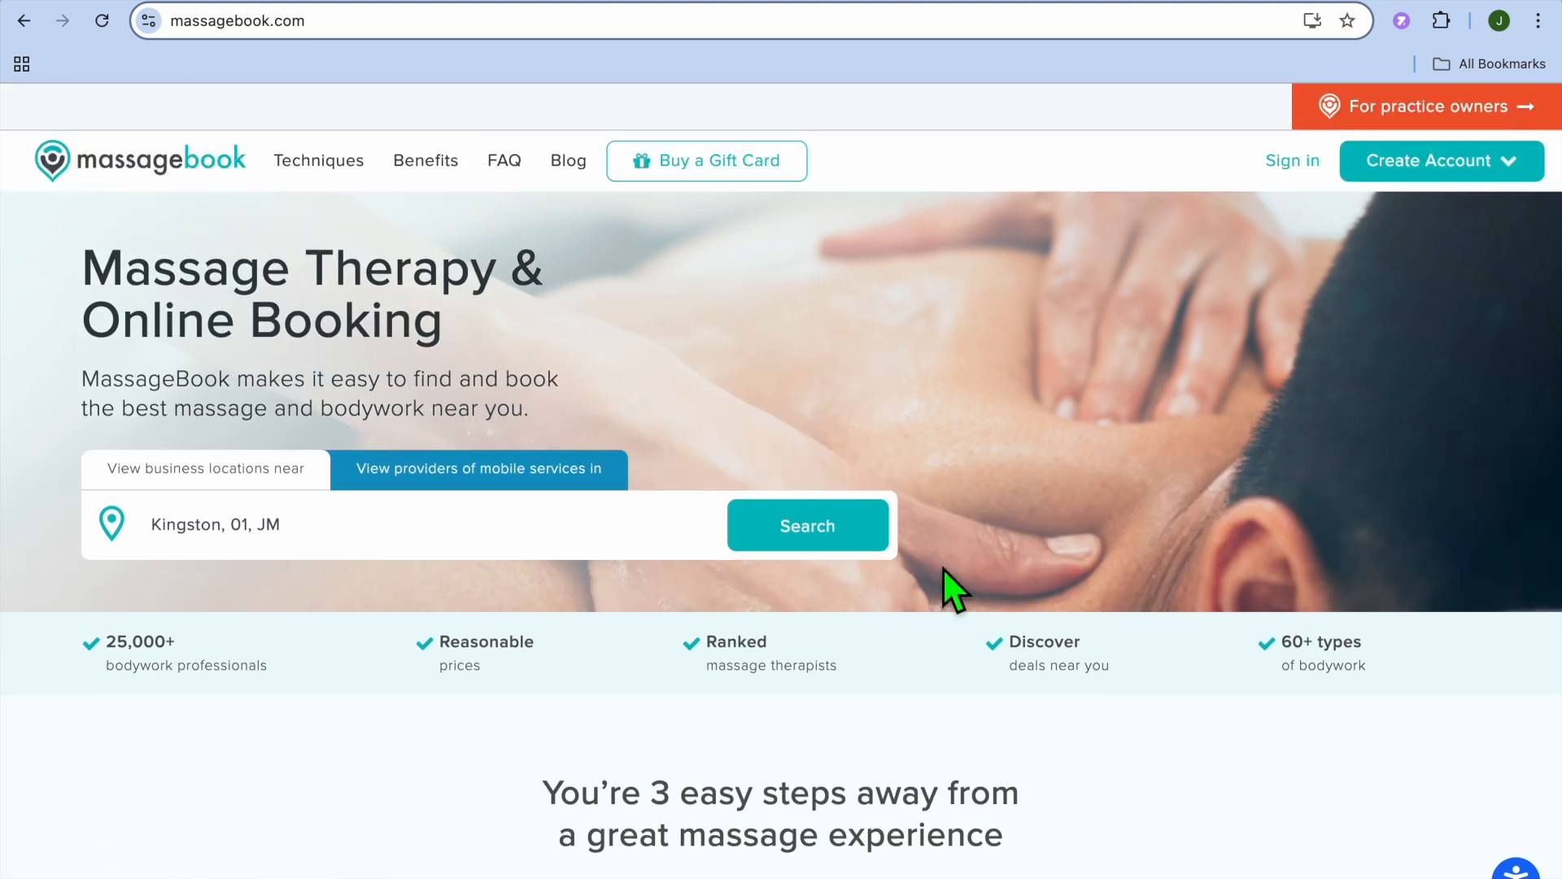
pyautogui.moveTo(1014, 520)
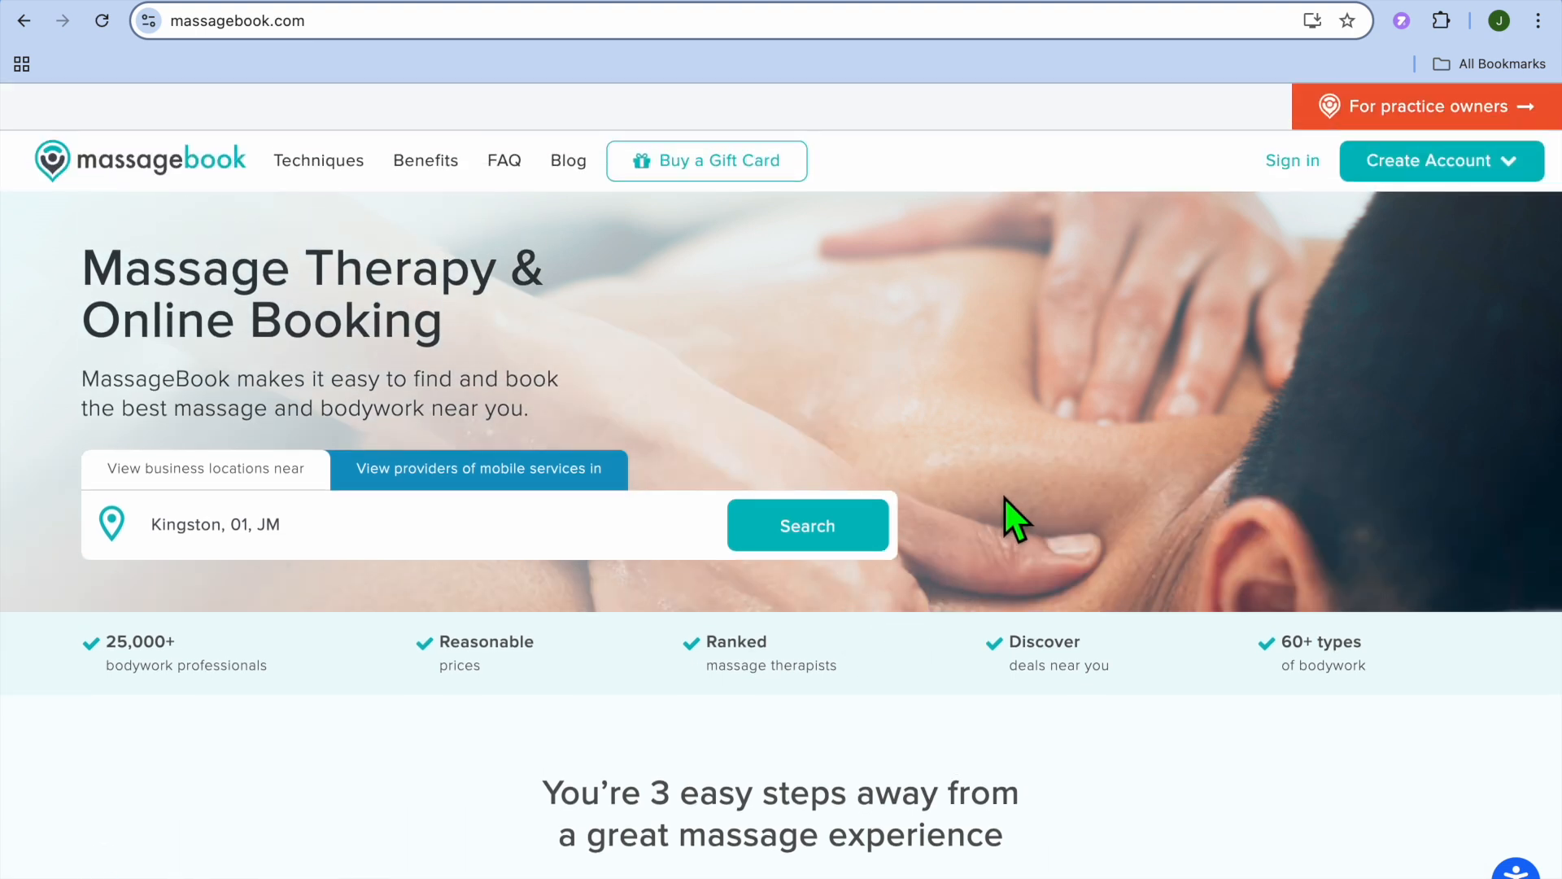
pyautogui.moveTo(1384, 249)
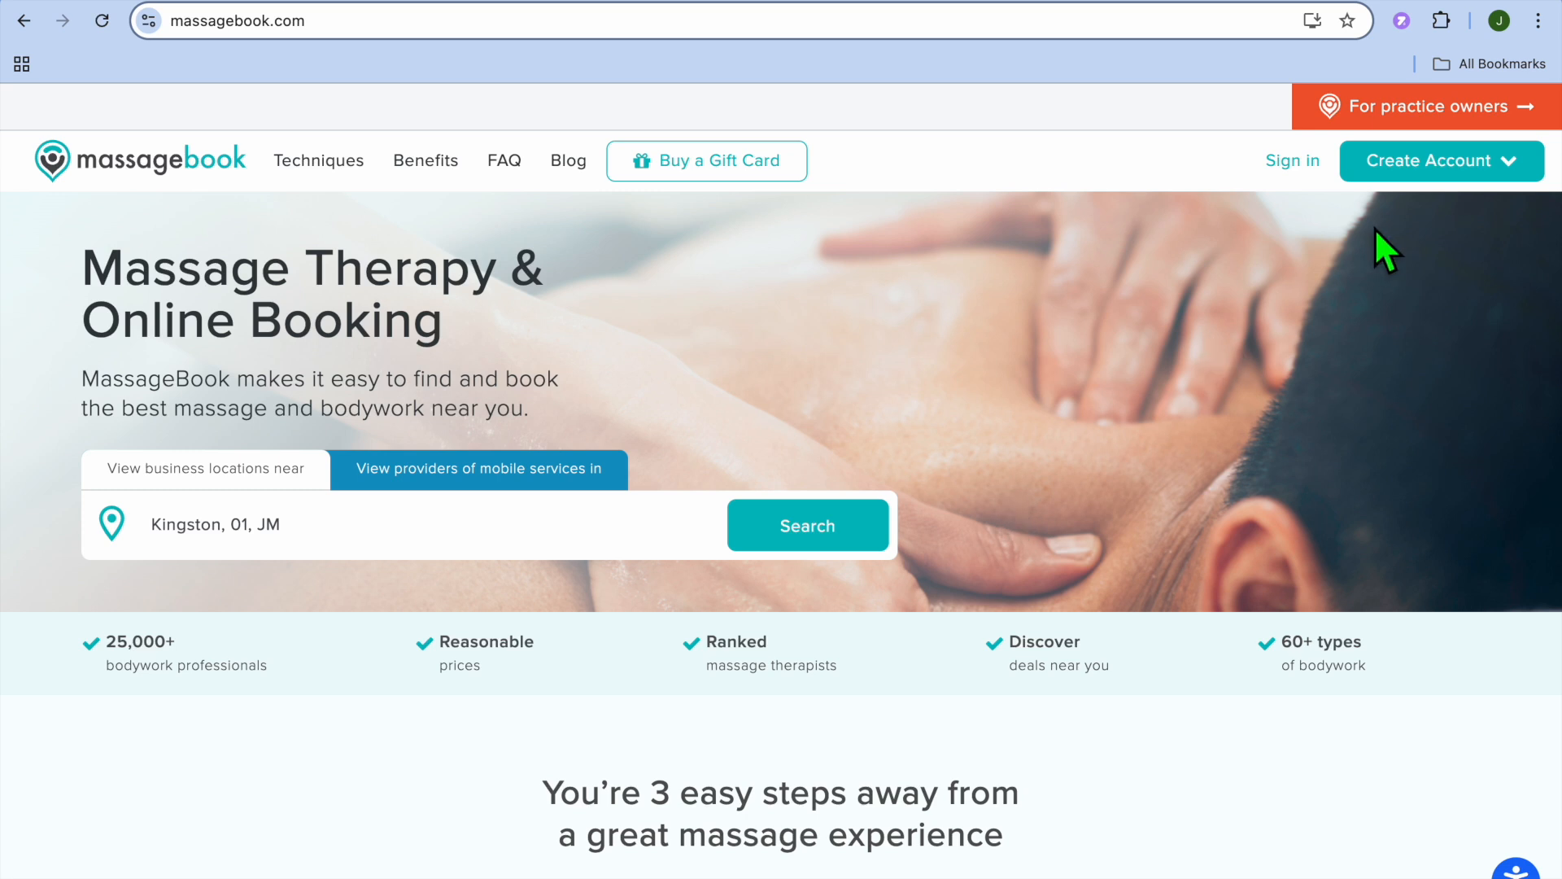
pyautogui.moveTo(1424, 107)
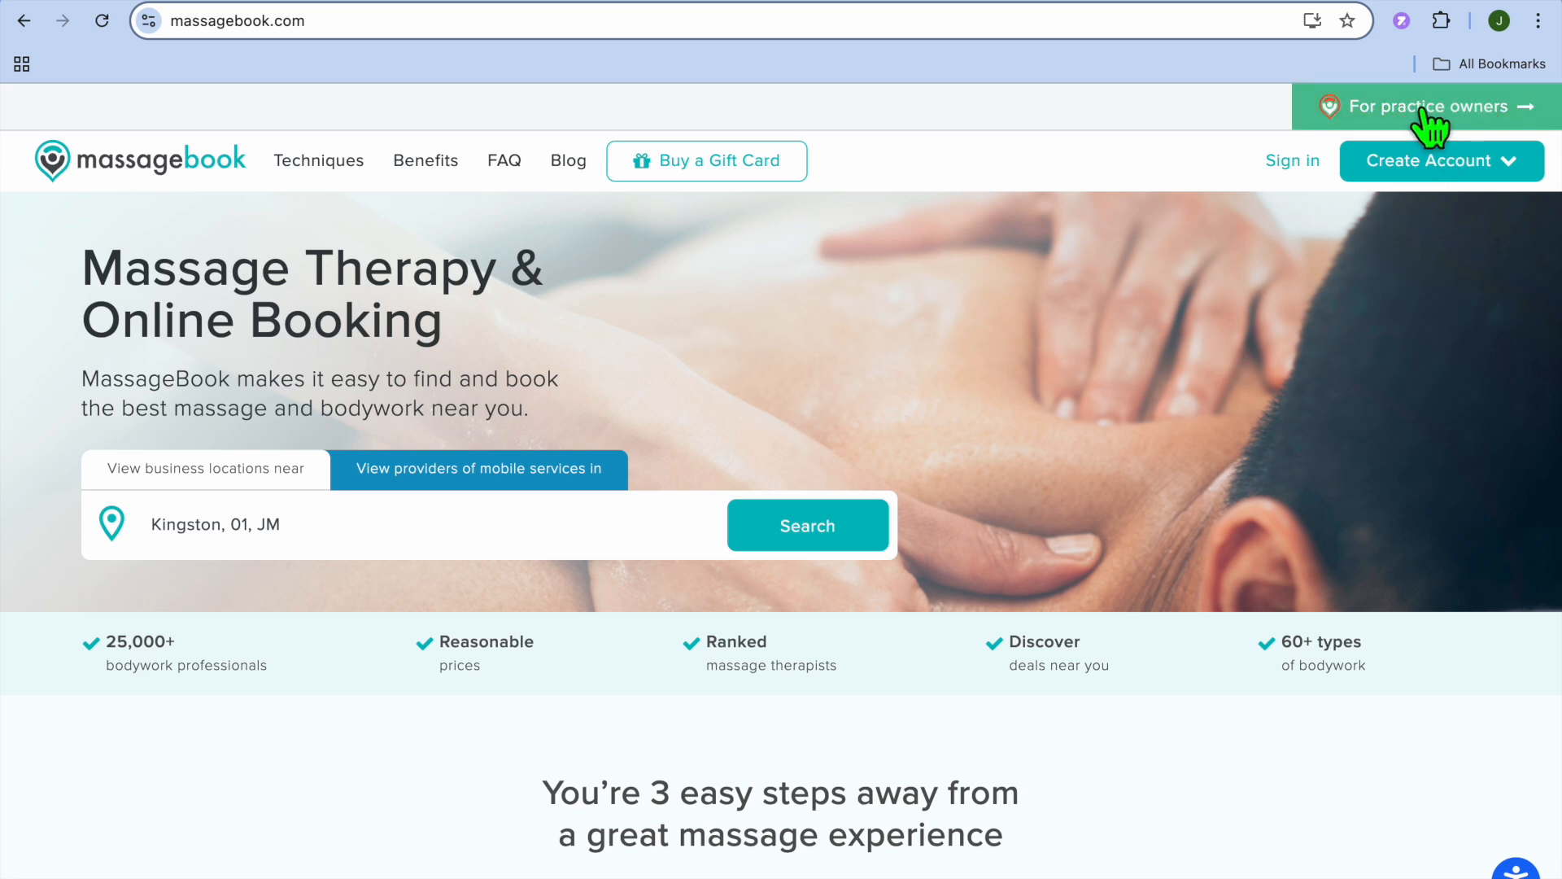
pyautogui.moveTo(334, 276)
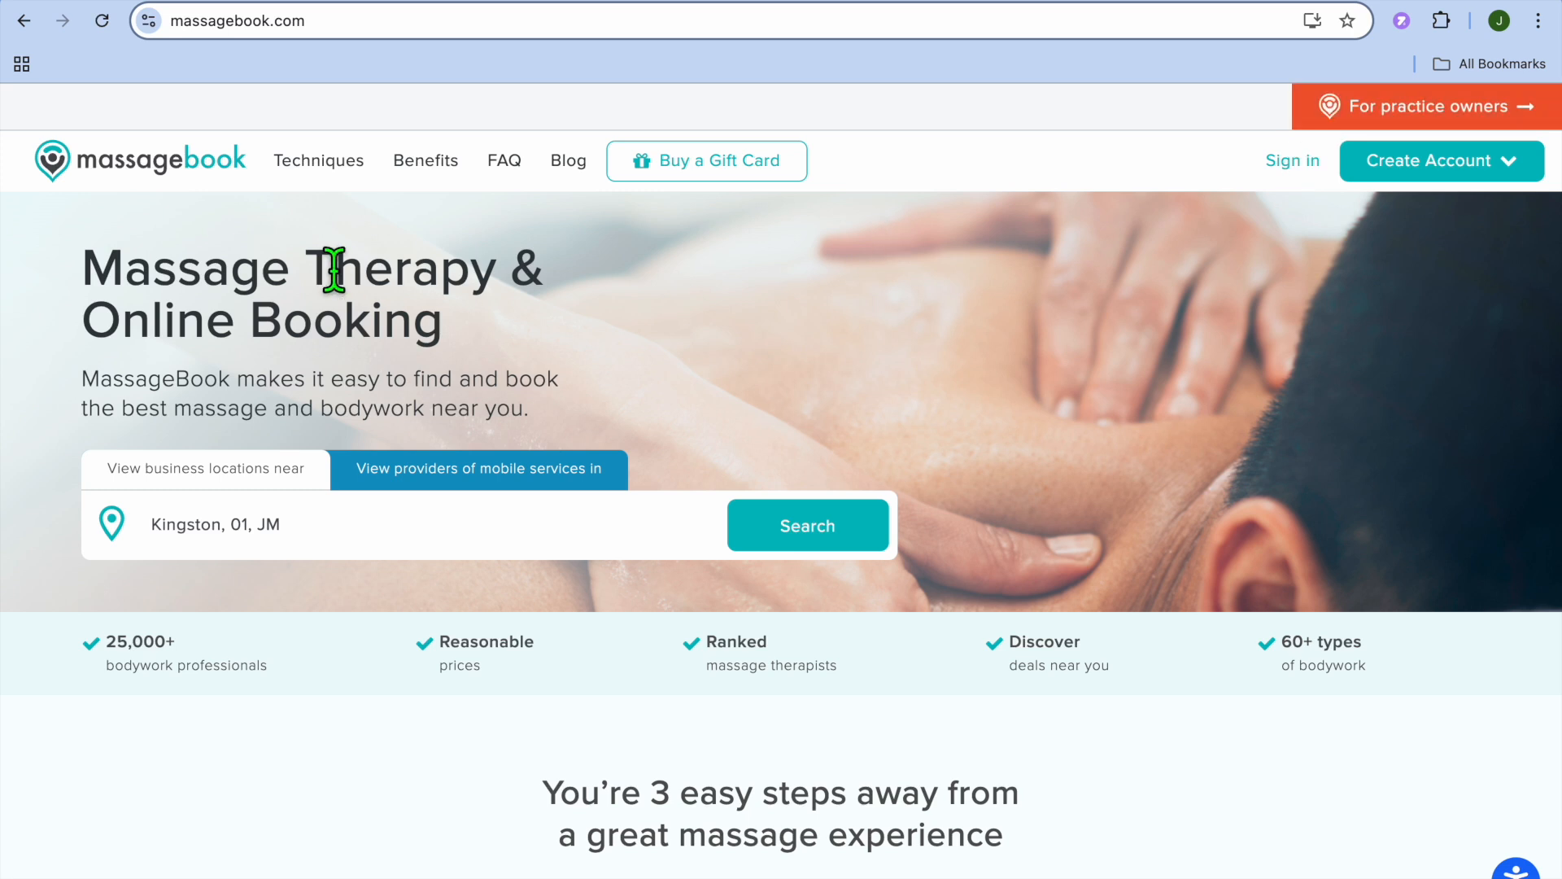
# Open the 'For practice owners' page and scroll down to the customer reviews
pyautogui.click(1425, 107)
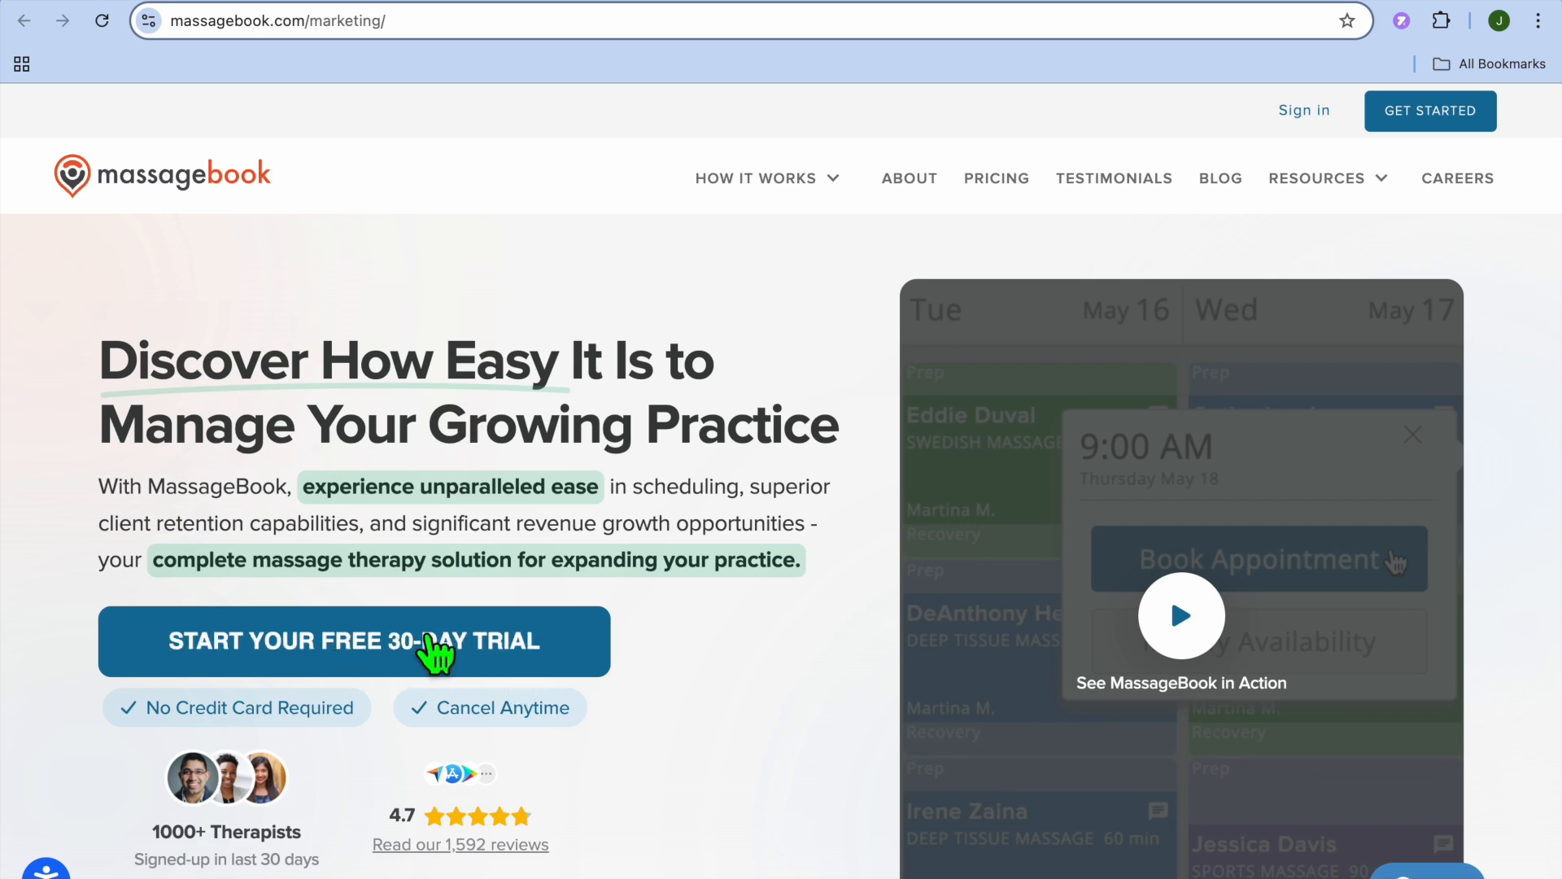
pyautogui.moveTo(608, 648)
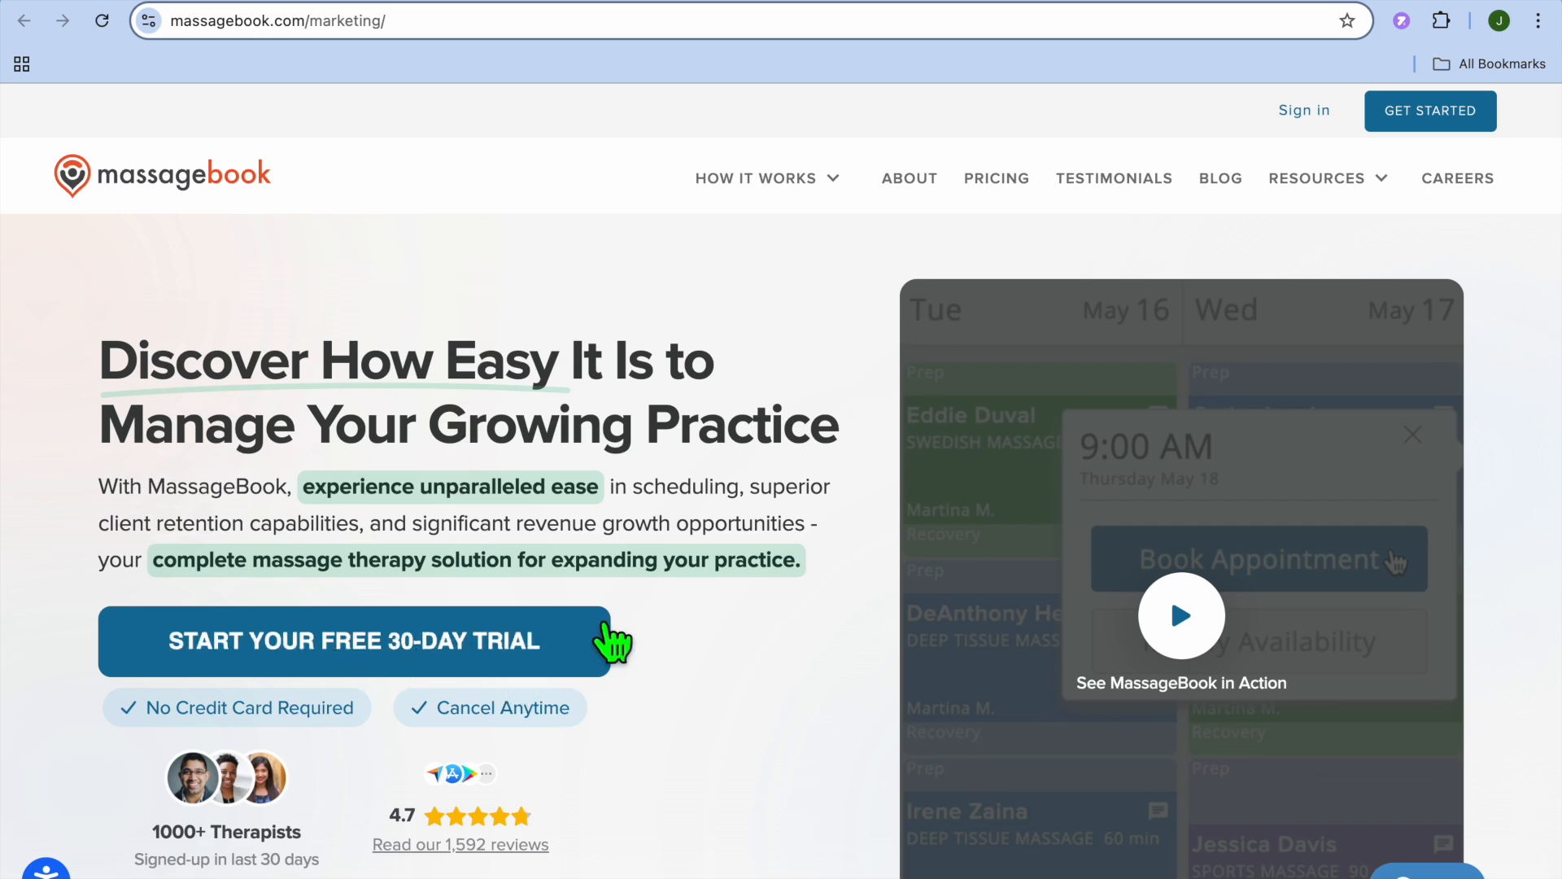
pyautogui.scroll(-3)
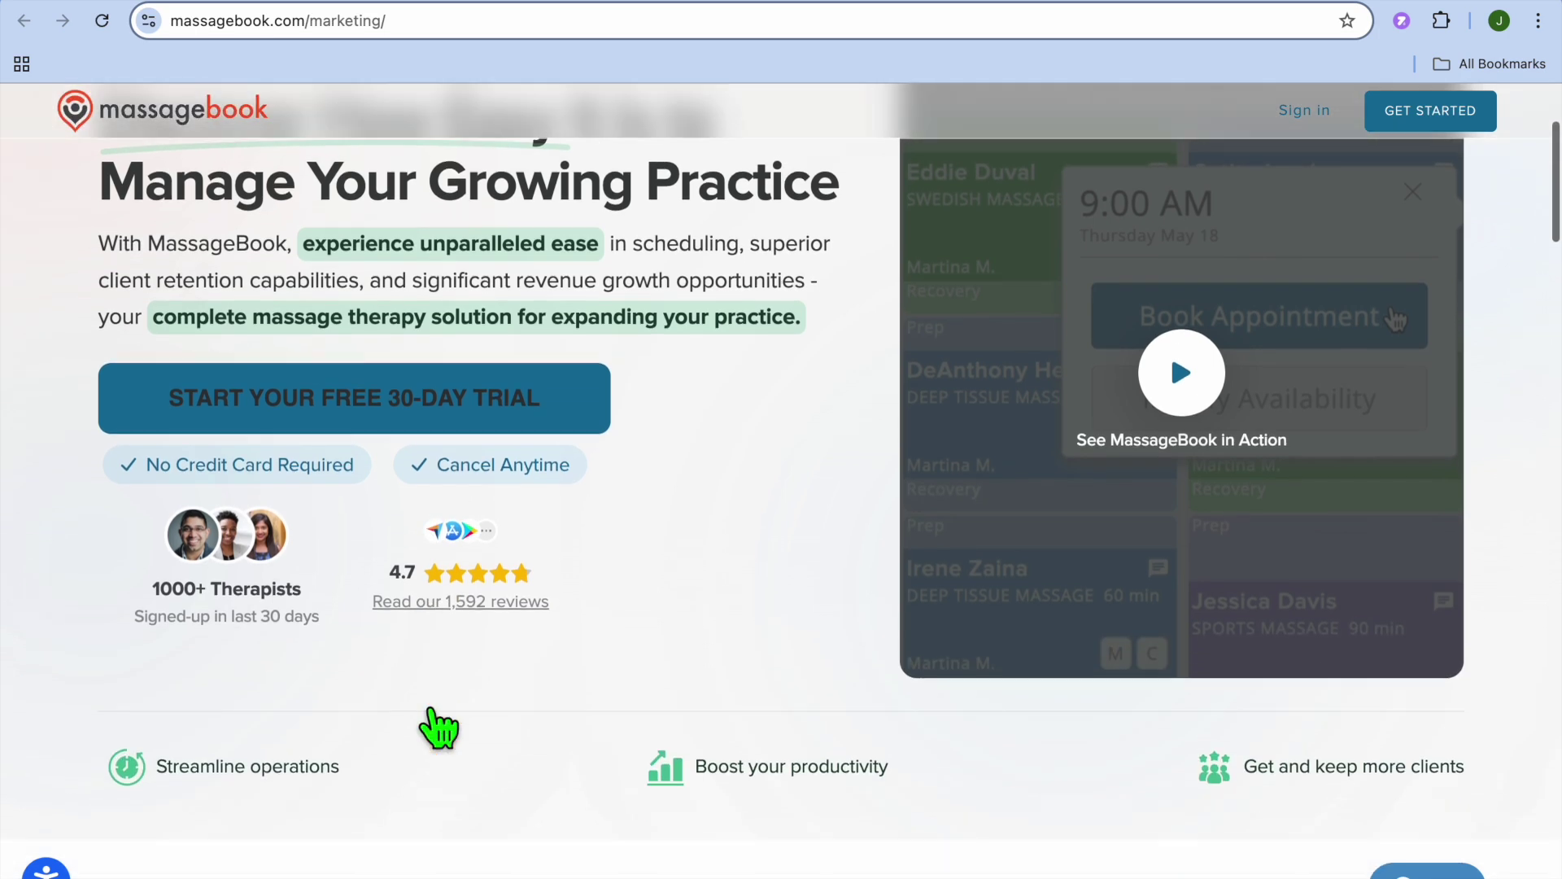
pyautogui.scroll(-3)
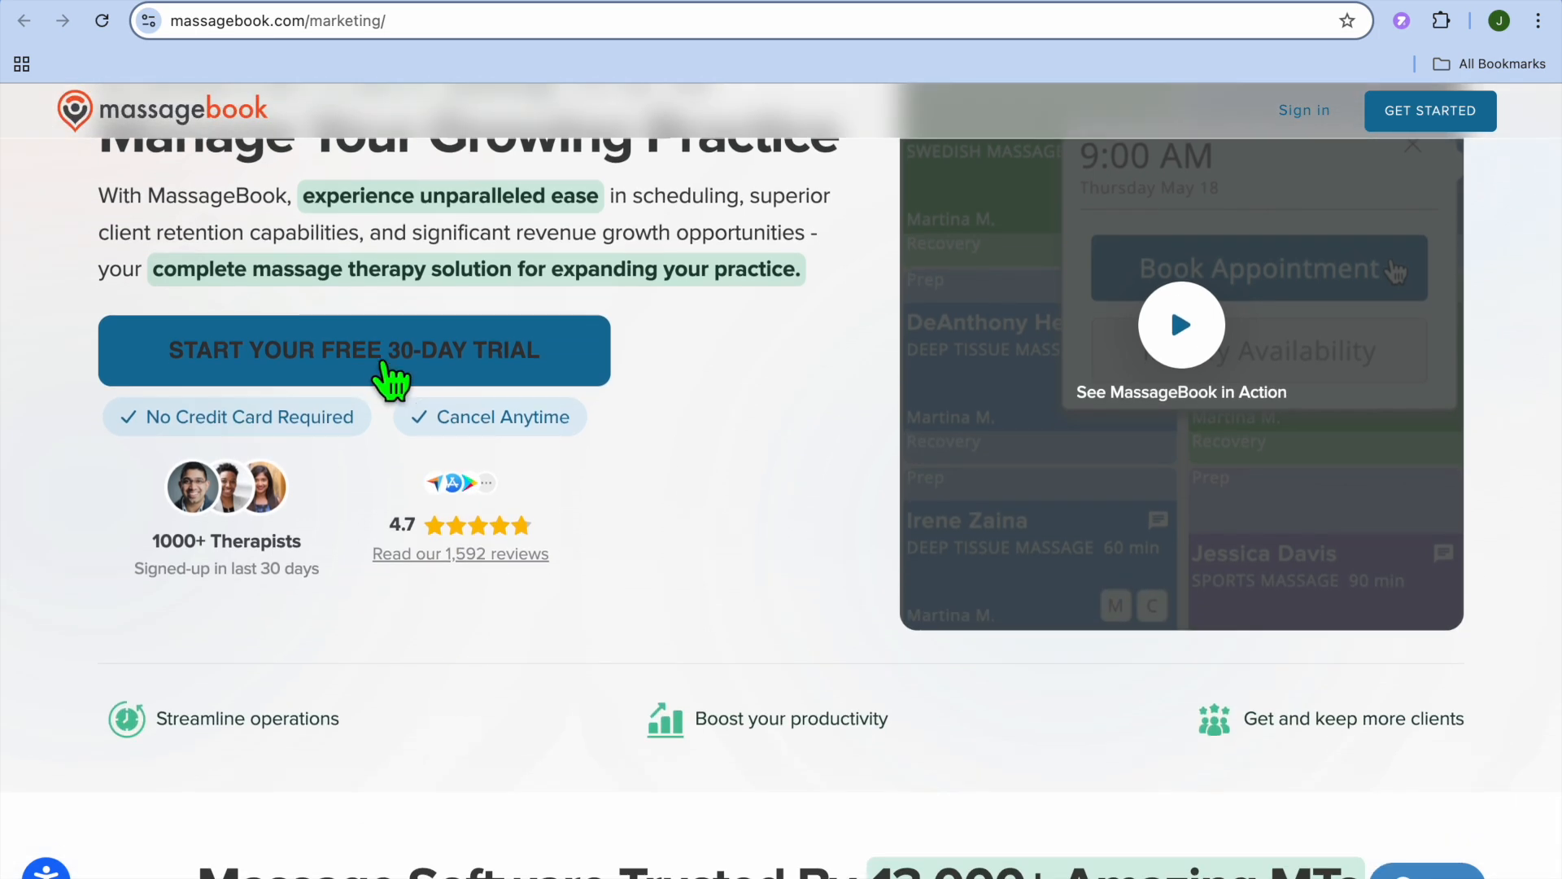
pyautogui.scroll(-3)
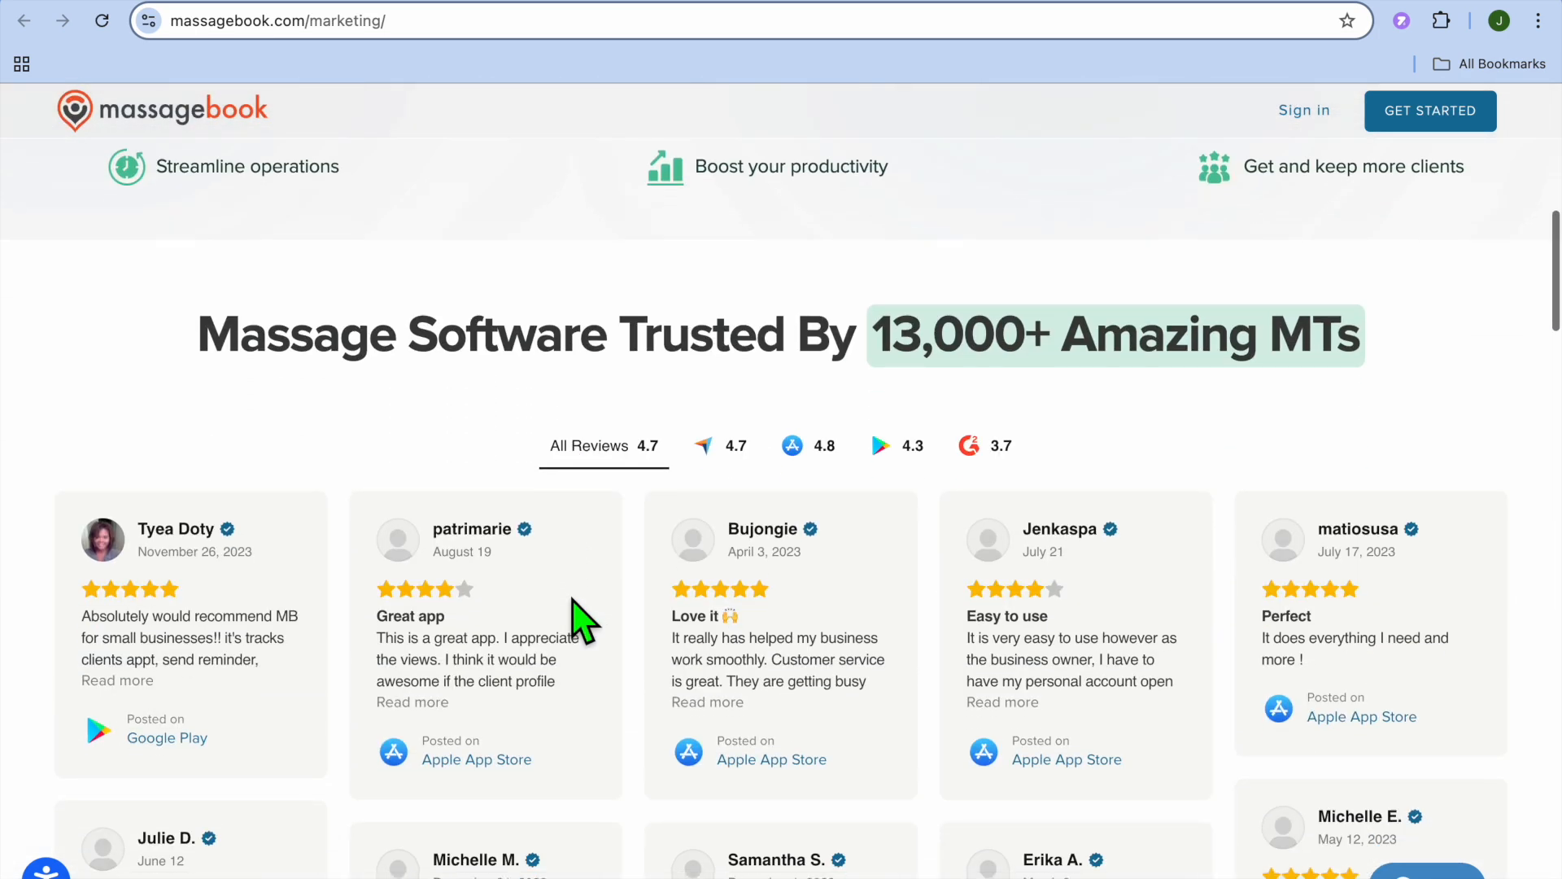
pyautogui.scroll(-3)
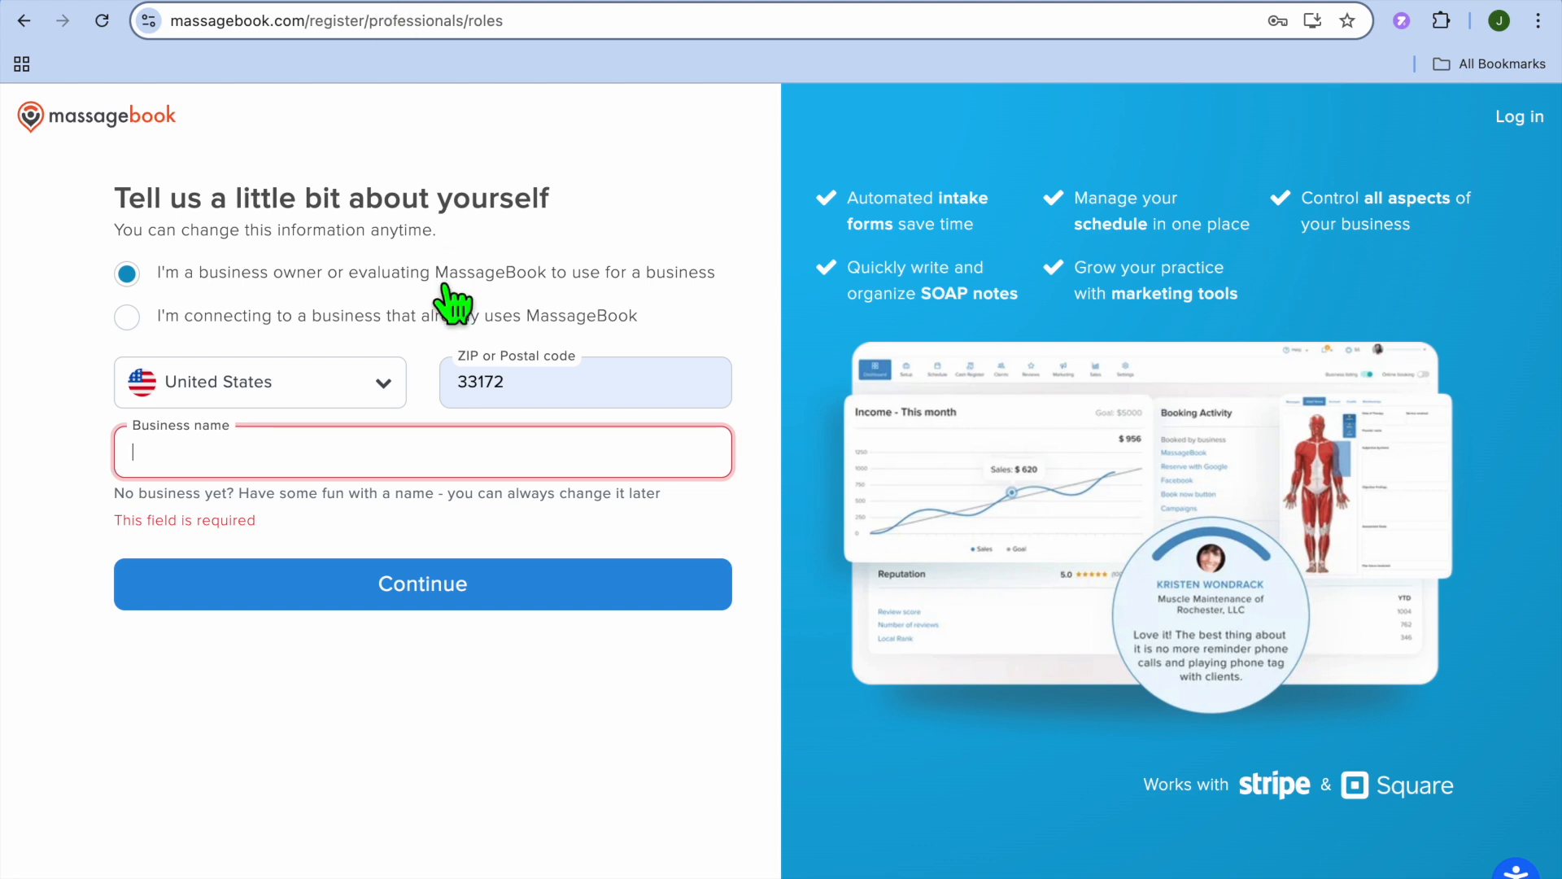
pyautogui.moveTo(272, 470)
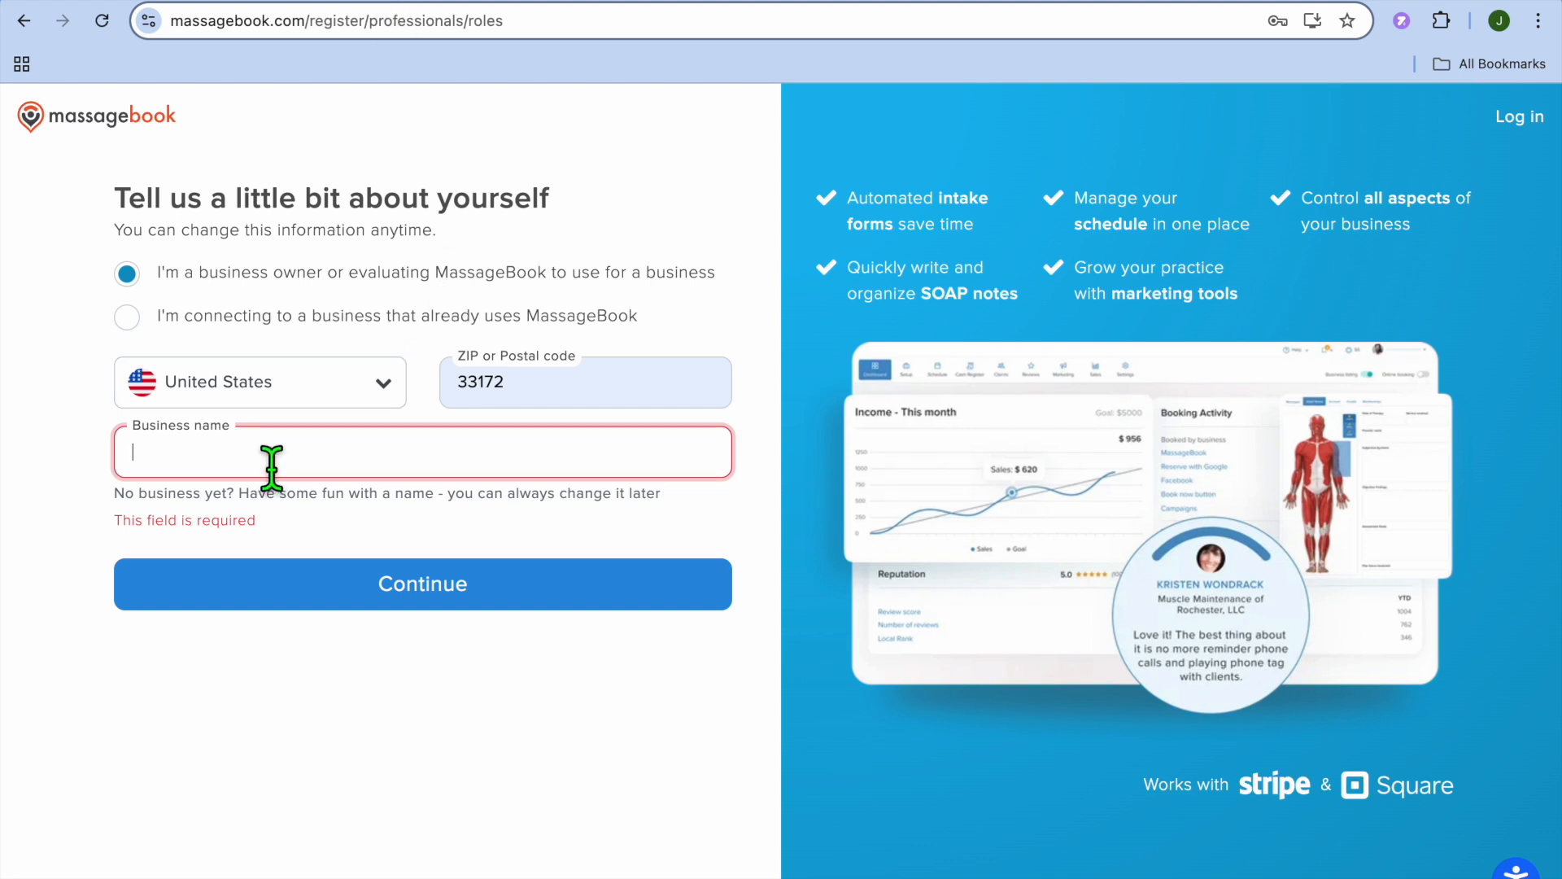
# Enter the business name 'jasons tutorial' as a business owner and continue
pyautogui.write('jason')
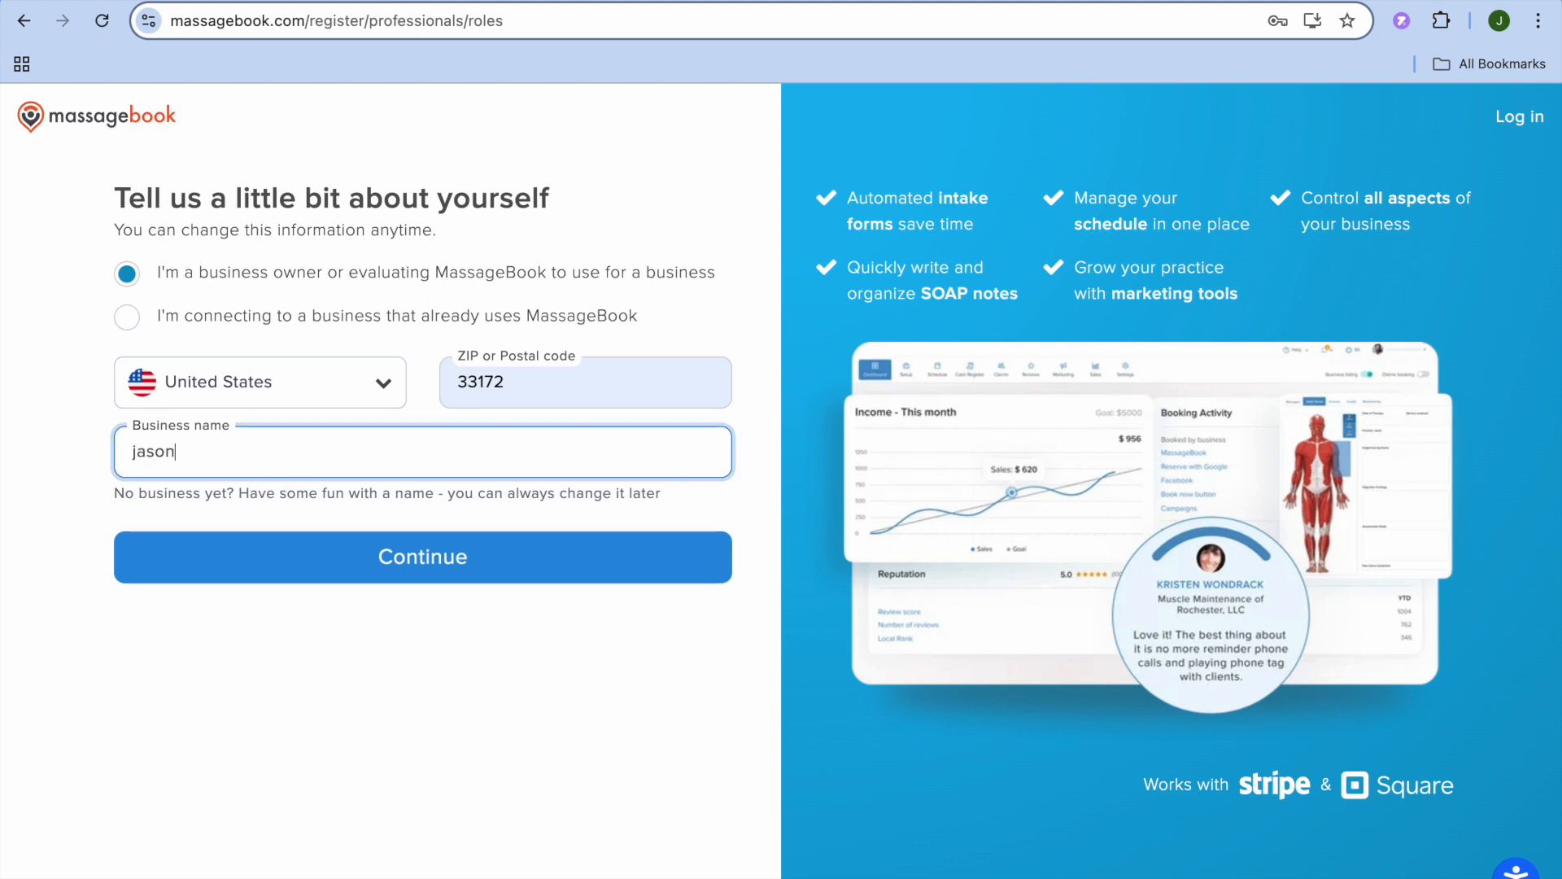
pyautogui.write('s tutor')
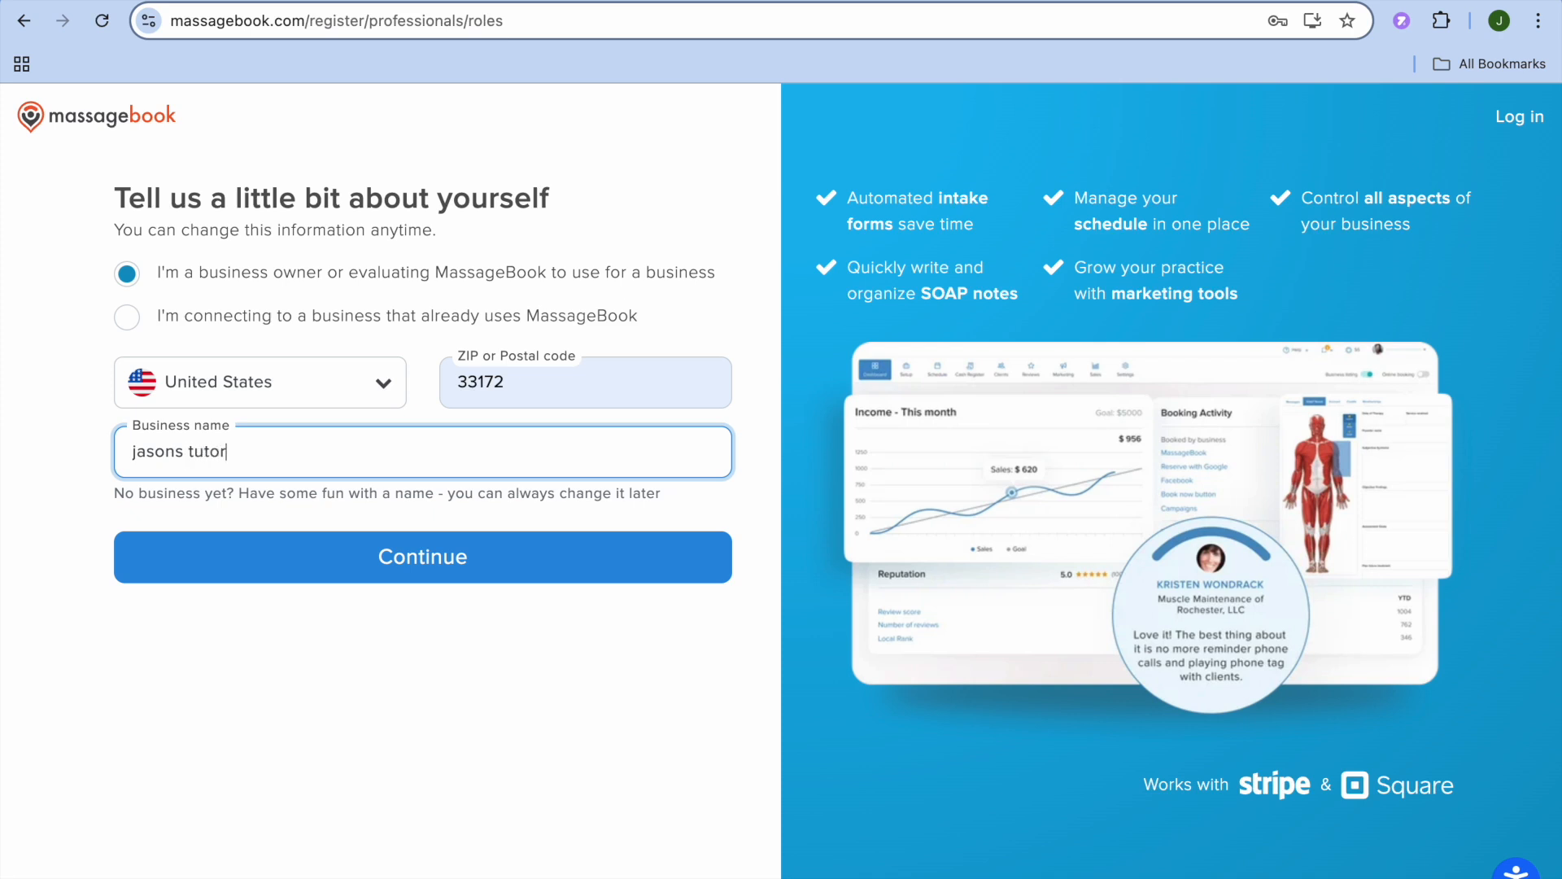
pyautogui.write('ial')
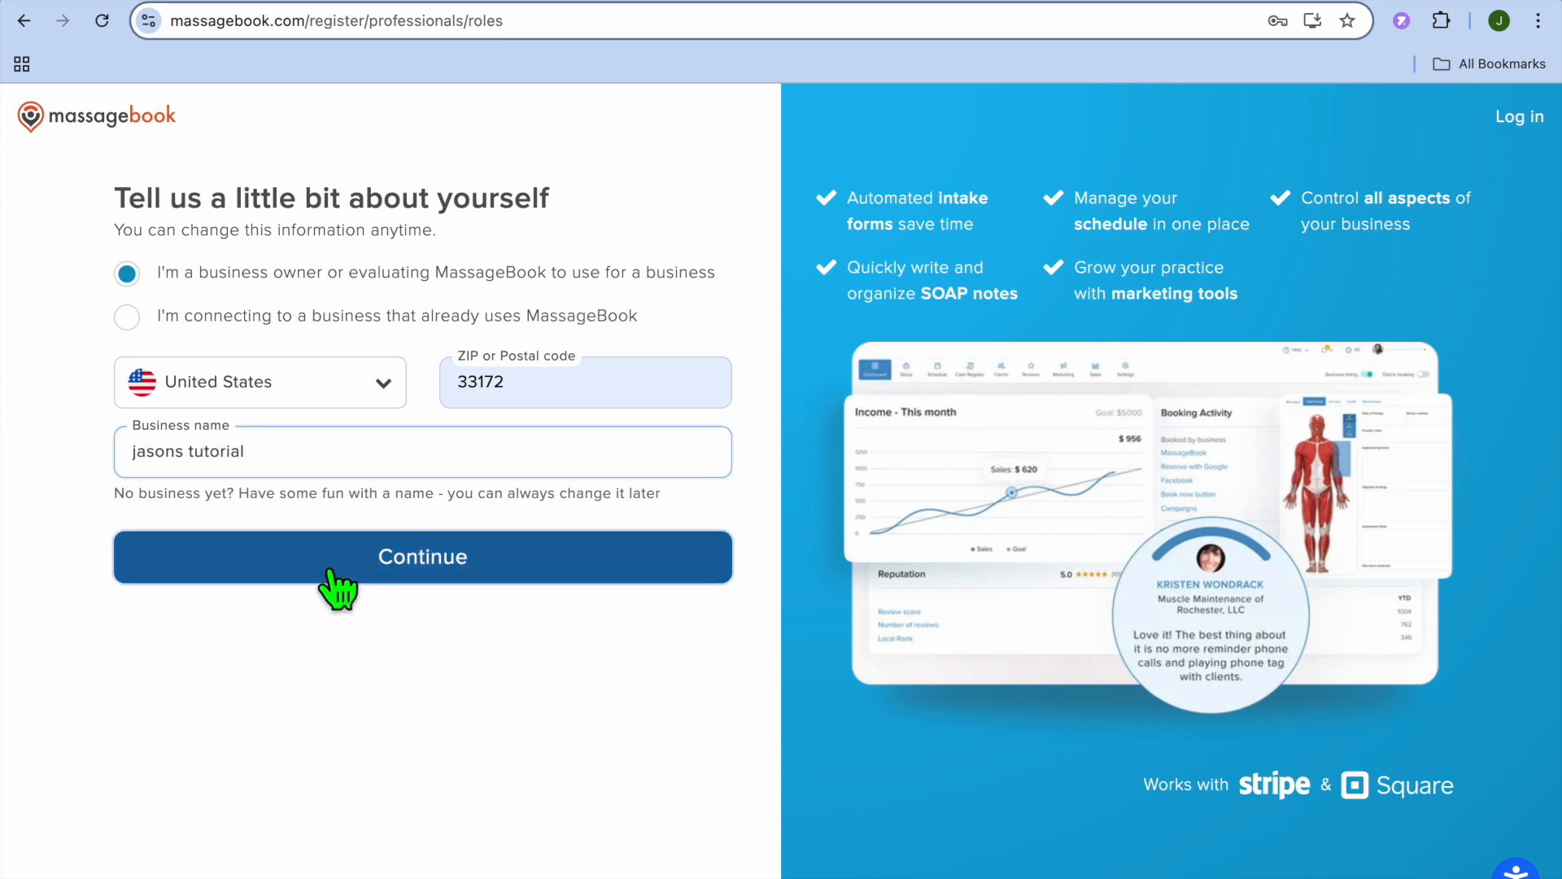
pyautogui.click(422, 556)
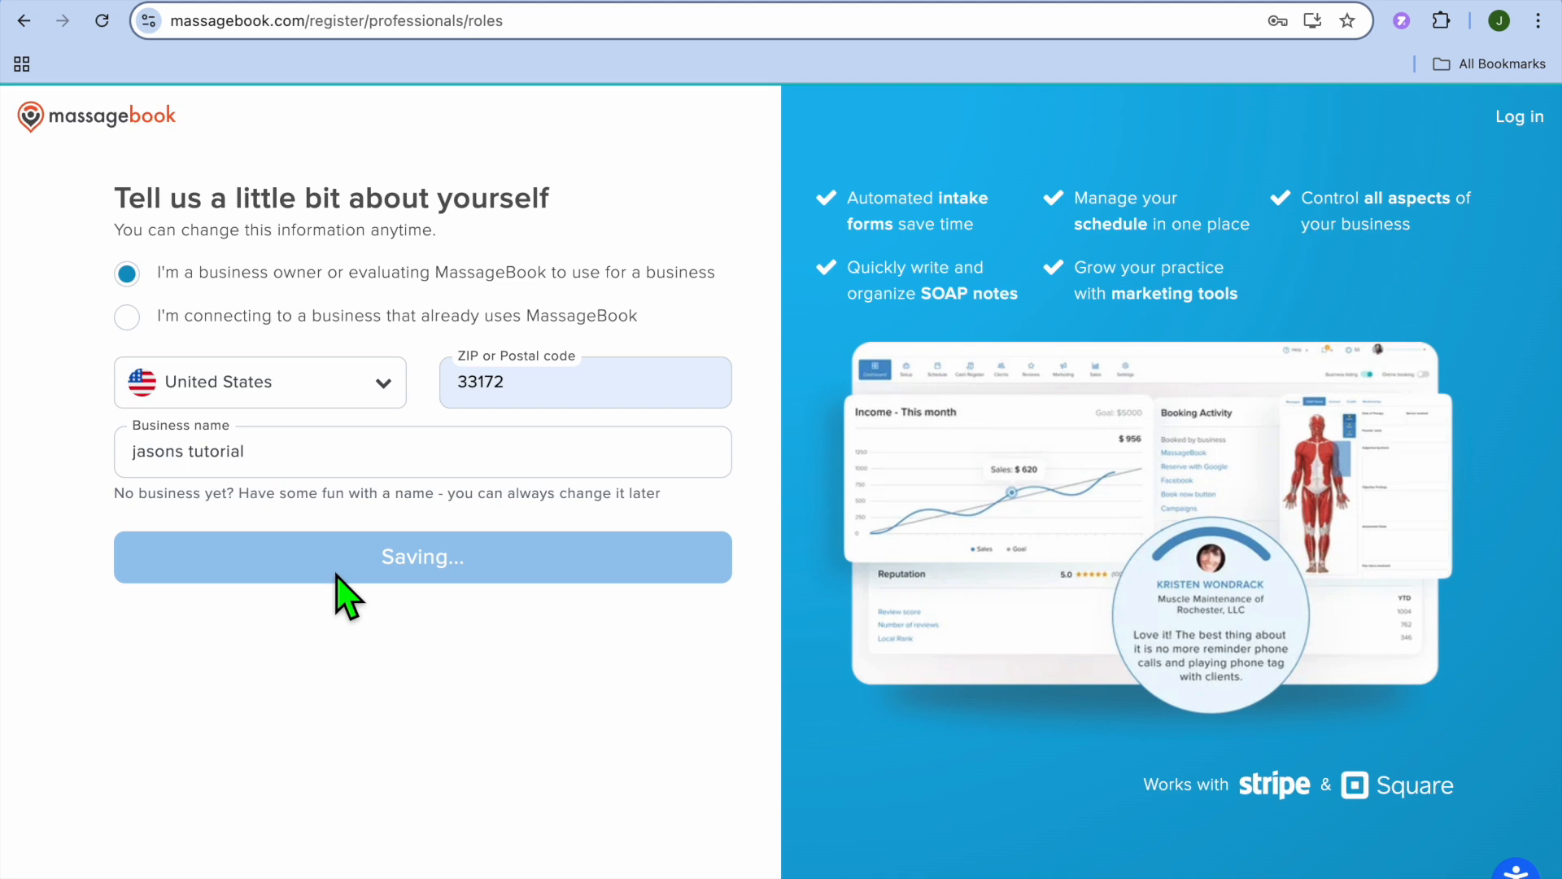
# Skip the professional discount questions, enter the dashboard, and close the intro video
pyautogui.click(421, 556)
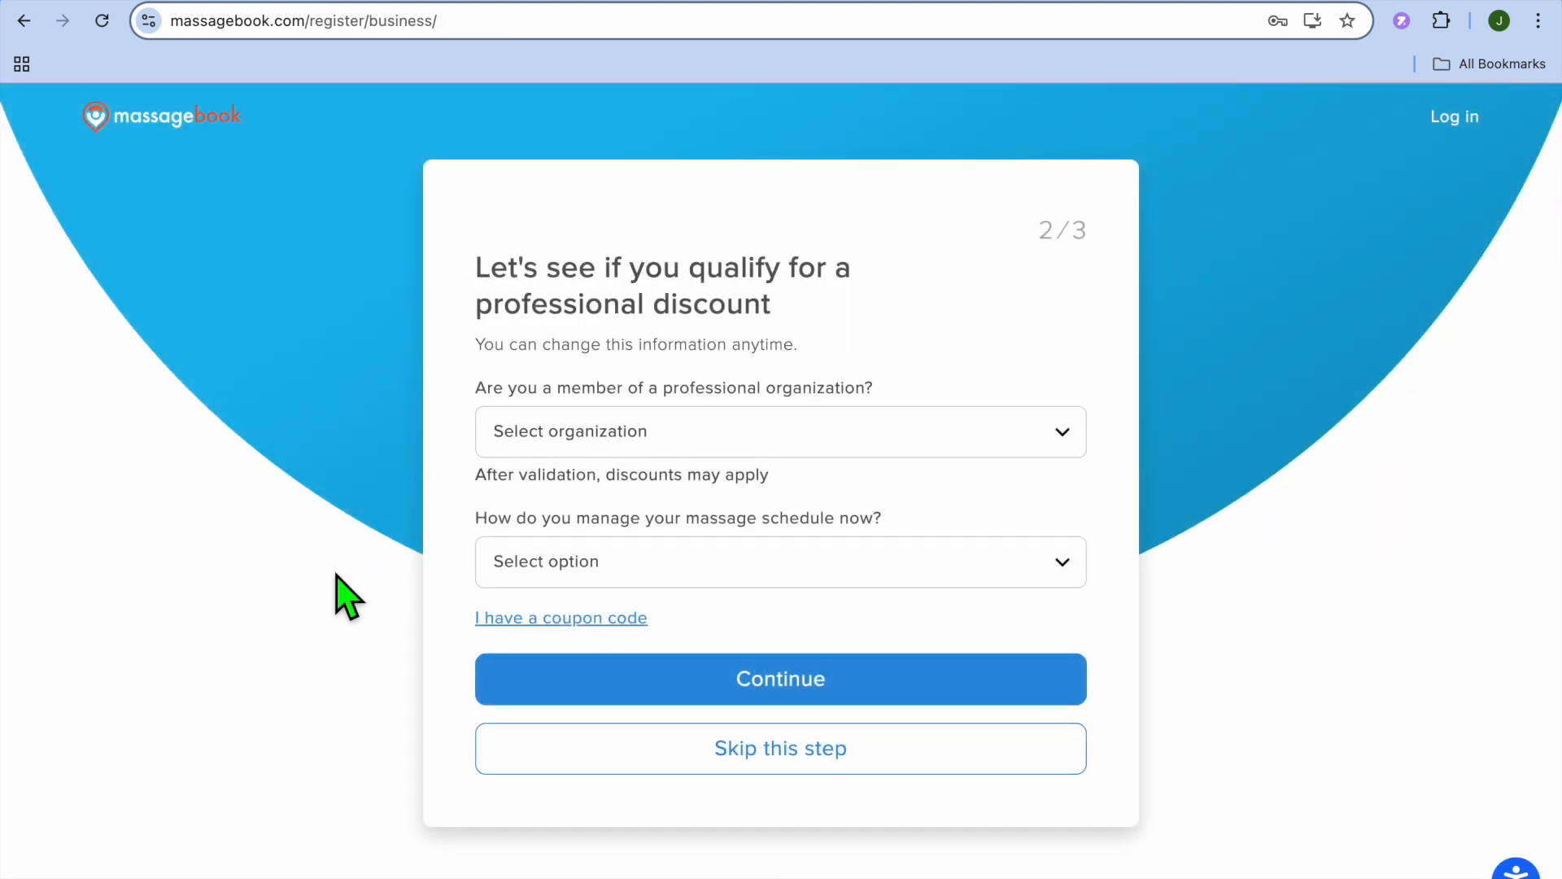
pyautogui.moveTo(518, 555)
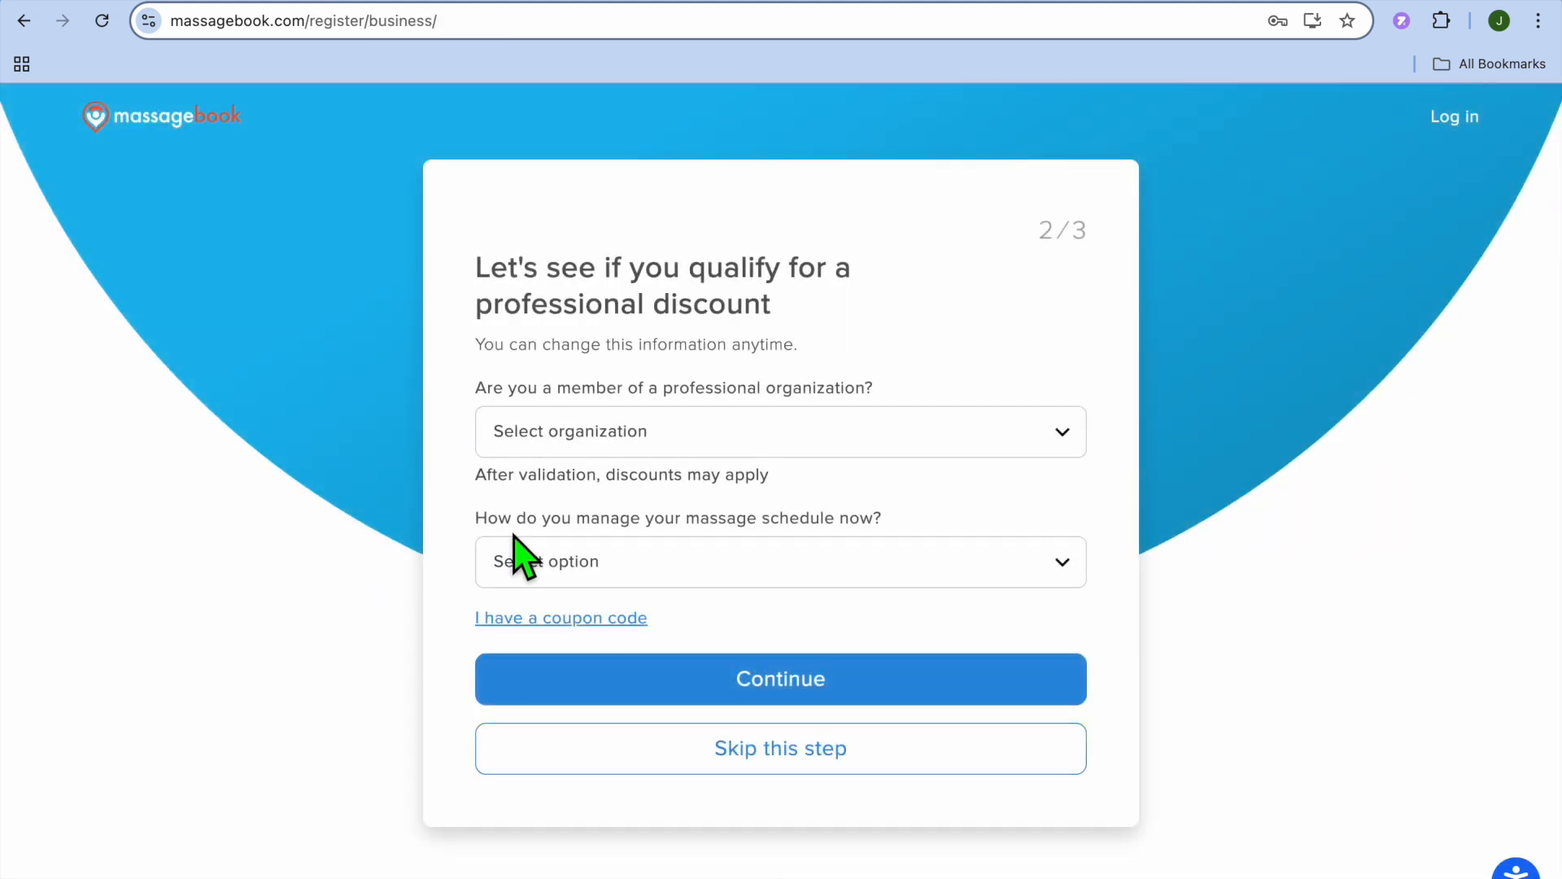
pyautogui.moveTo(772, 354)
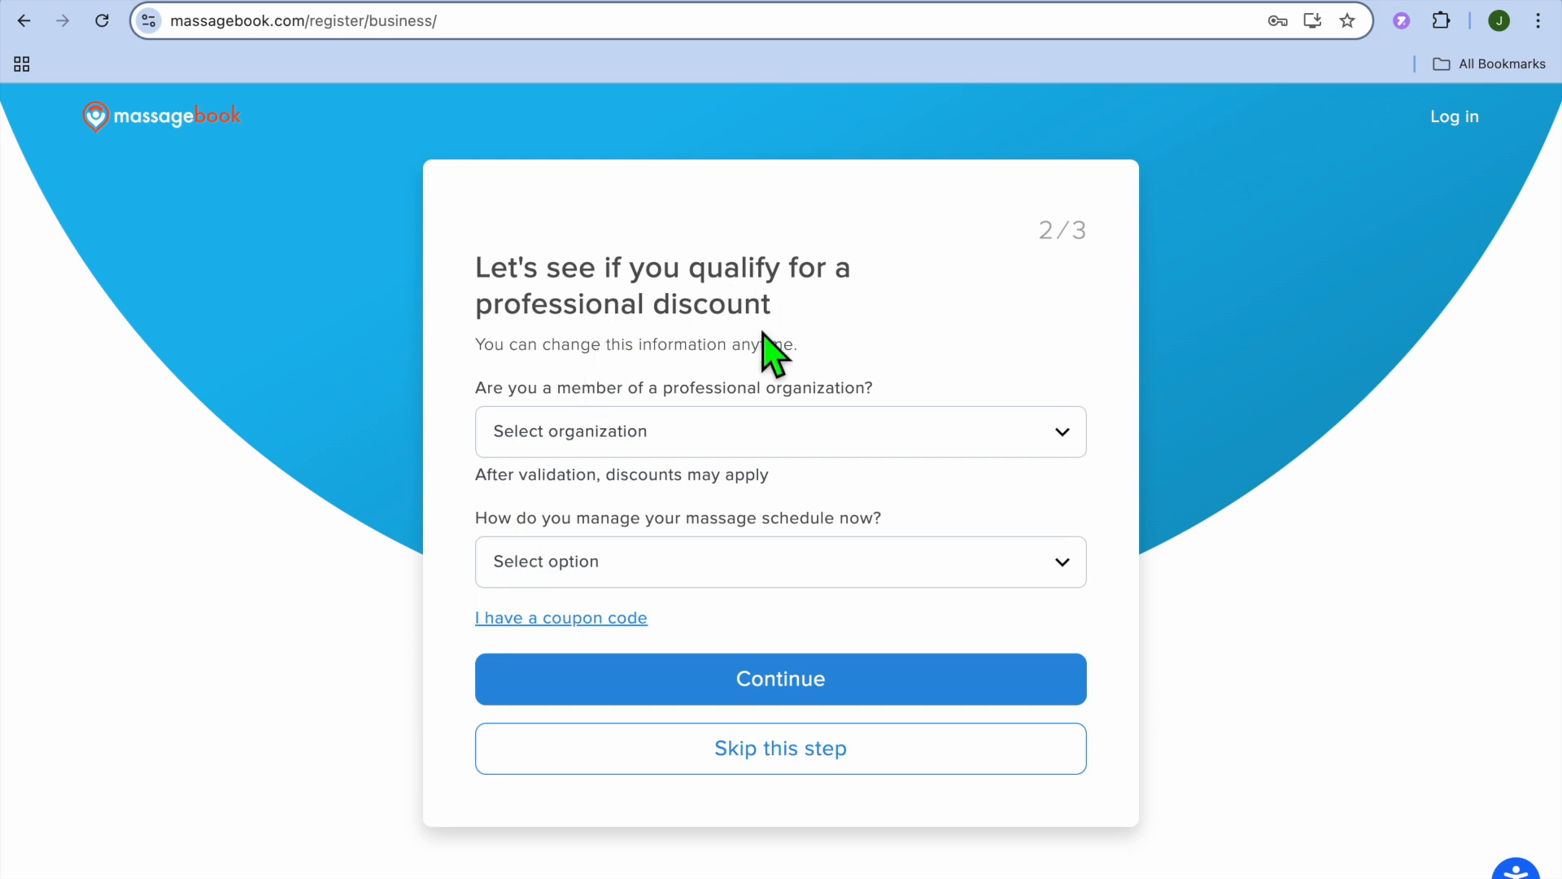
pyautogui.moveTo(616, 489)
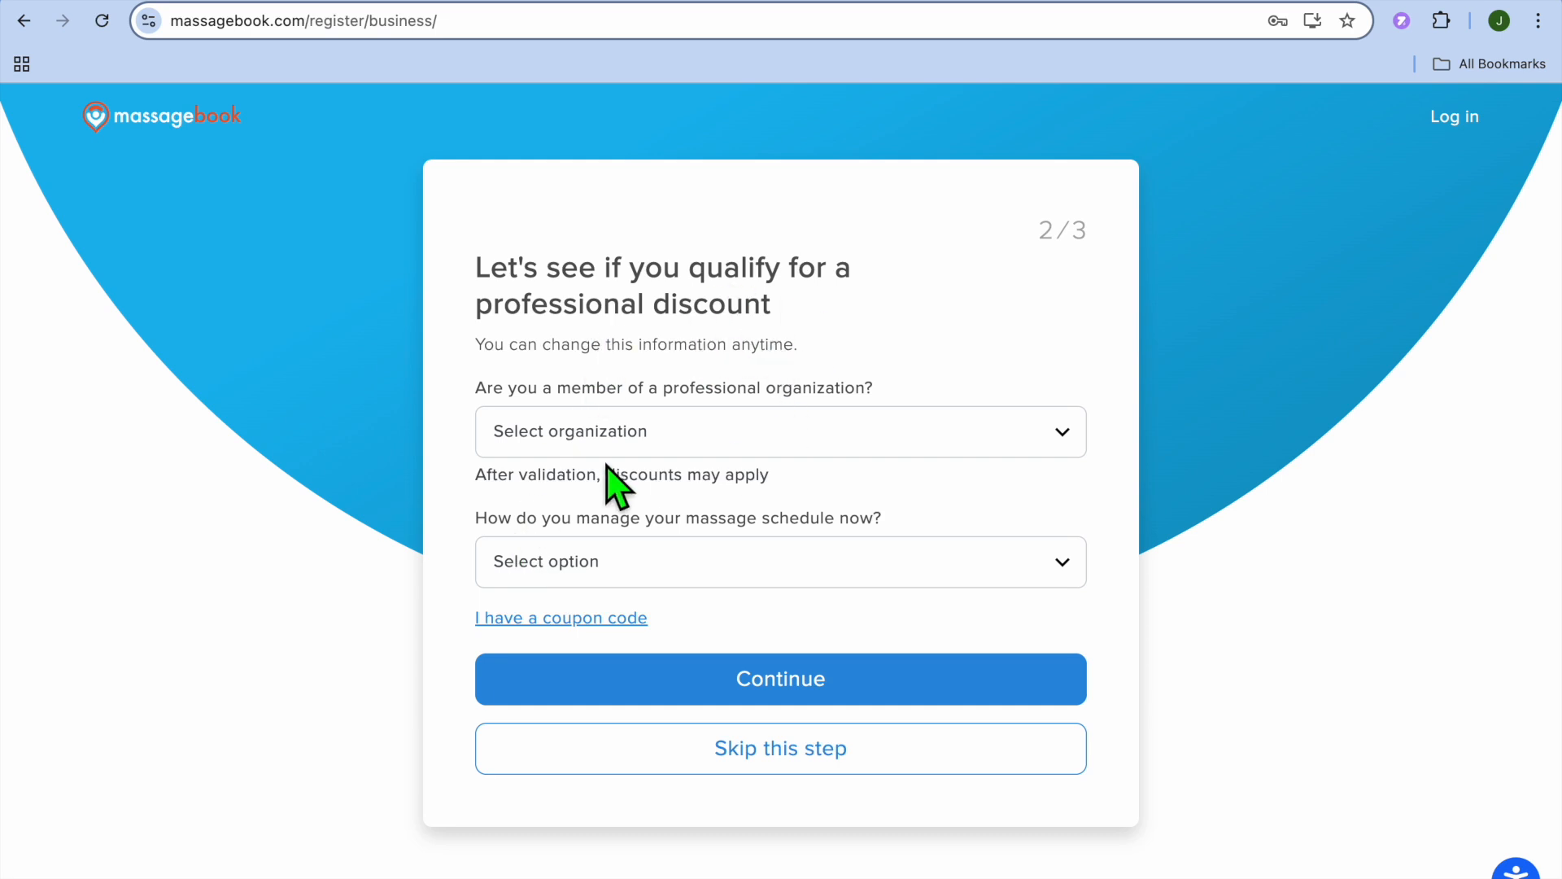
pyautogui.moveTo(781, 748)
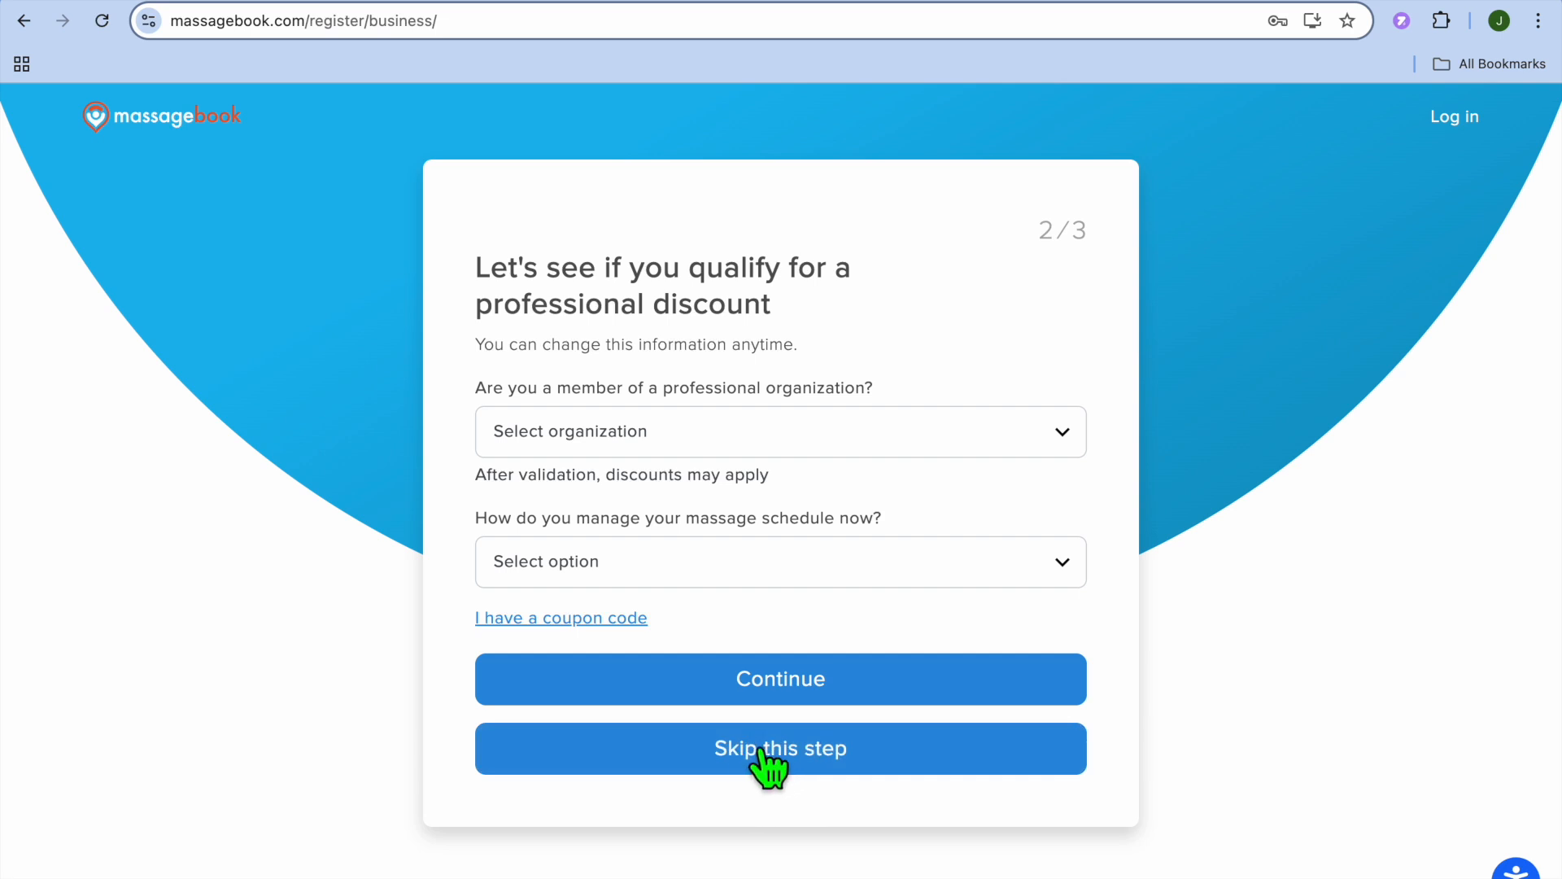
pyautogui.click(780, 748)
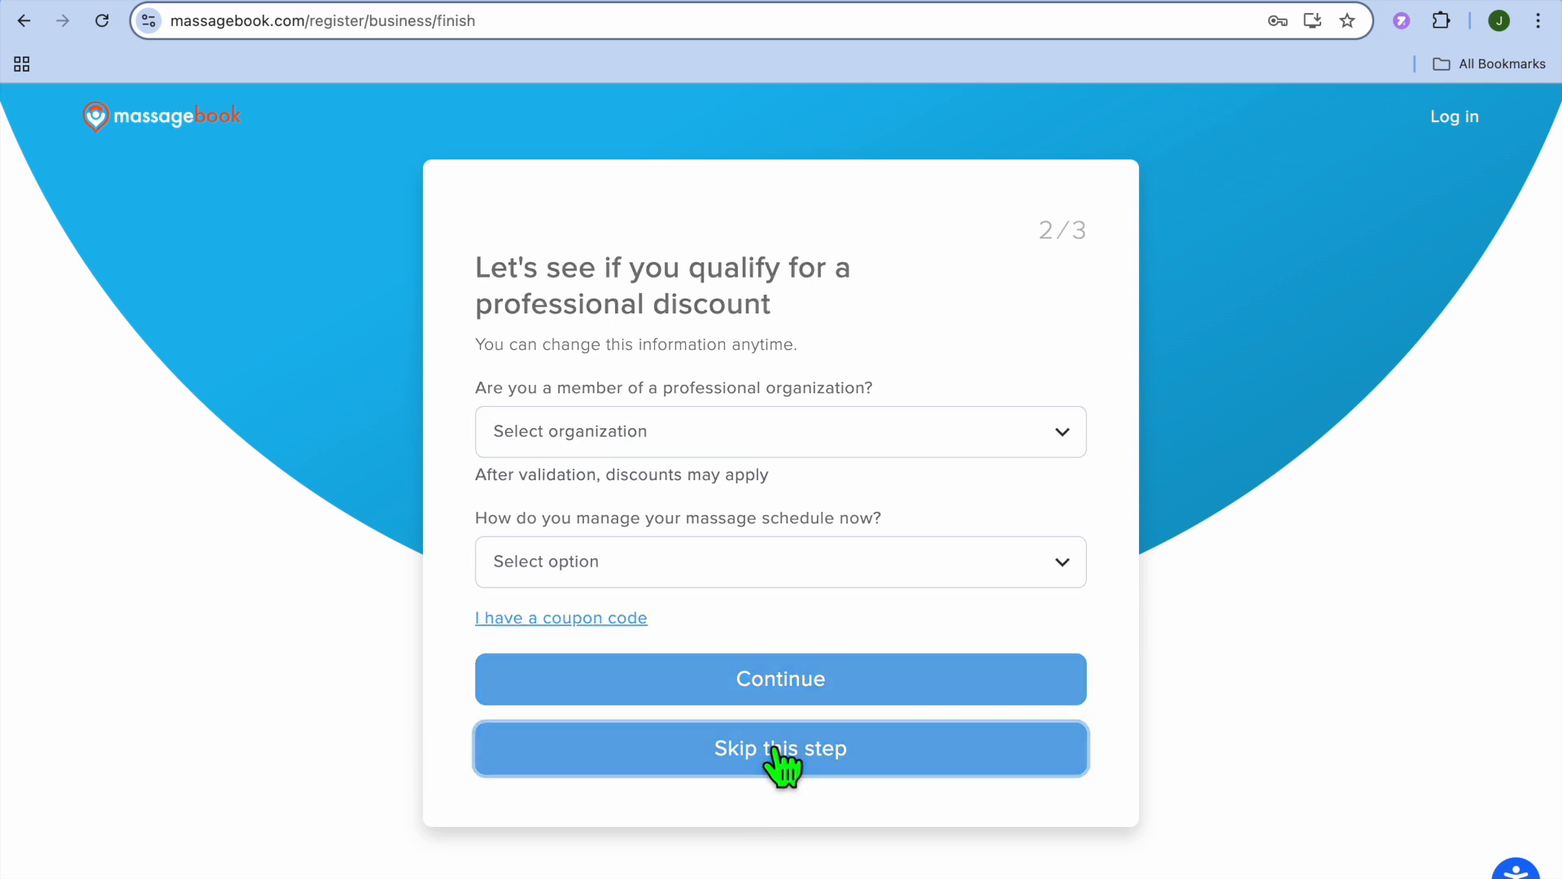
pyautogui.click(781, 748)
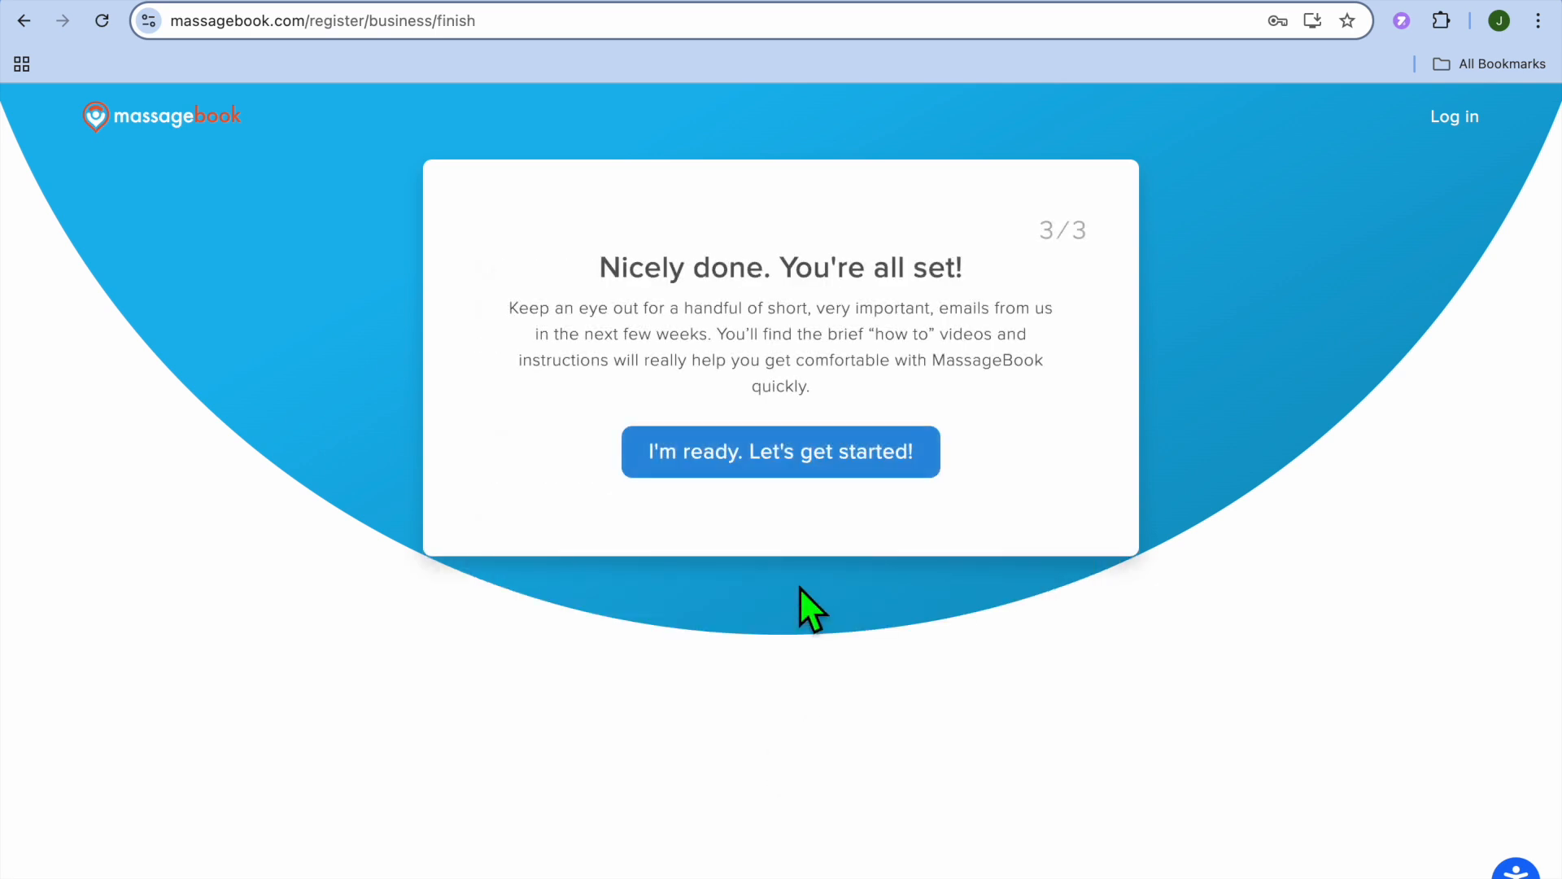
pyautogui.moveTo(831, 582)
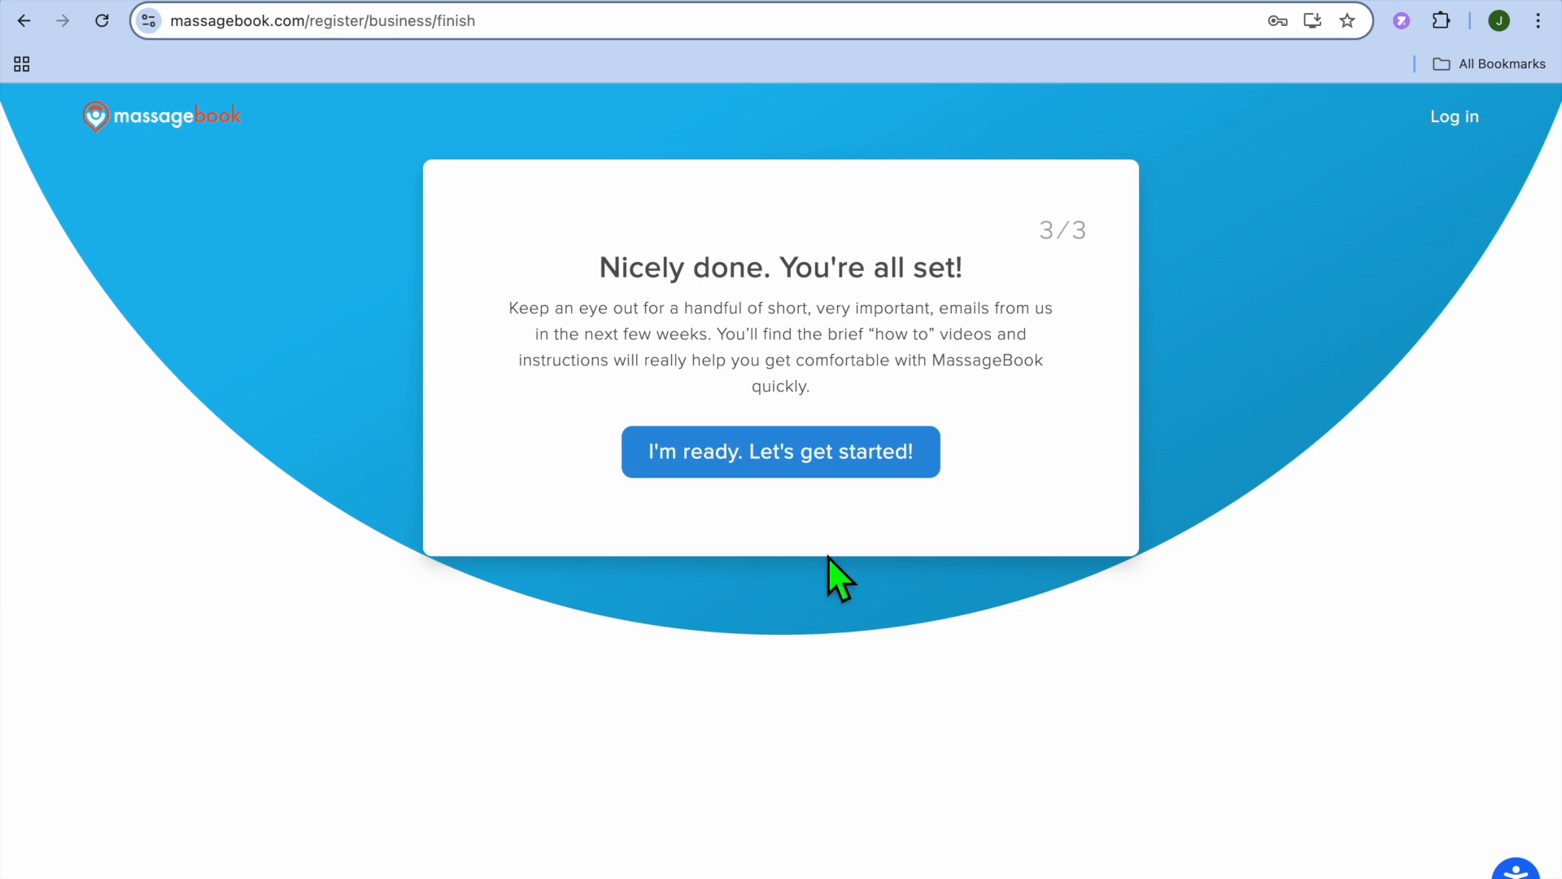
pyautogui.click(780, 452)
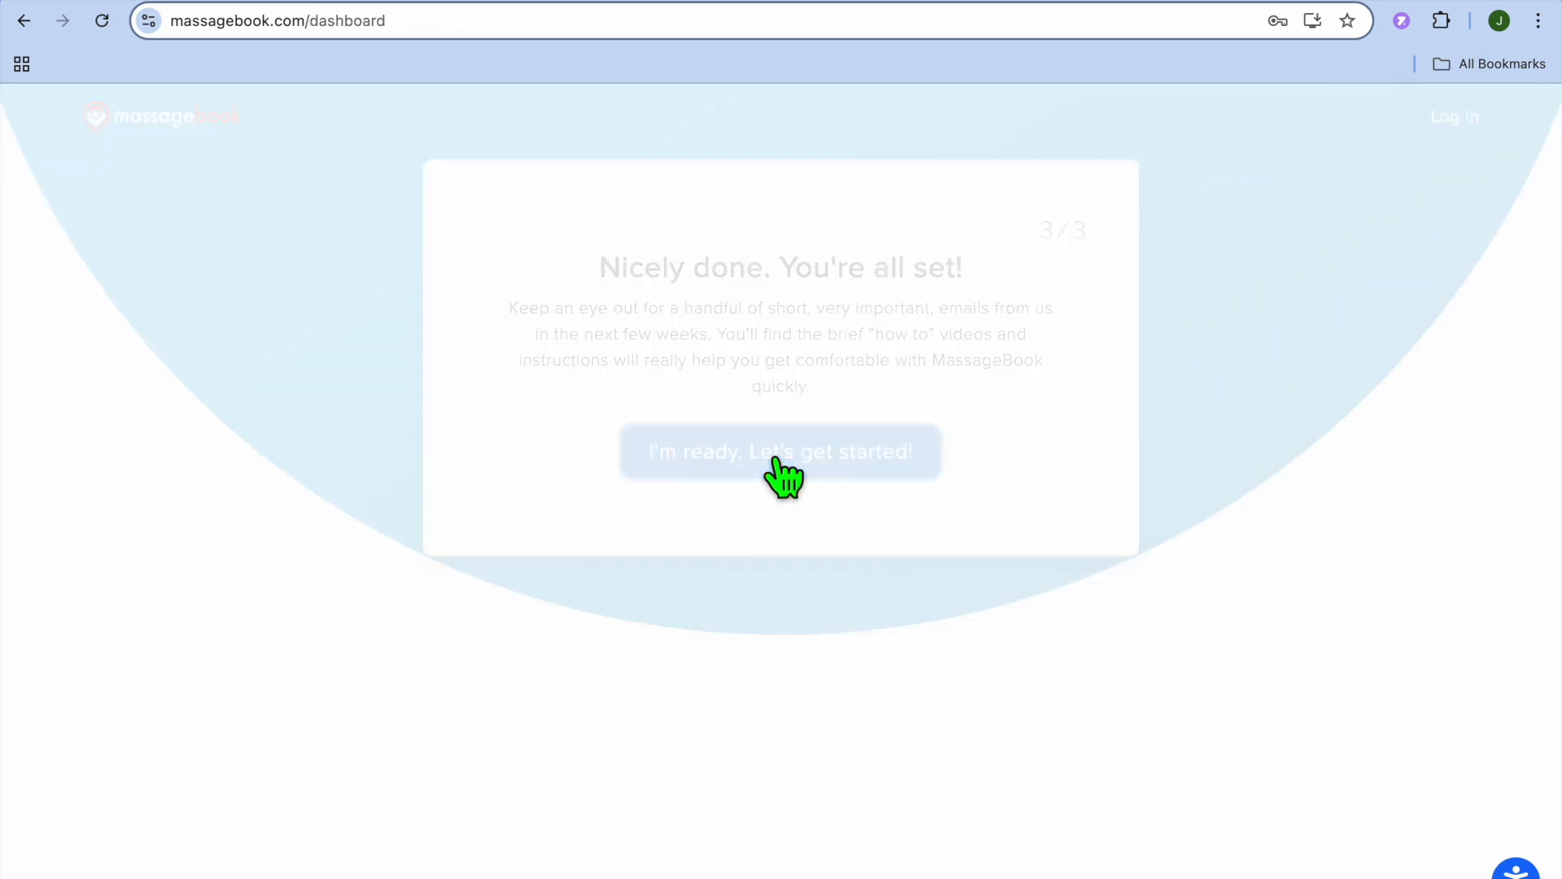
pyautogui.click(780, 451)
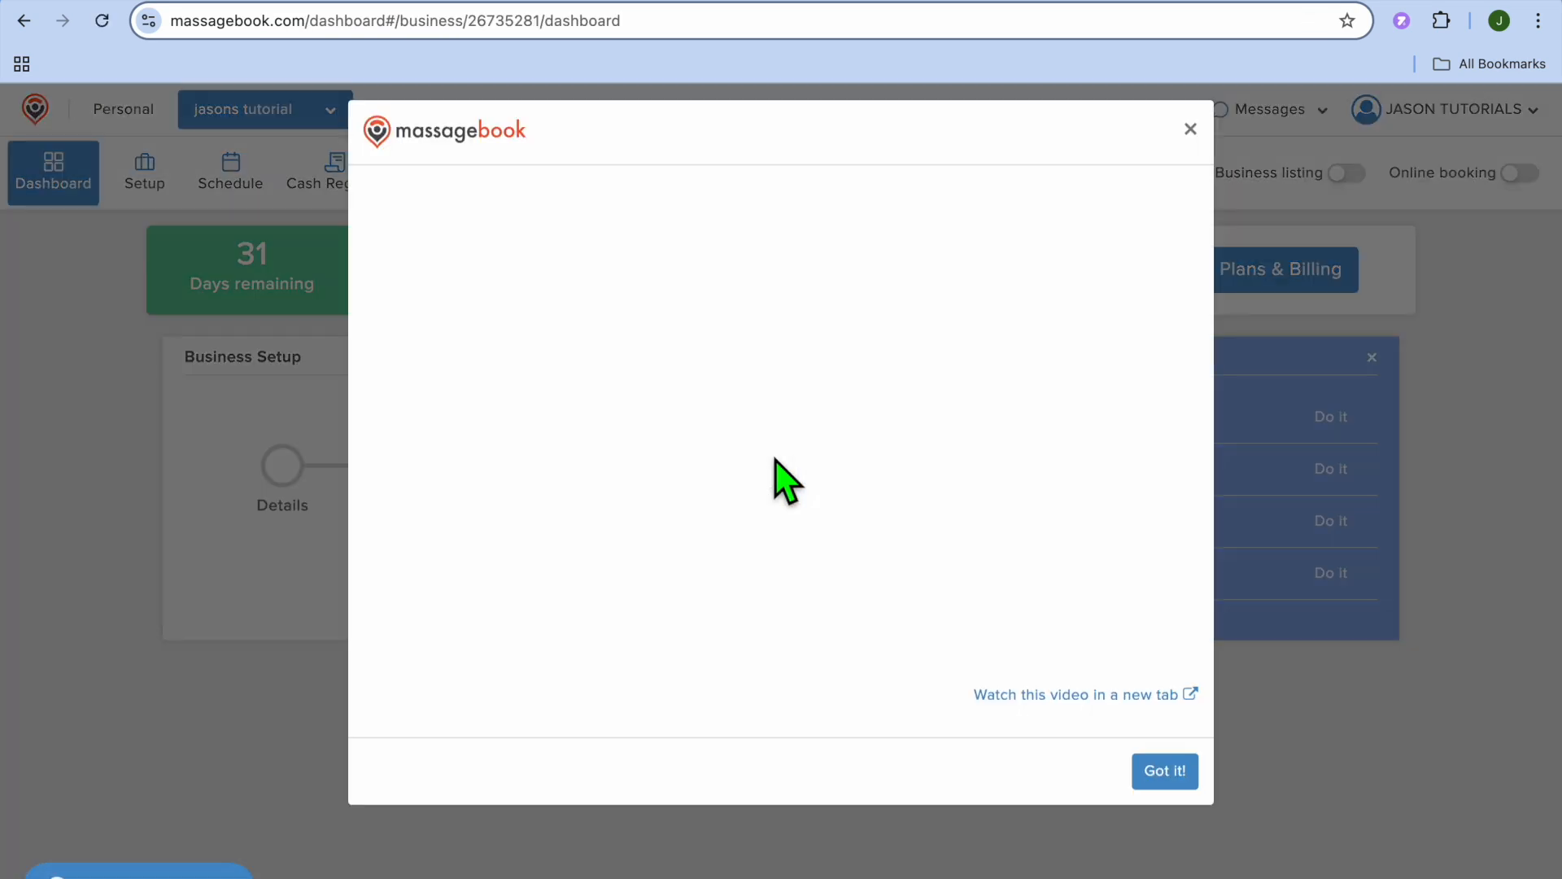
pyautogui.click(780, 481)
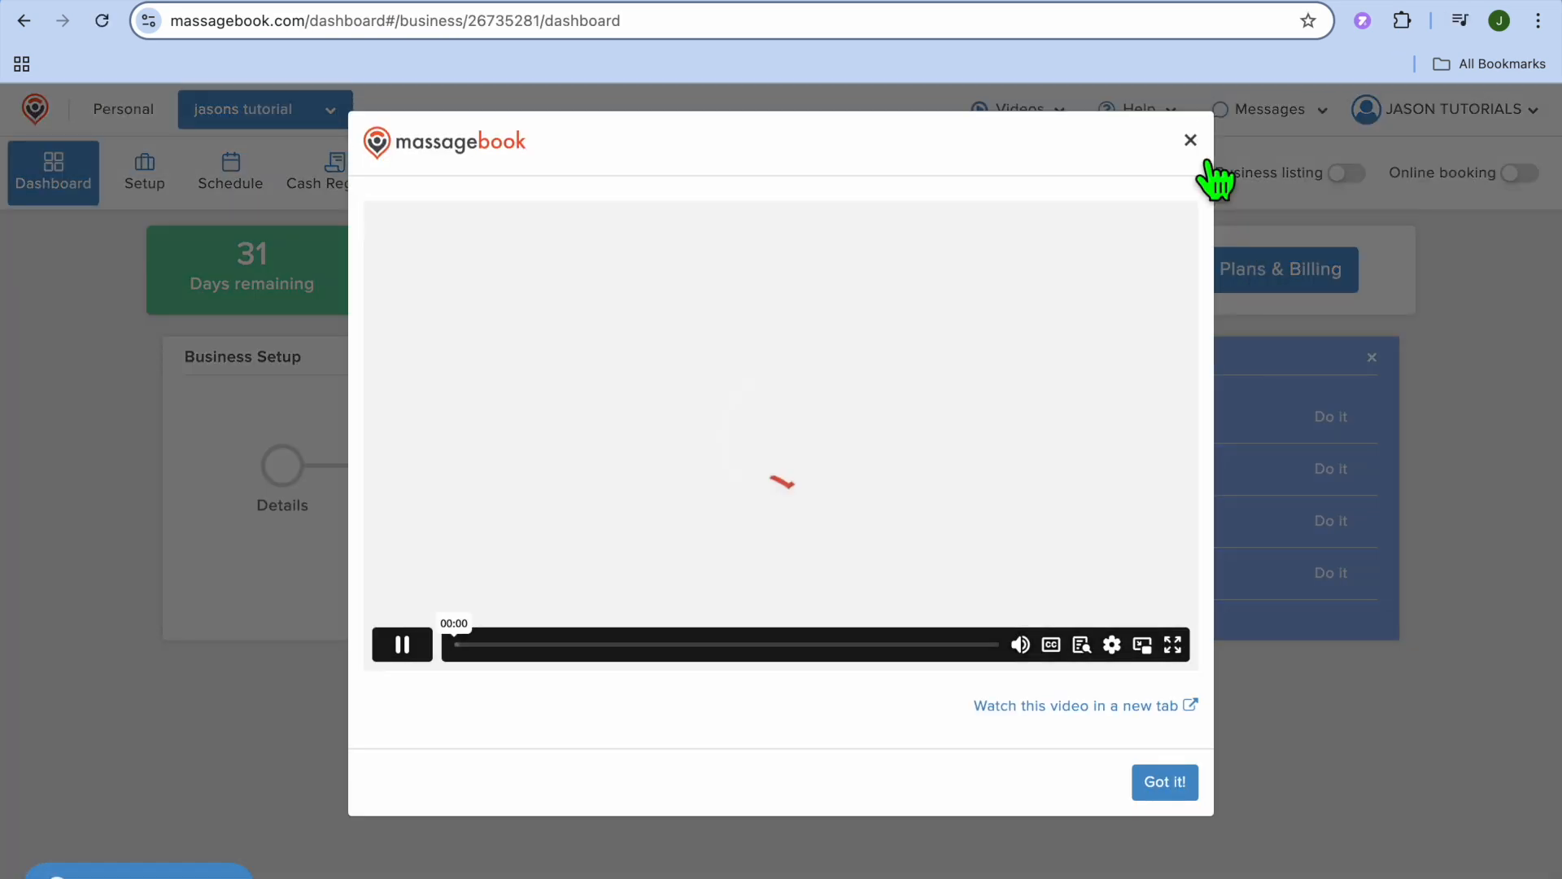
pyautogui.click(1189, 139)
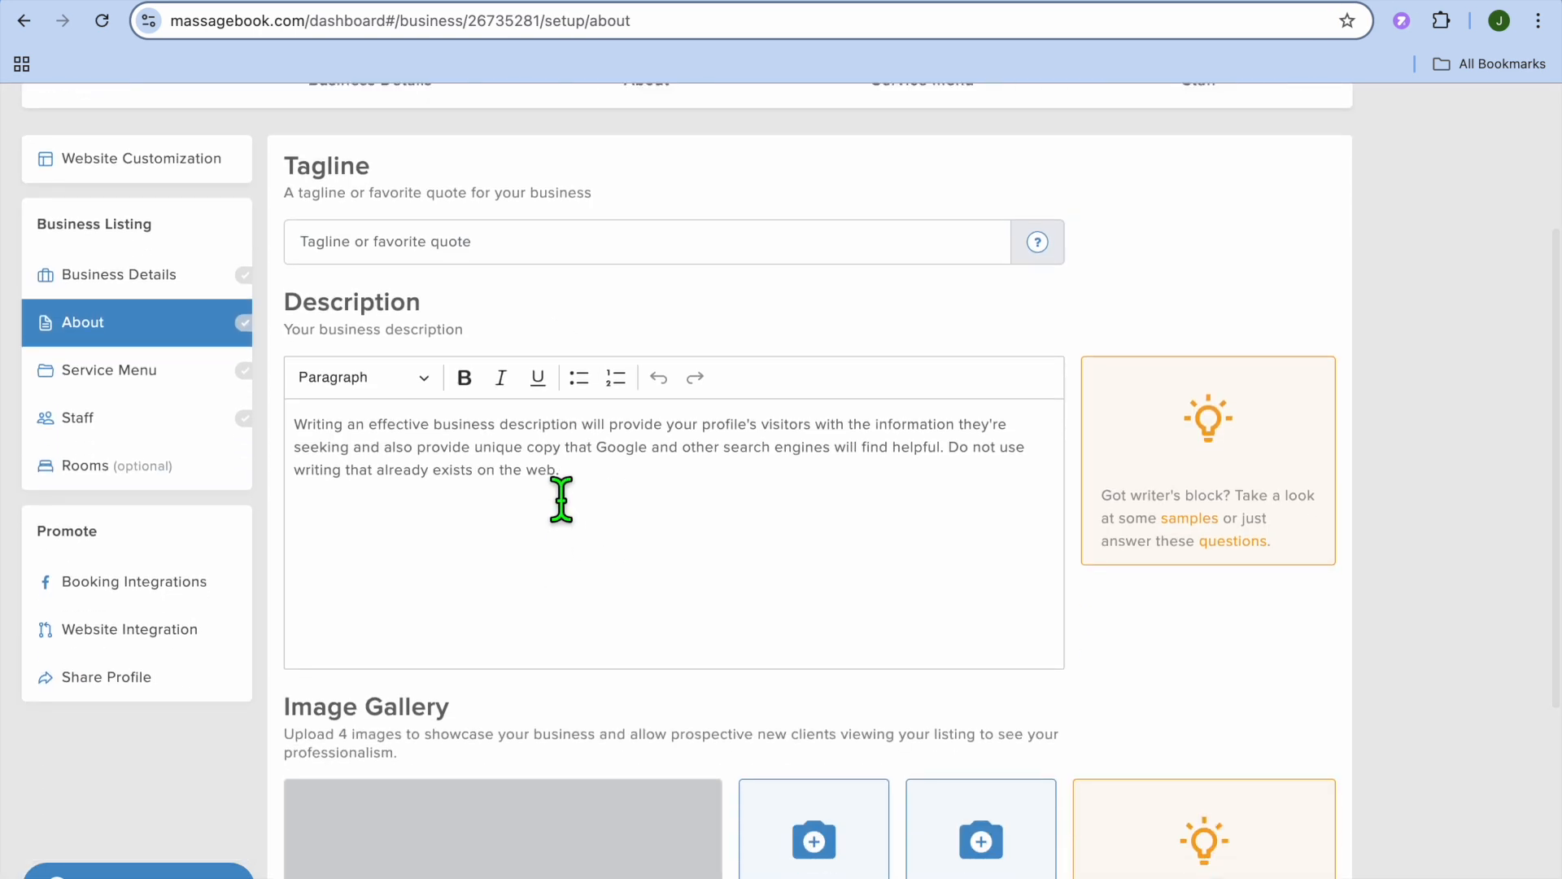
pyautogui.moveTo(598, 702)
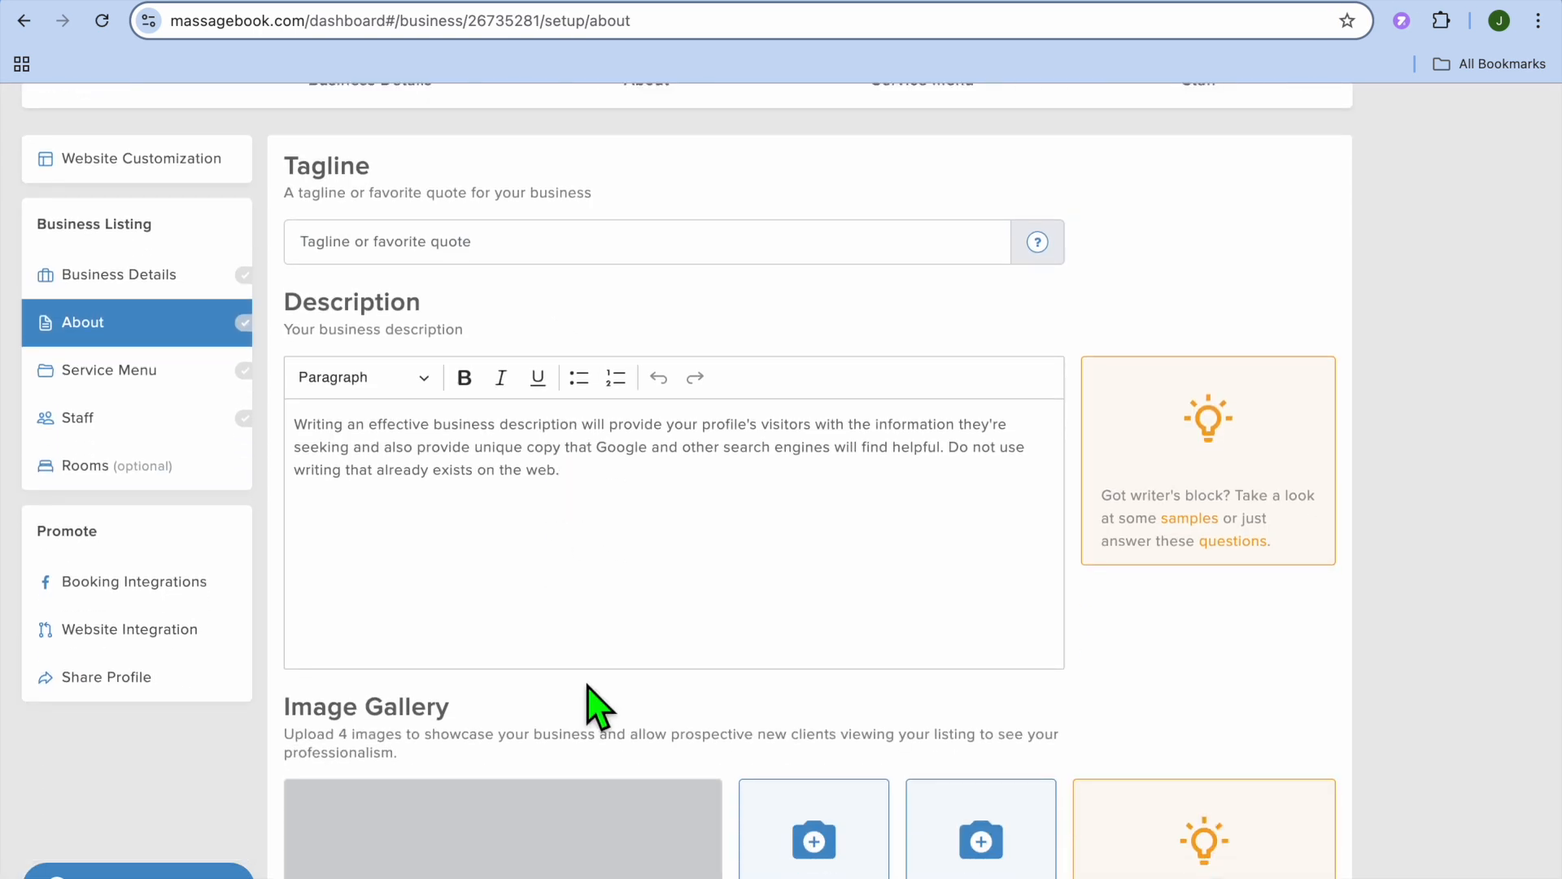
# Scroll over the blank About page, then move to the Service Menu step
pyautogui.scroll(-3)
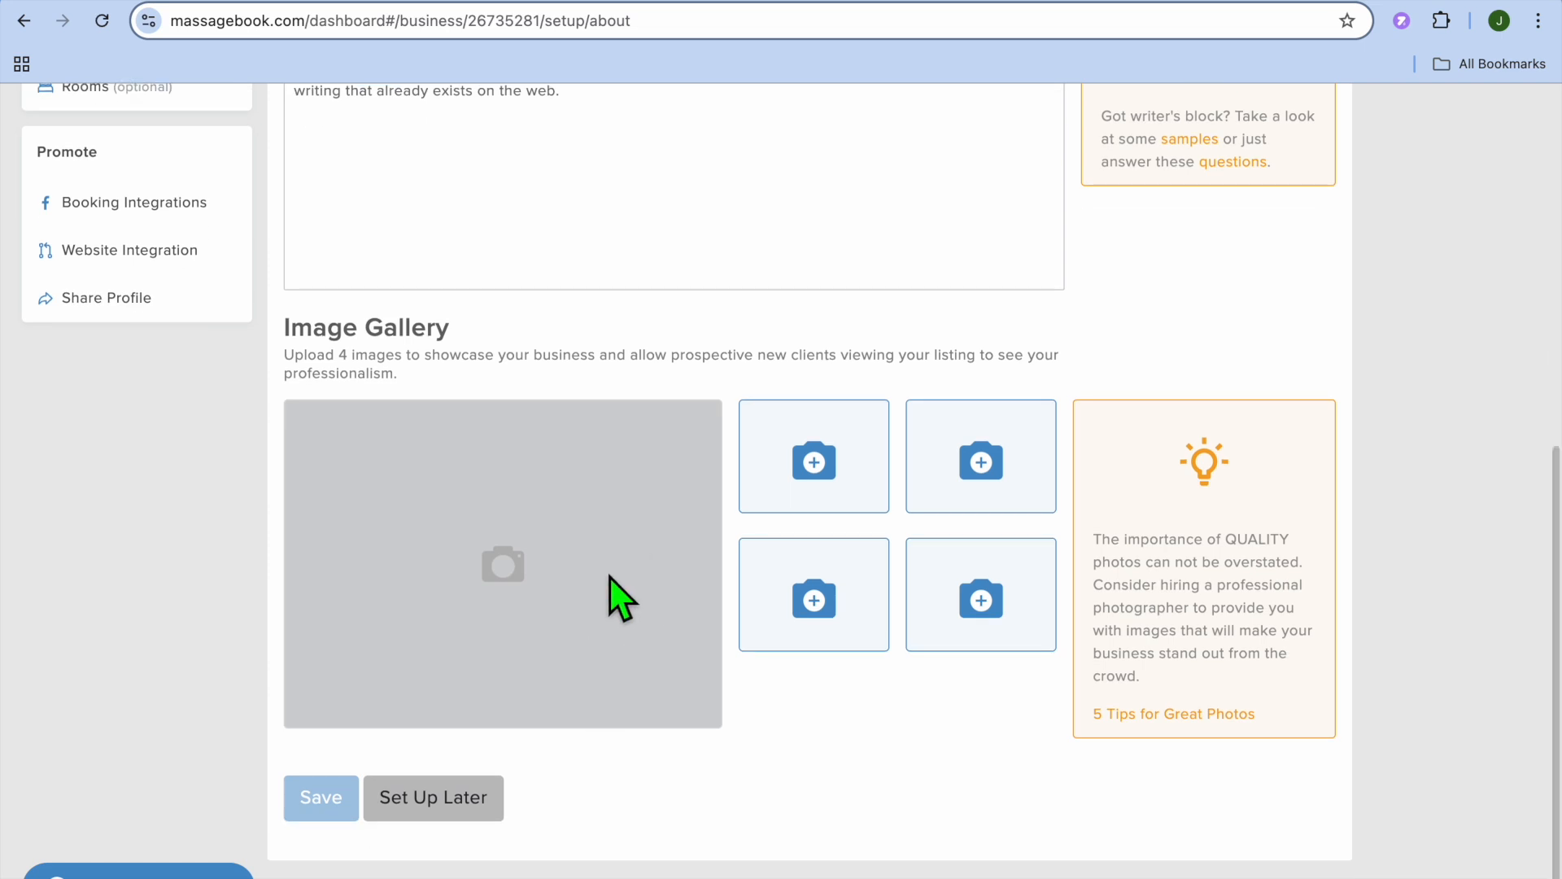
pyautogui.moveTo(720, 629)
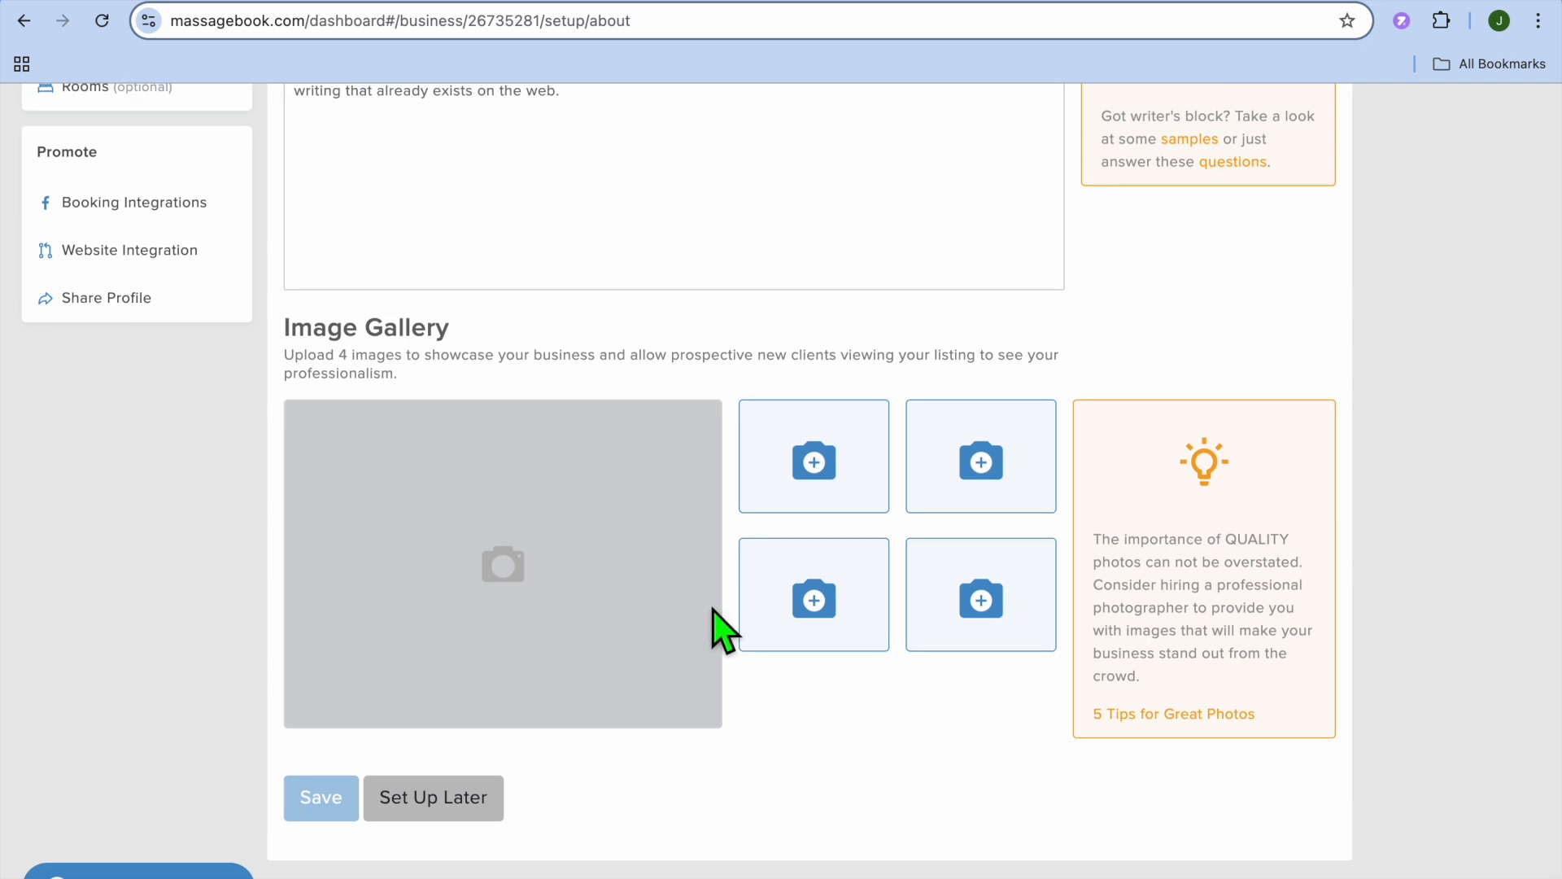
pyautogui.scroll(3)
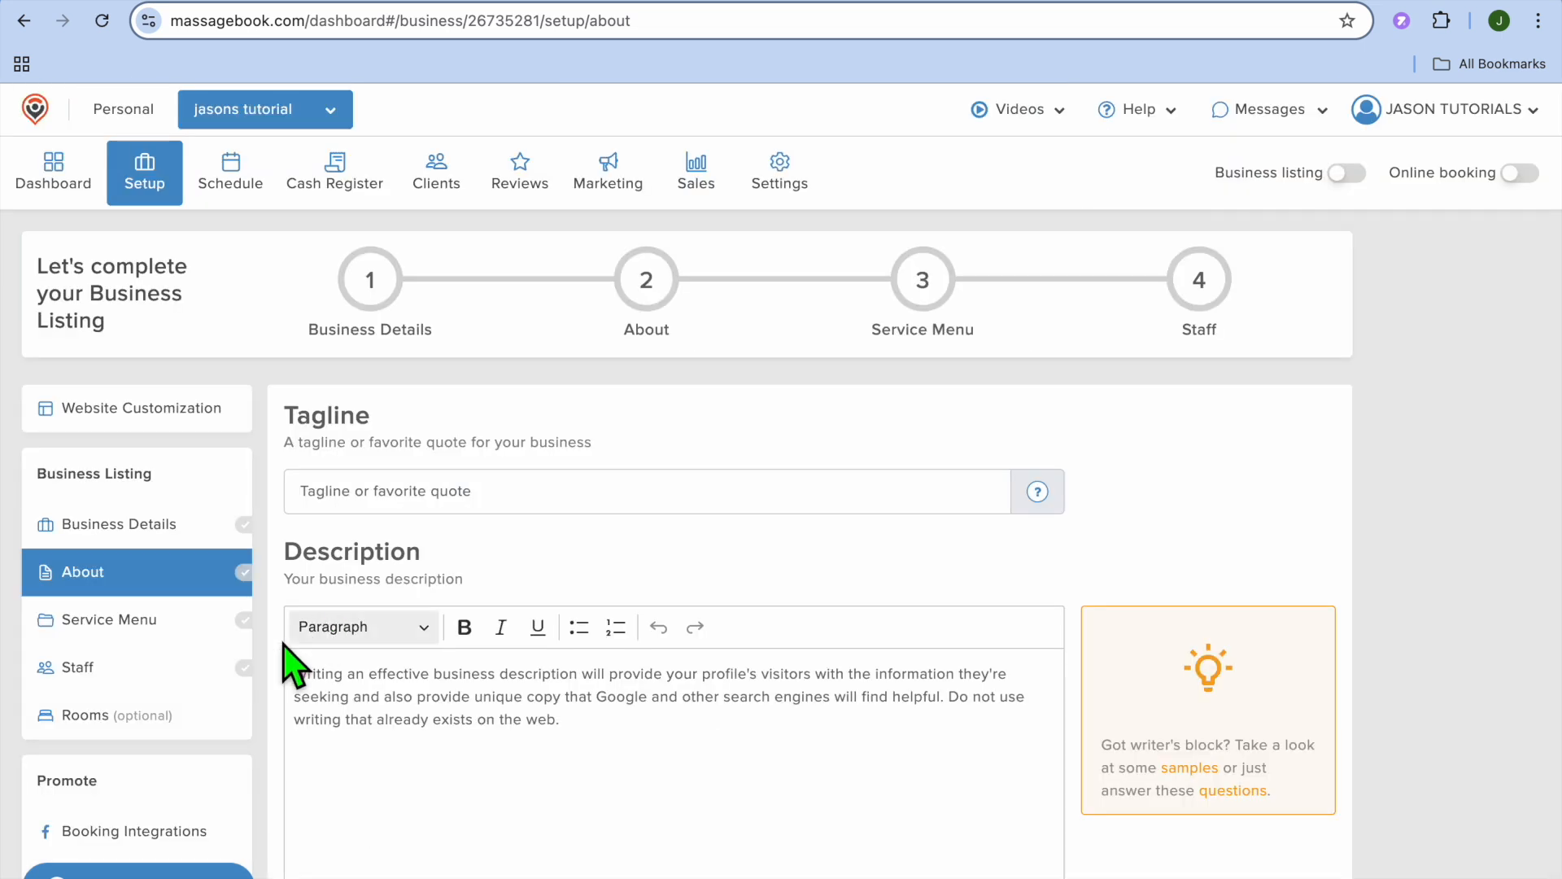
pyautogui.click(108, 618)
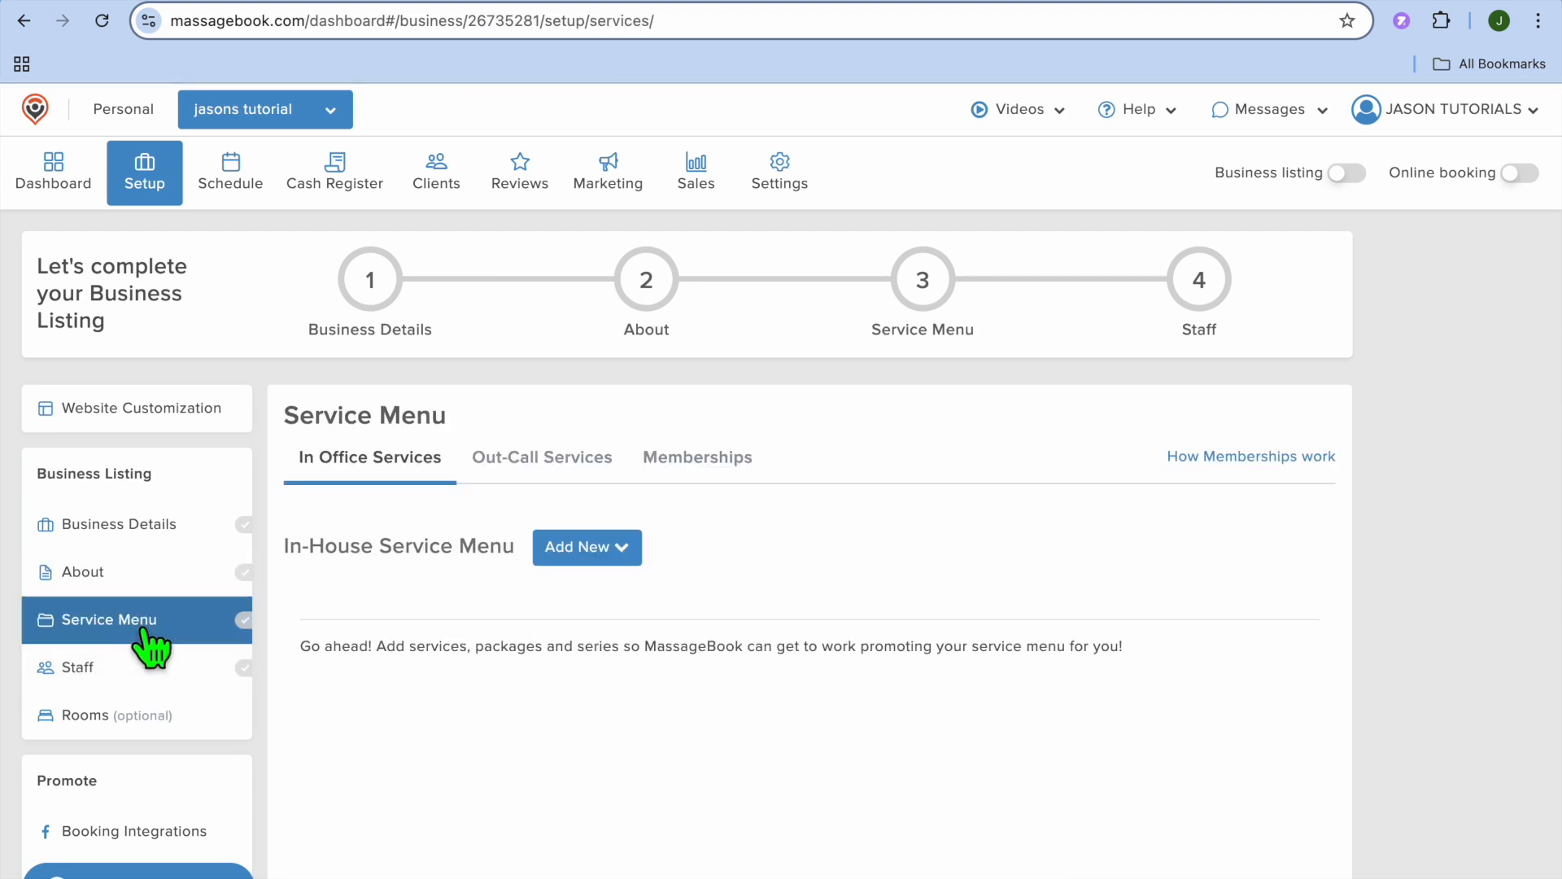
# Choose Service from the Add New menu on In Office Services
pyautogui.scroll(3)
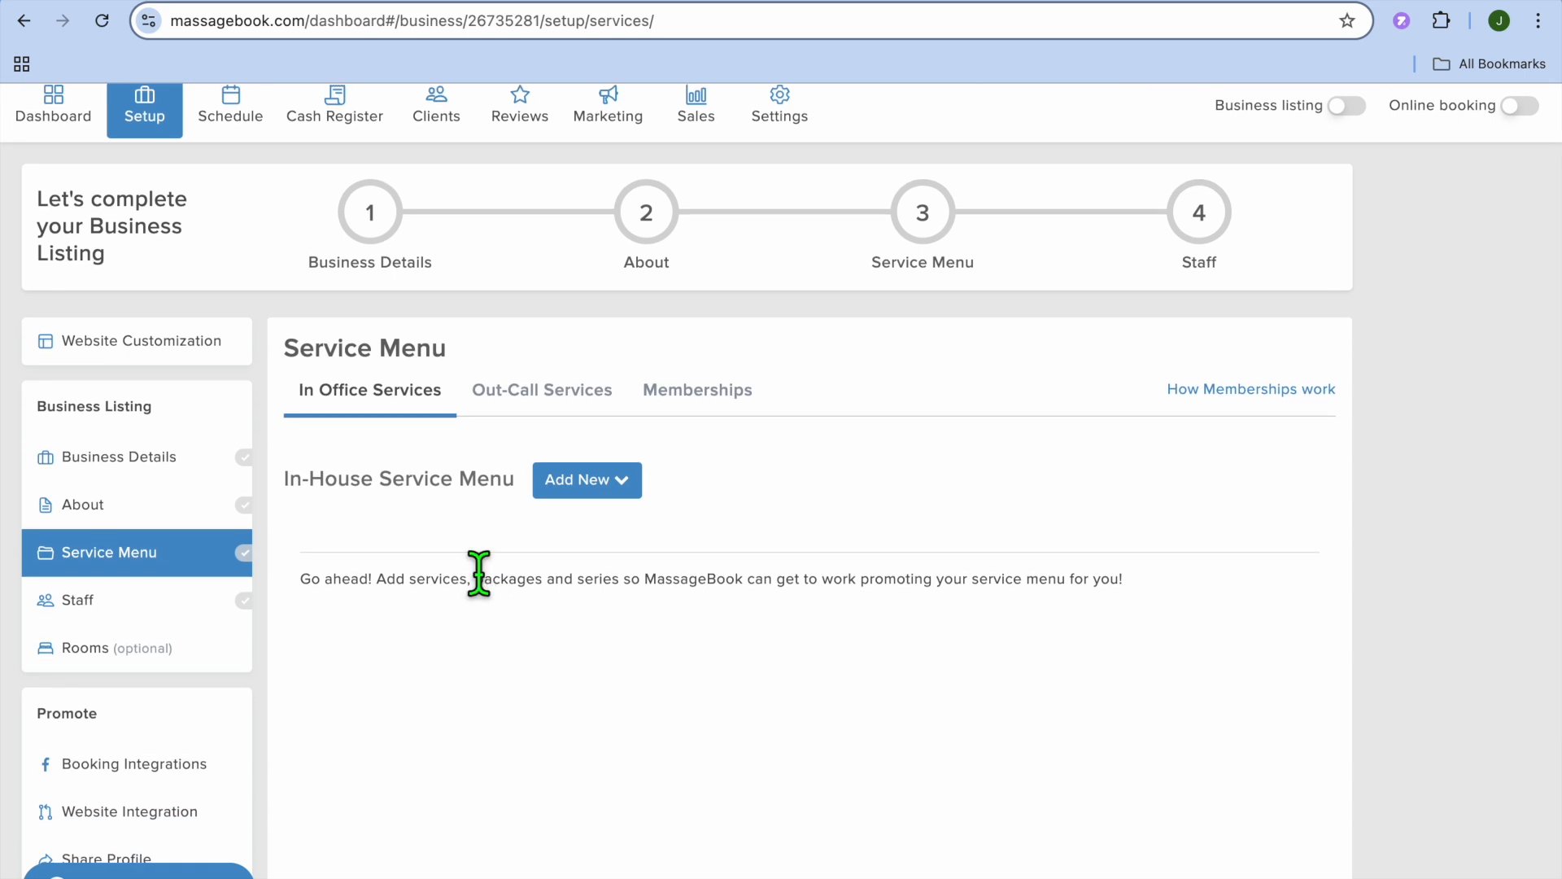
pyautogui.moveTo(399, 408)
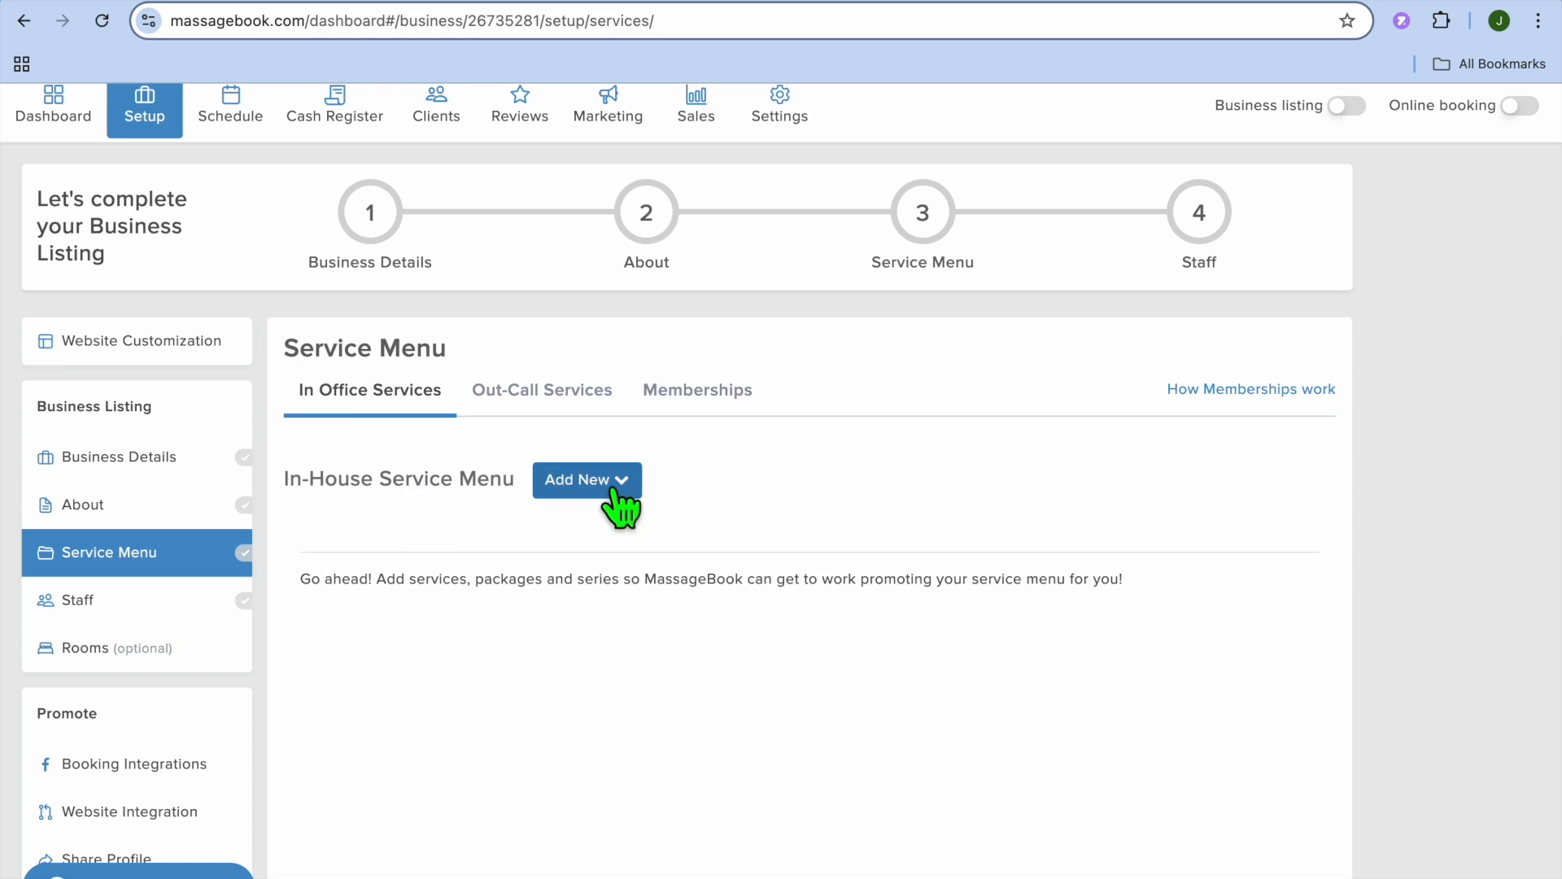
pyautogui.click(586, 479)
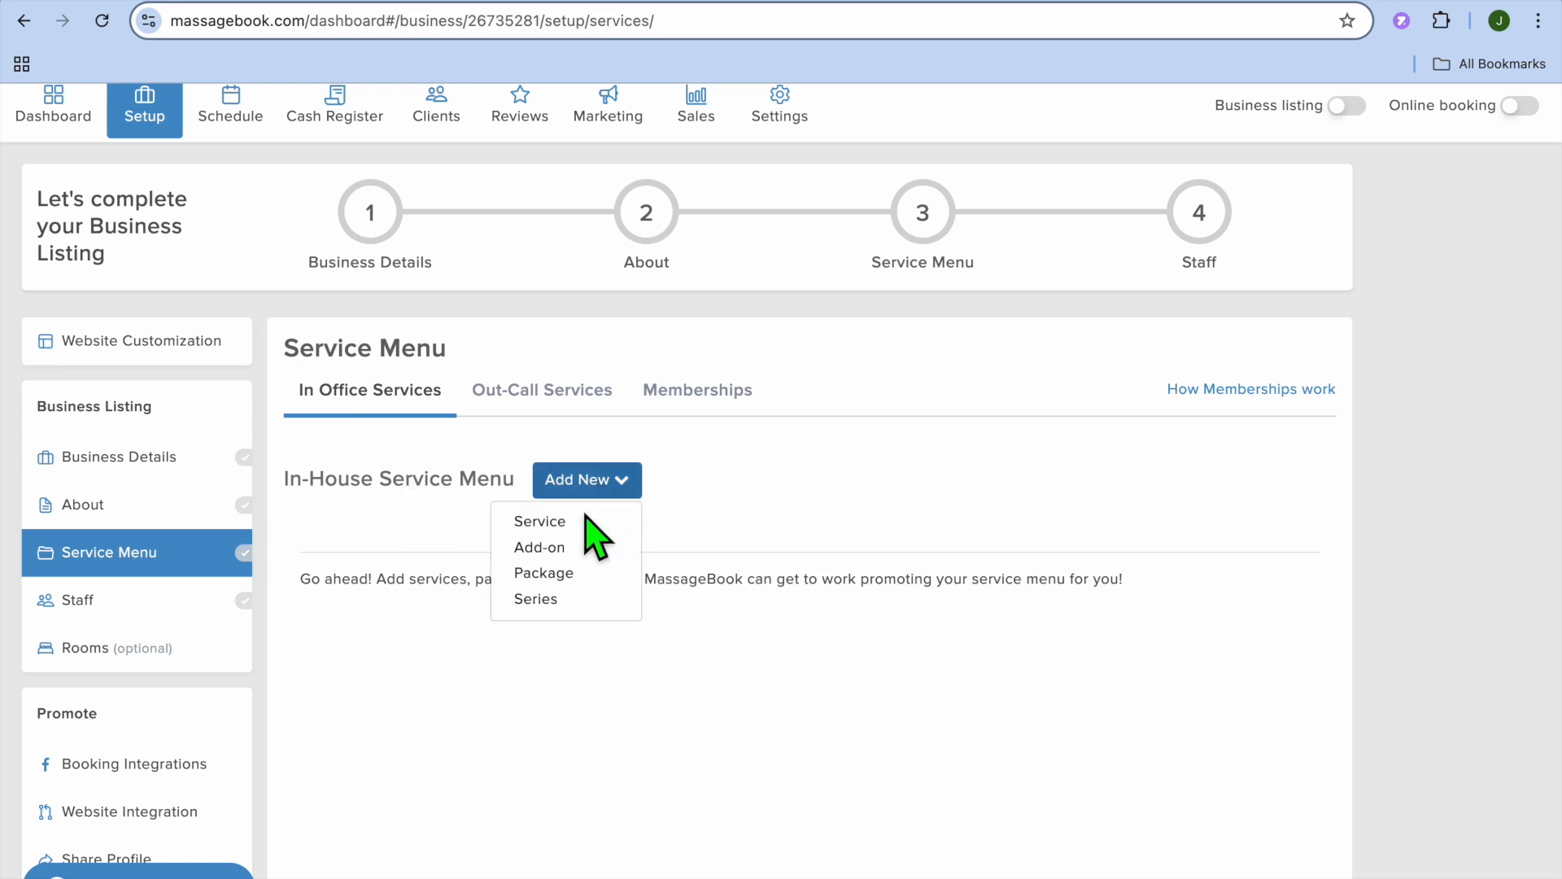
pyautogui.click(538, 520)
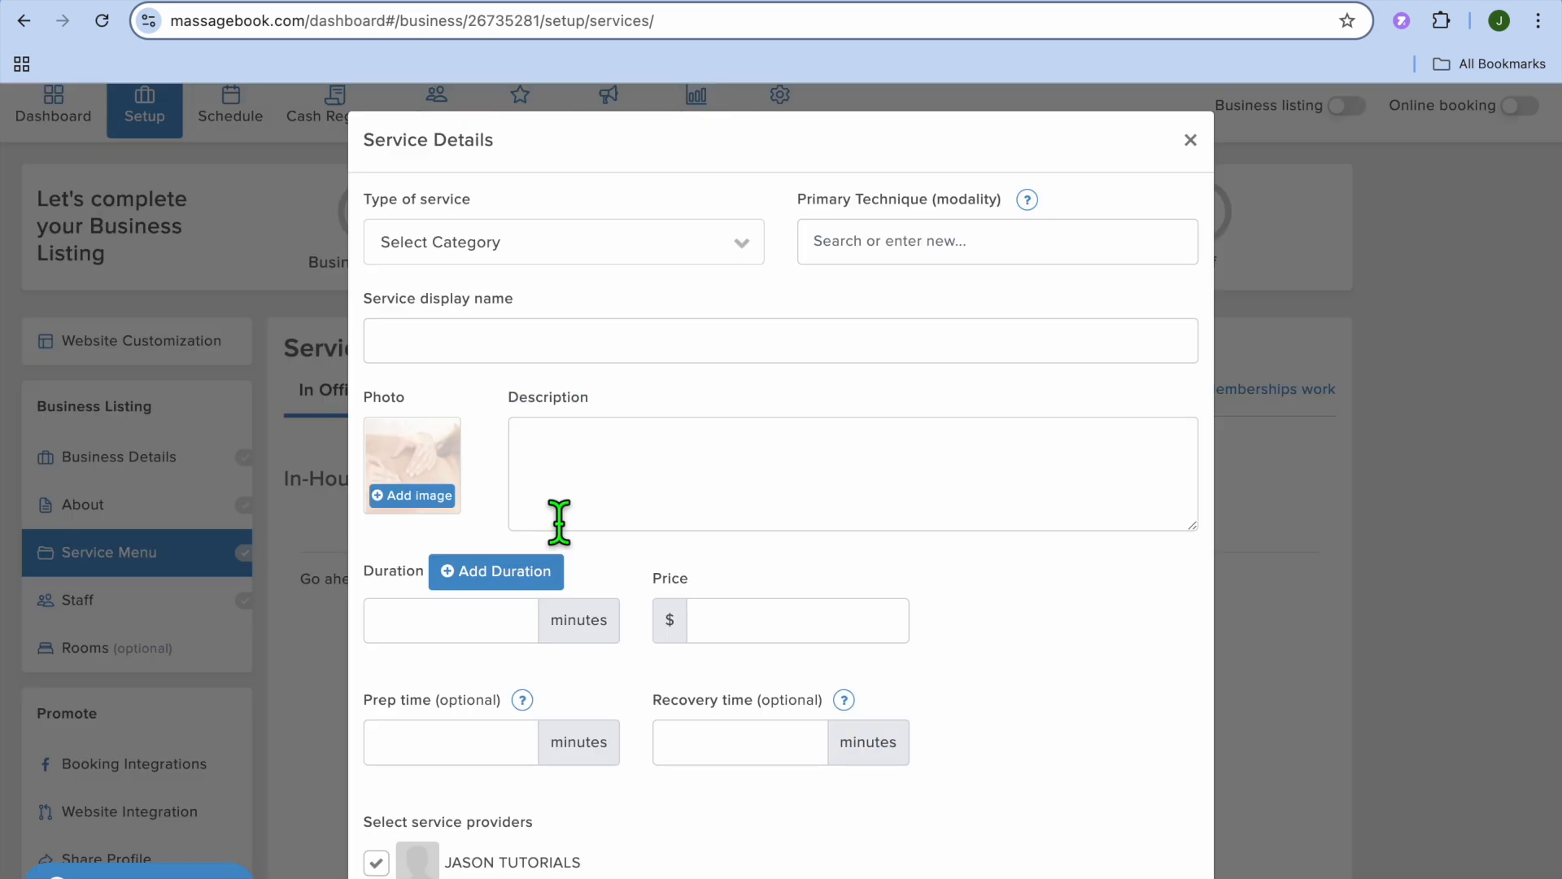
# Set the service type to Physical Therapy and the display name to 'test'
pyautogui.click(558, 241)
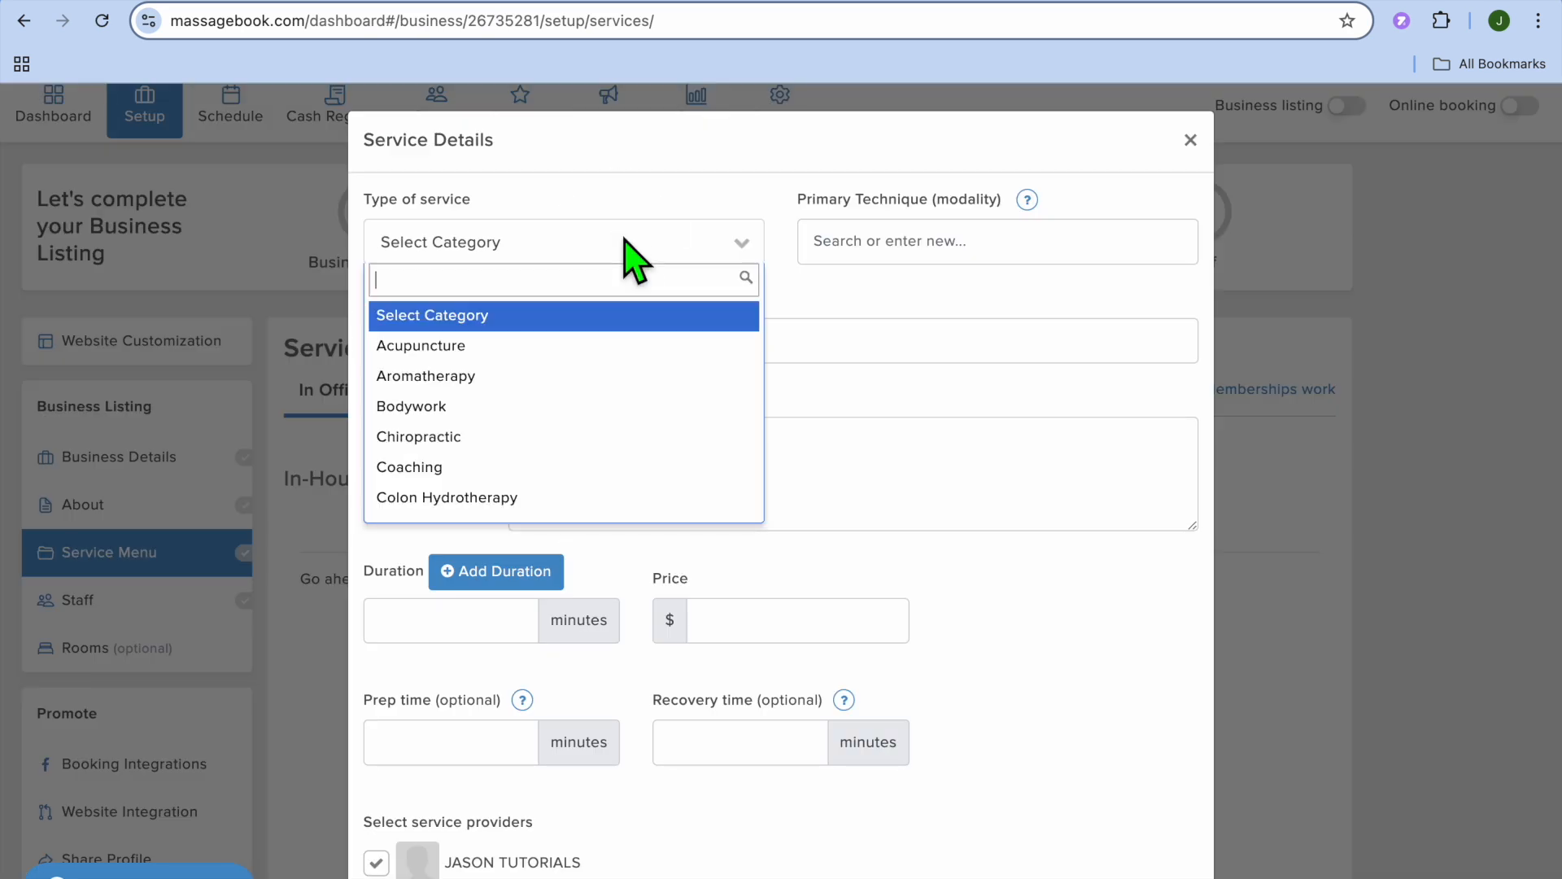
pyautogui.scroll(-3)
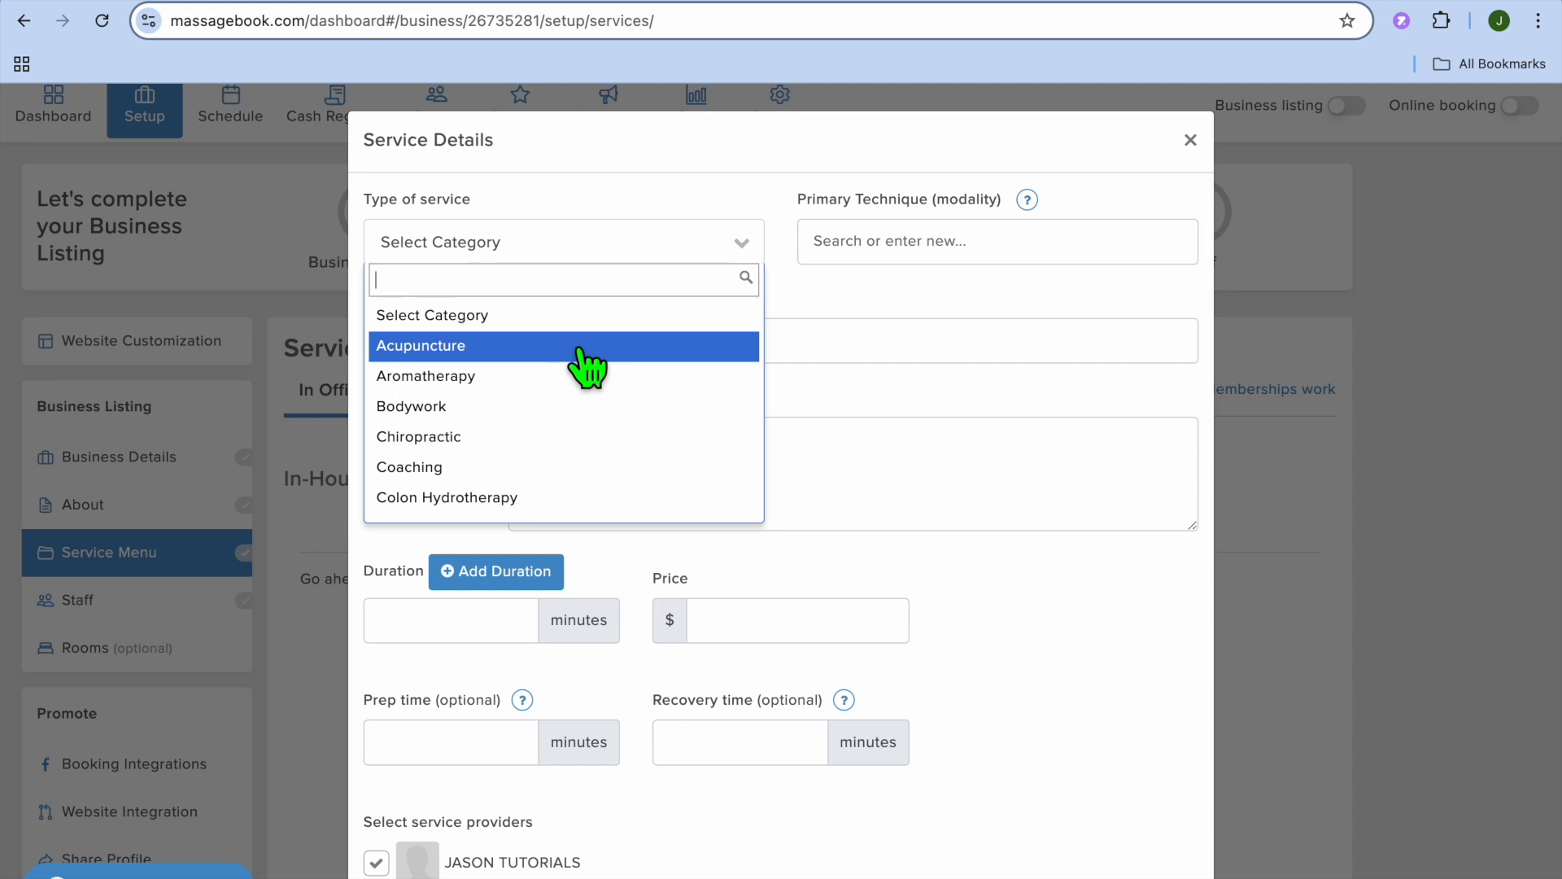
pyautogui.moveTo(609, 413)
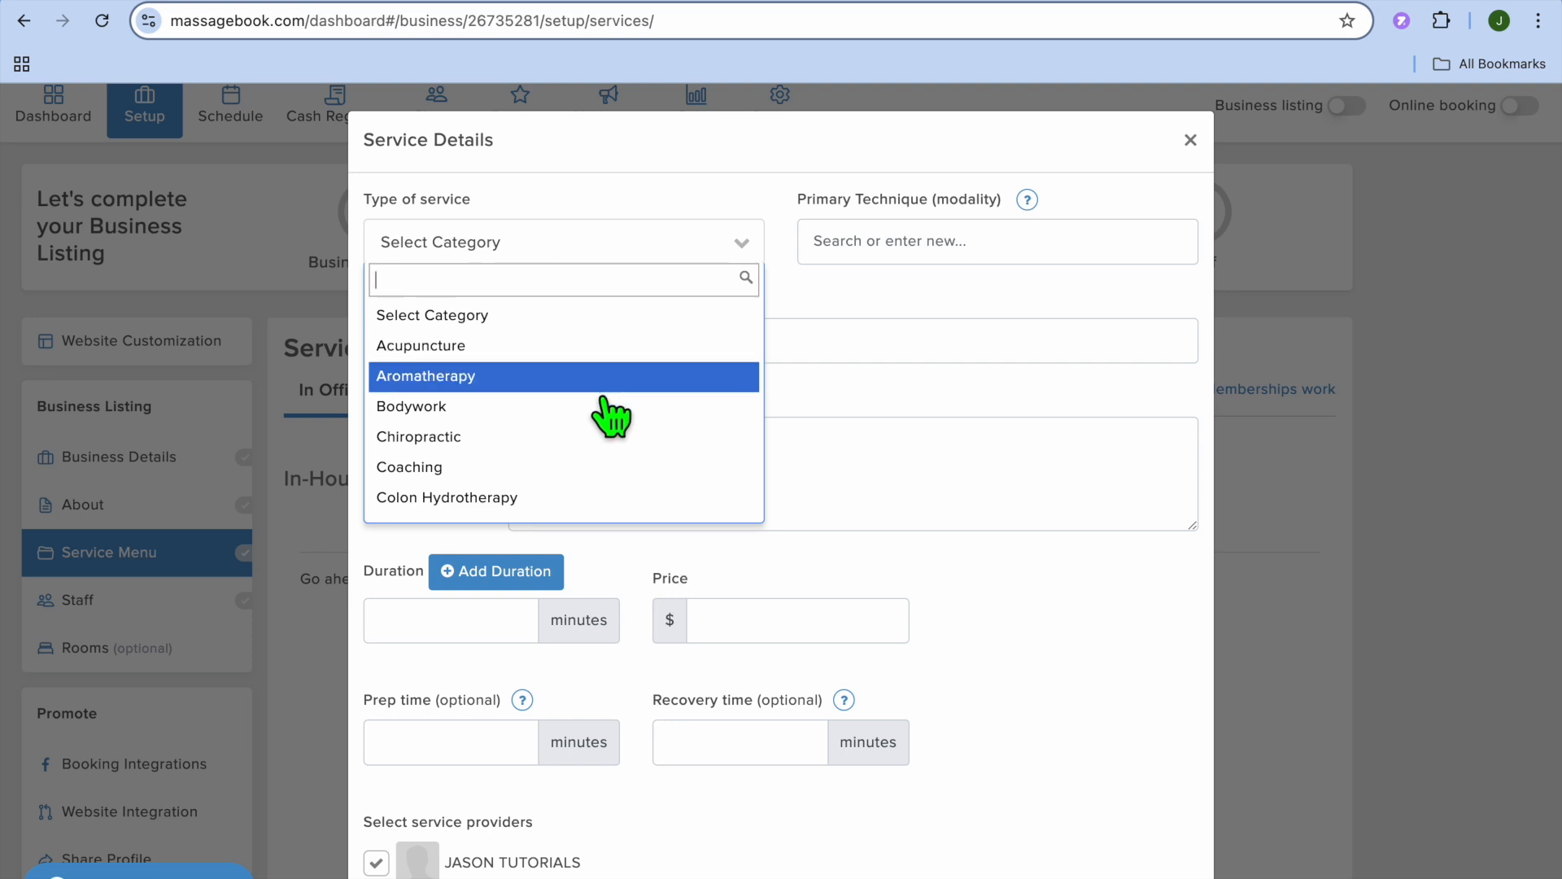
pyautogui.moveTo(598, 403)
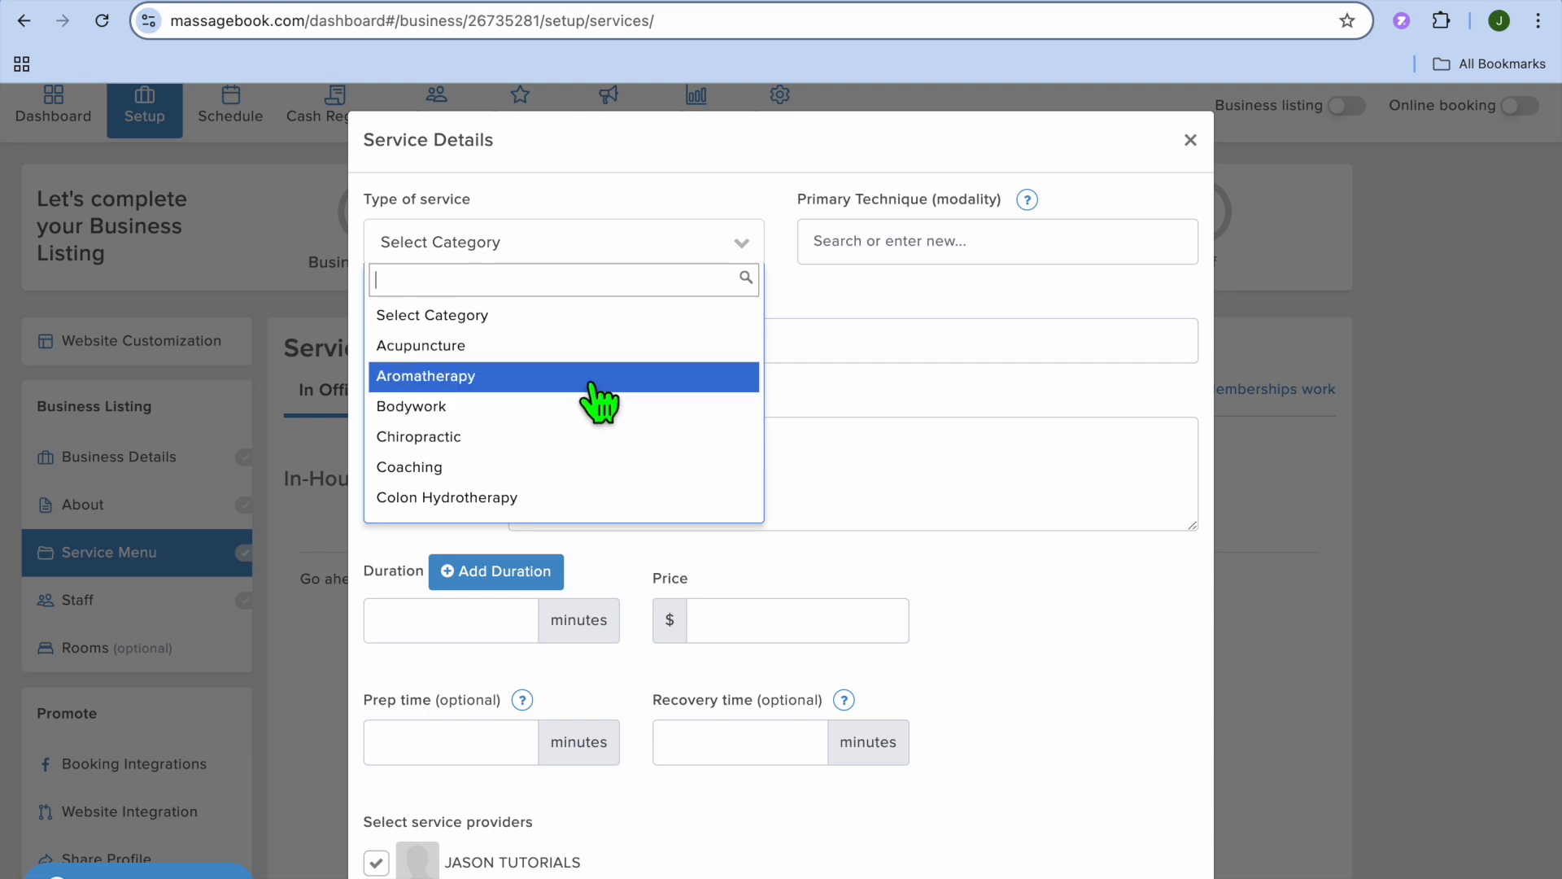
pyautogui.scroll(-3)
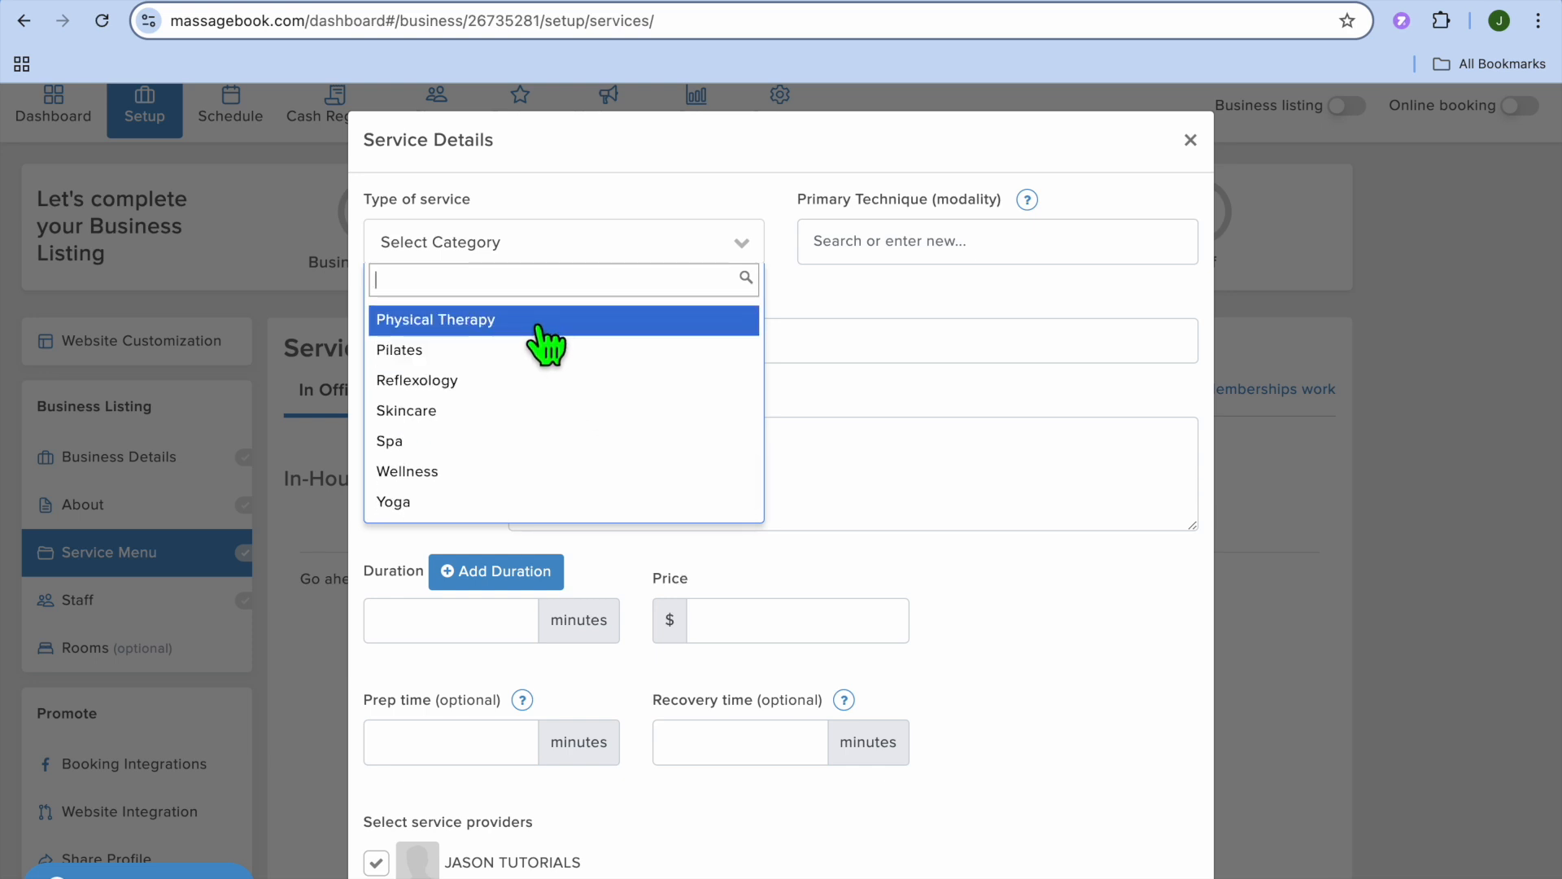
pyautogui.click(434, 319)
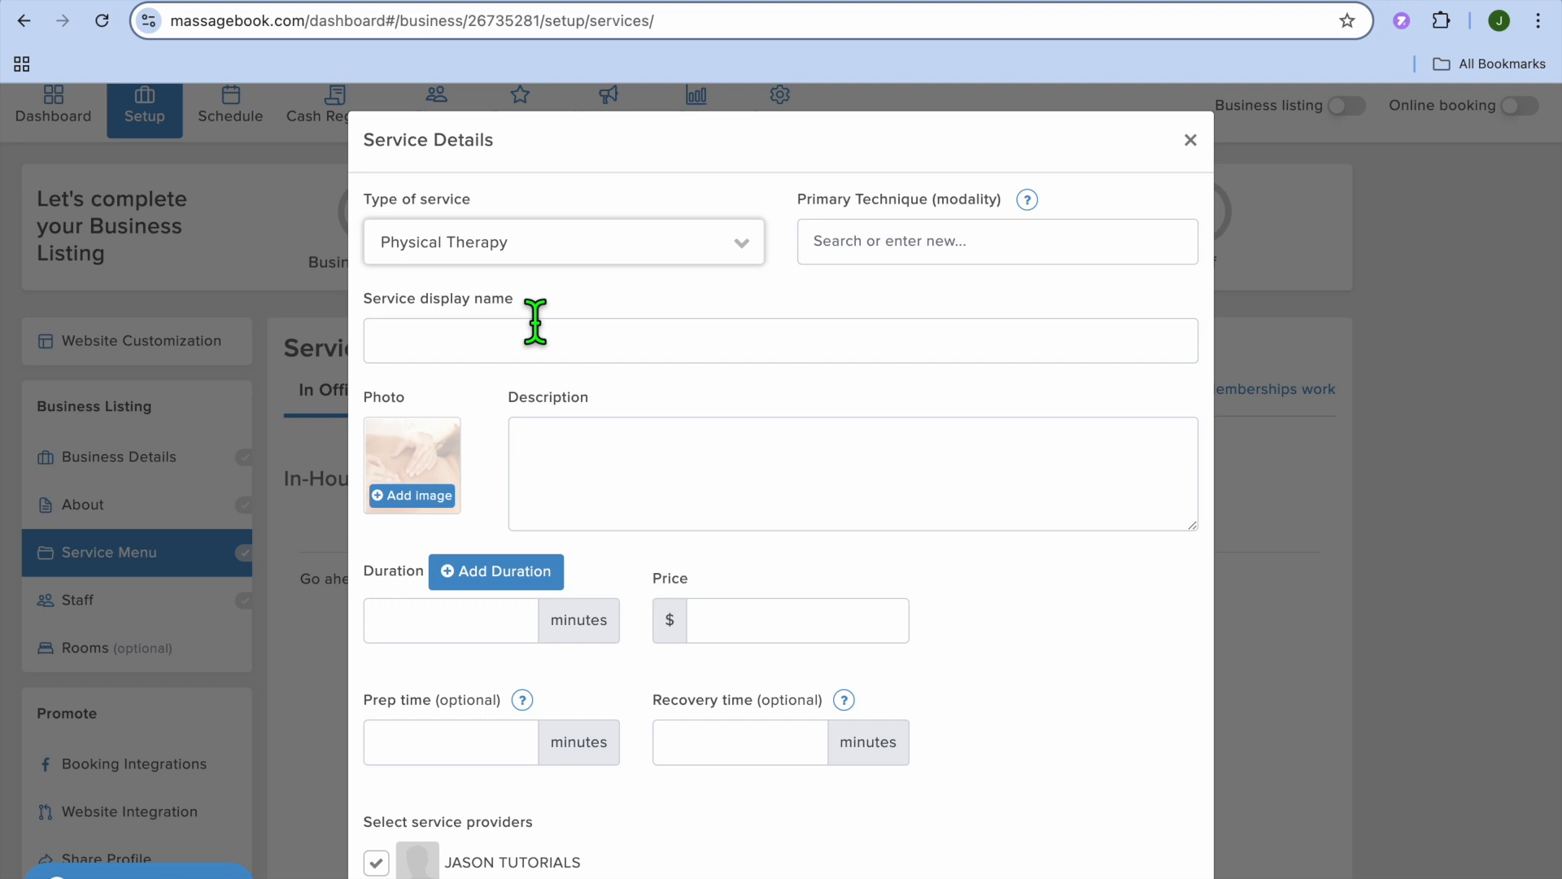
pyautogui.moveTo(556, 361)
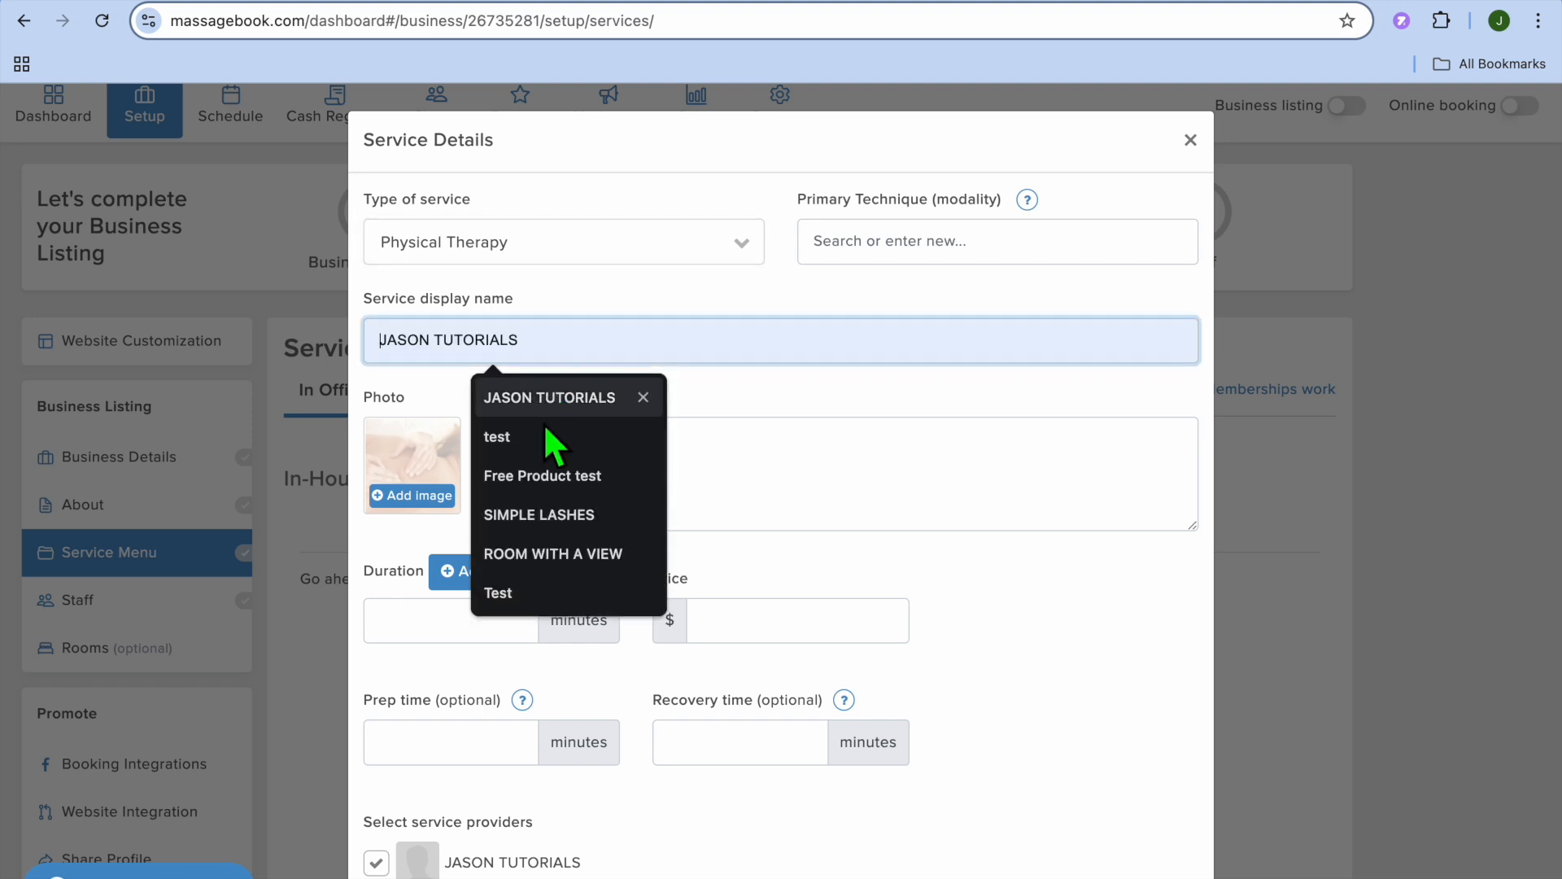
pyautogui.click(497, 436)
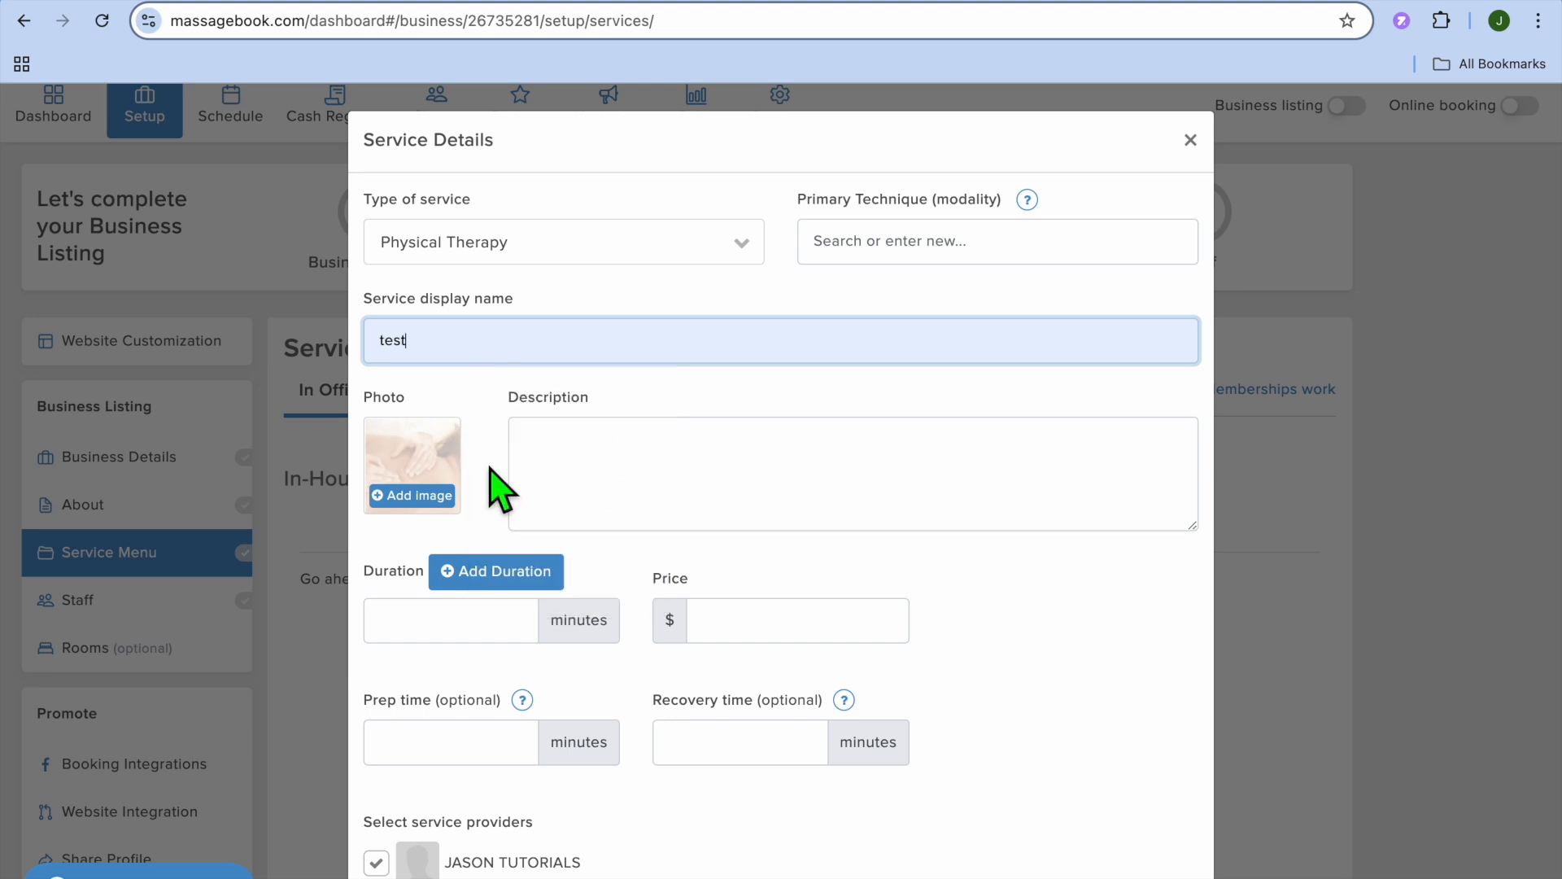
pyautogui.moveTo(450, 619)
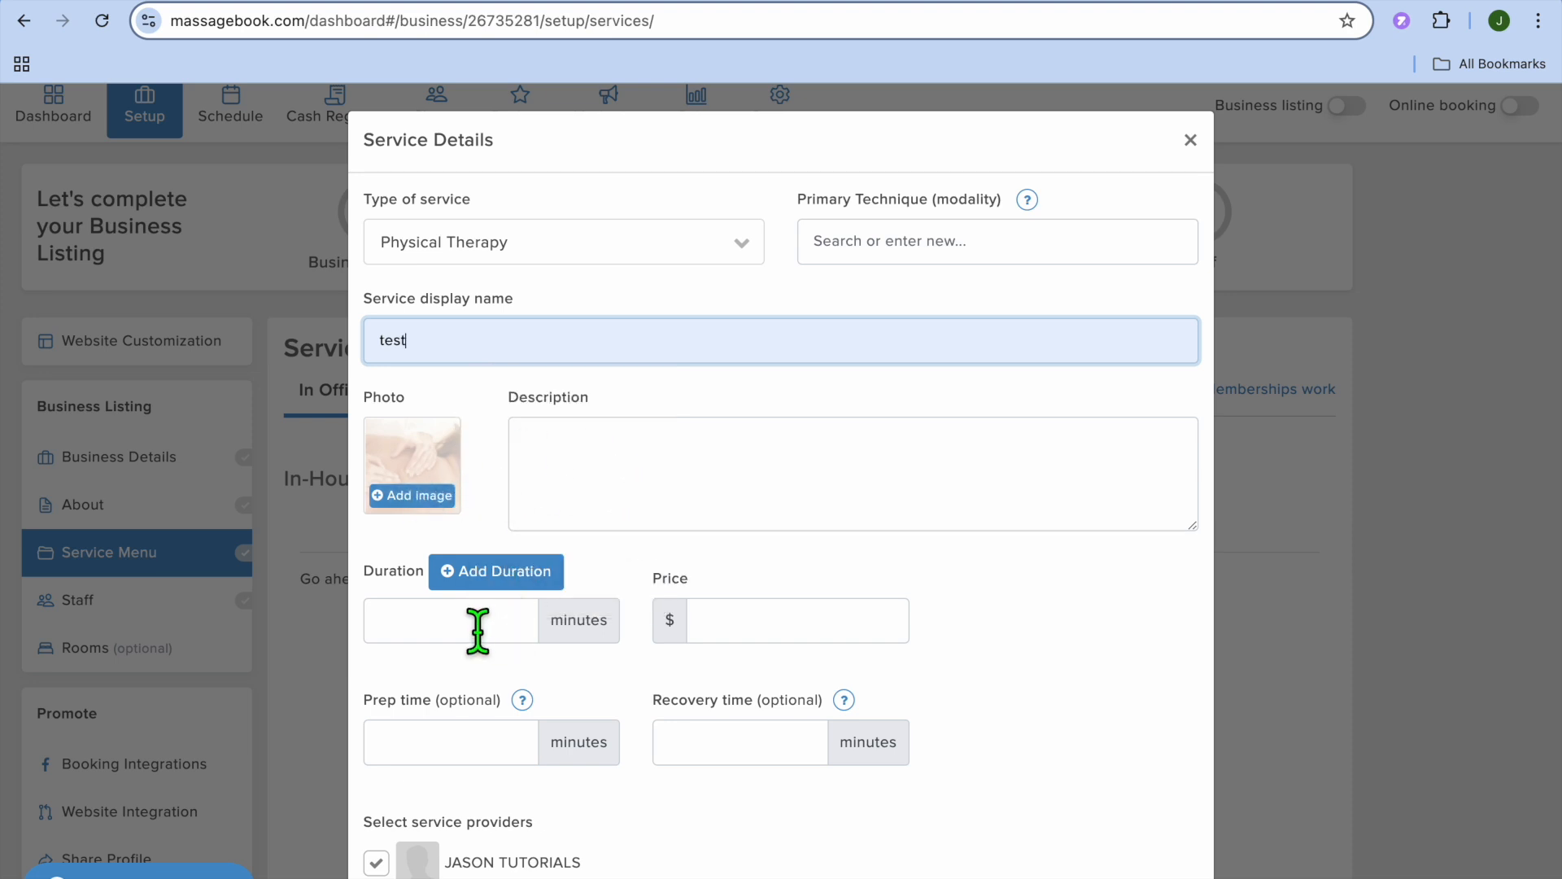
# Set a 60-minute duration and $100 price, save, then view Out-Call Services
pyautogui.click(450, 620)
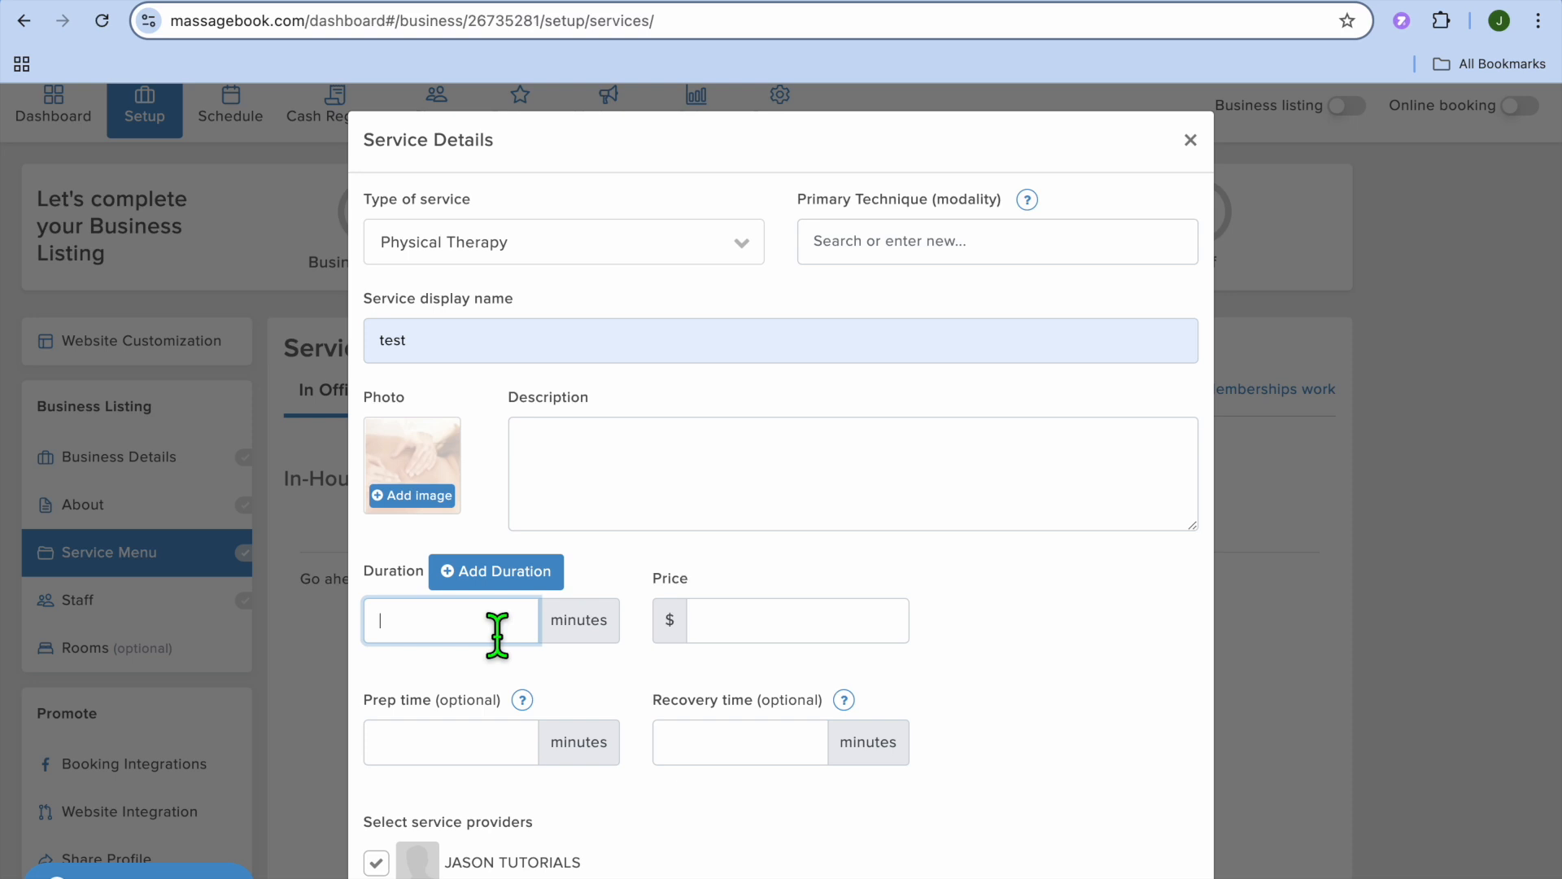
pyautogui.write('60')
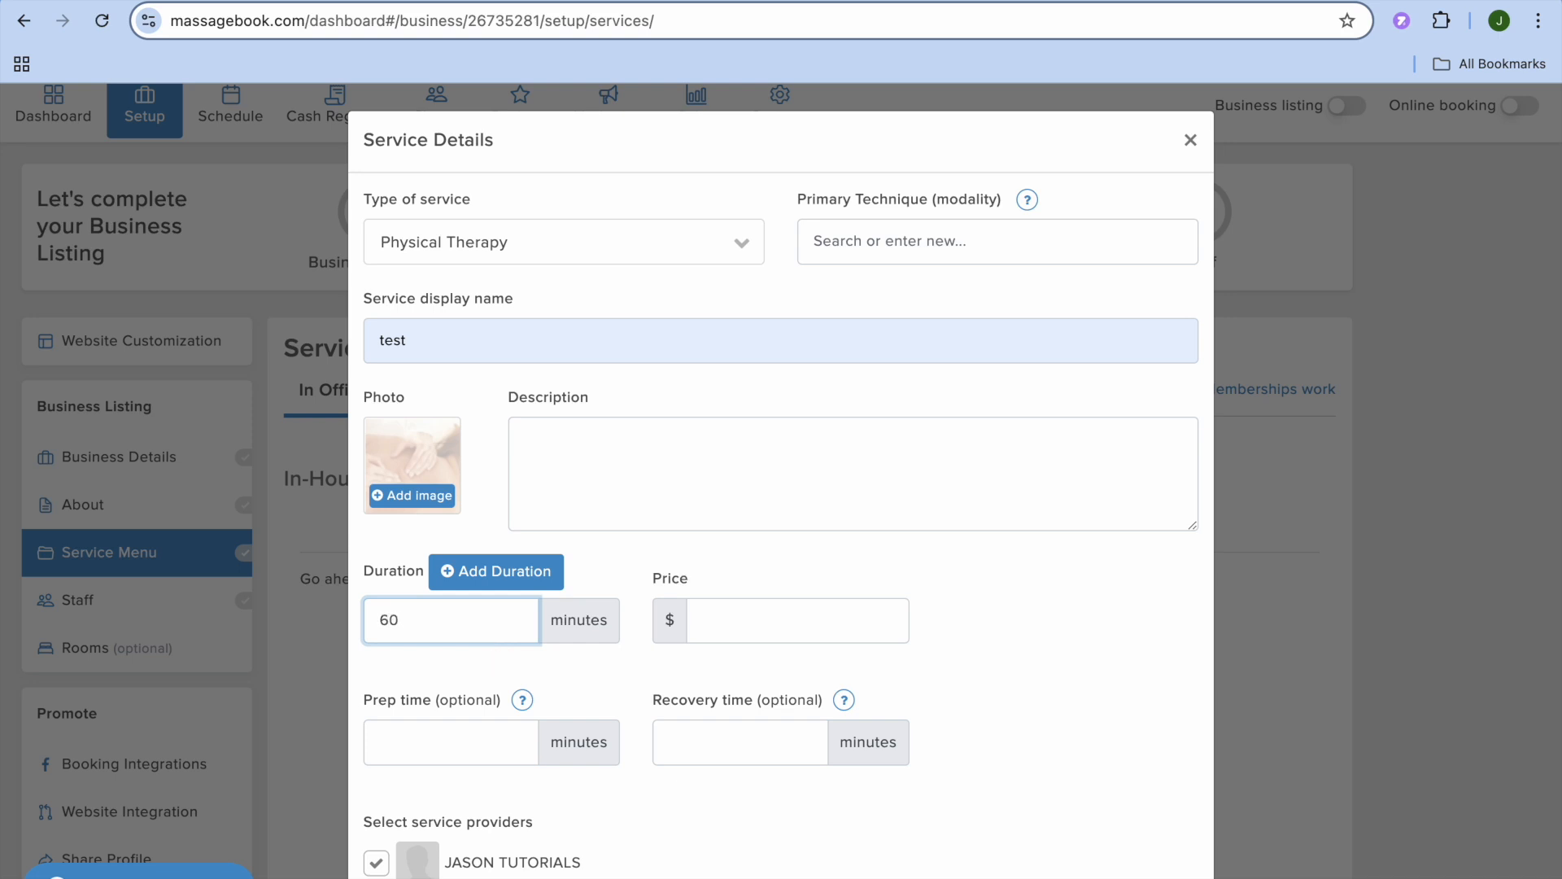
pyautogui.click(796, 620)
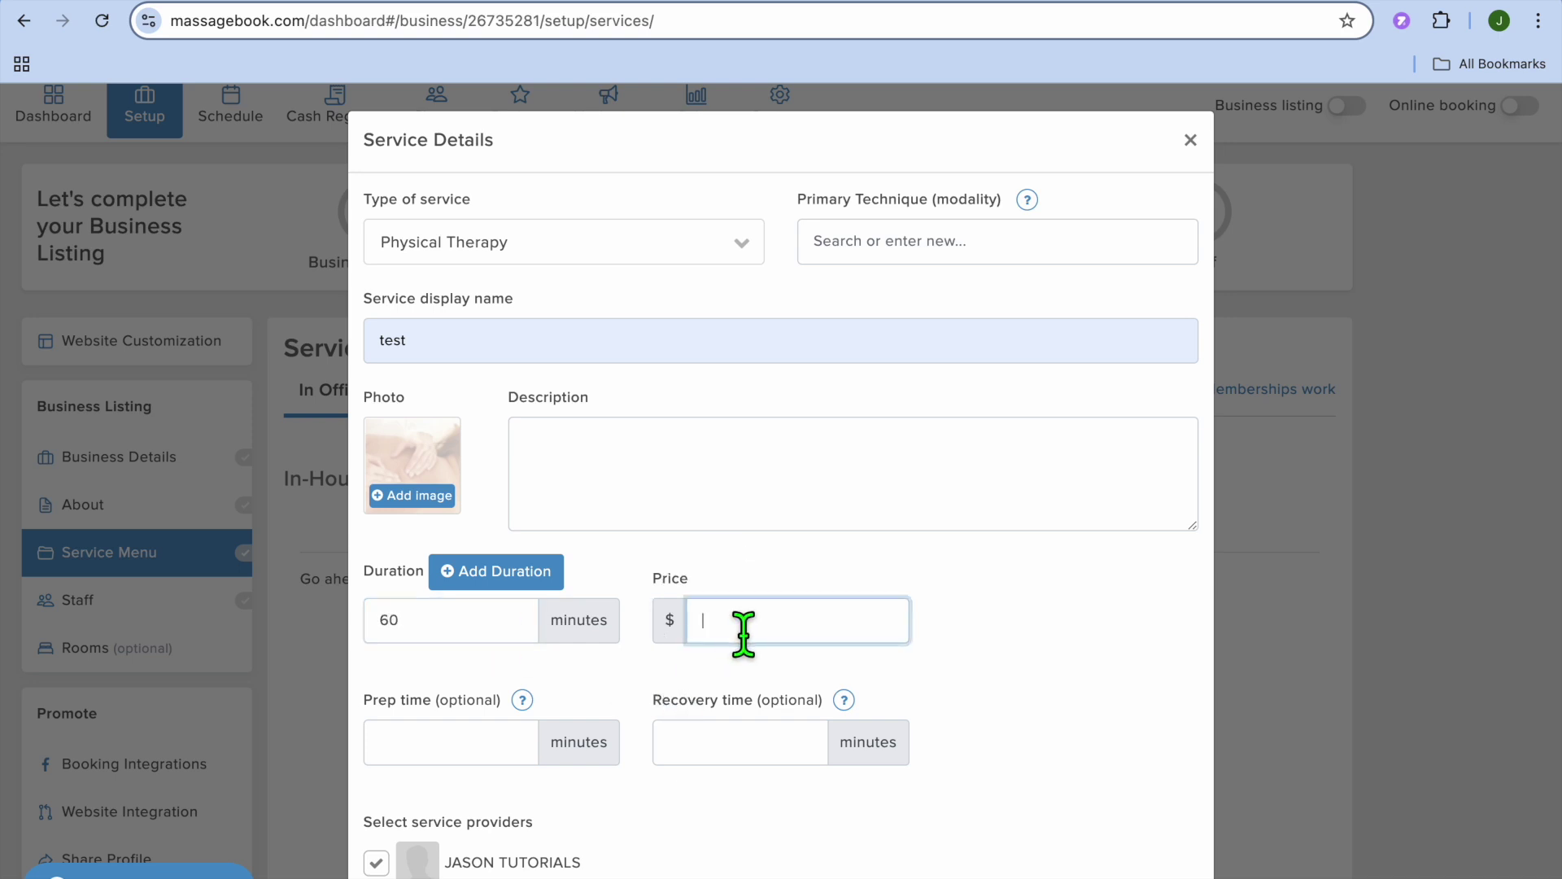
pyautogui.write('1')
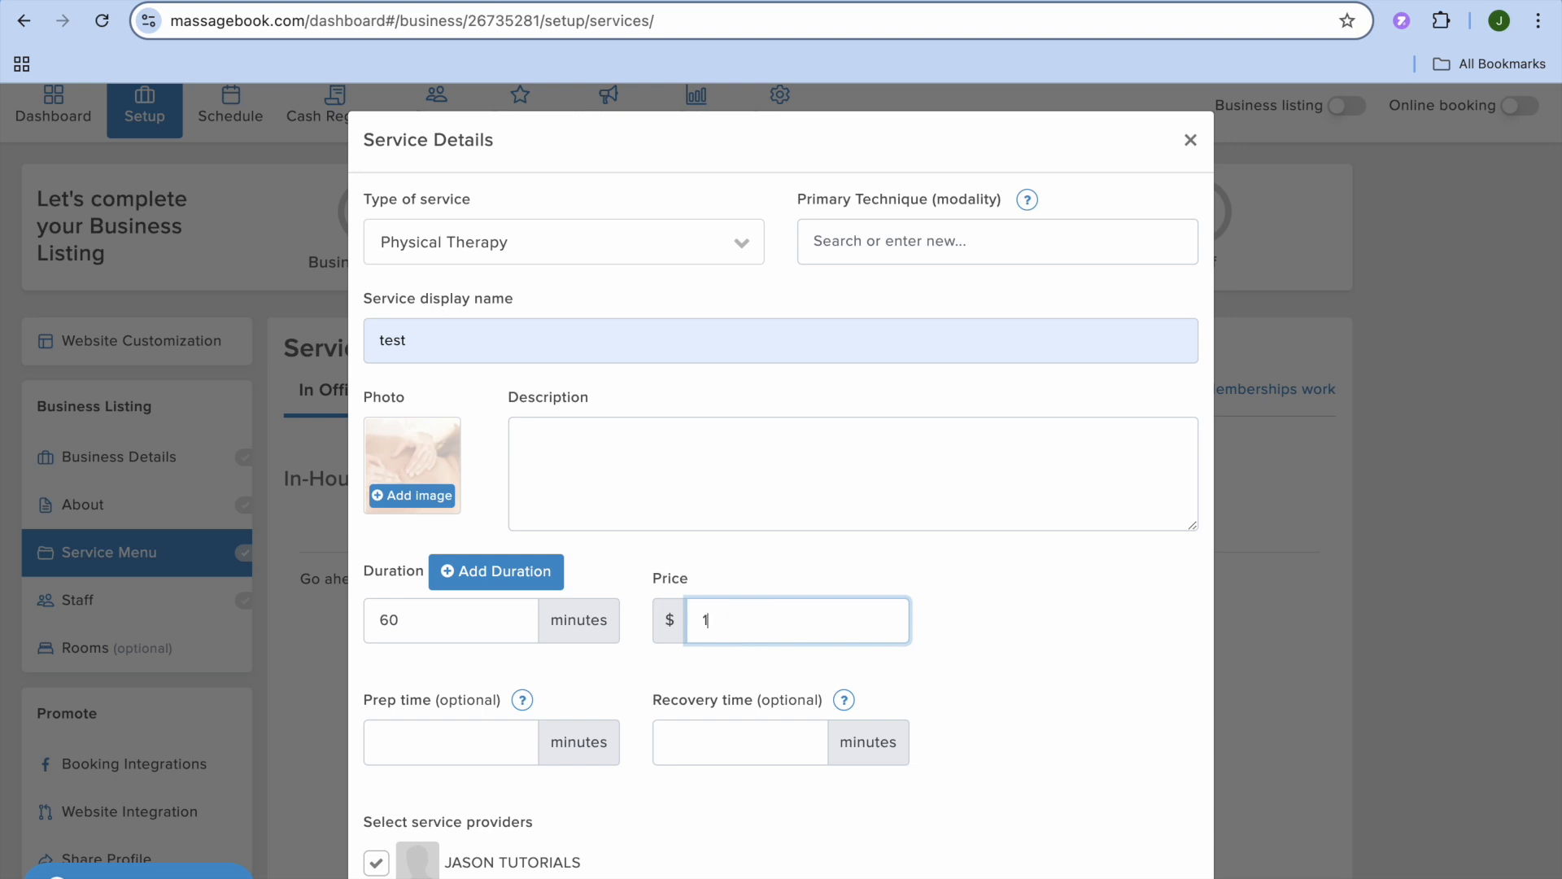
pyautogui.write('00')
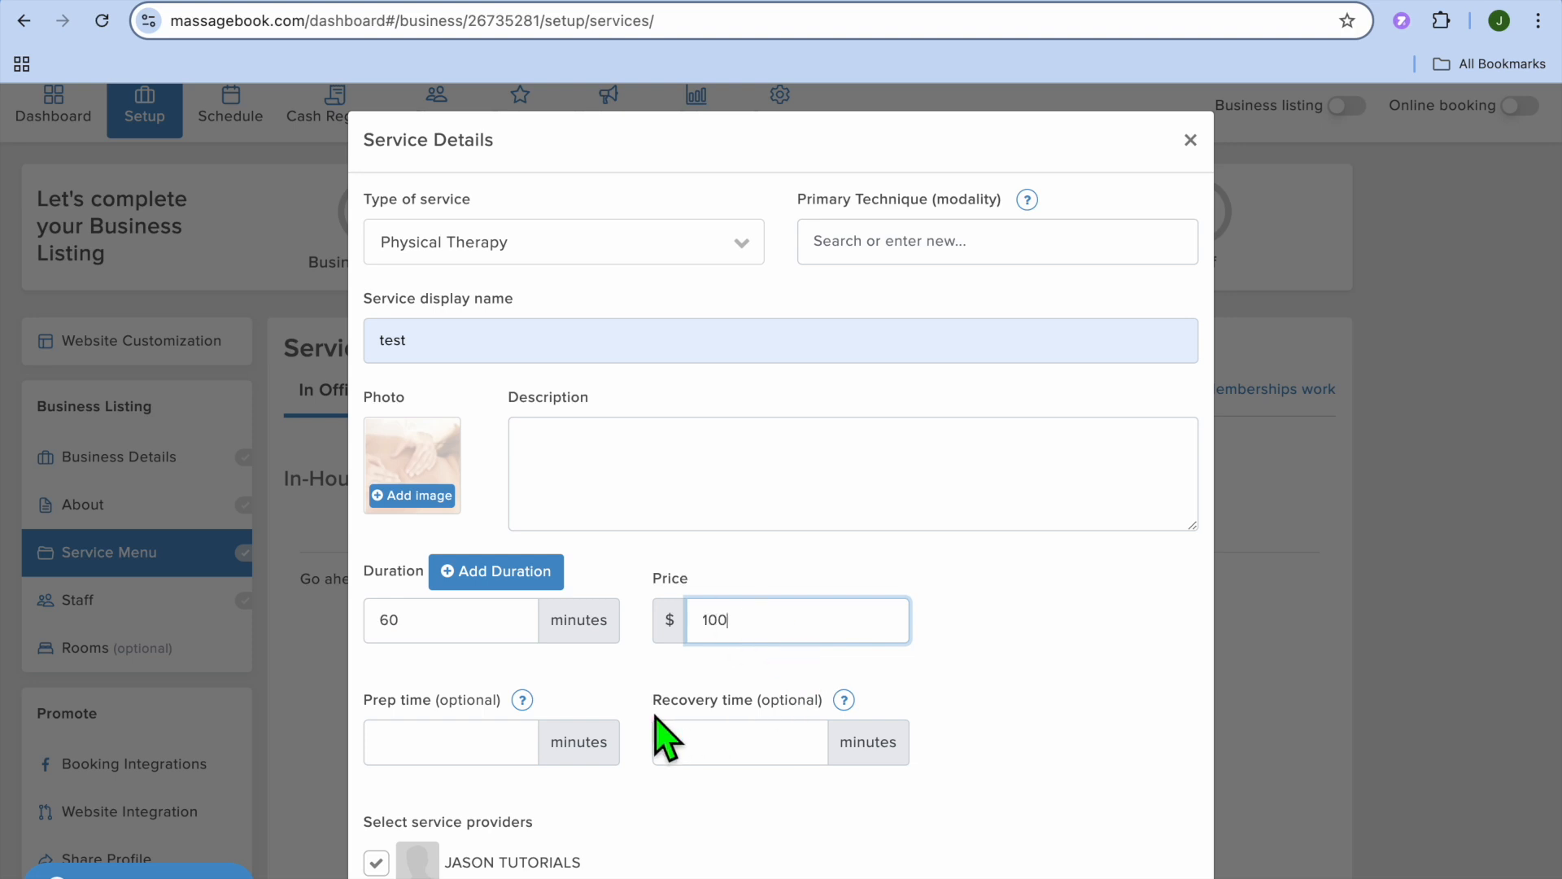
pyautogui.scroll(-3)
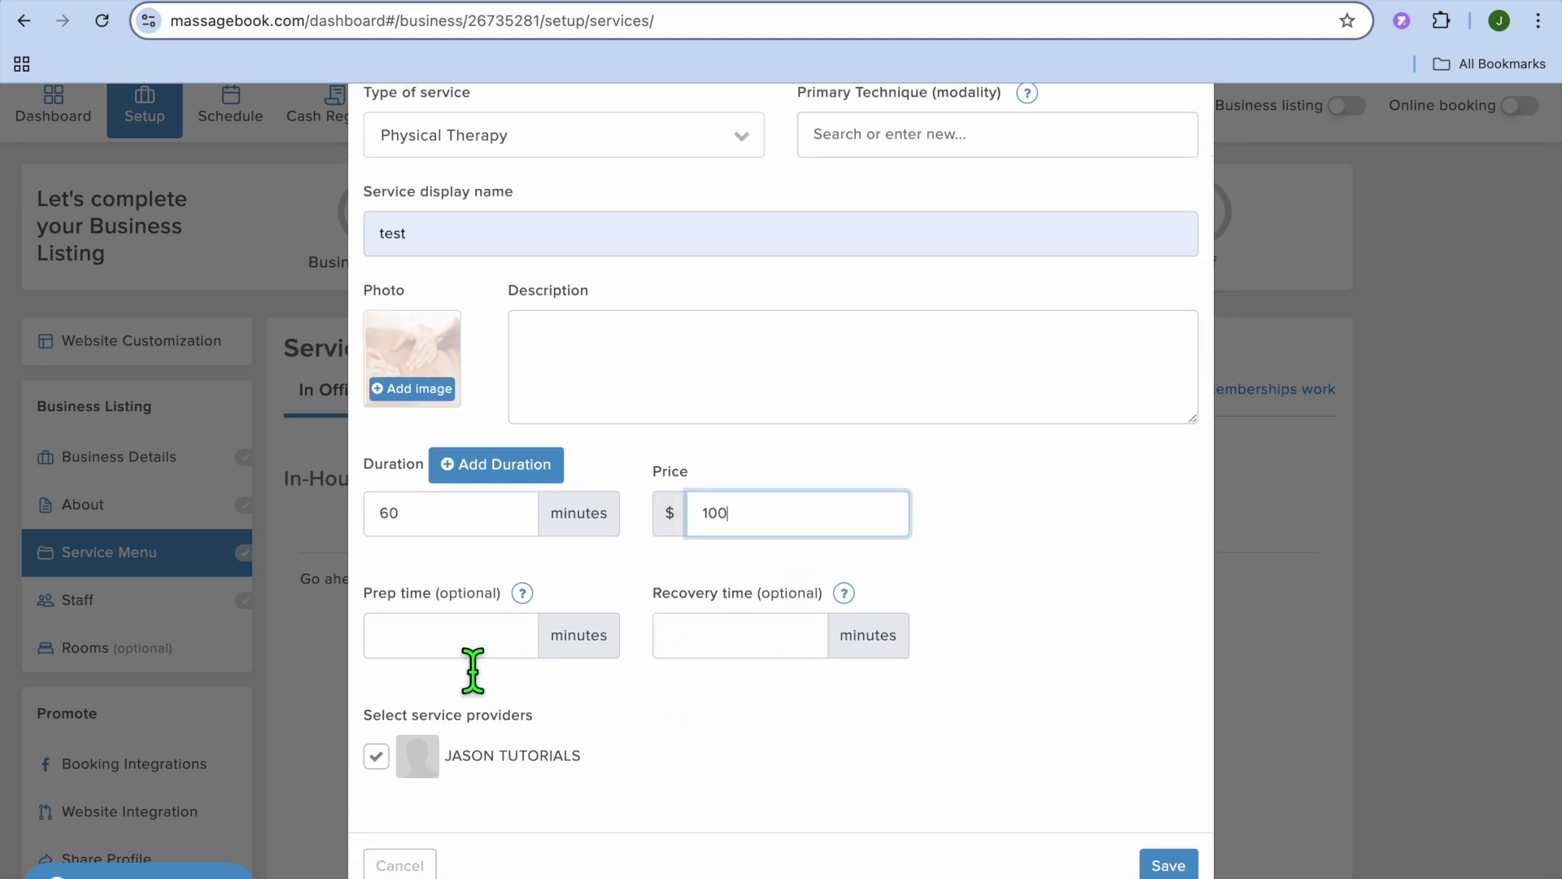
pyautogui.moveTo(772, 657)
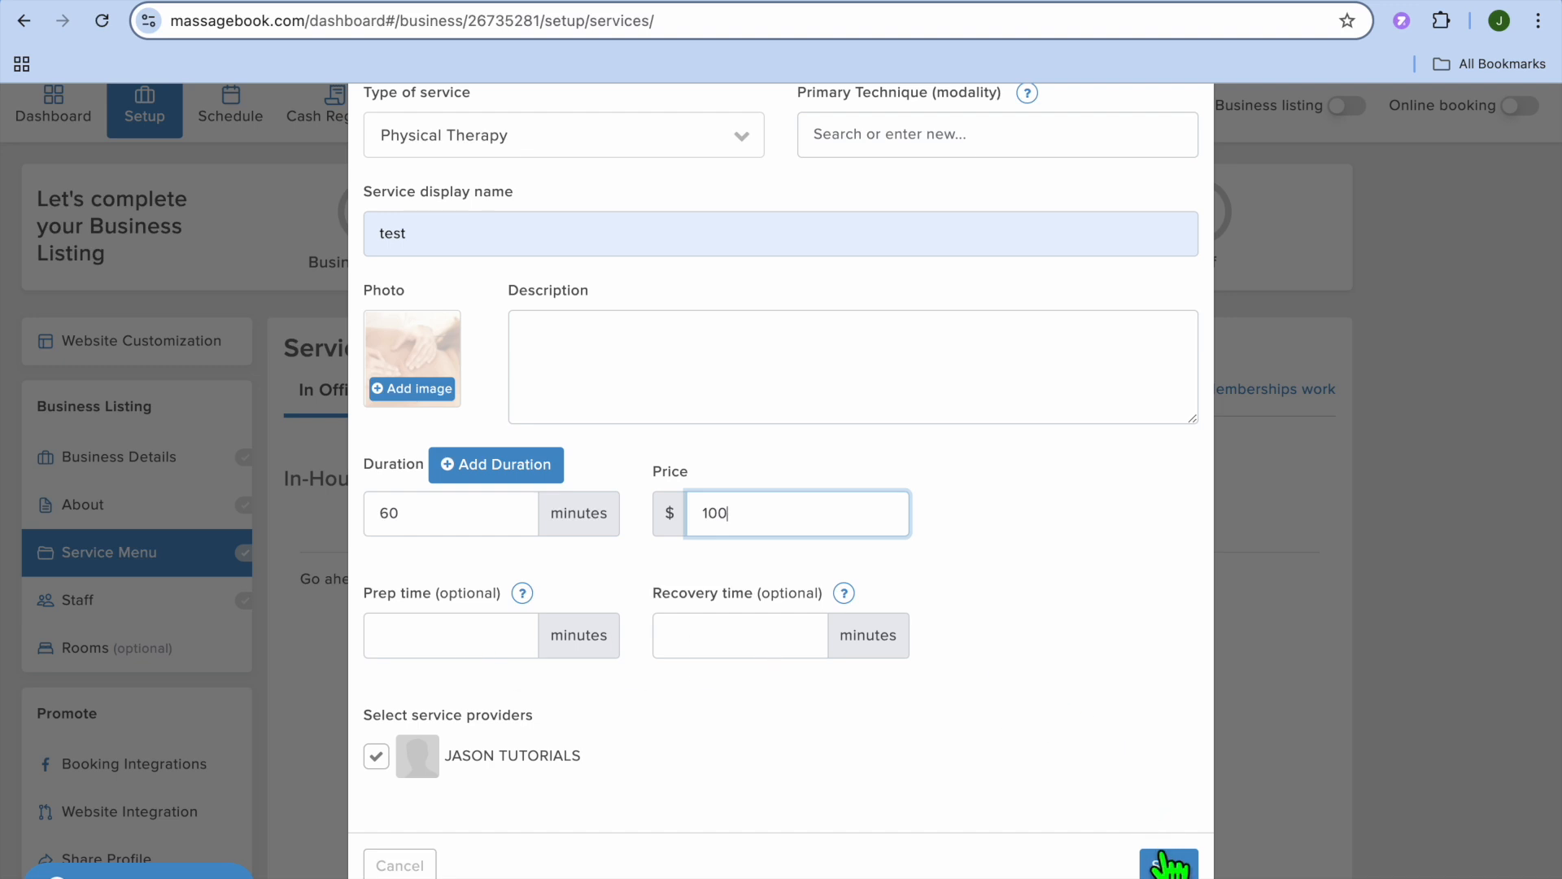
pyautogui.click(1167, 862)
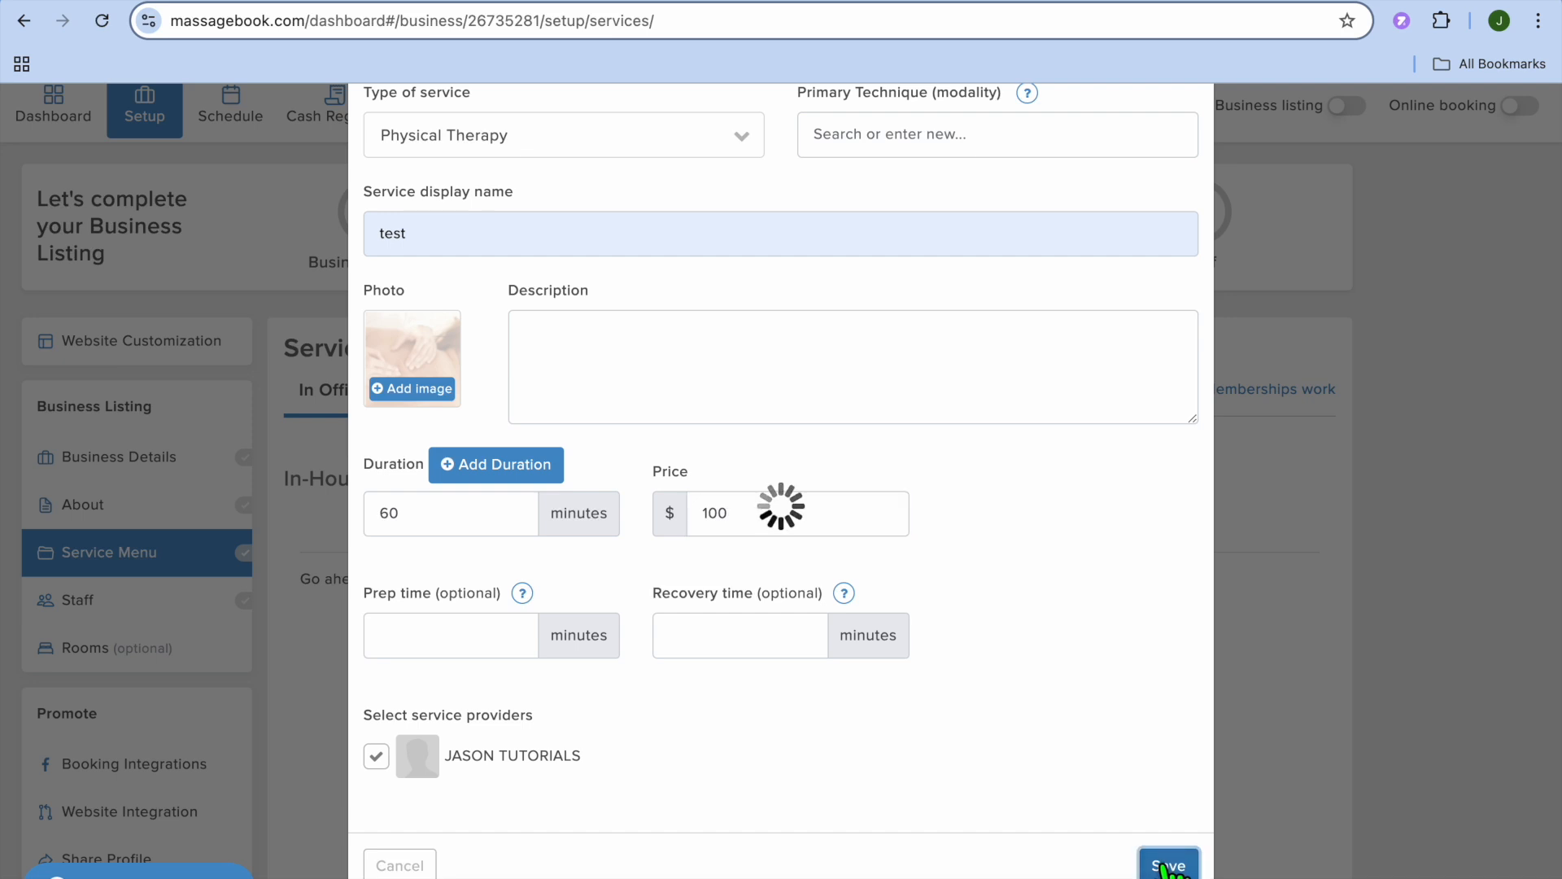
pyautogui.click(1168, 864)
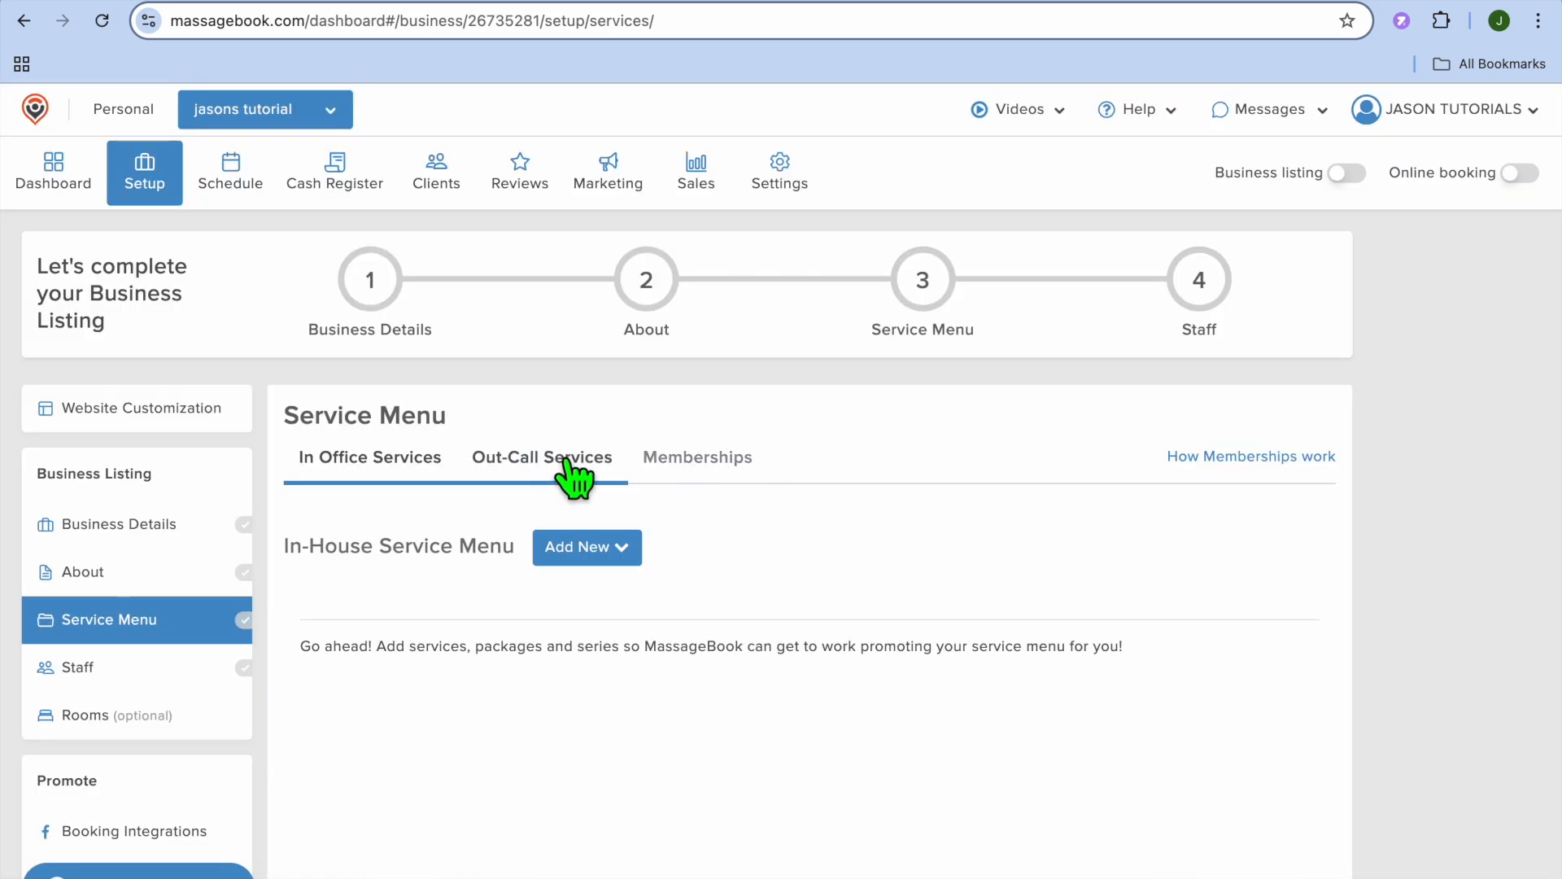
pyautogui.click(542, 457)
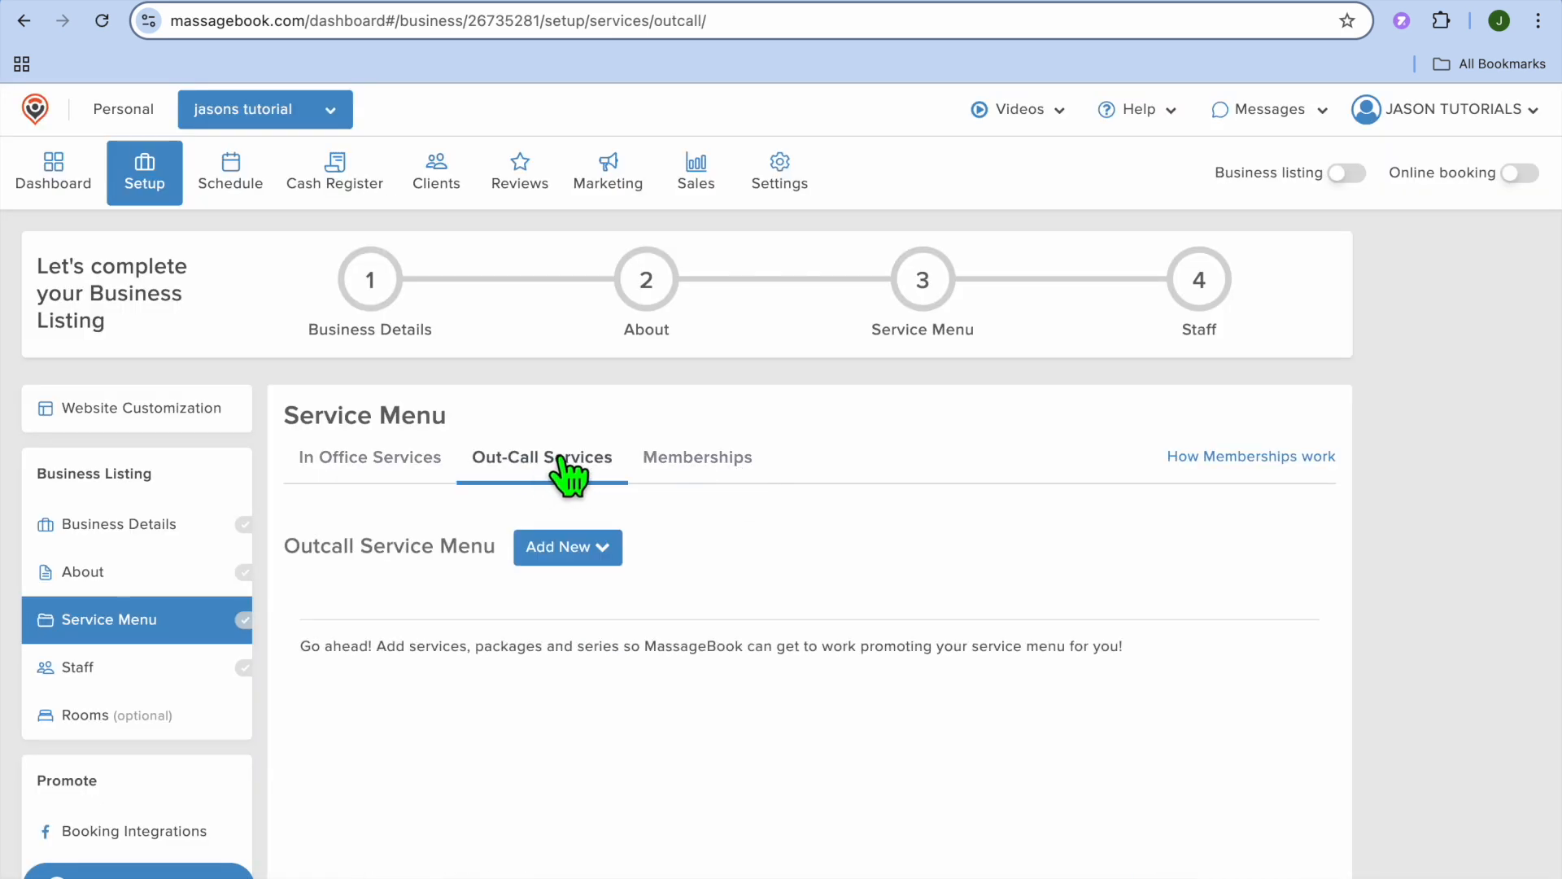
# Open a new out-call service form, check its categories, close it unsaved, and view Memberships
pyautogui.click(567, 547)
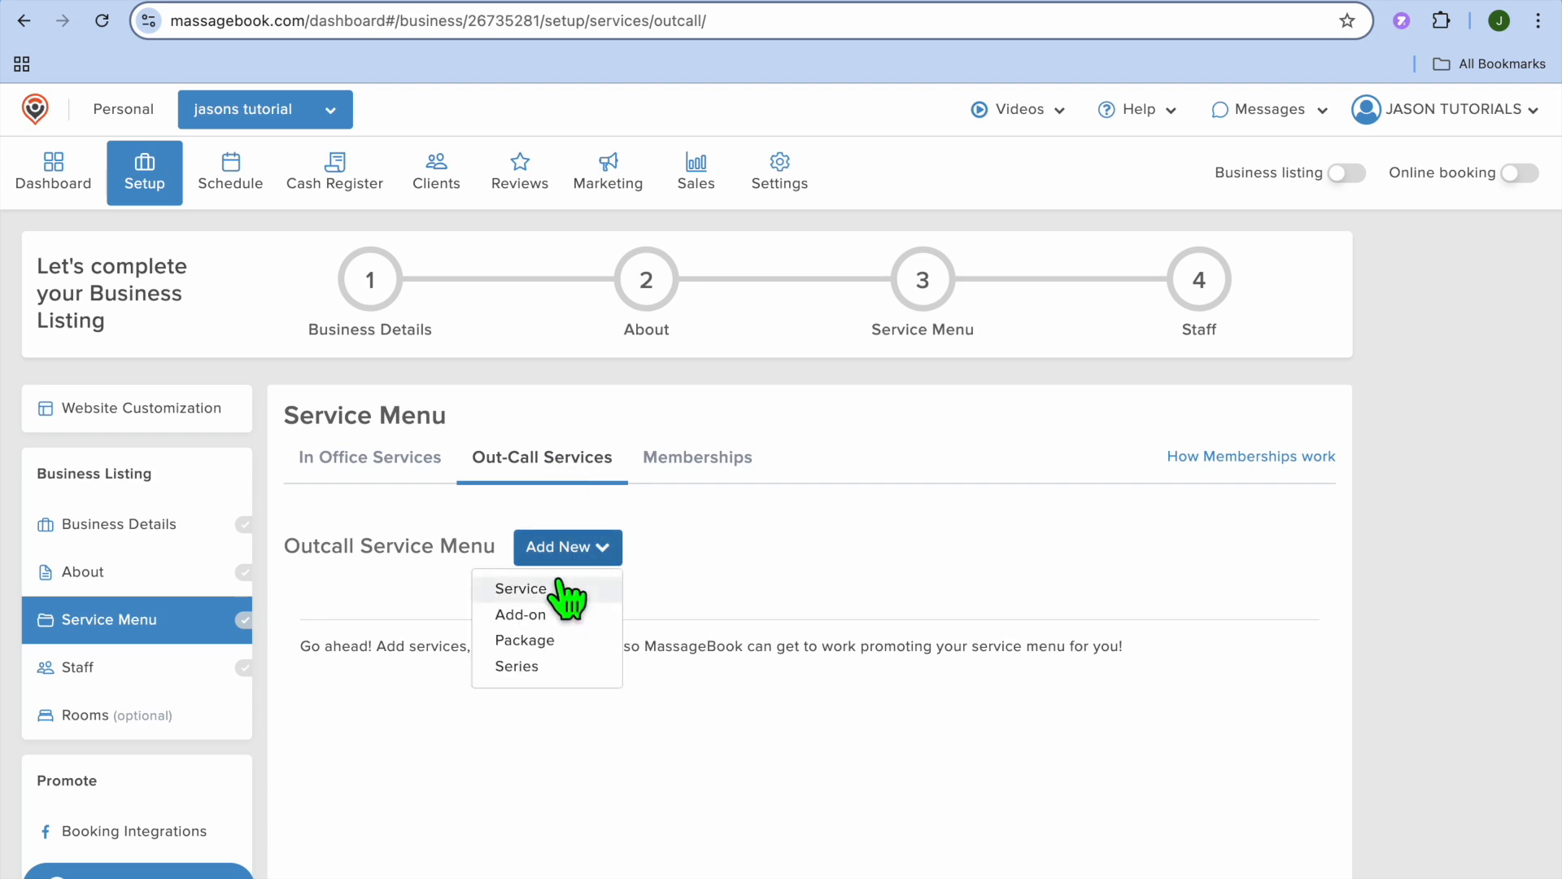
pyautogui.click(520, 587)
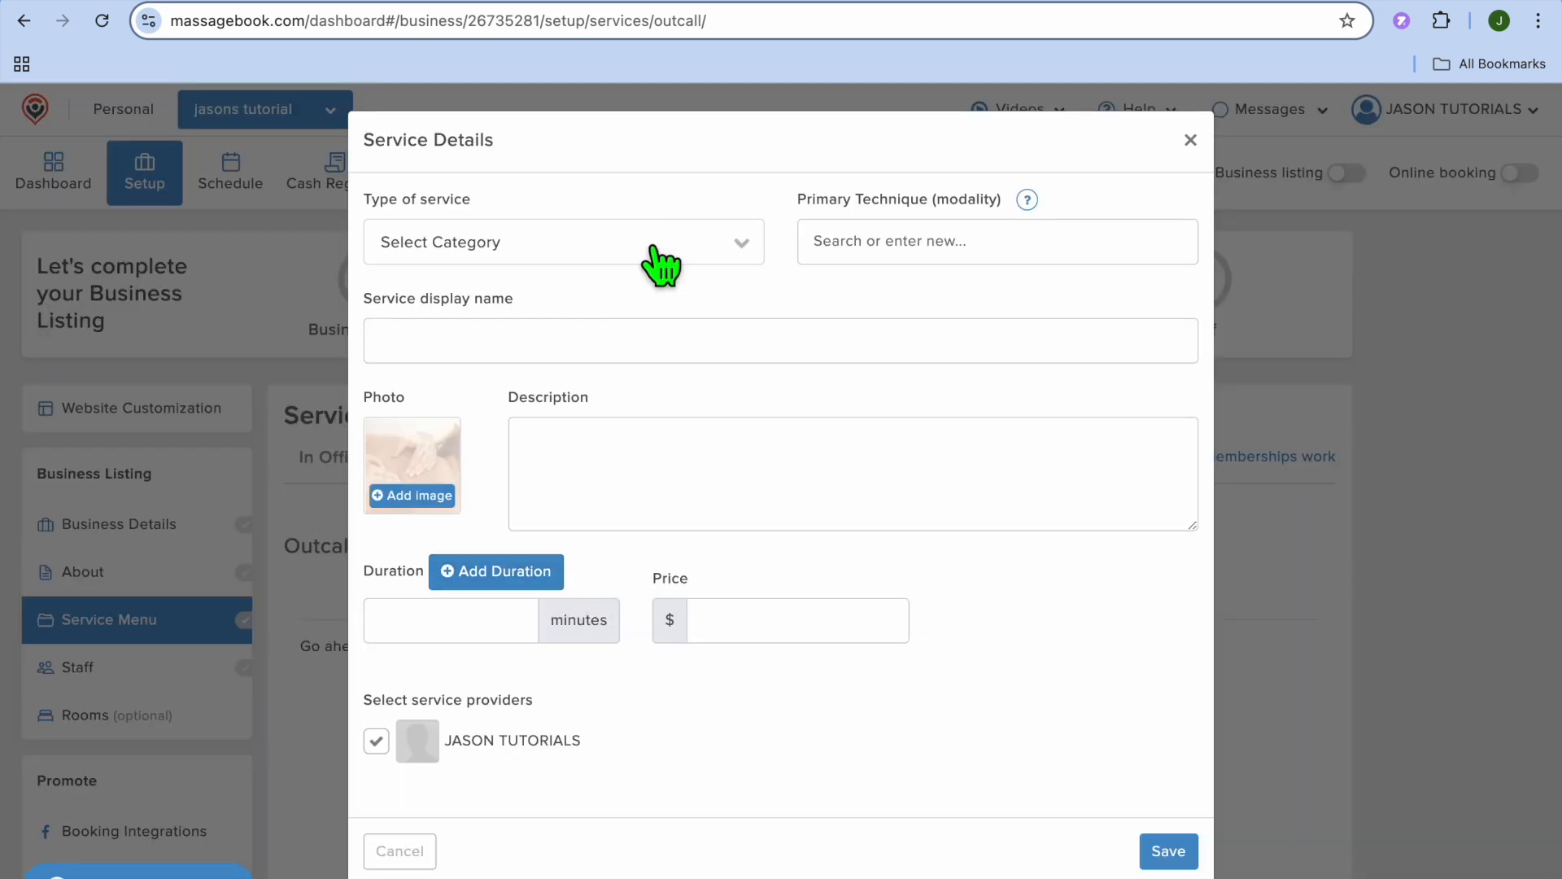
pyautogui.click(563, 241)
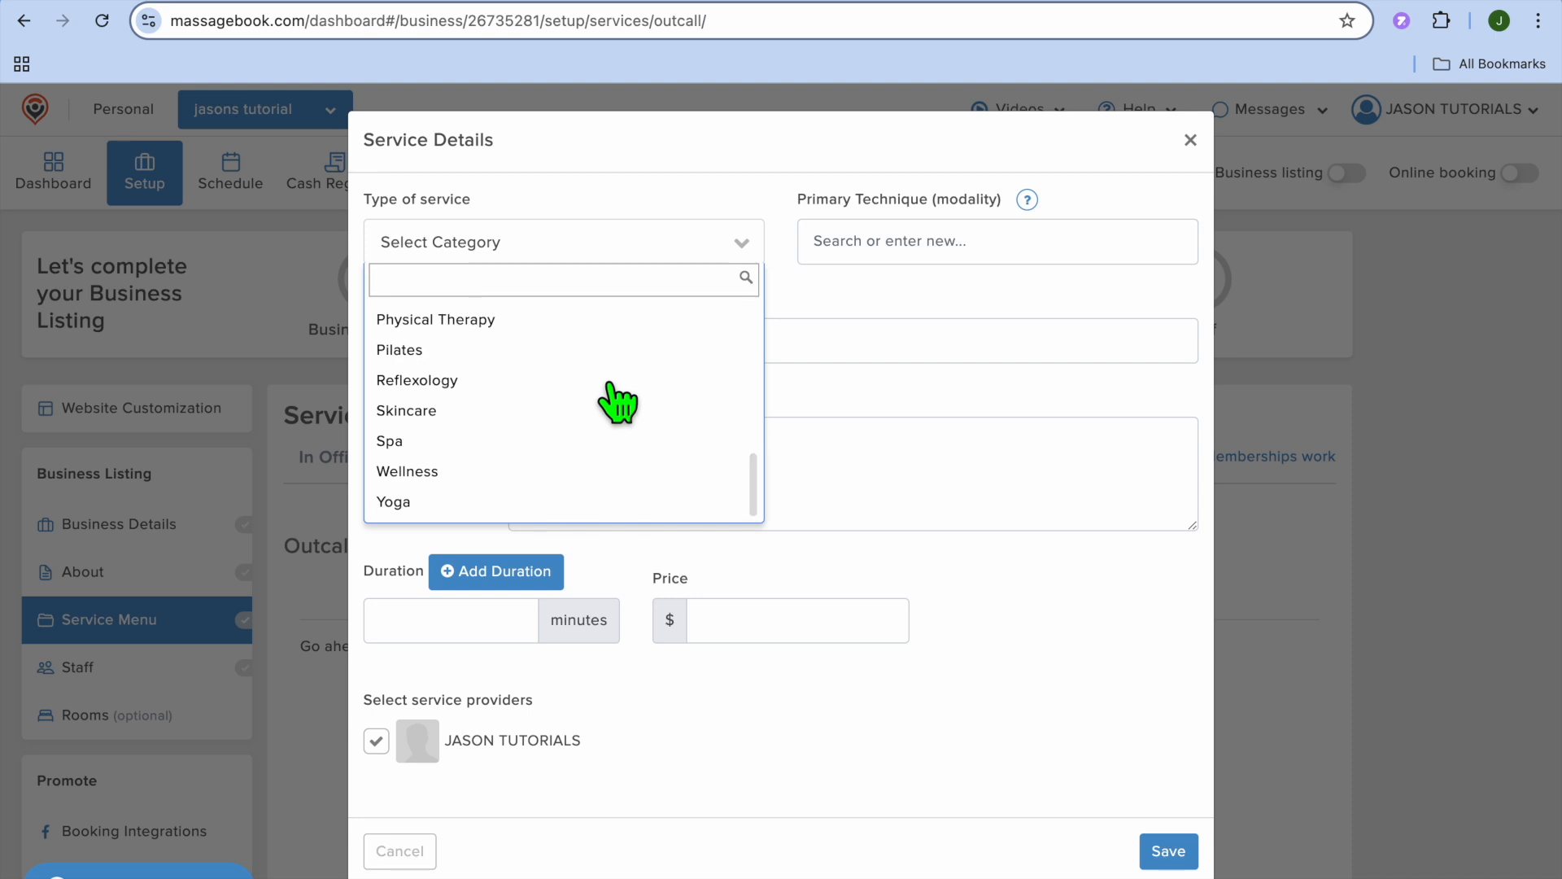
pyautogui.click(1189, 139)
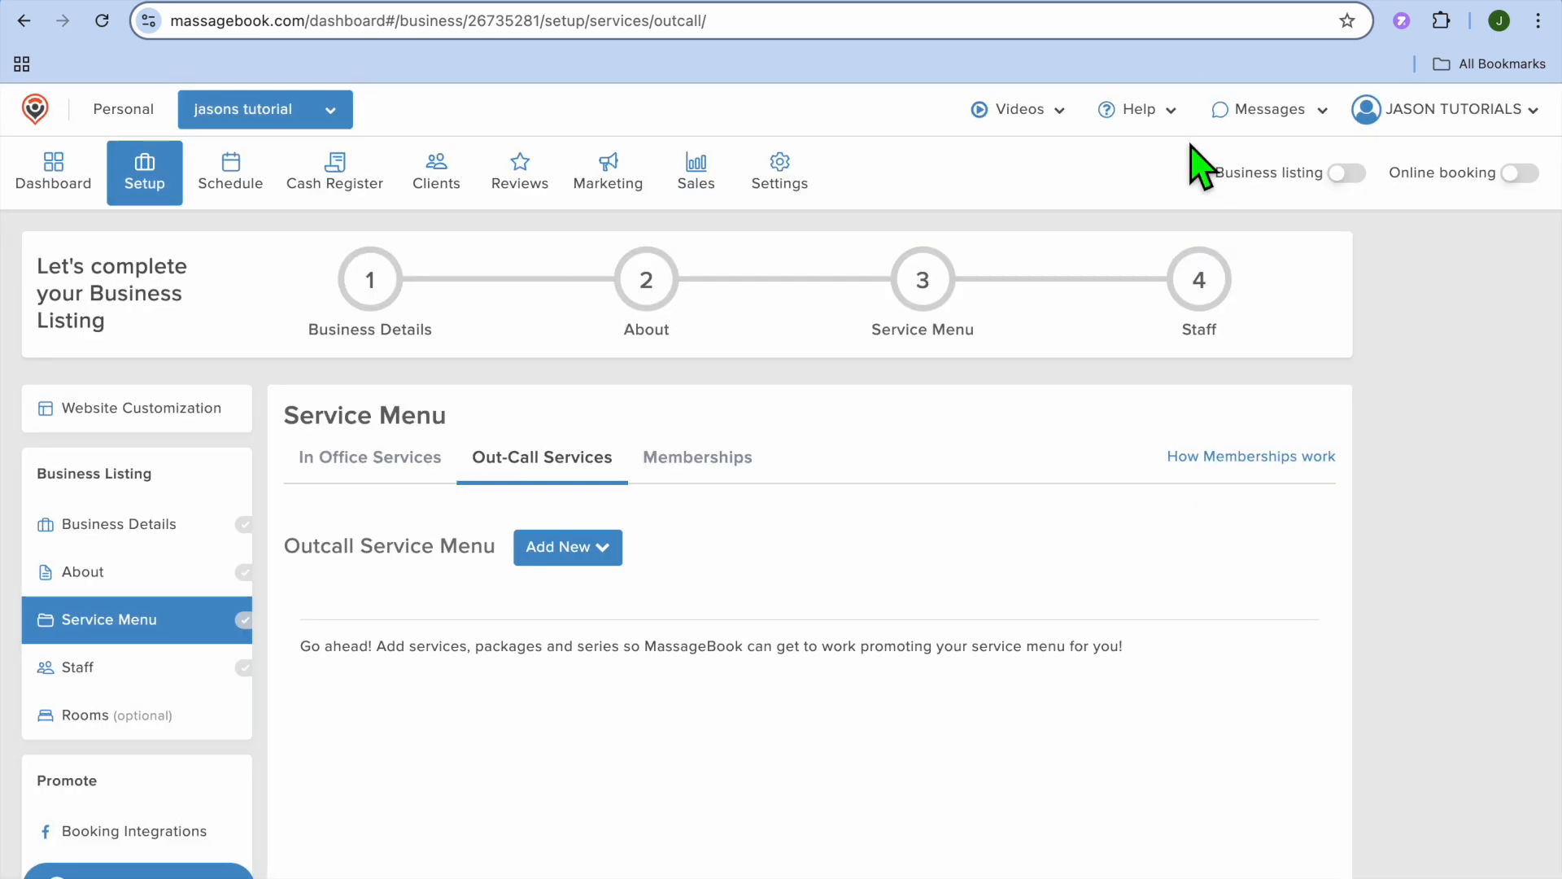
pyautogui.click(697, 457)
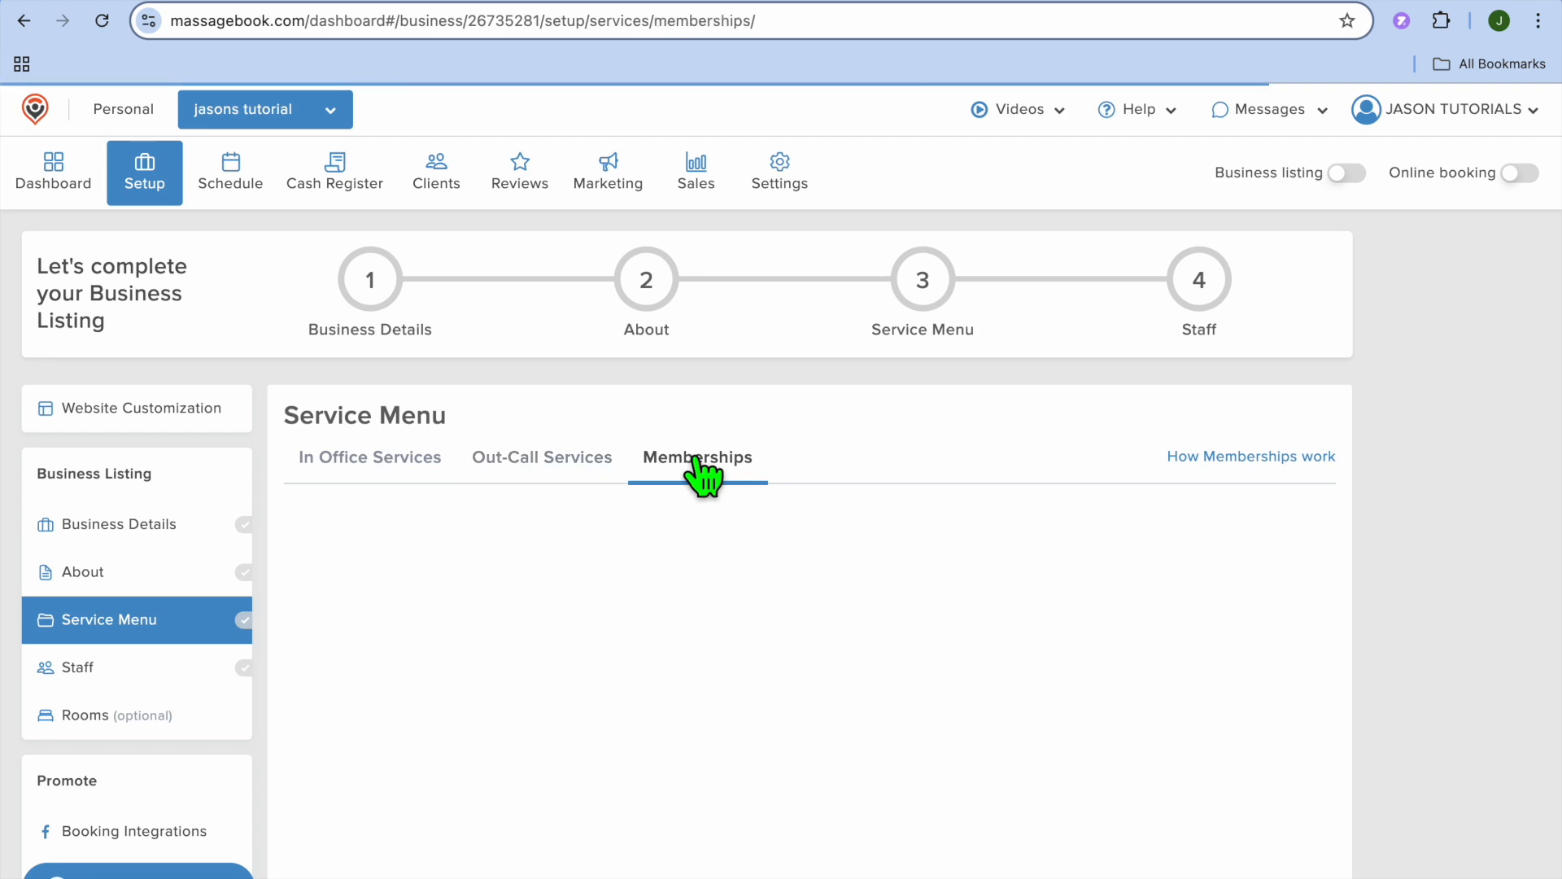
pyautogui.click(698, 457)
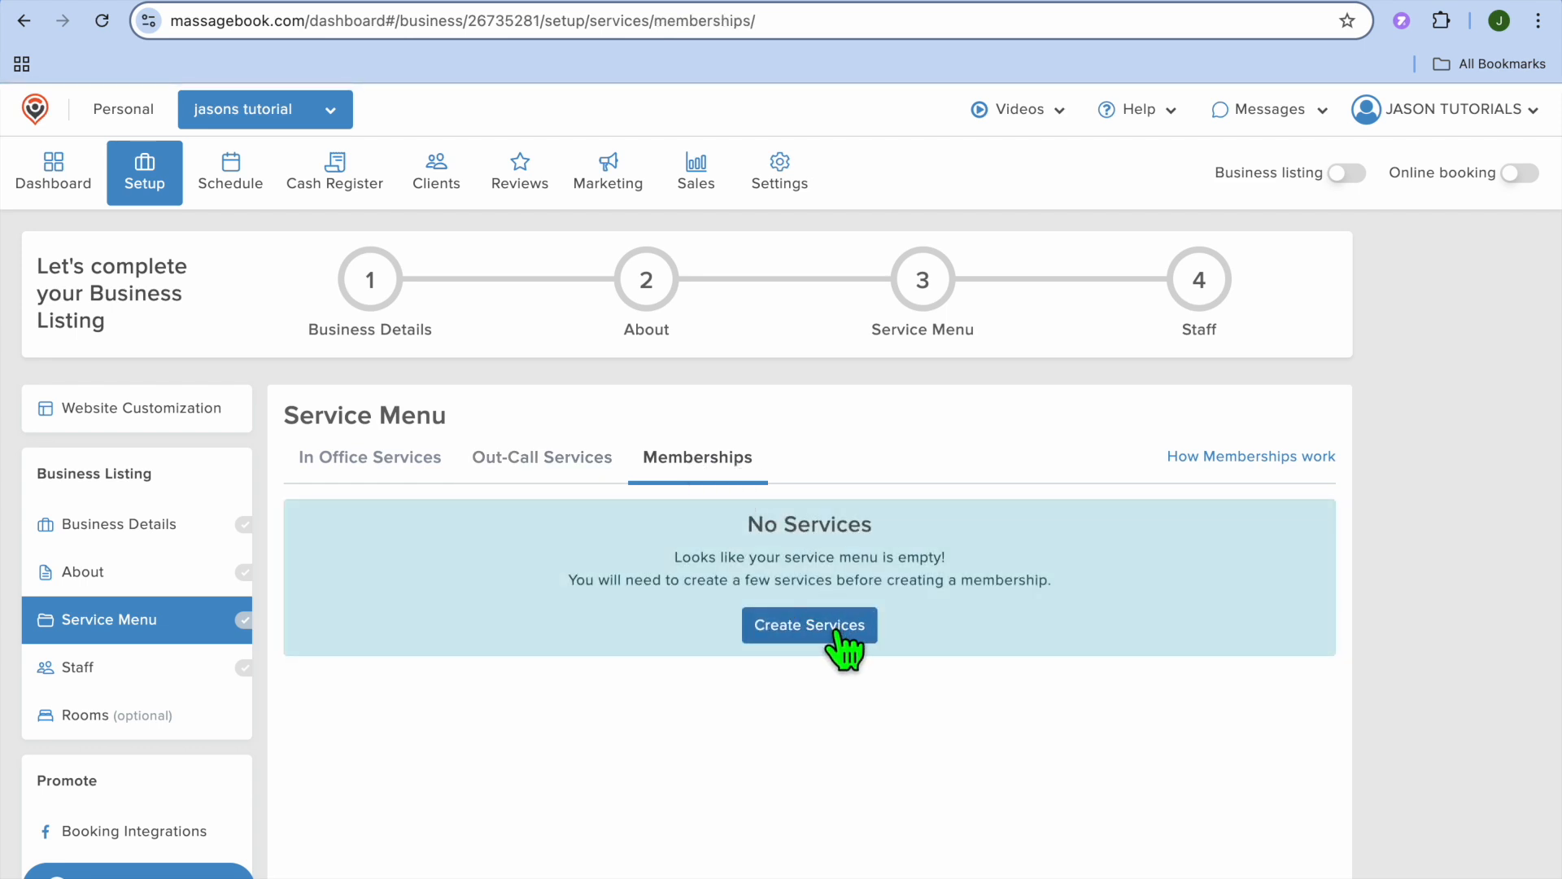
pyautogui.moveTo(676, 519)
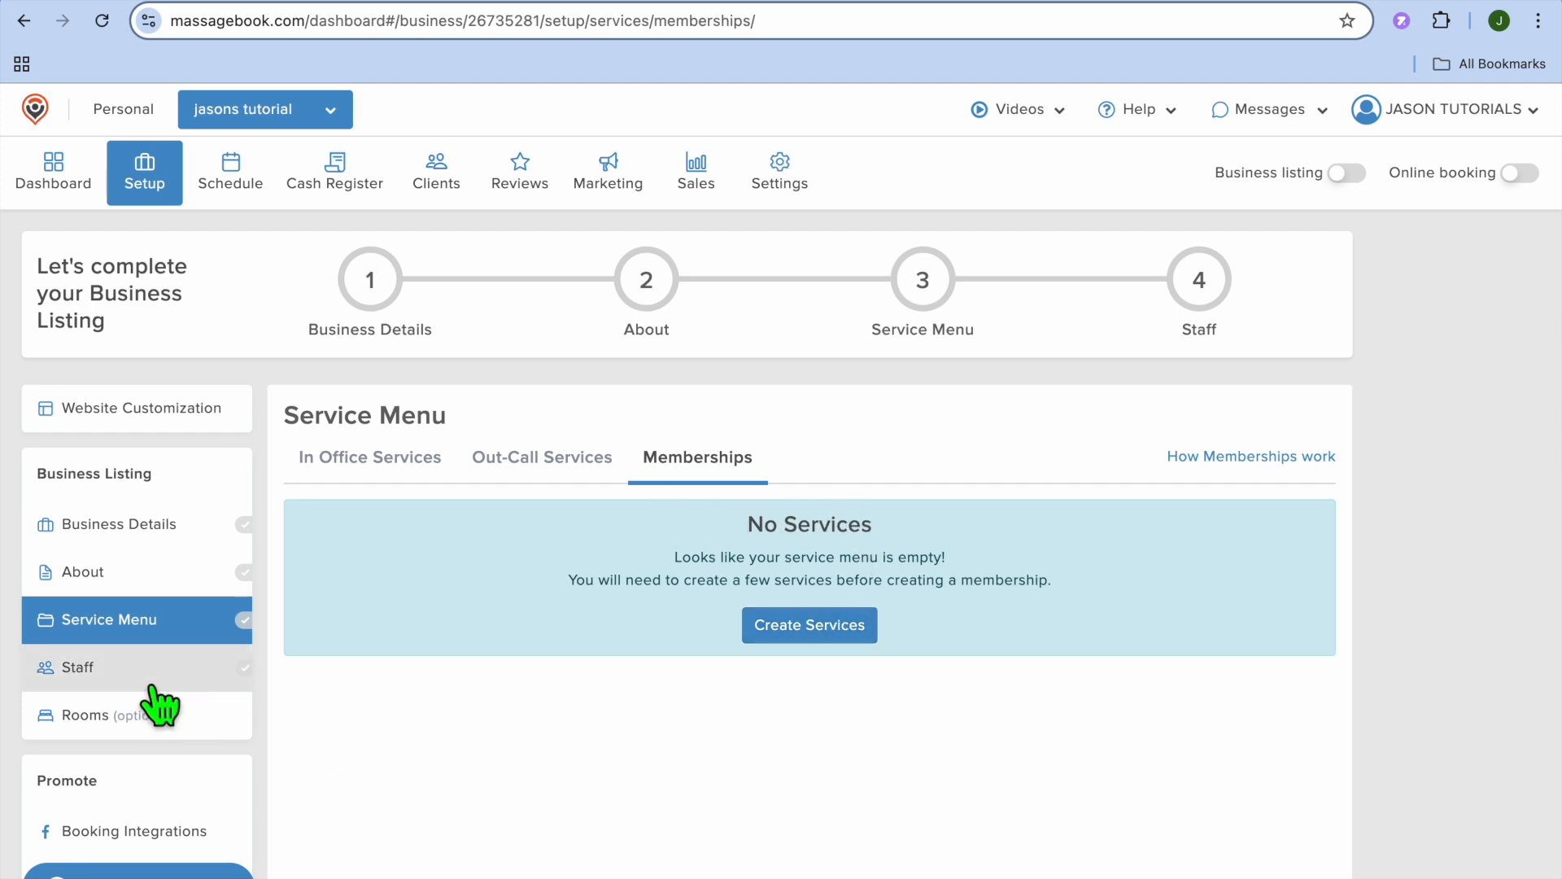
# Open Staff, dismiss the welcome with 'Just me for now', and scroll the owner listing
pyautogui.click(80, 667)
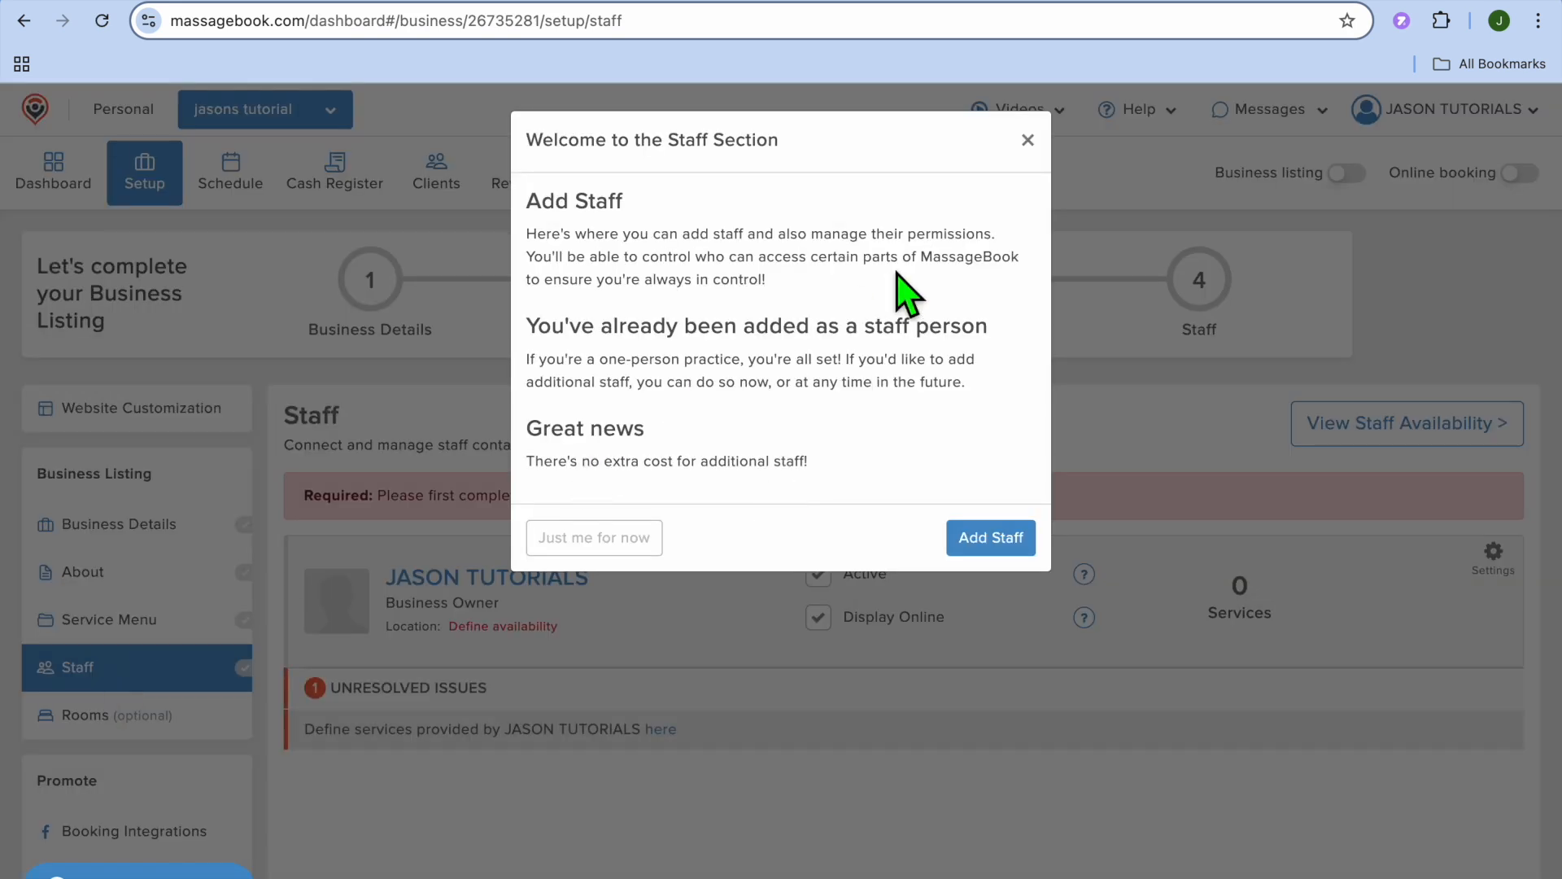
pyautogui.click(593, 537)
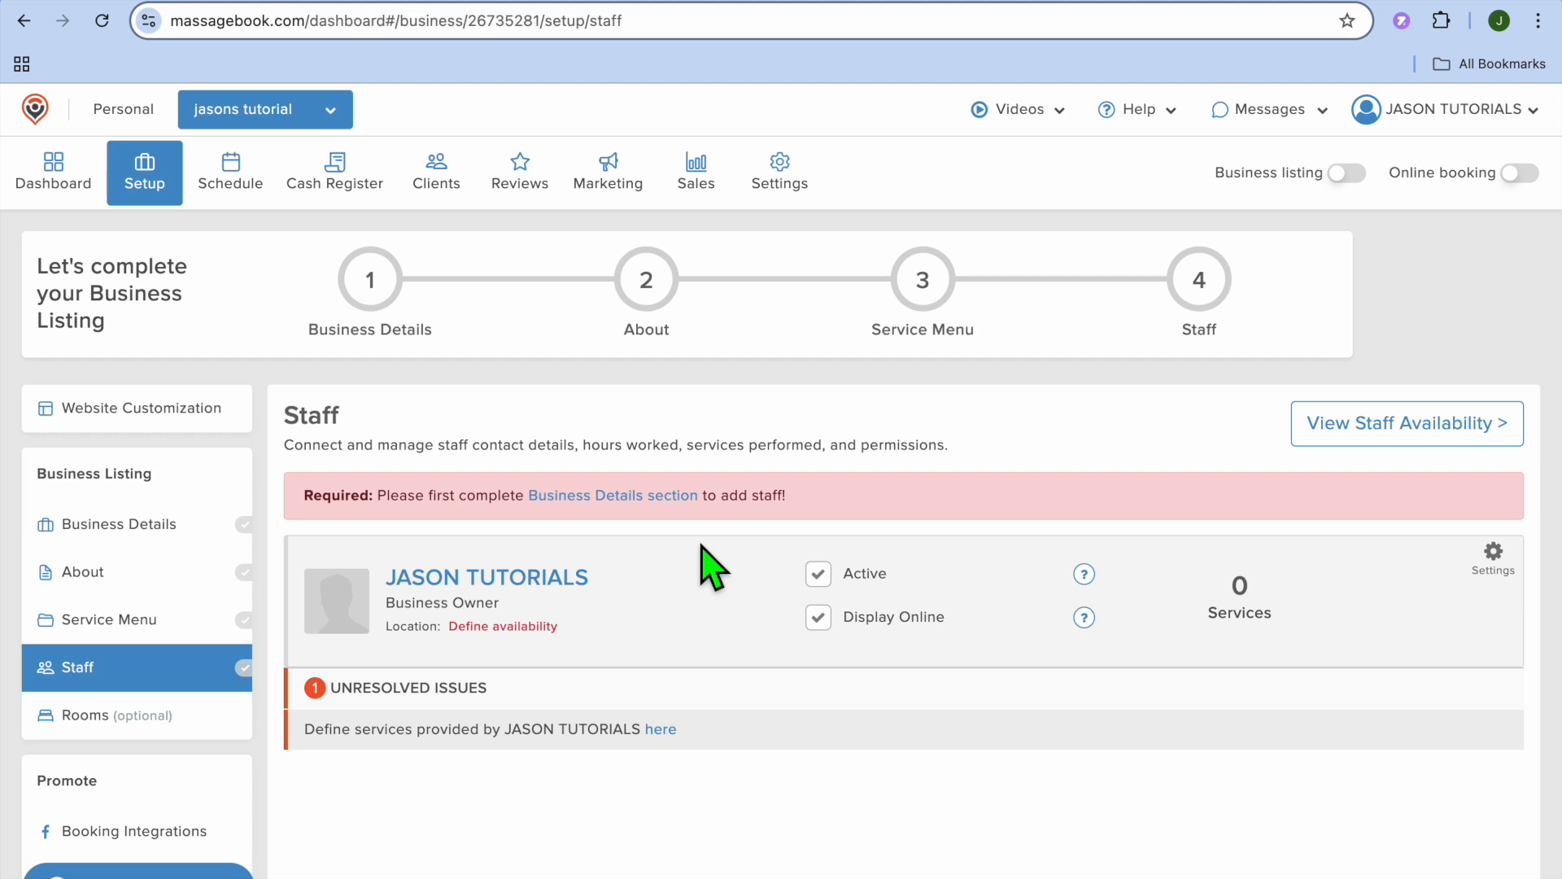
pyautogui.moveTo(627, 598)
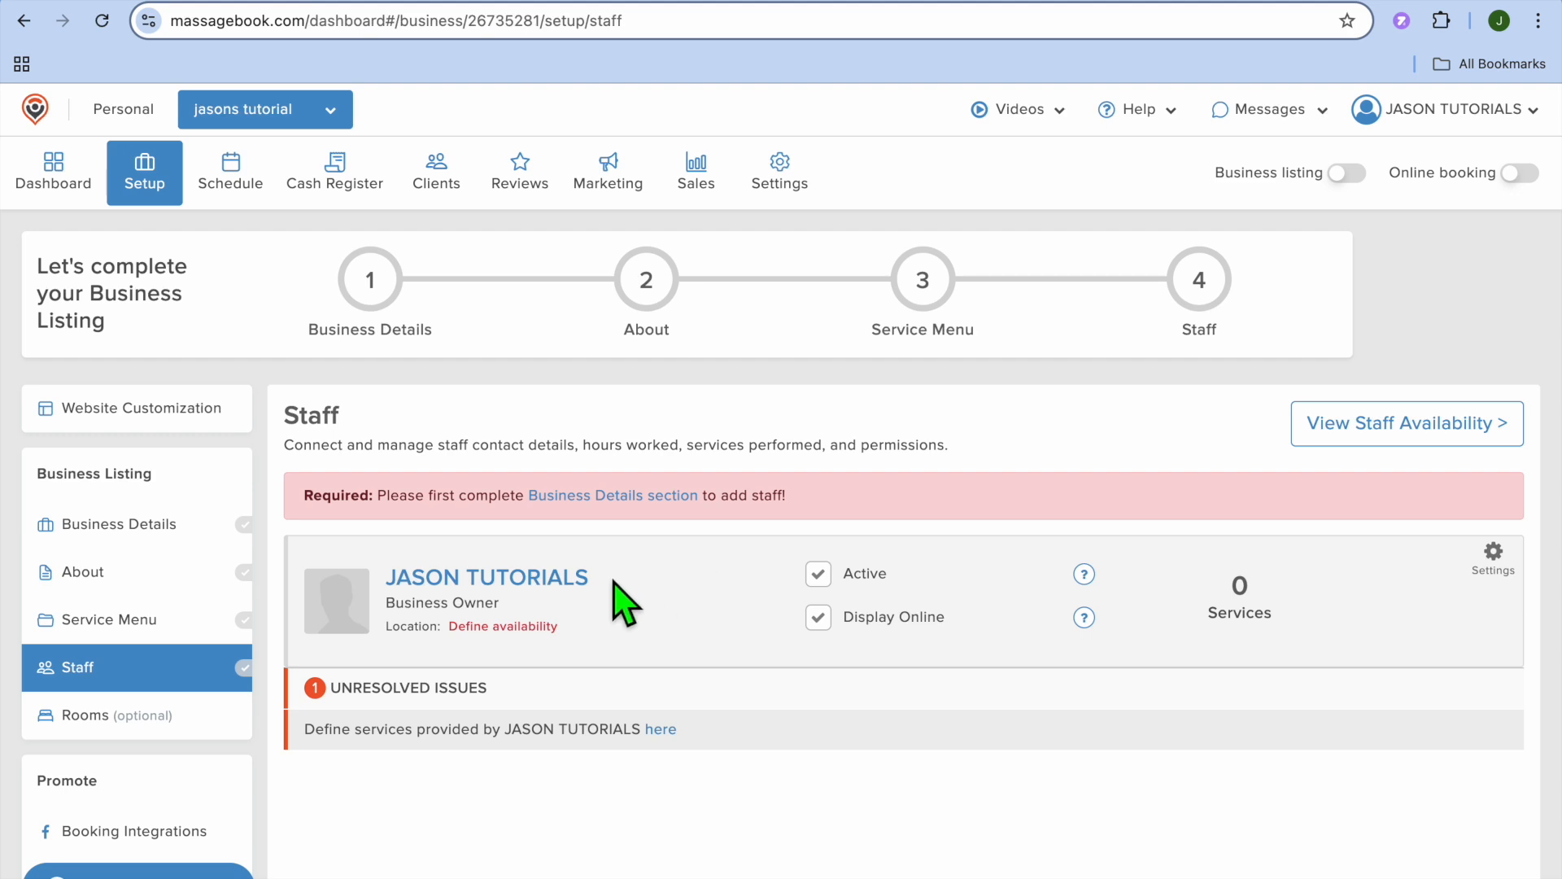
pyautogui.scroll(-3)
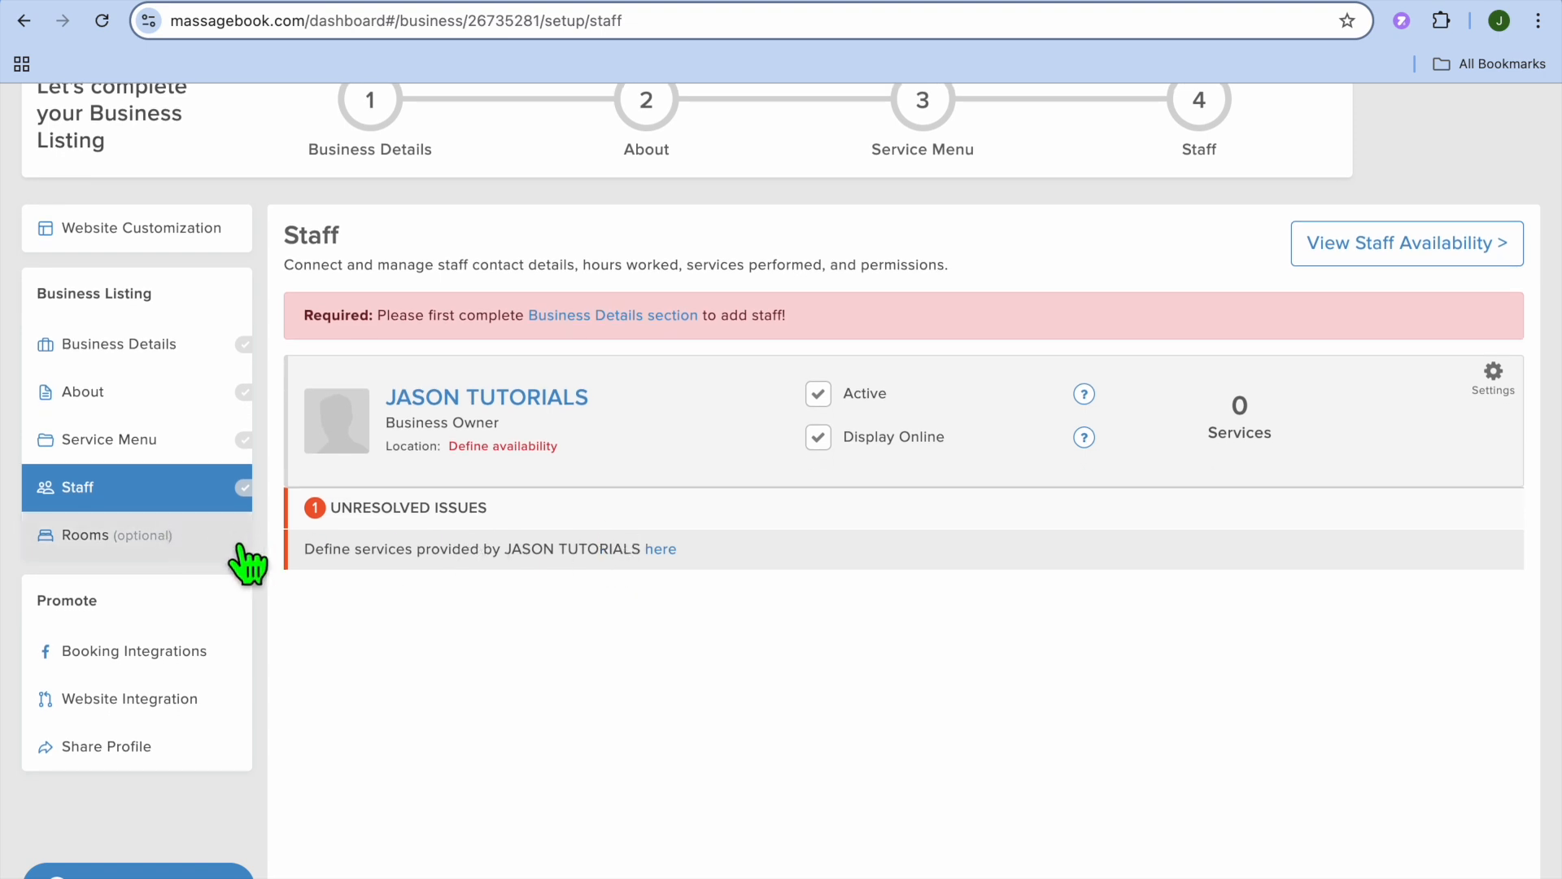
# View the Rooms page with its default room, then Booking Integrations, then Website Integration
pyautogui.click(110, 535)
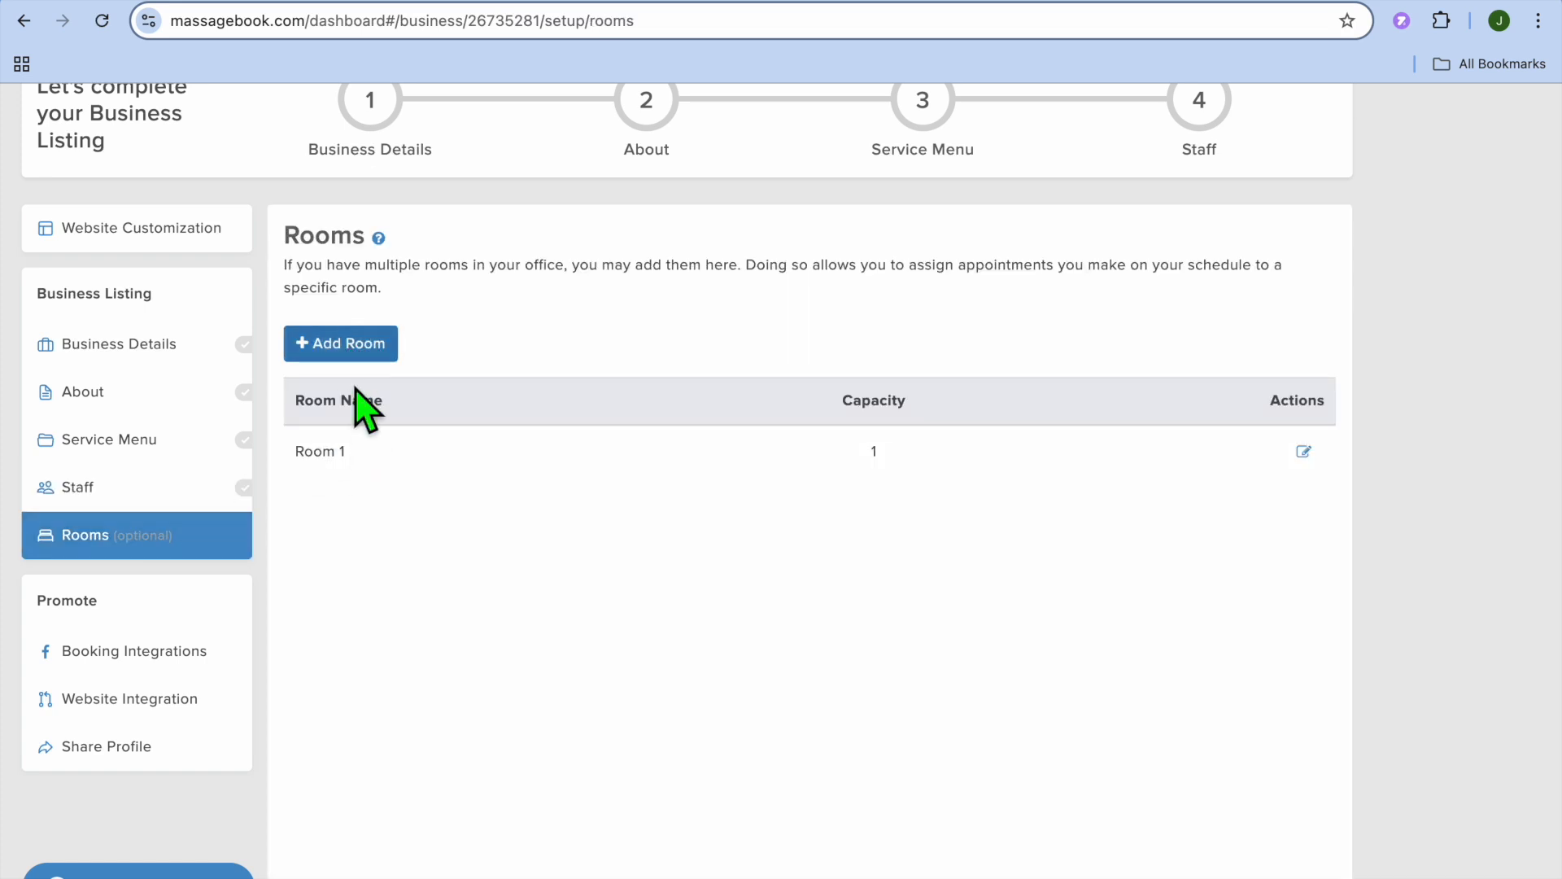
pyautogui.moveTo(357, 460)
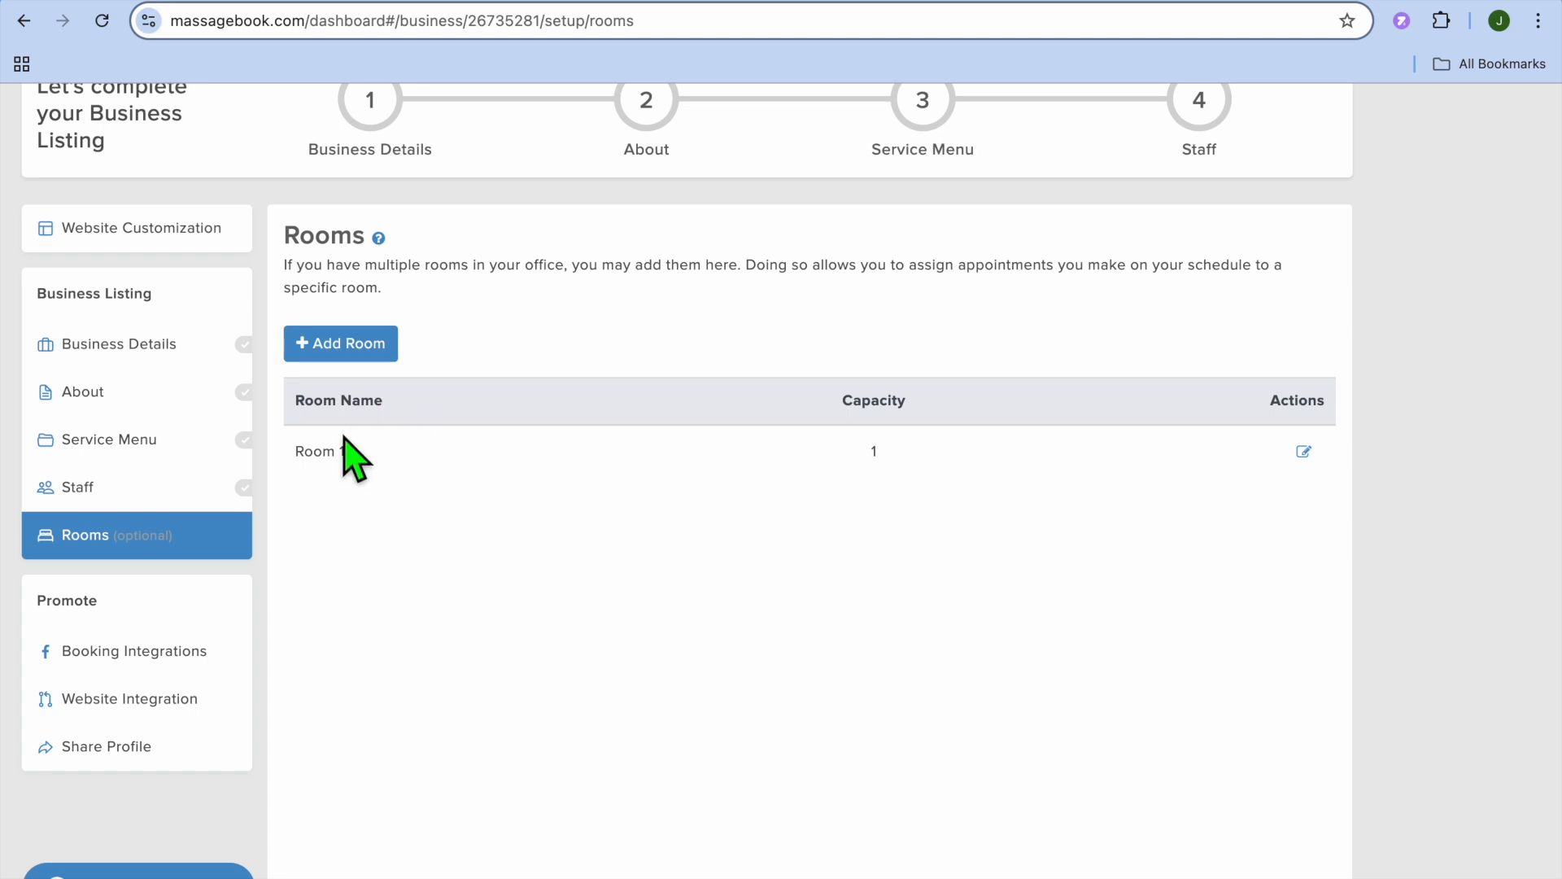
pyautogui.moveTo(391, 593)
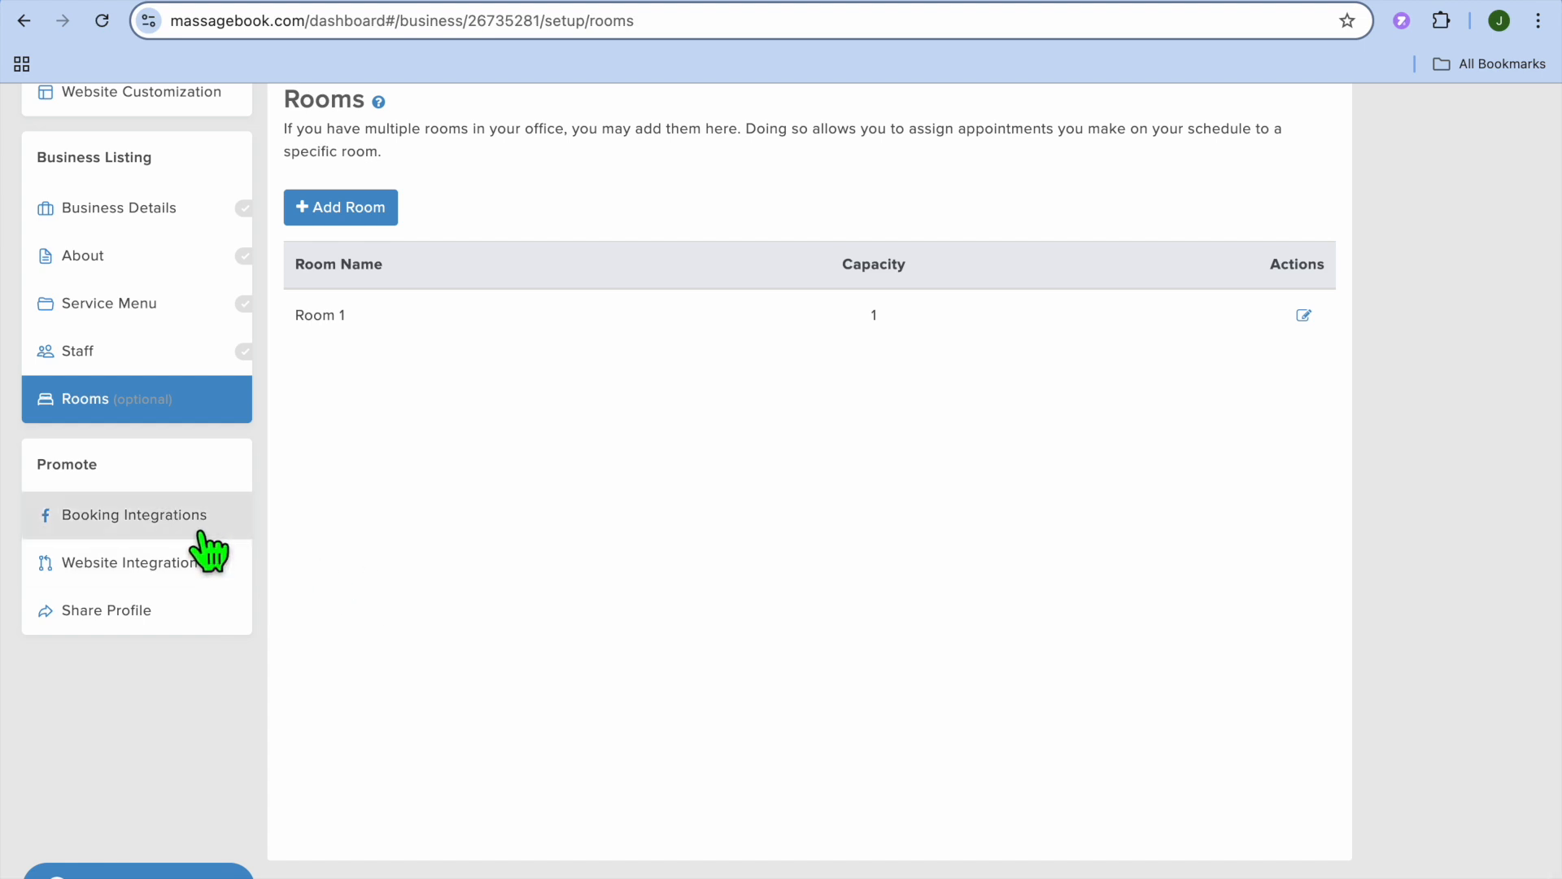
pyautogui.click(134, 515)
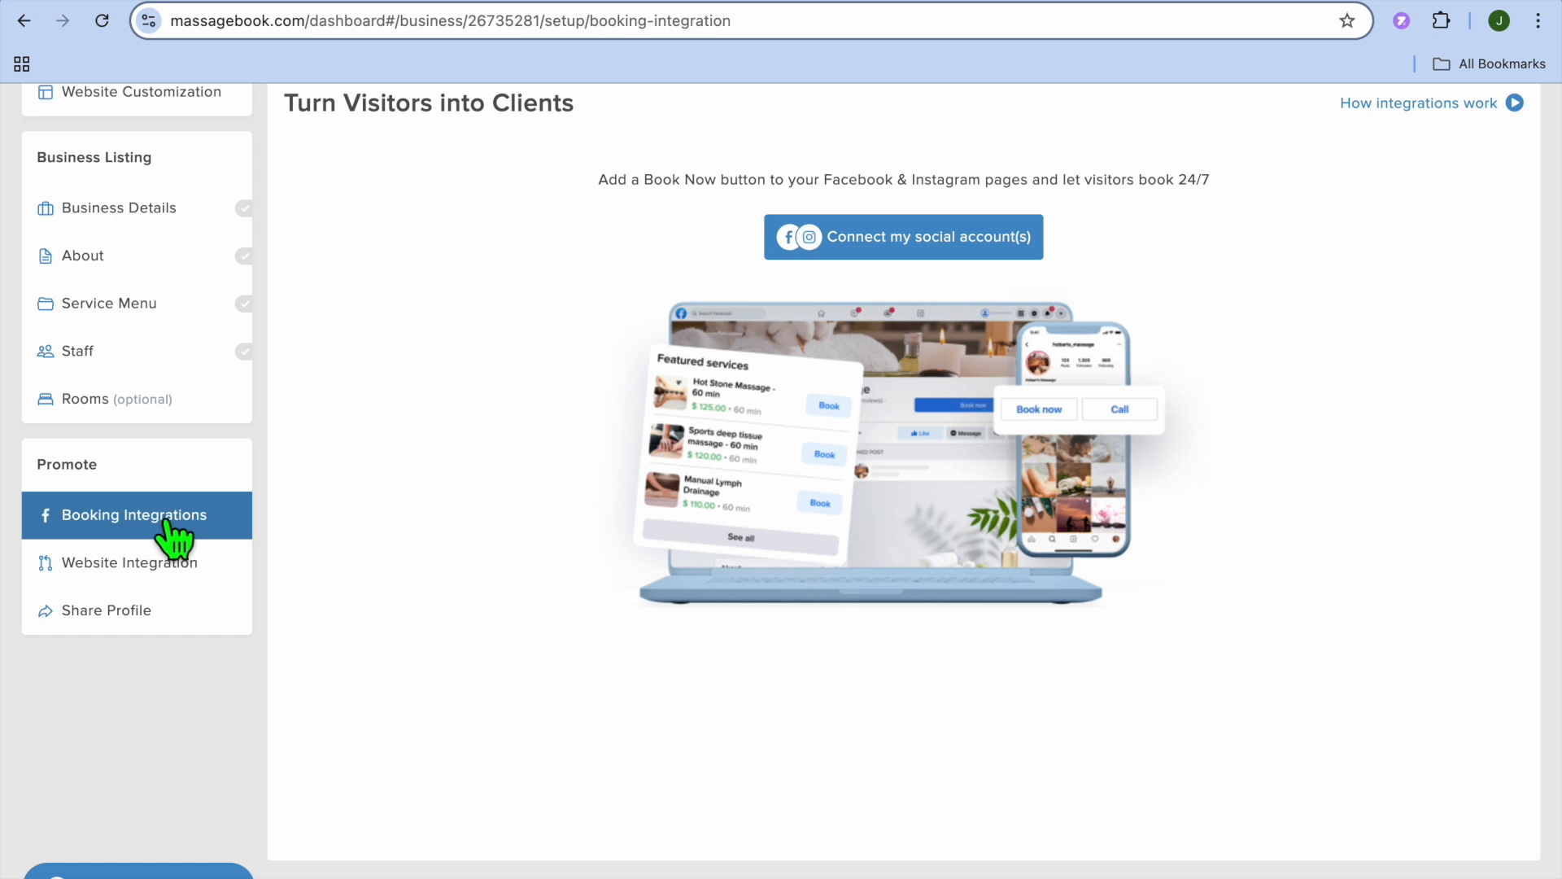
pyautogui.moveTo(225, 568)
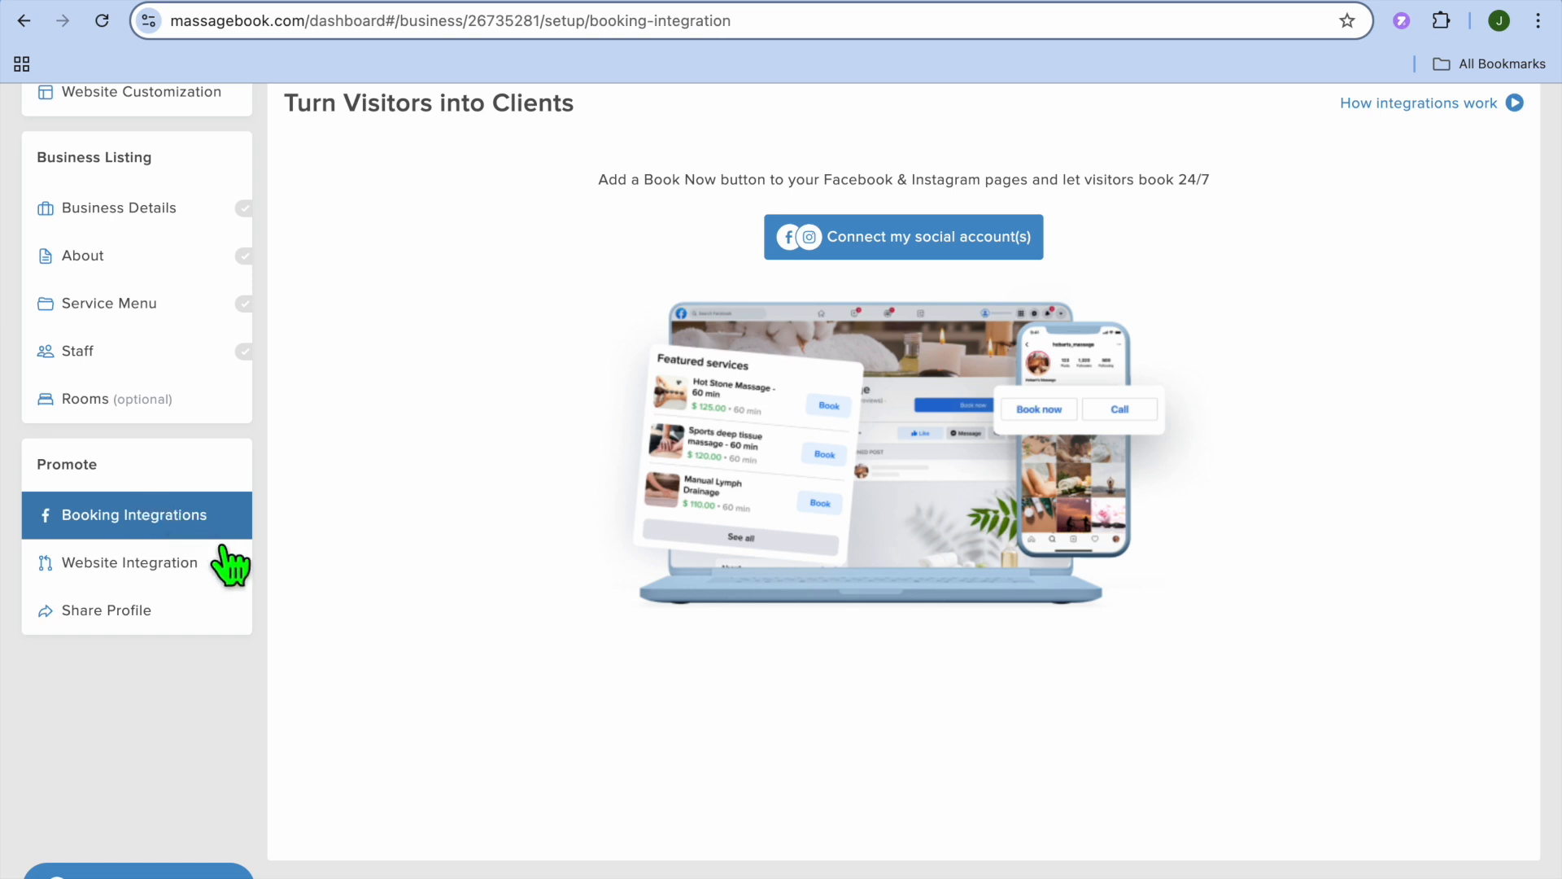
pyautogui.click(129, 562)
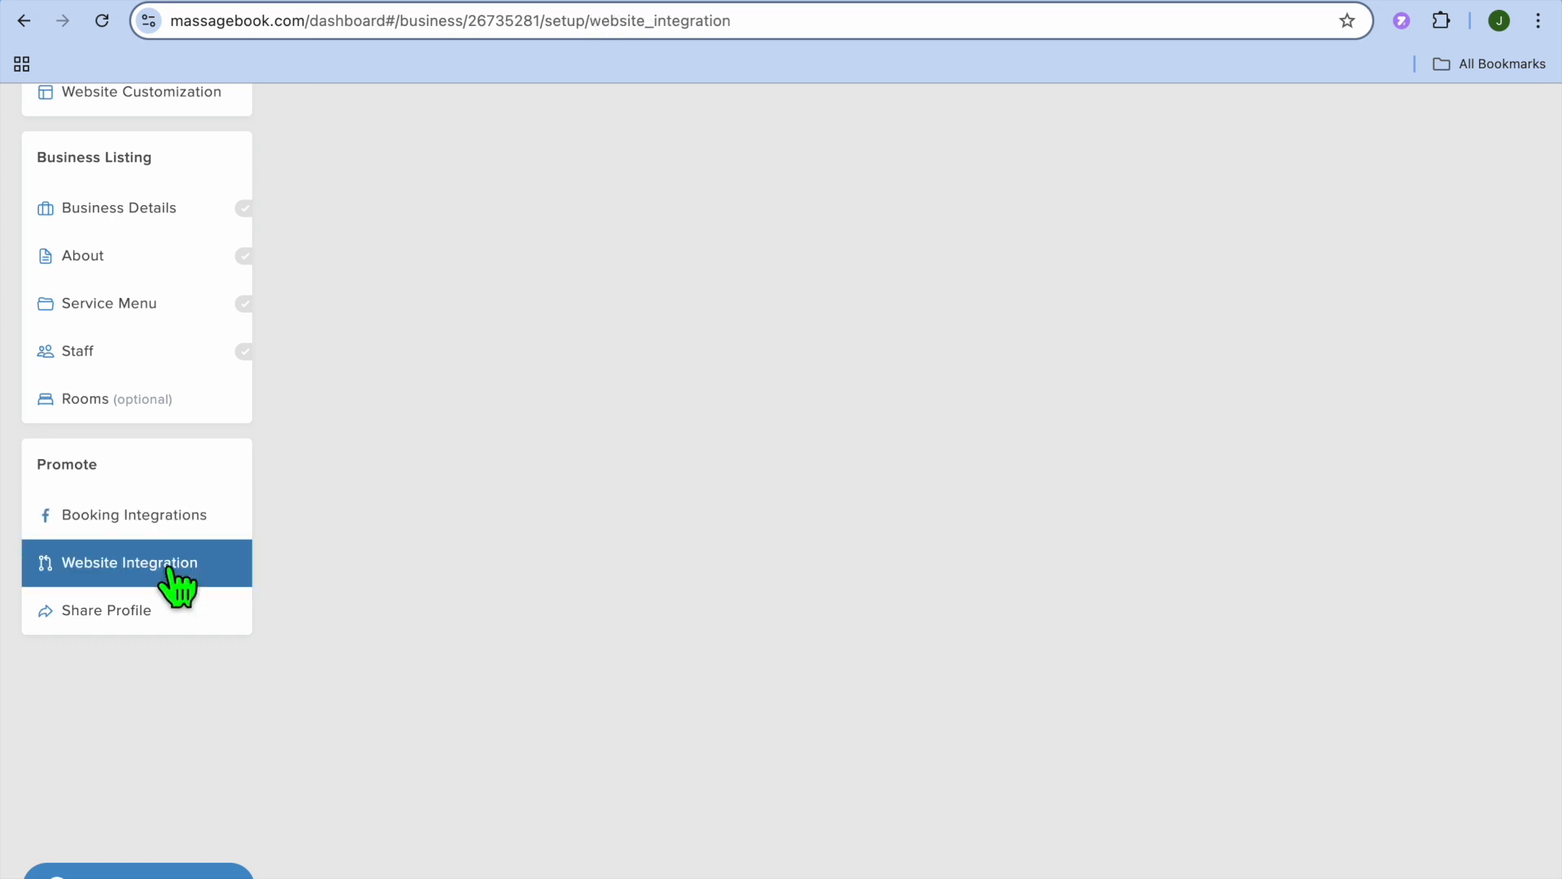
# Browse the reviews and gift certificate widget tabs, then open the weekly Schedule calendar
pyautogui.click(131, 562)
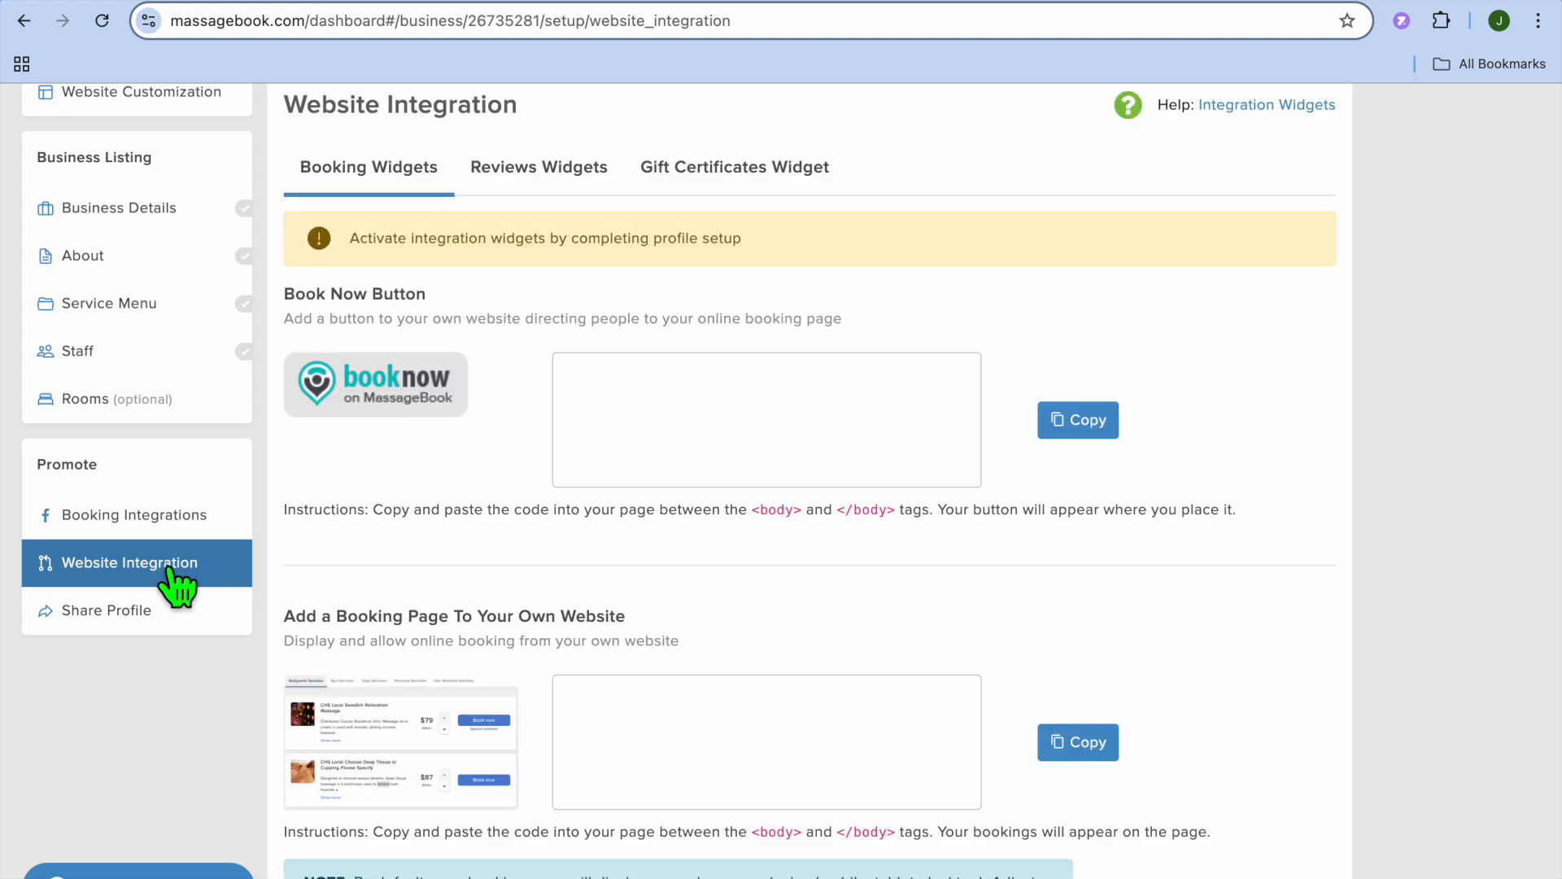
pyautogui.moveTo(316, 593)
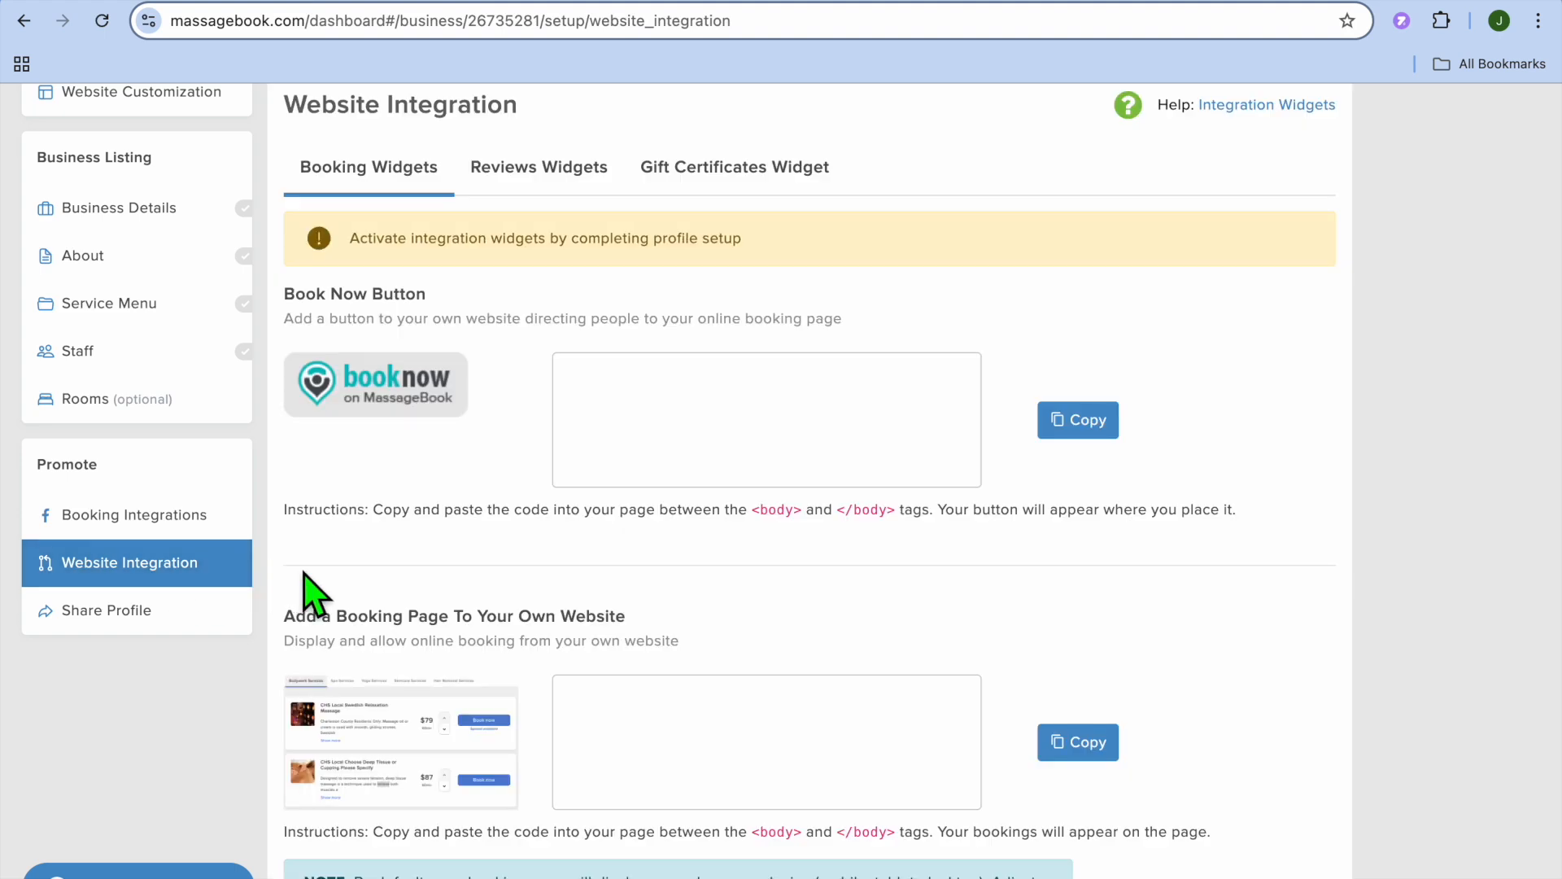
pyautogui.moveTo(469, 622)
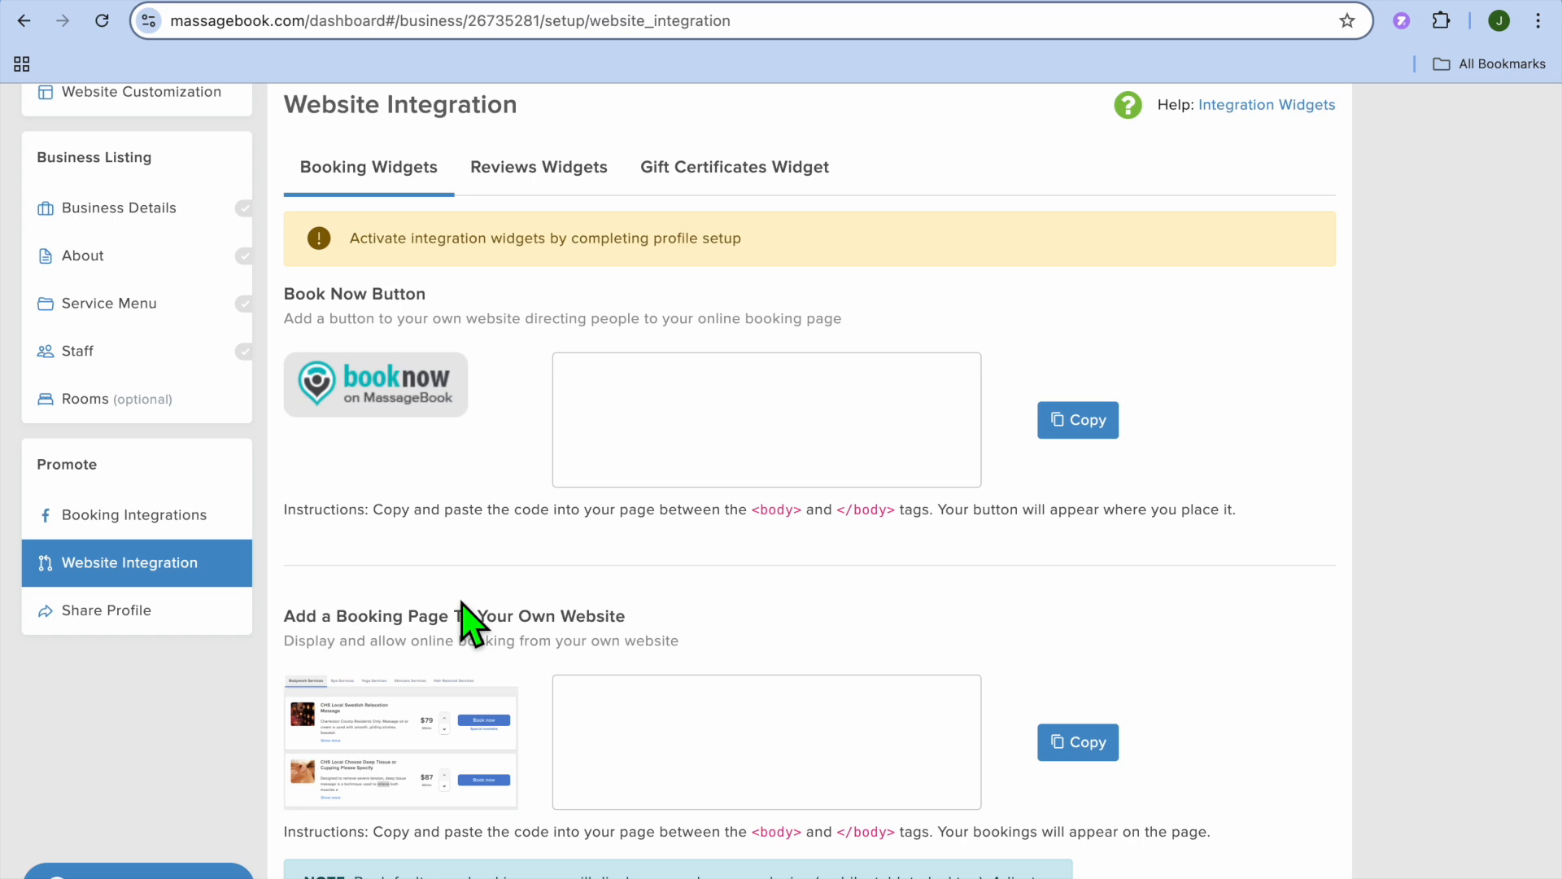
pyautogui.moveTo(373, 407)
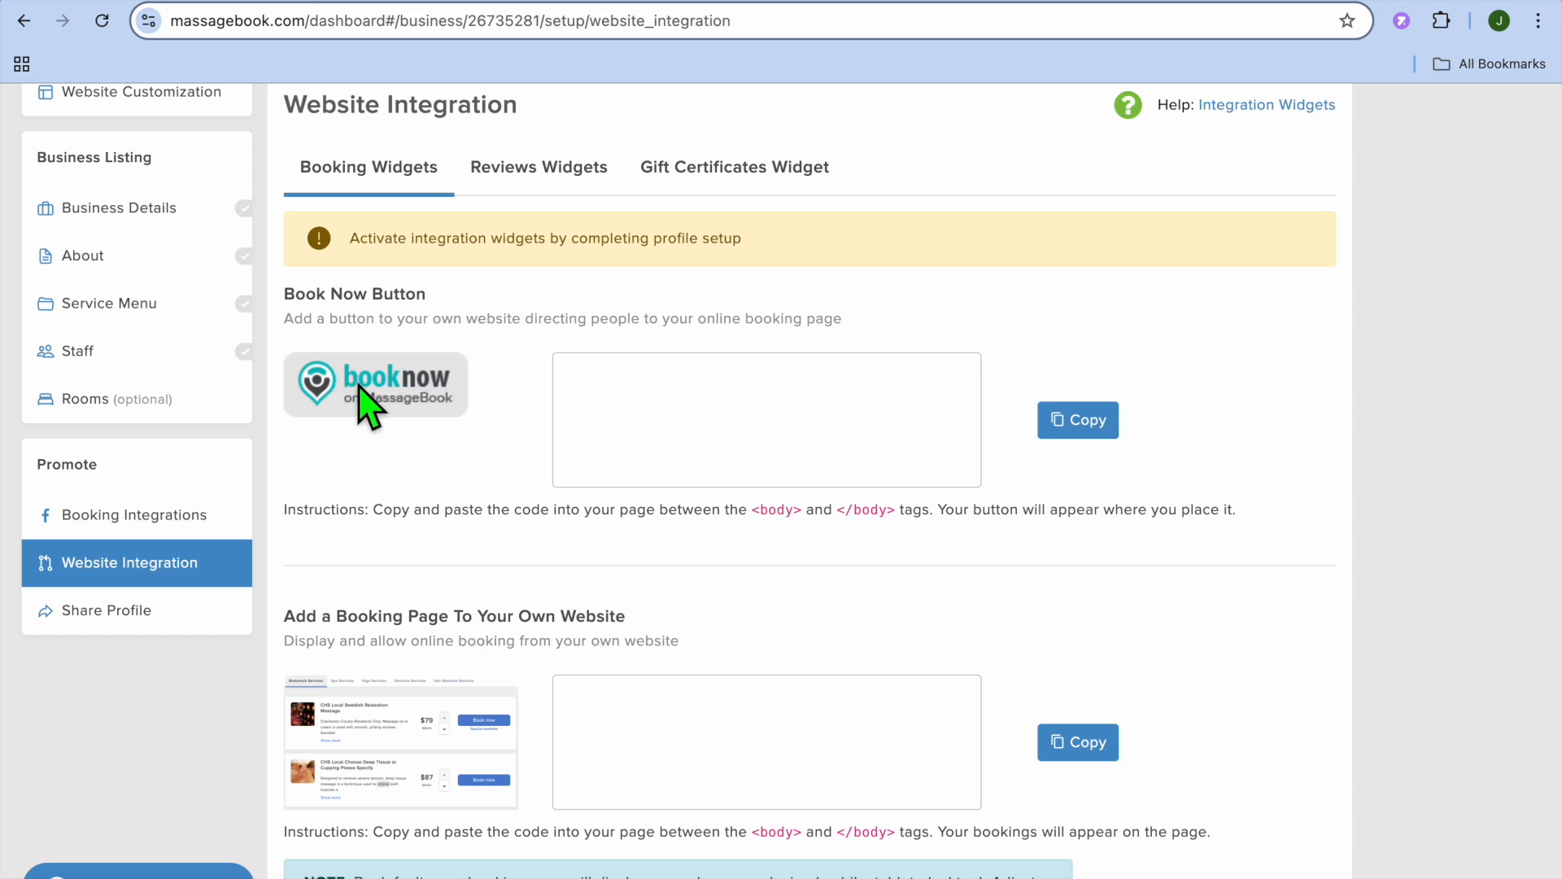
pyautogui.click(538, 166)
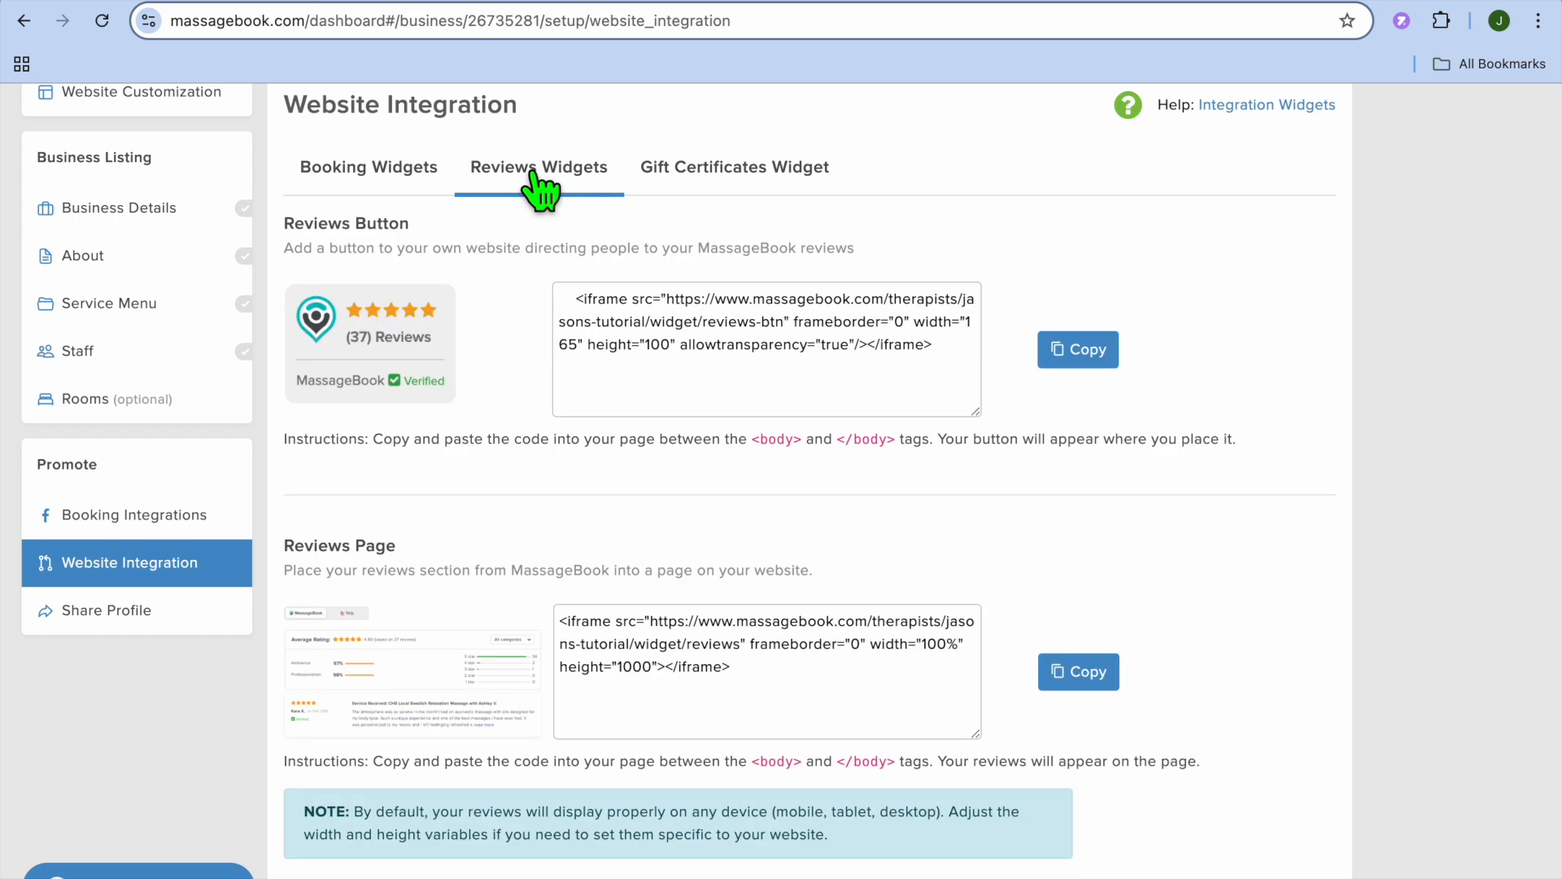
pyautogui.moveTo(636, 482)
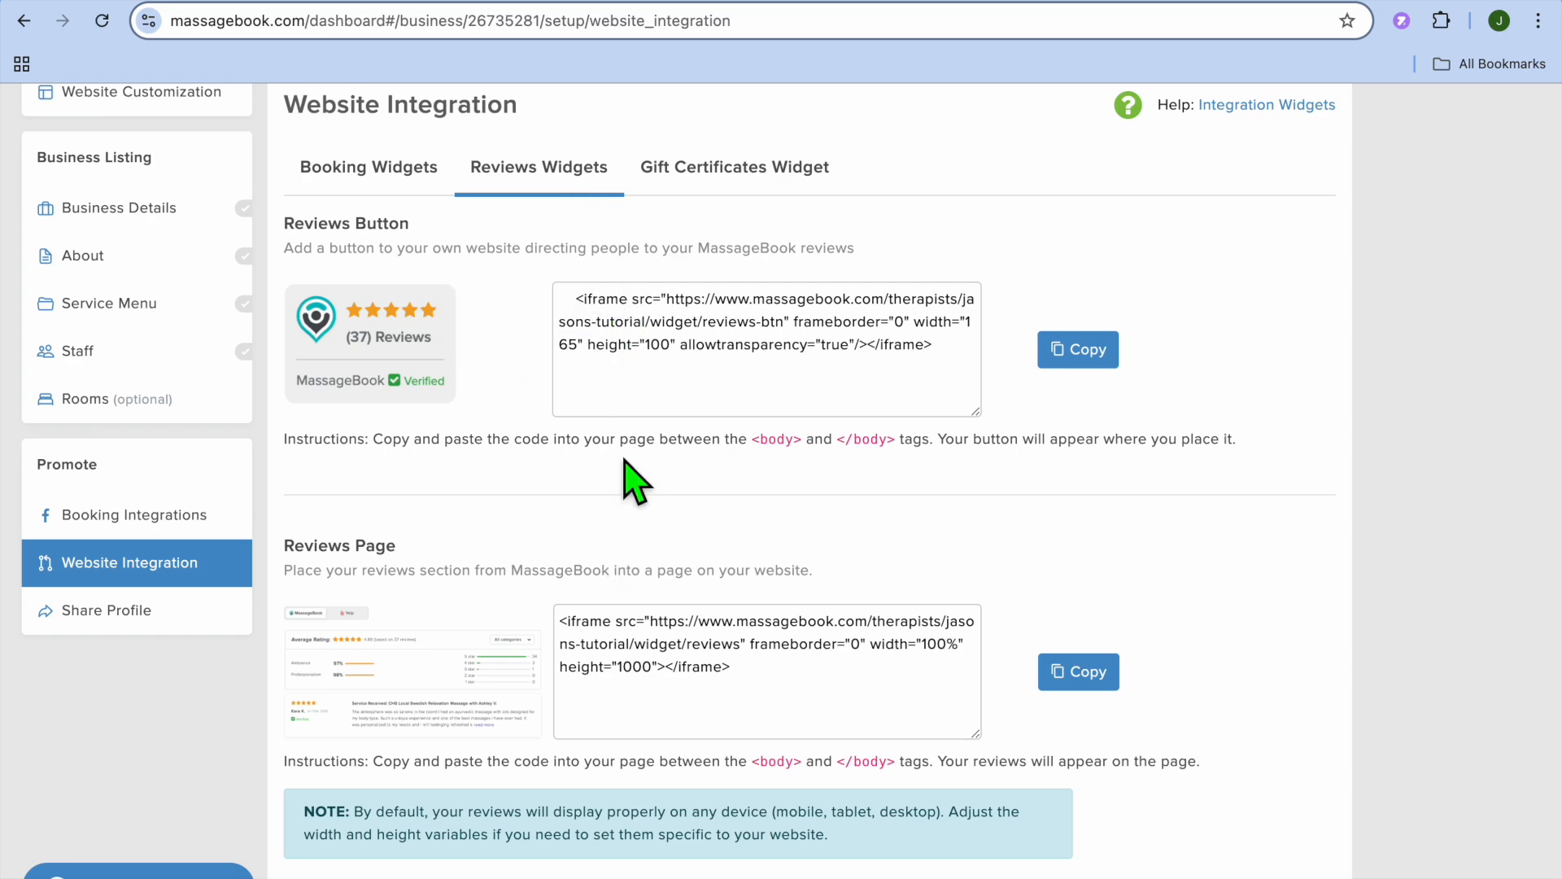
pyautogui.click(734, 166)
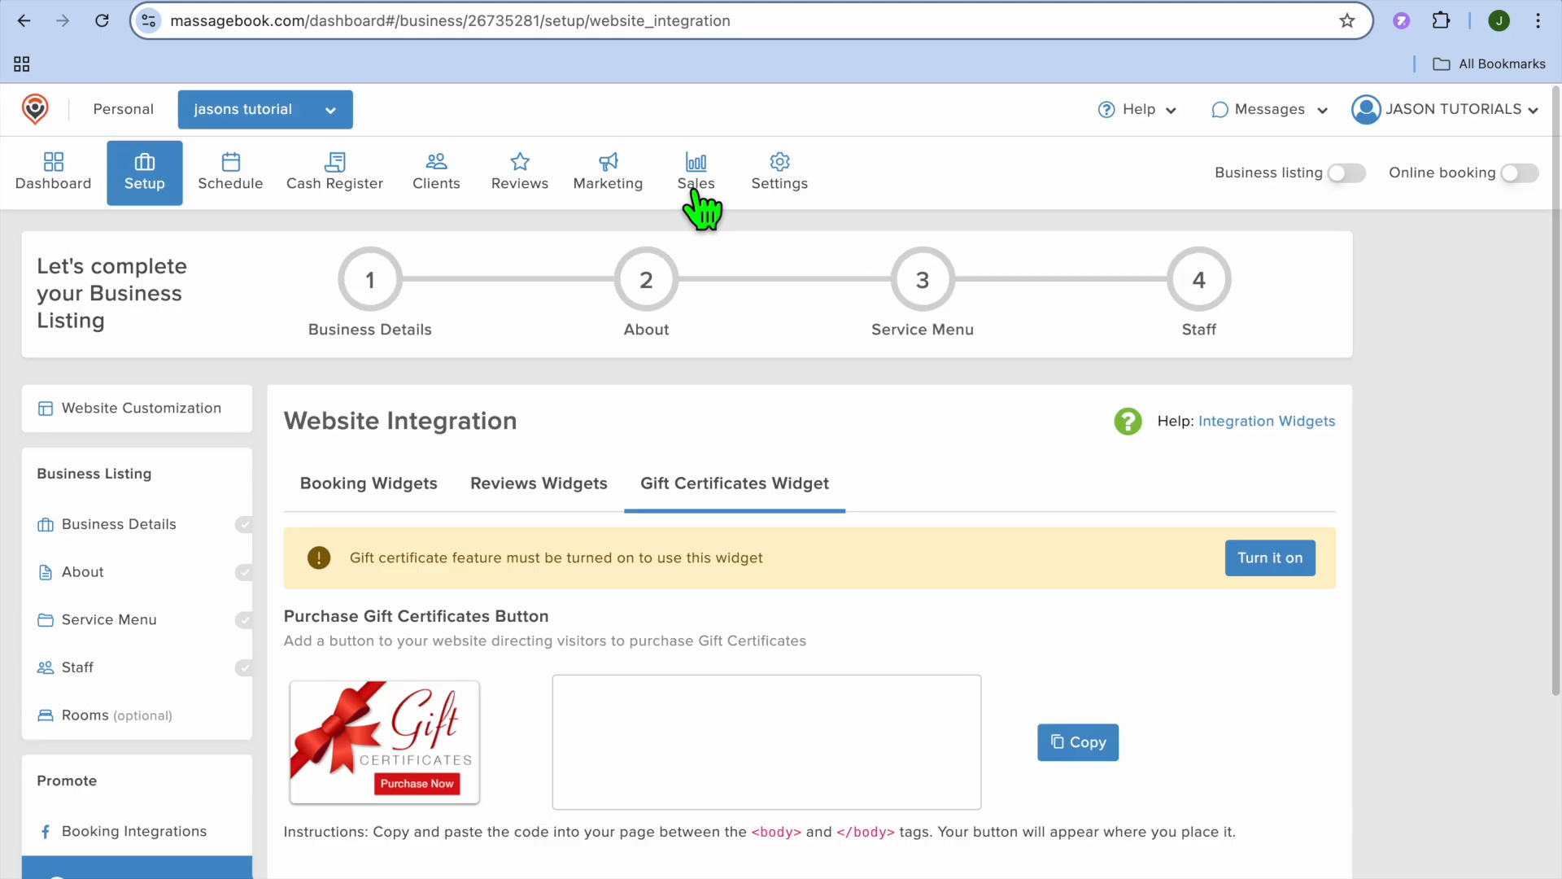
pyautogui.moveTo(694, 270)
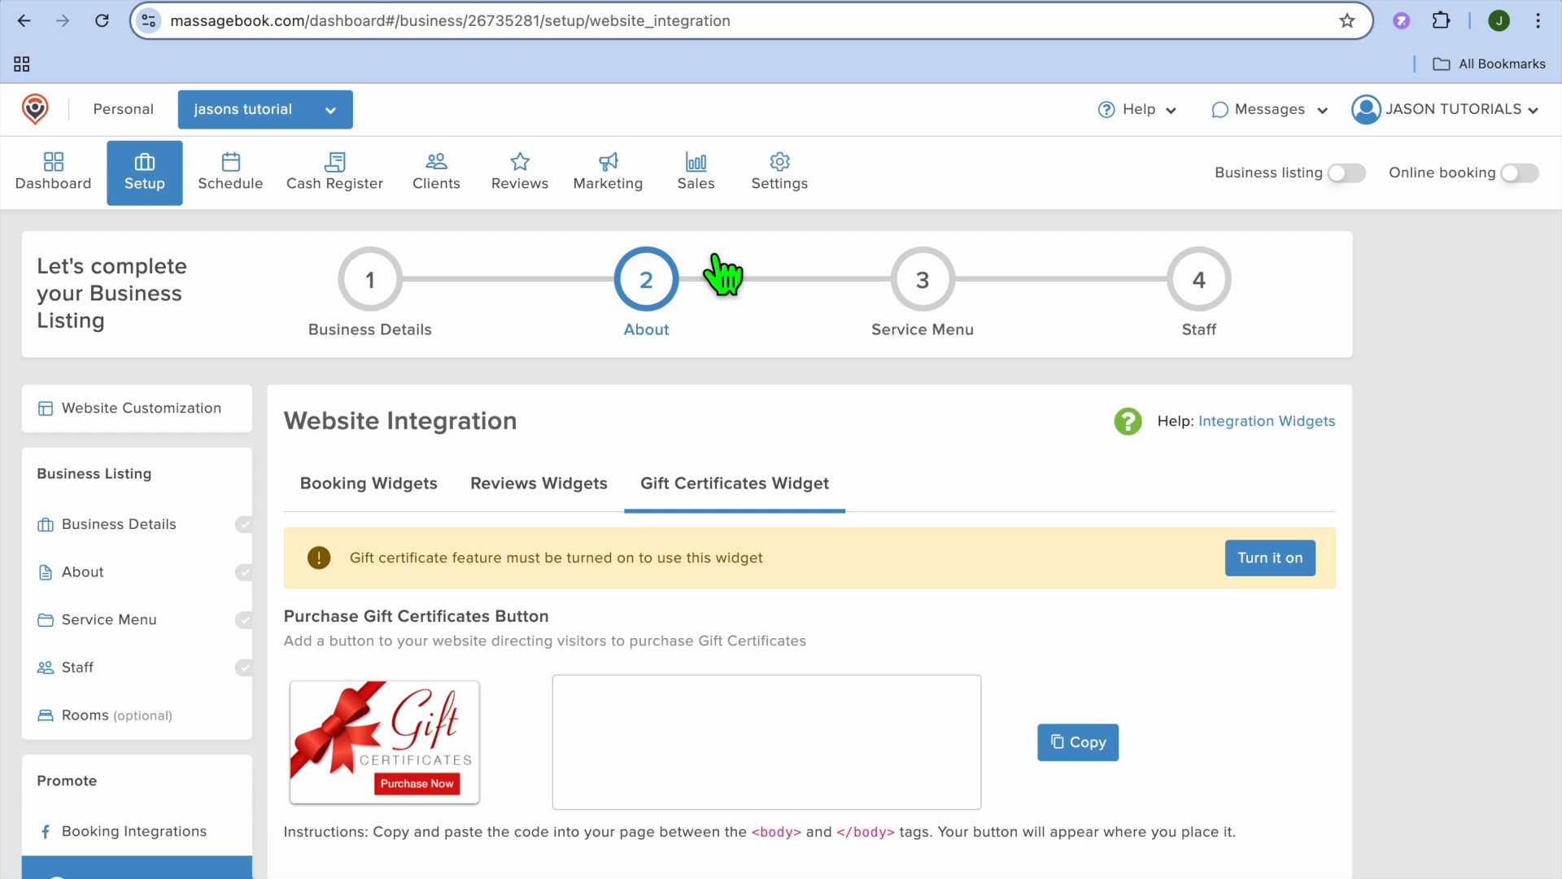
pyautogui.moveTo(231, 172)
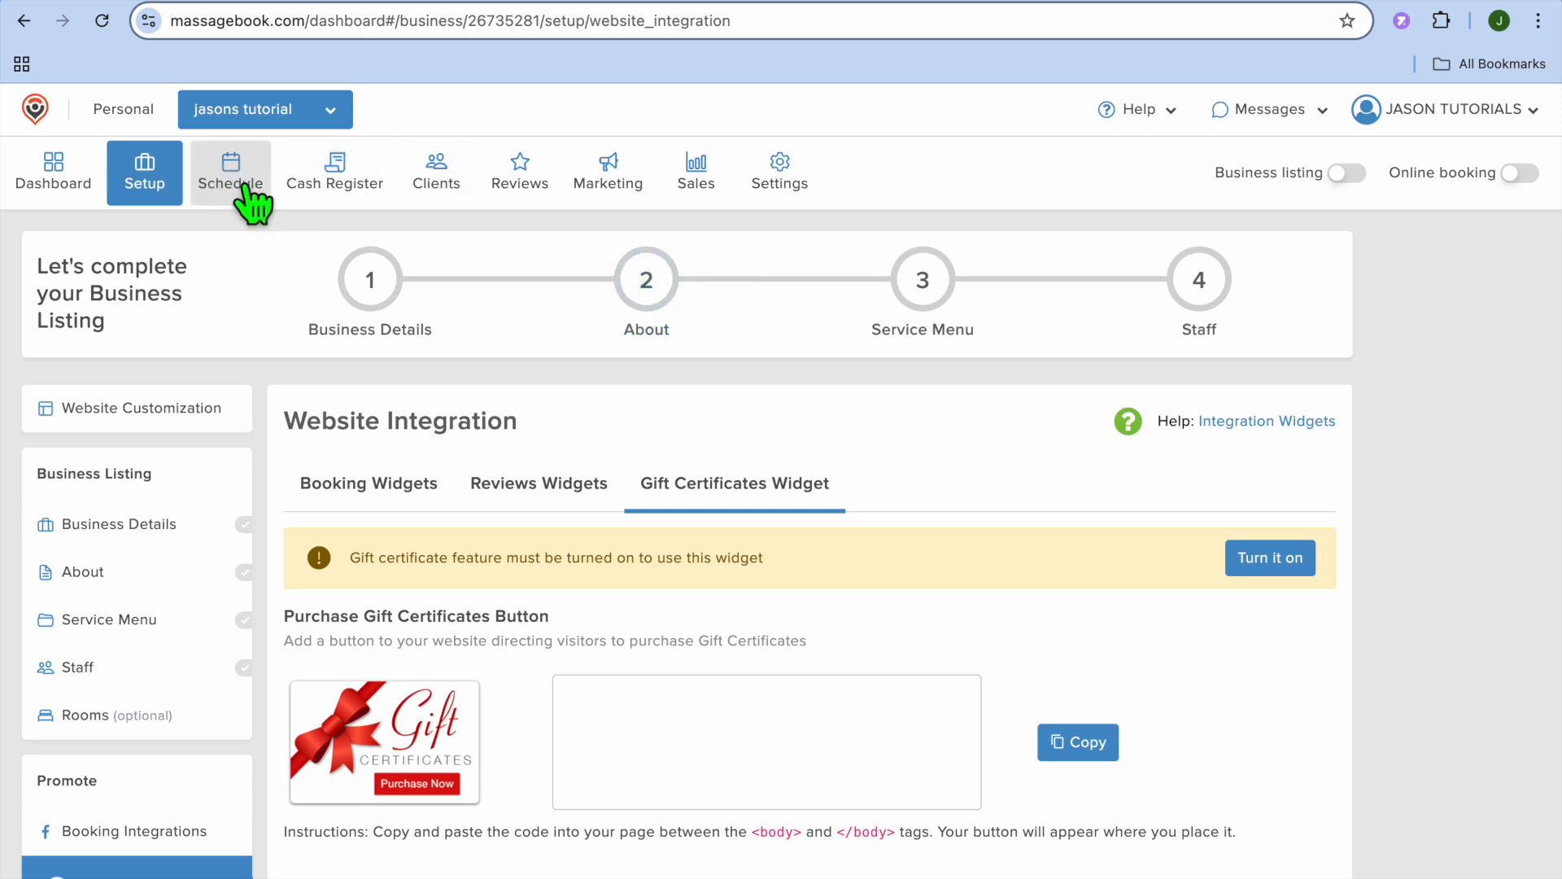
pyautogui.click(229, 170)
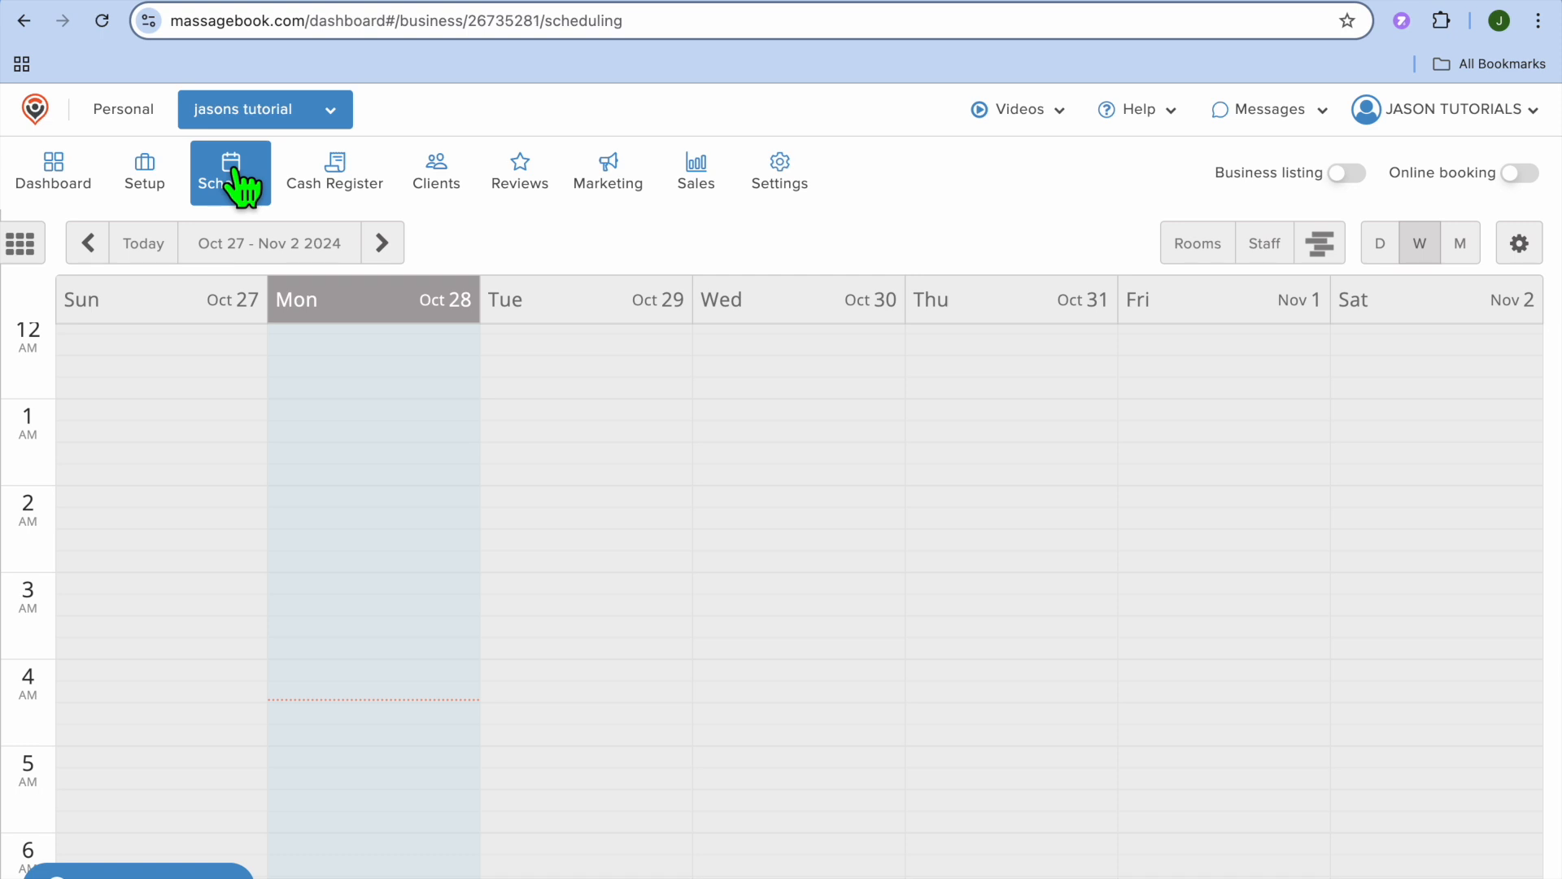
pyautogui.moveTo(507, 440)
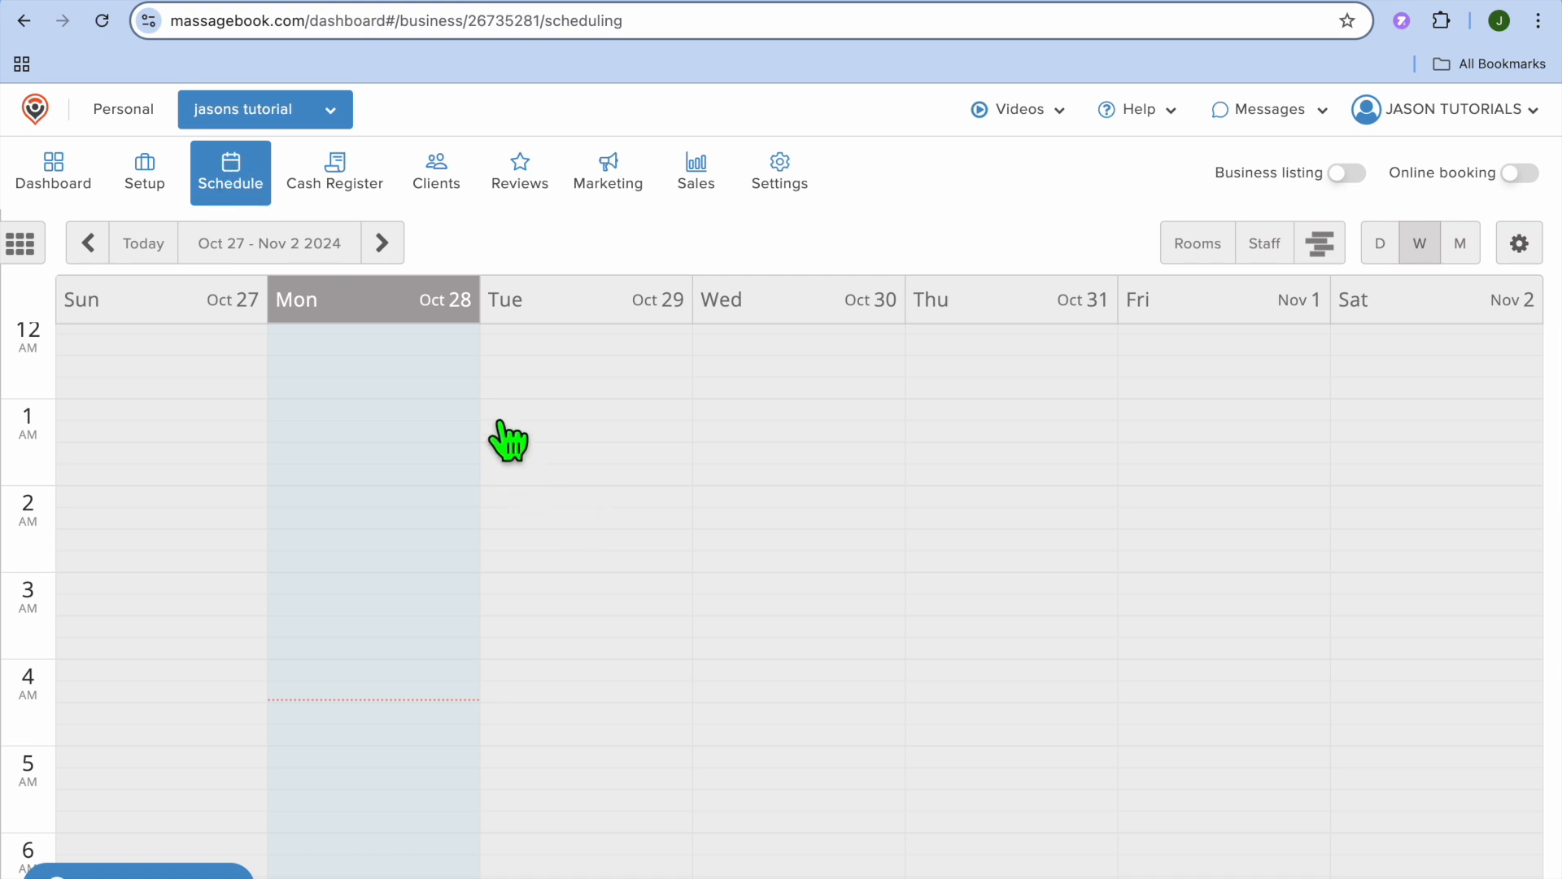
pyautogui.moveTo(381, 242)
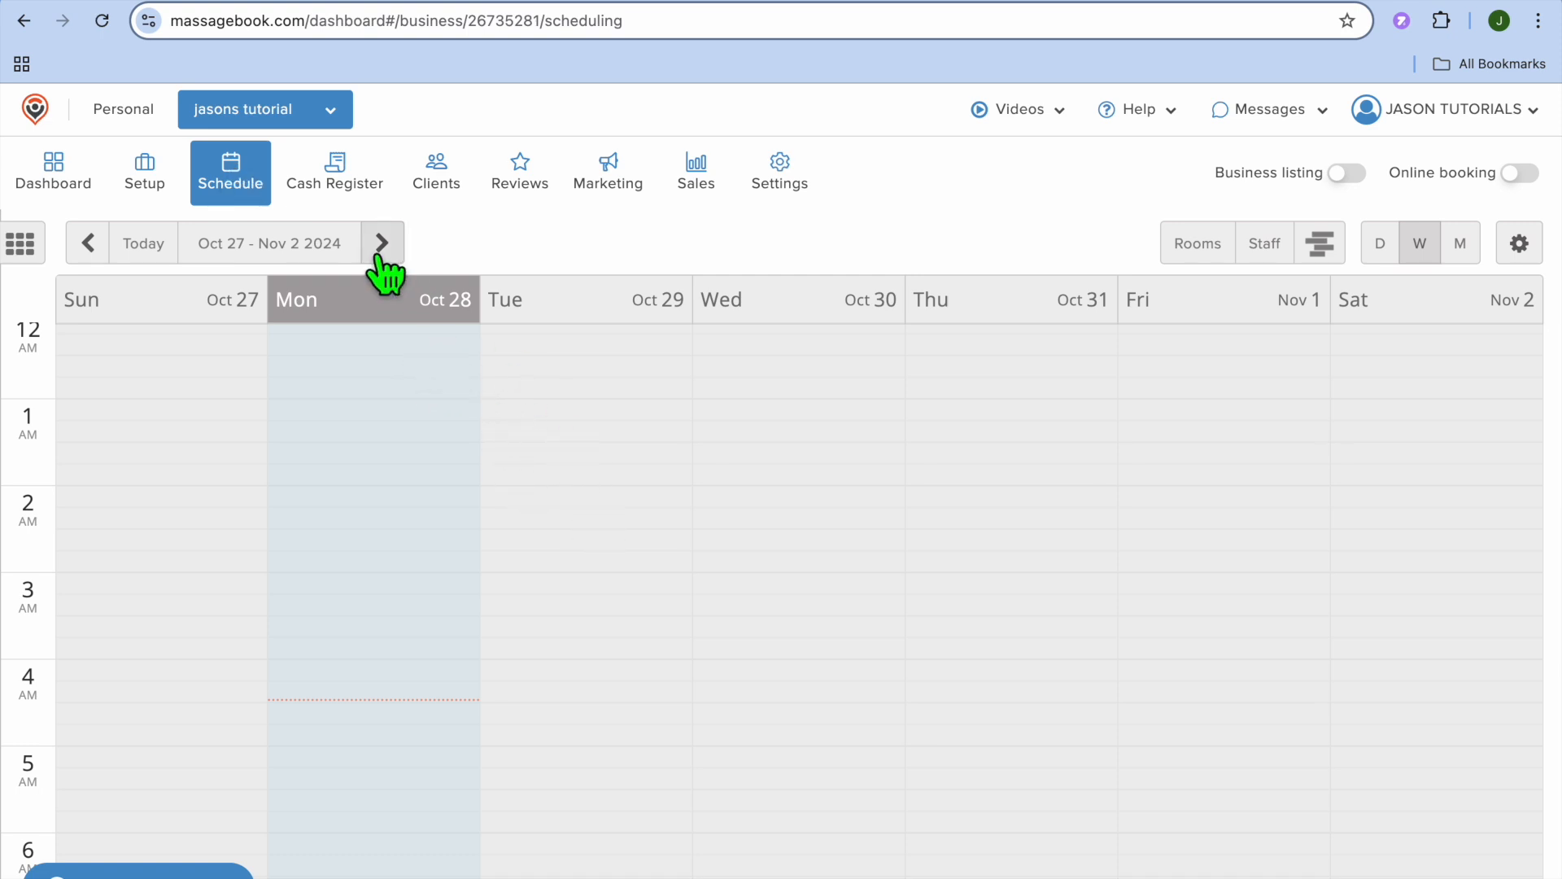
# View the empty Cash Register, then show the Clients list with the single owner record
pyautogui.click(334, 169)
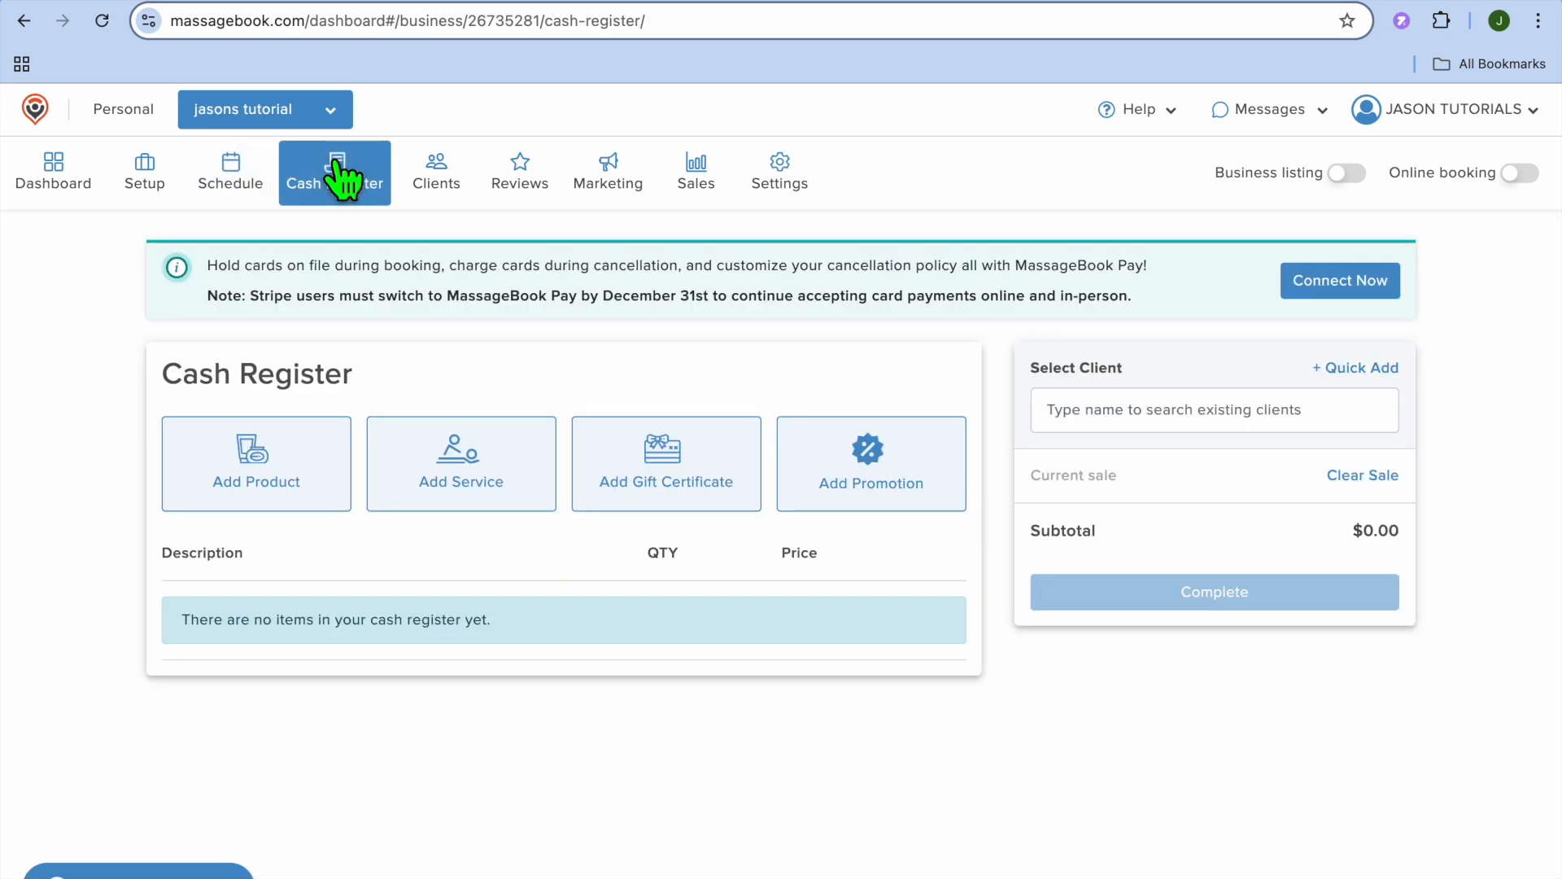
pyautogui.moveTo(371, 191)
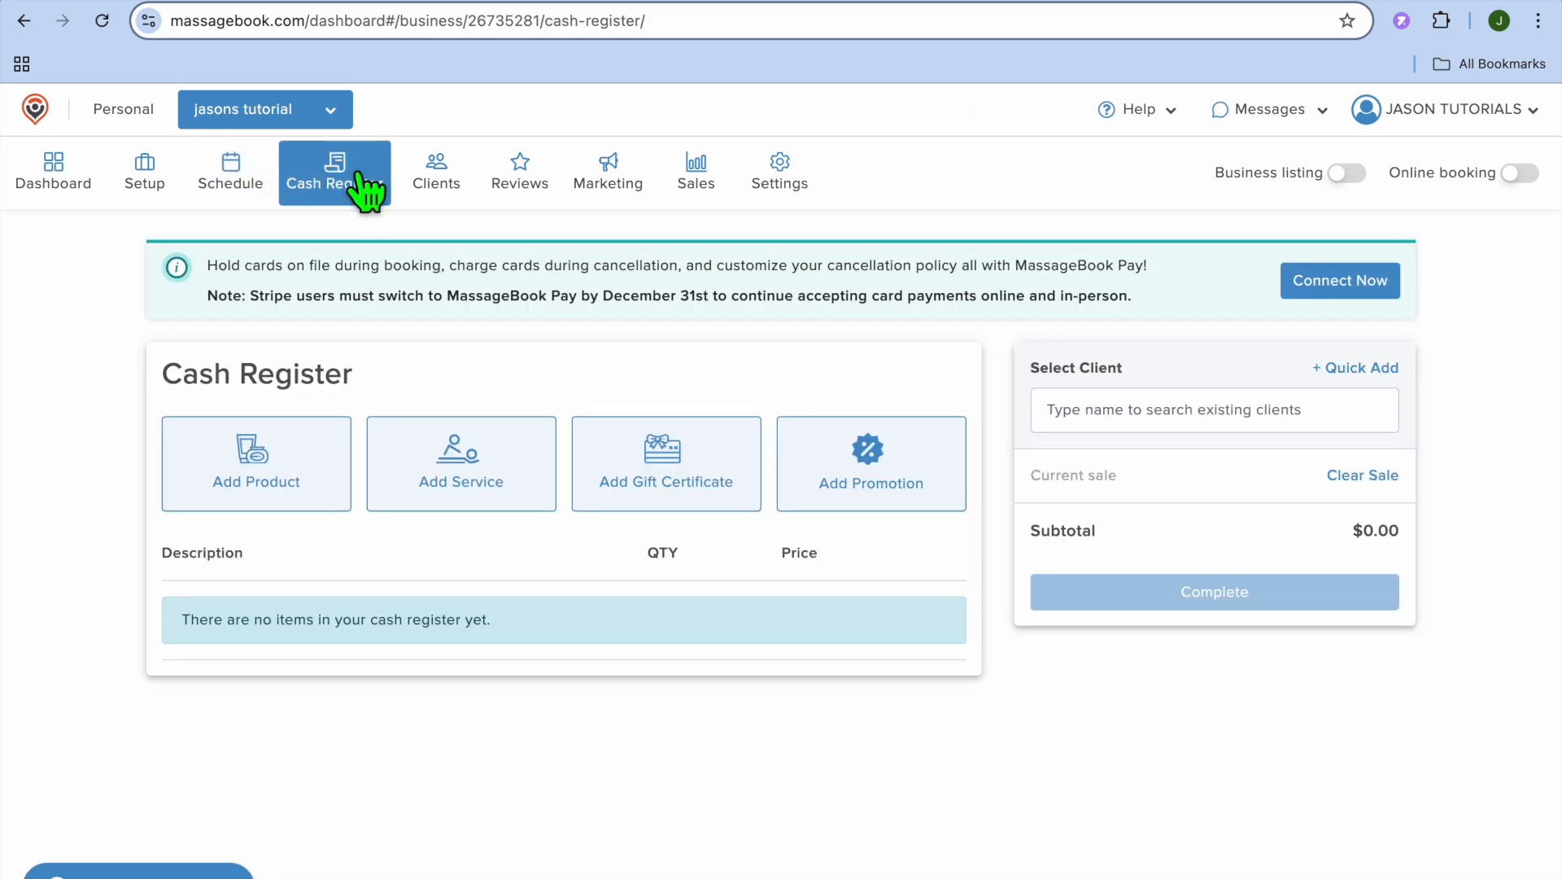
pyautogui.moveTo(371, 279)
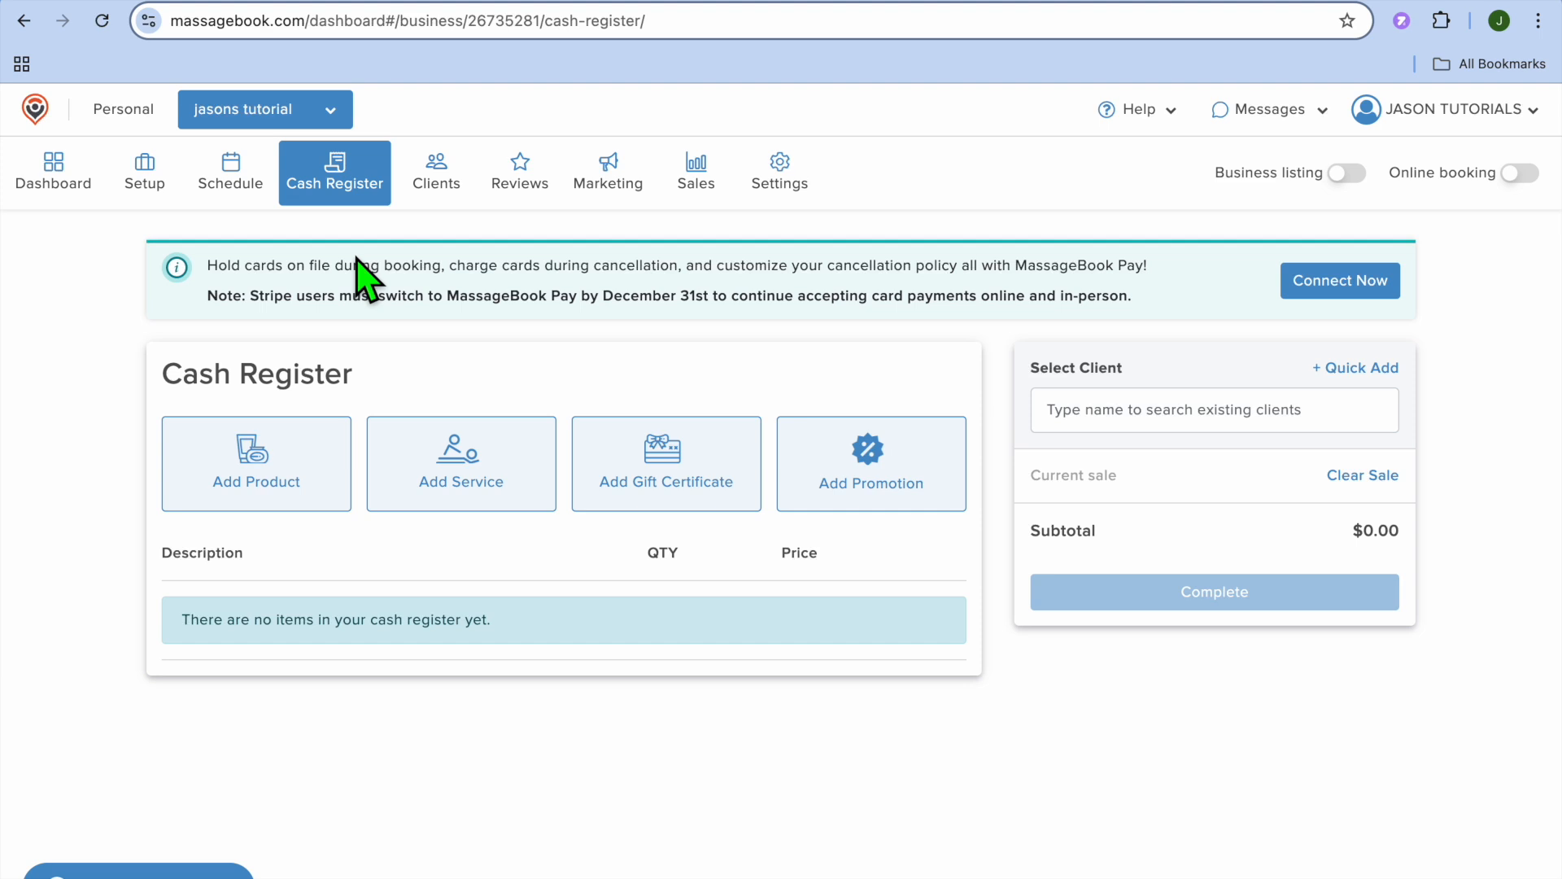
pyautogui.moveTo(497, 722)
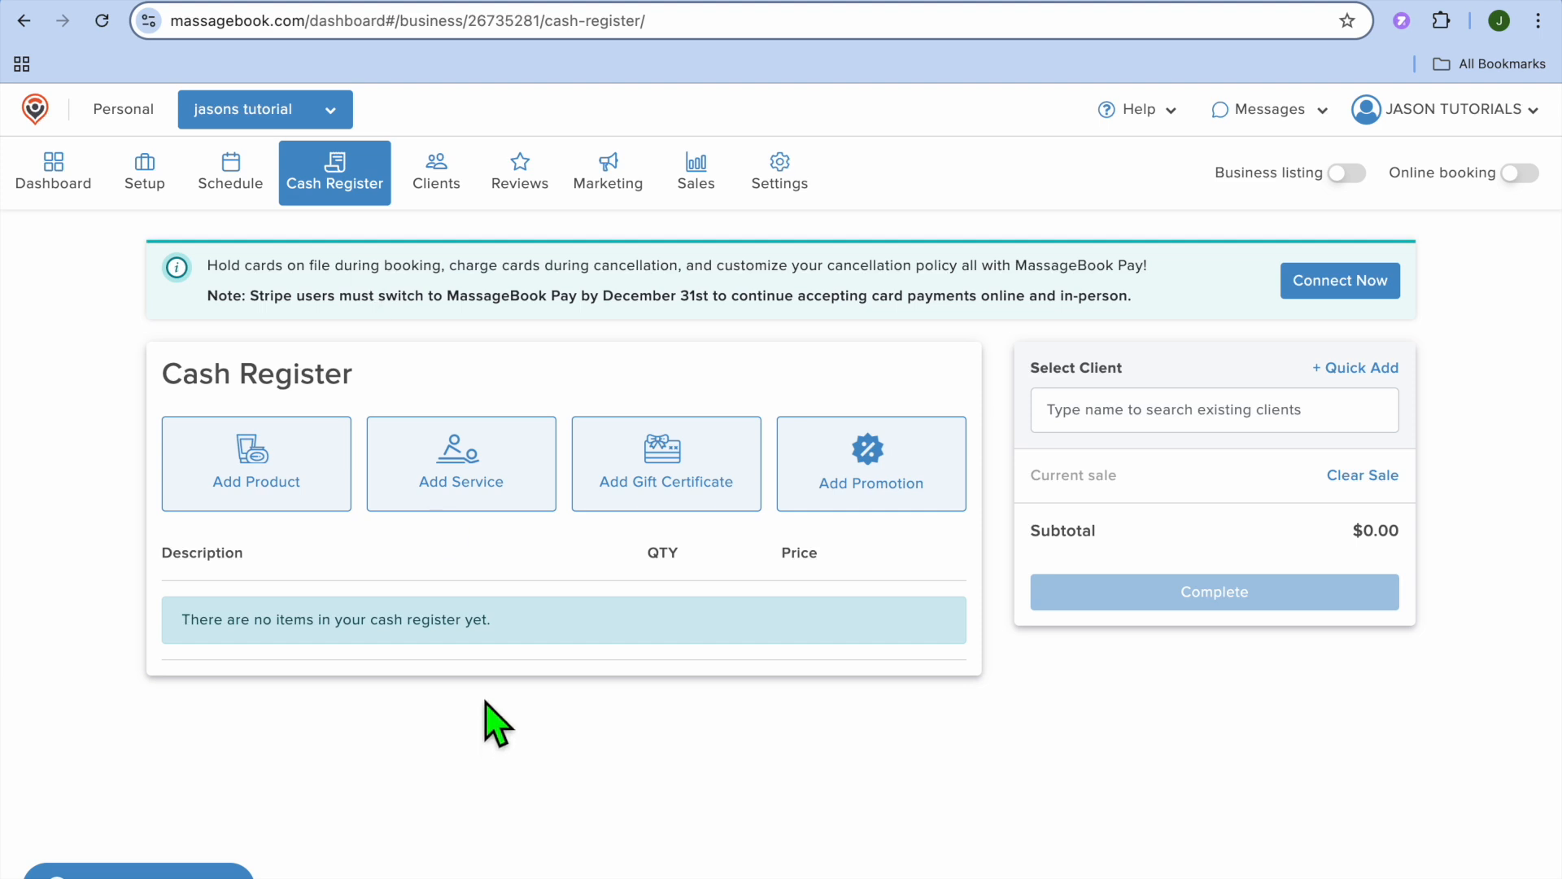
pyautogui.click(436, 169)
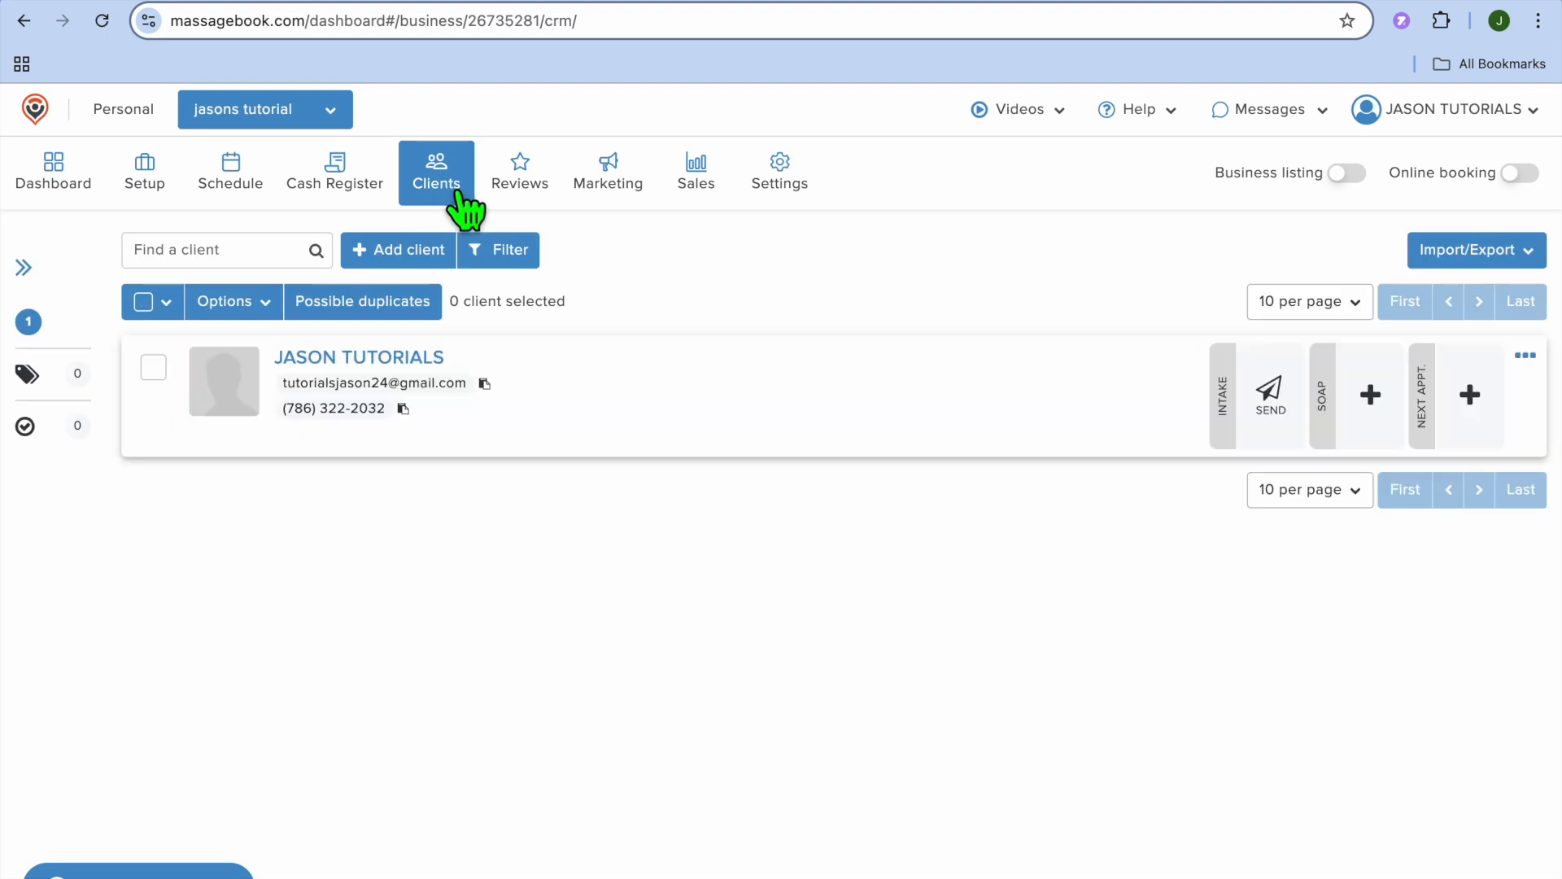
pyautogui.moveTo(479, 224)
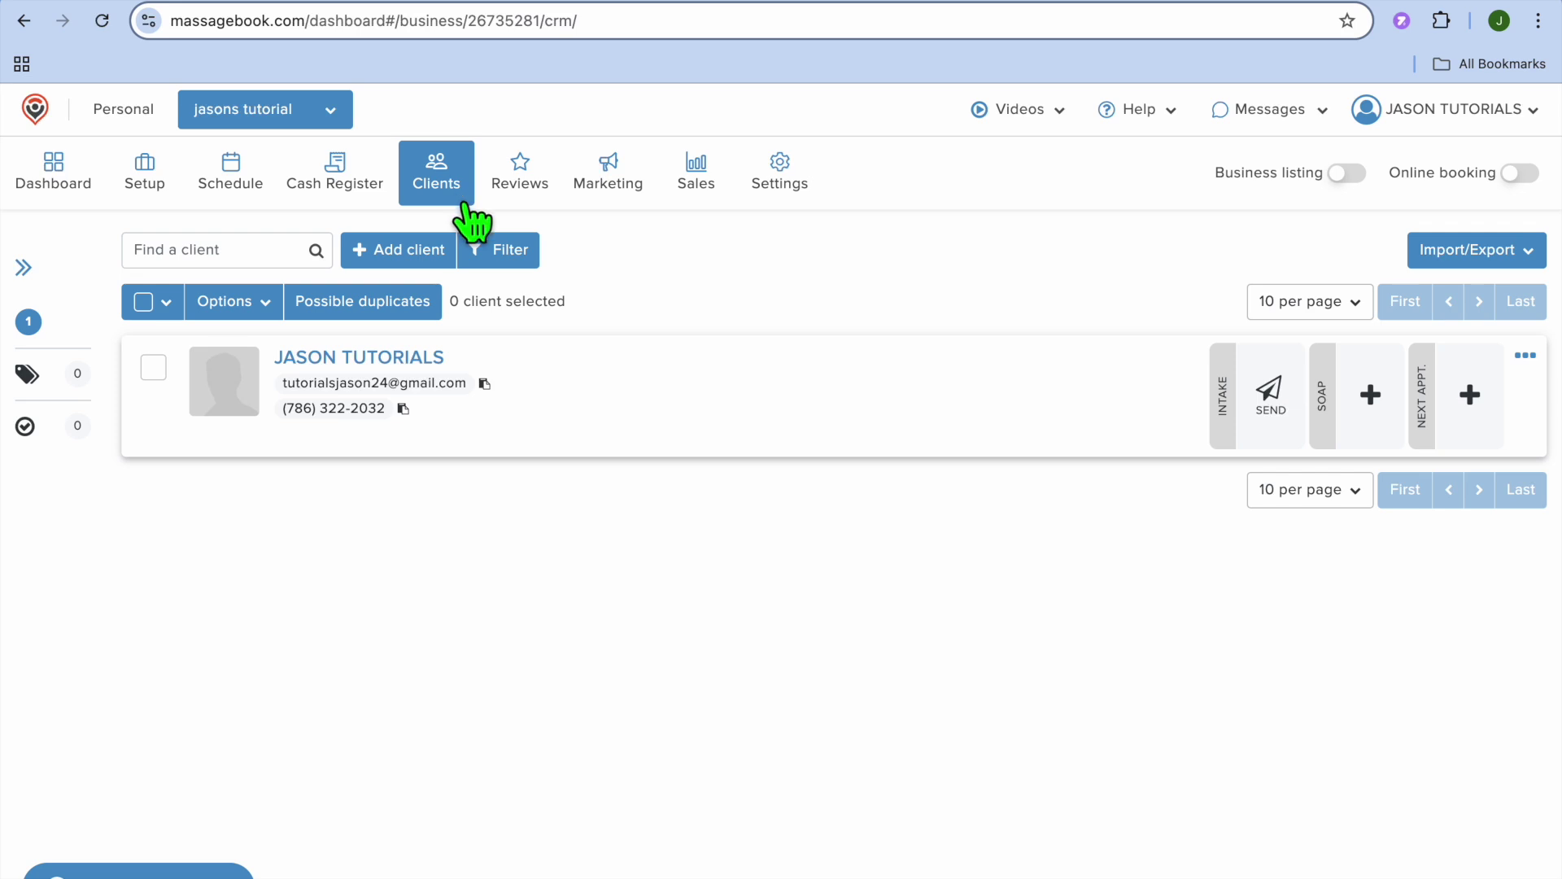
# Review Marketing campaigns, start a new email campaign and browse themes like Memberships, Holidays, Newsletters
pyautogui.click(608, 169)
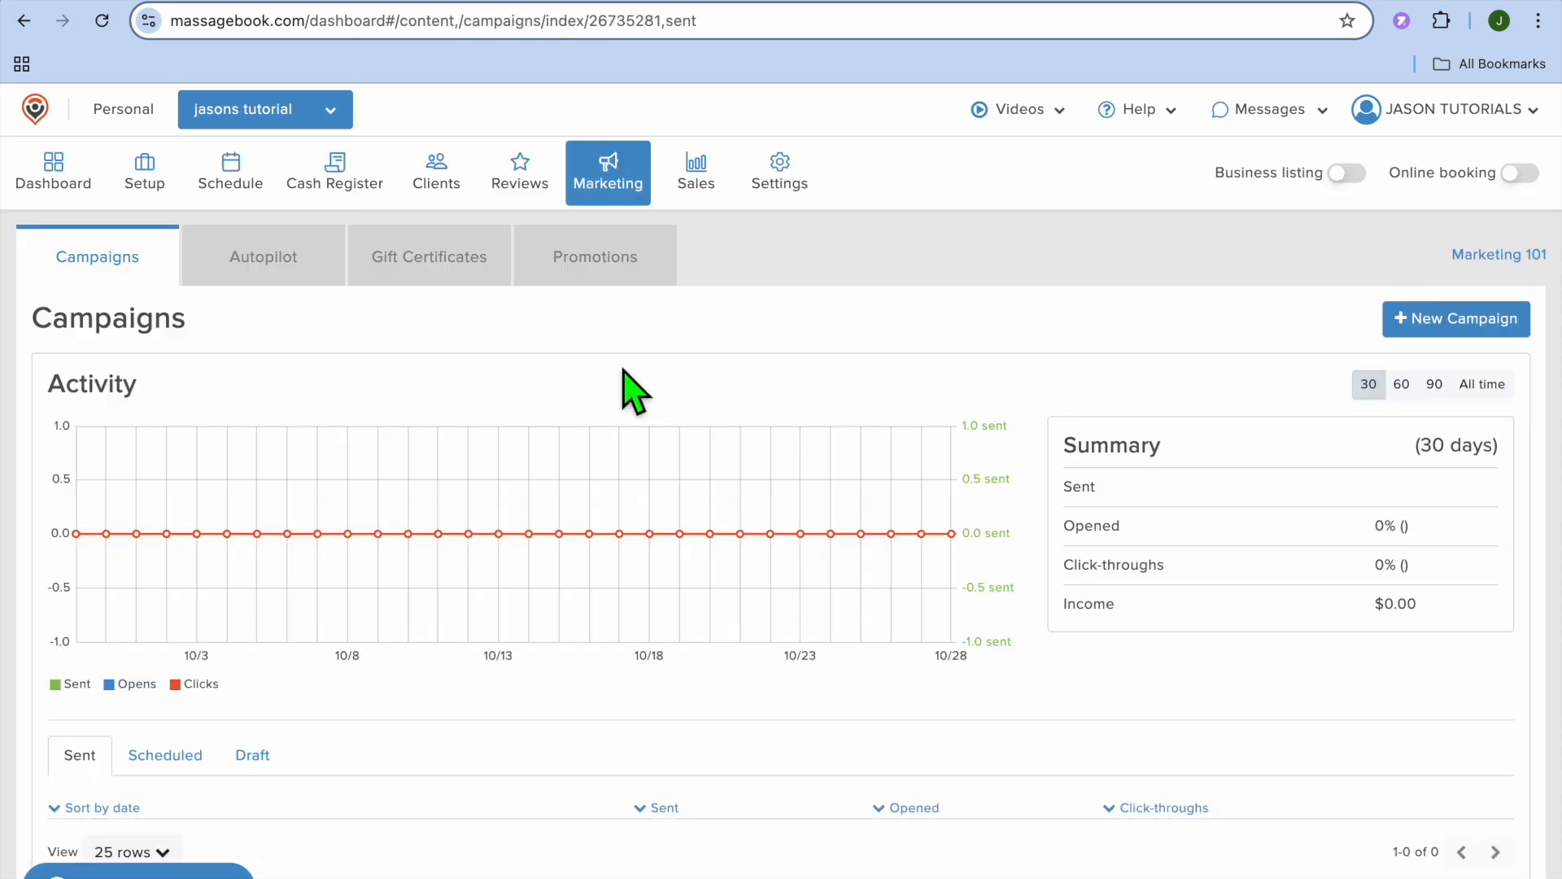
pyautogui.moveTo(546, 586)
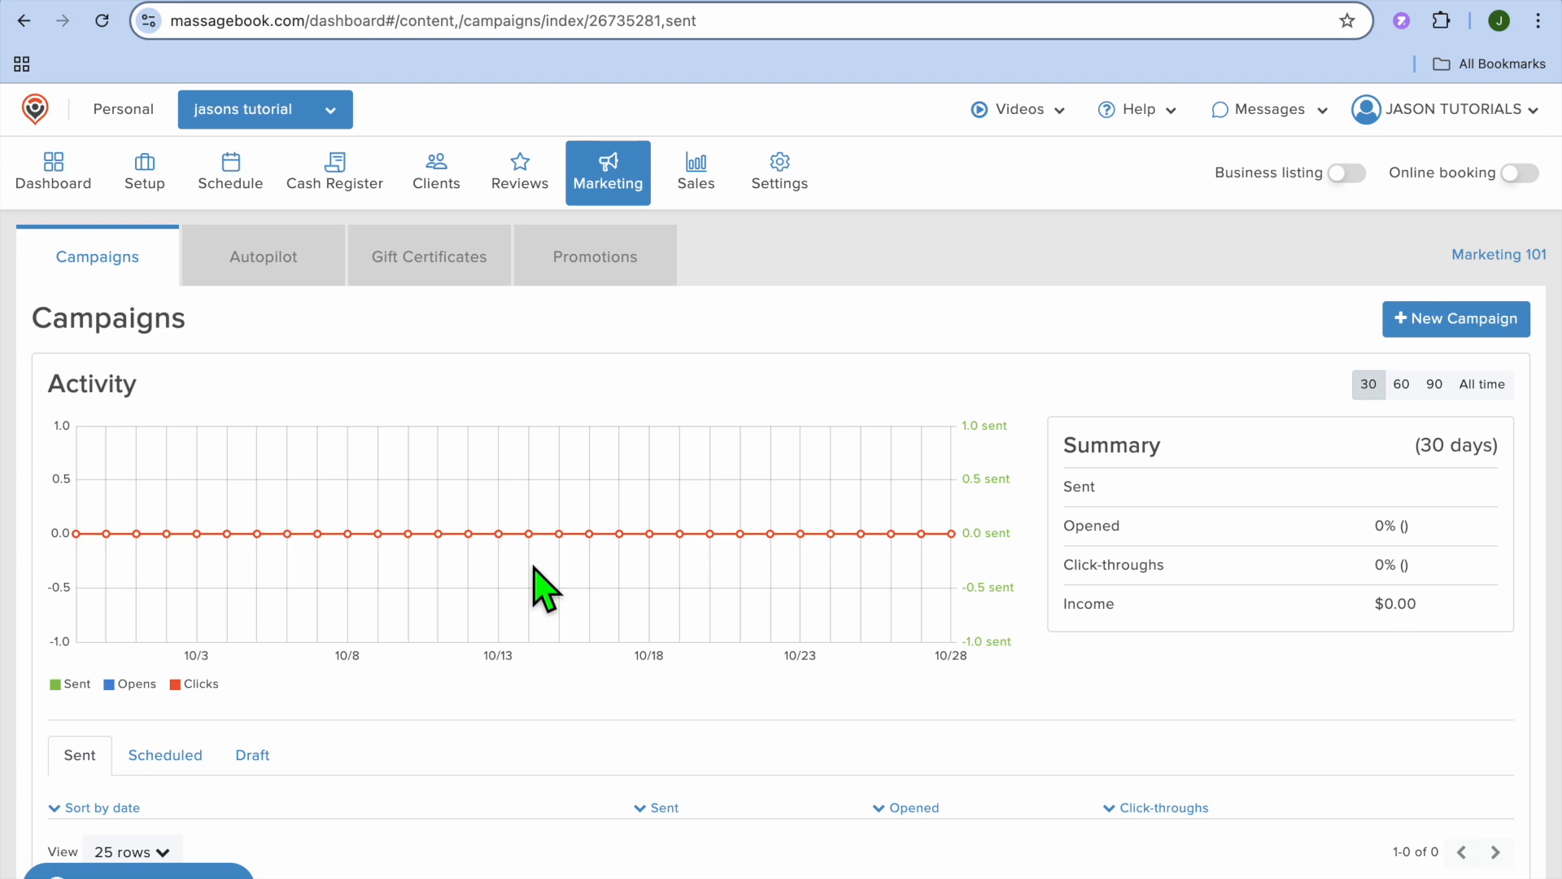
pyautogui.moveTo(1422, 371)
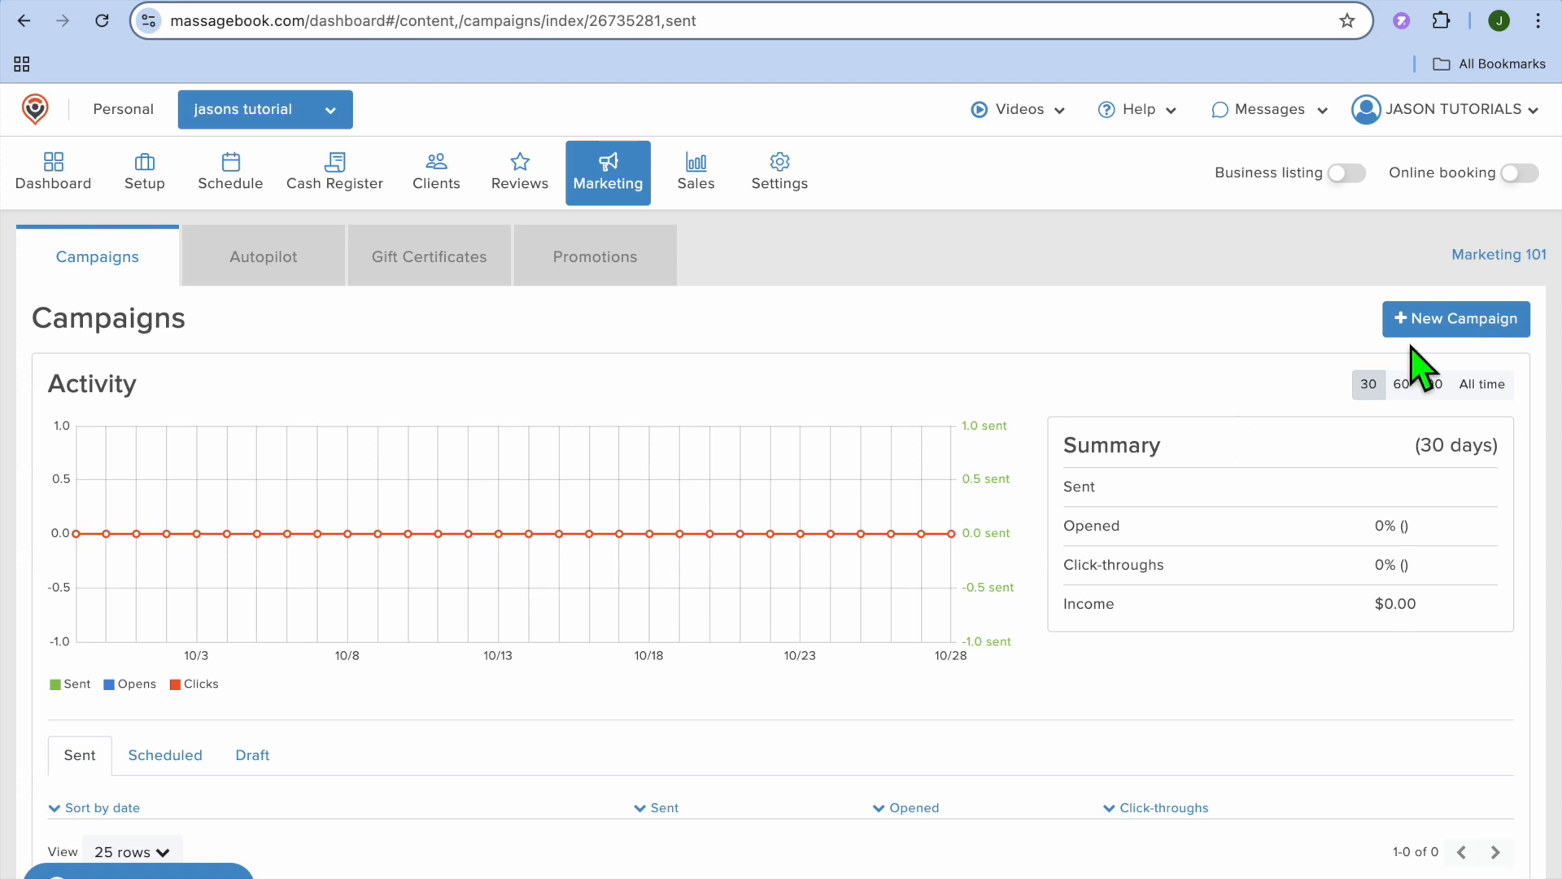
pyautogui.click(1456, 319)
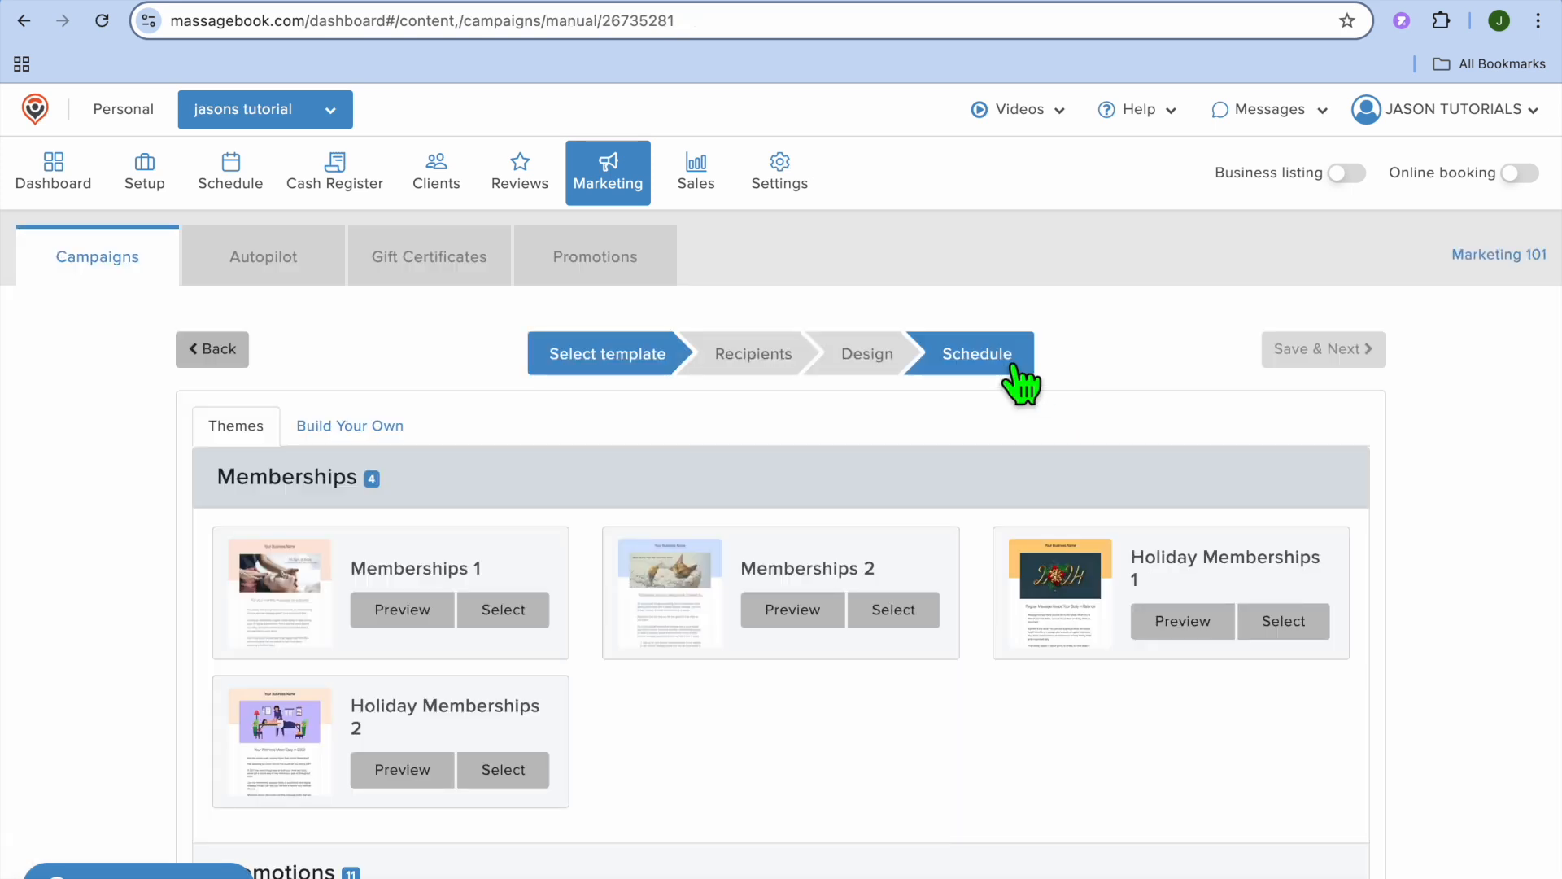
pyautogui.scroll(-3)
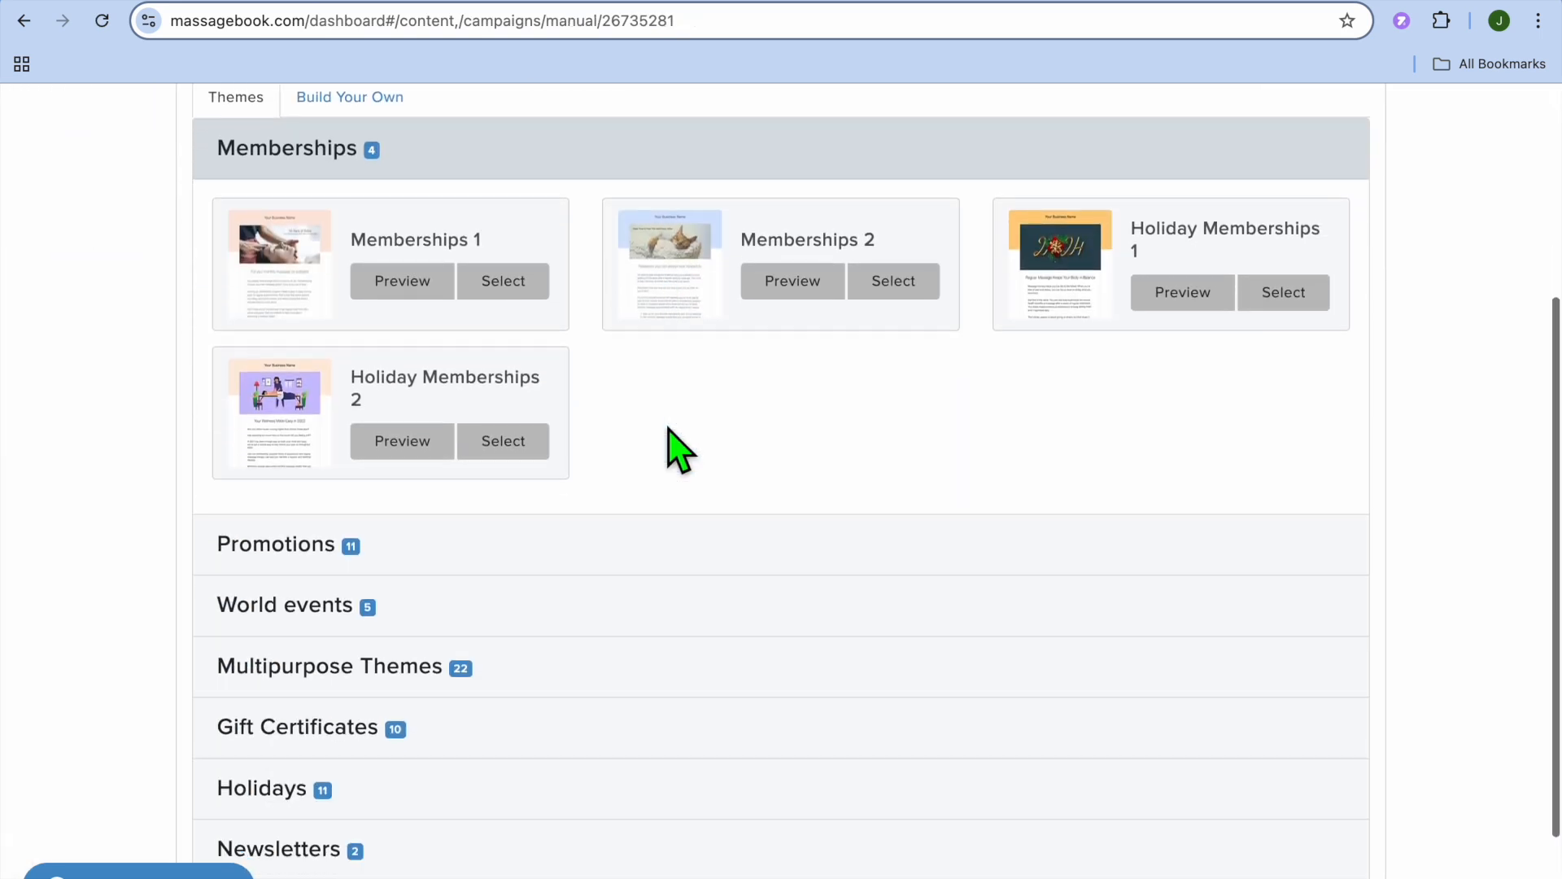
pyautogui.scroll(3)
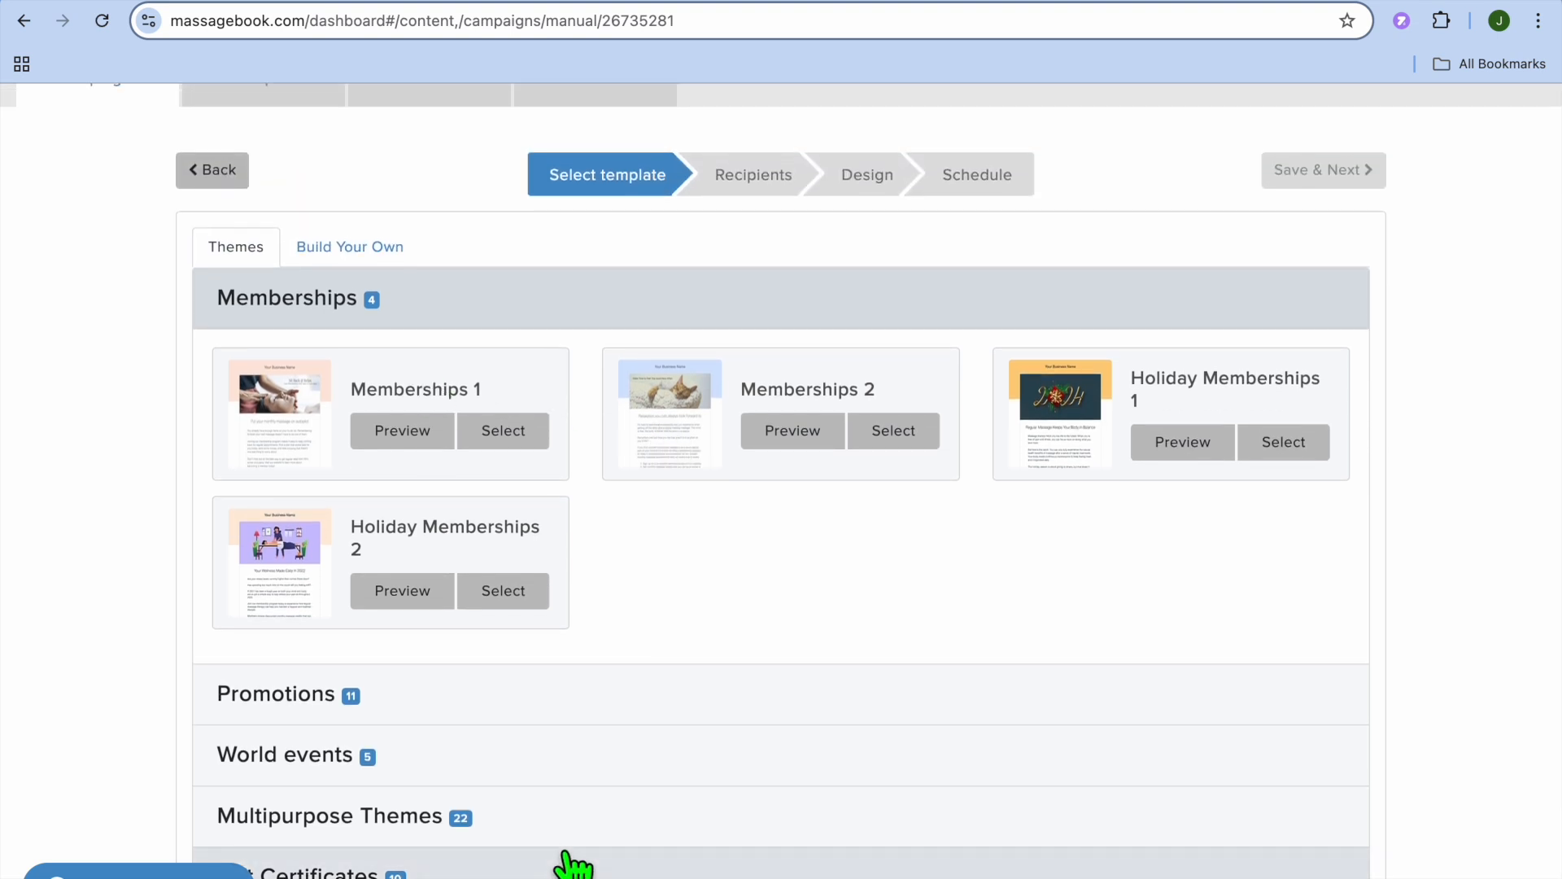
pyautogui.moveTo(600, 535)
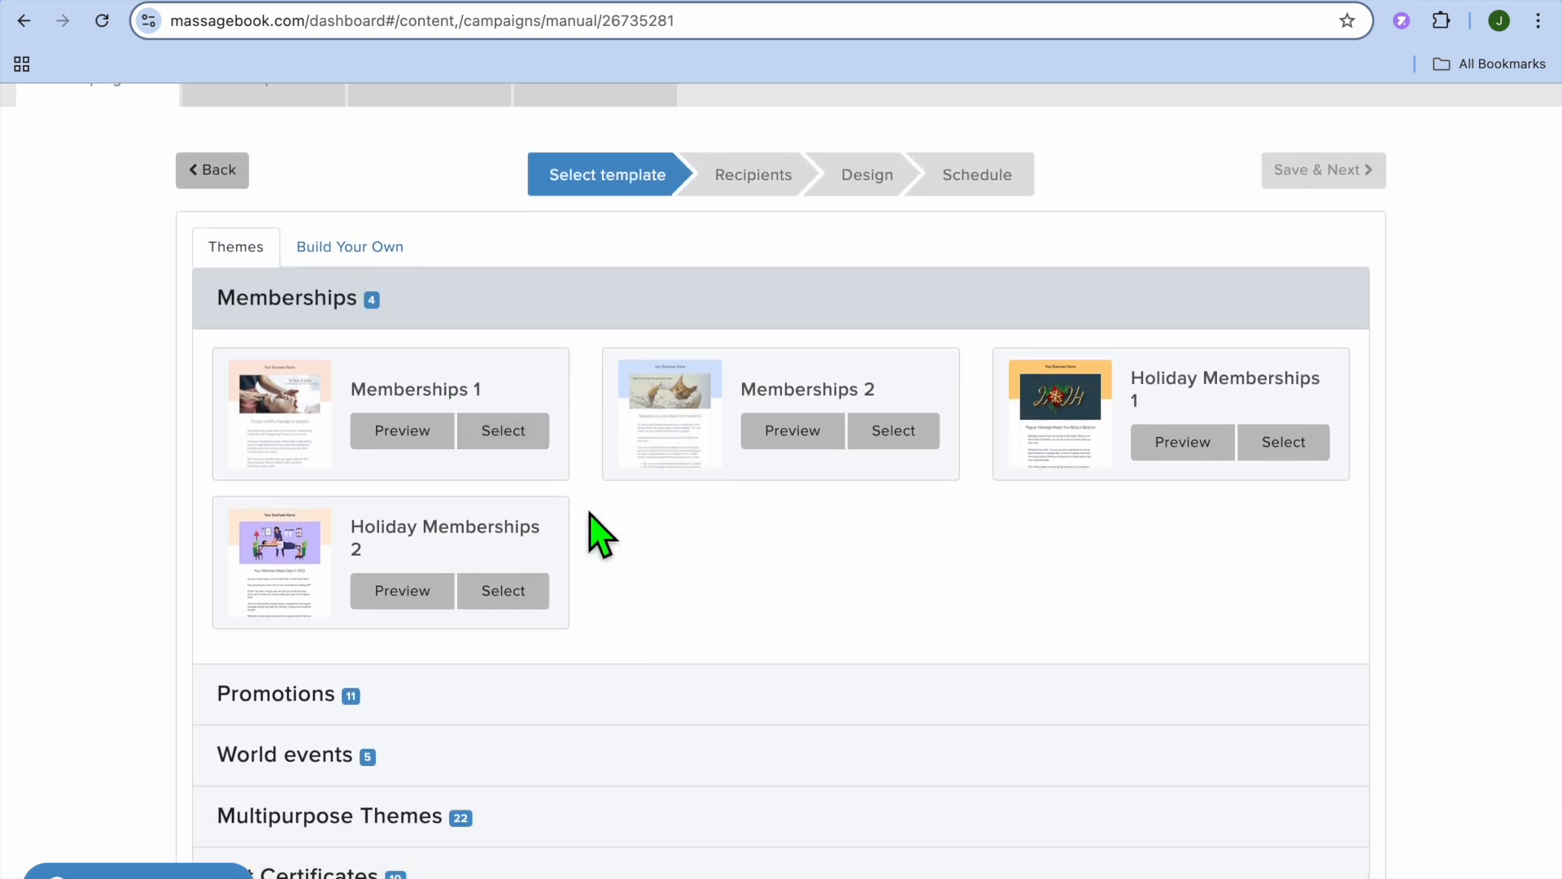
pyautogui.scroll(3)
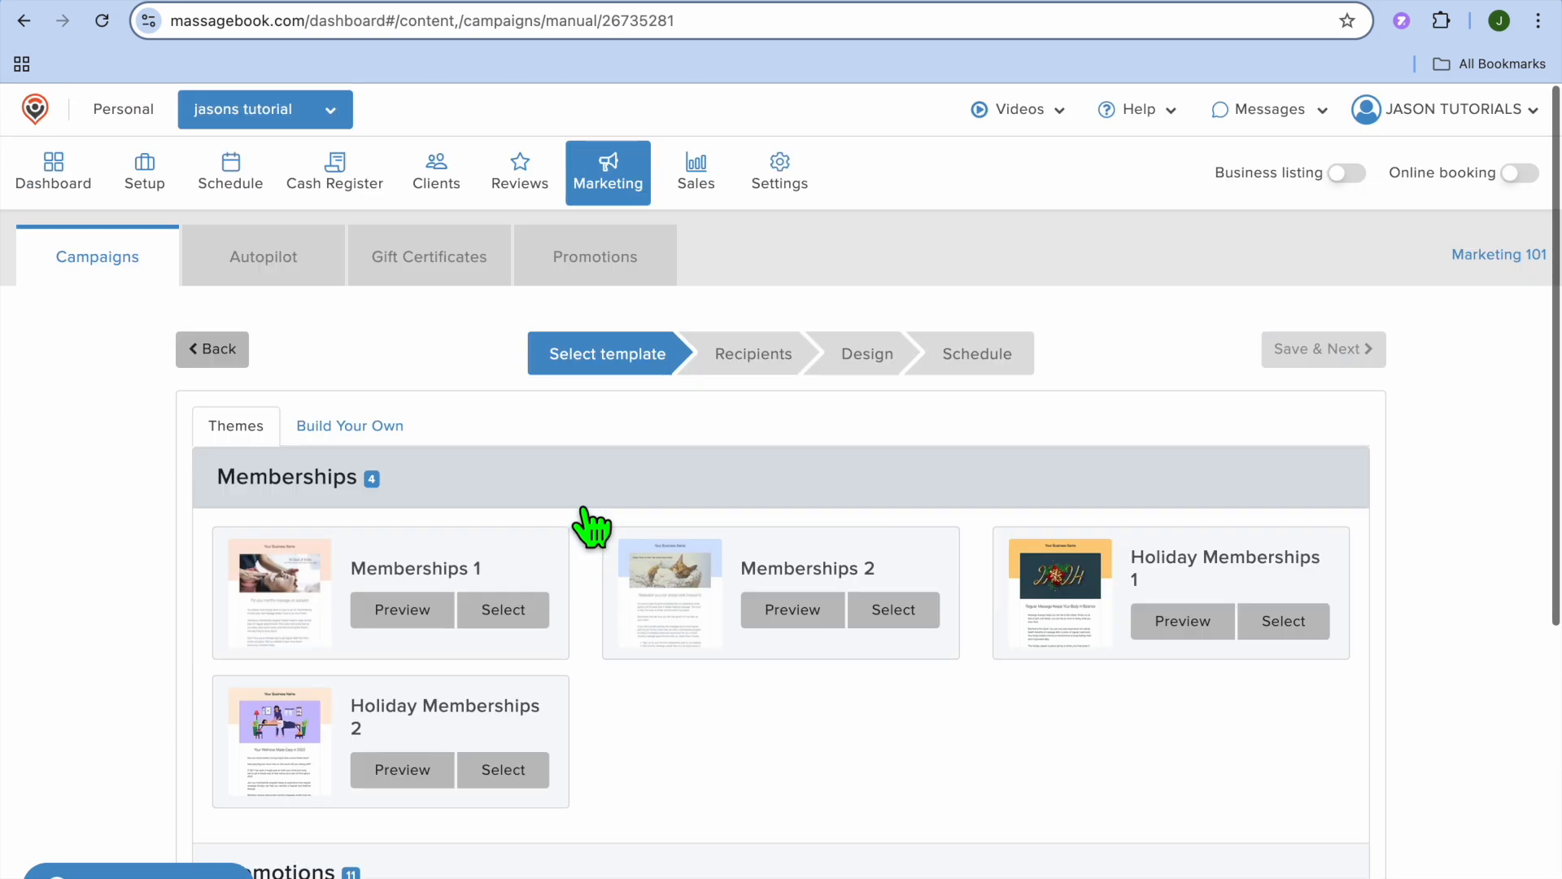
pyautogui.scroll(-3)
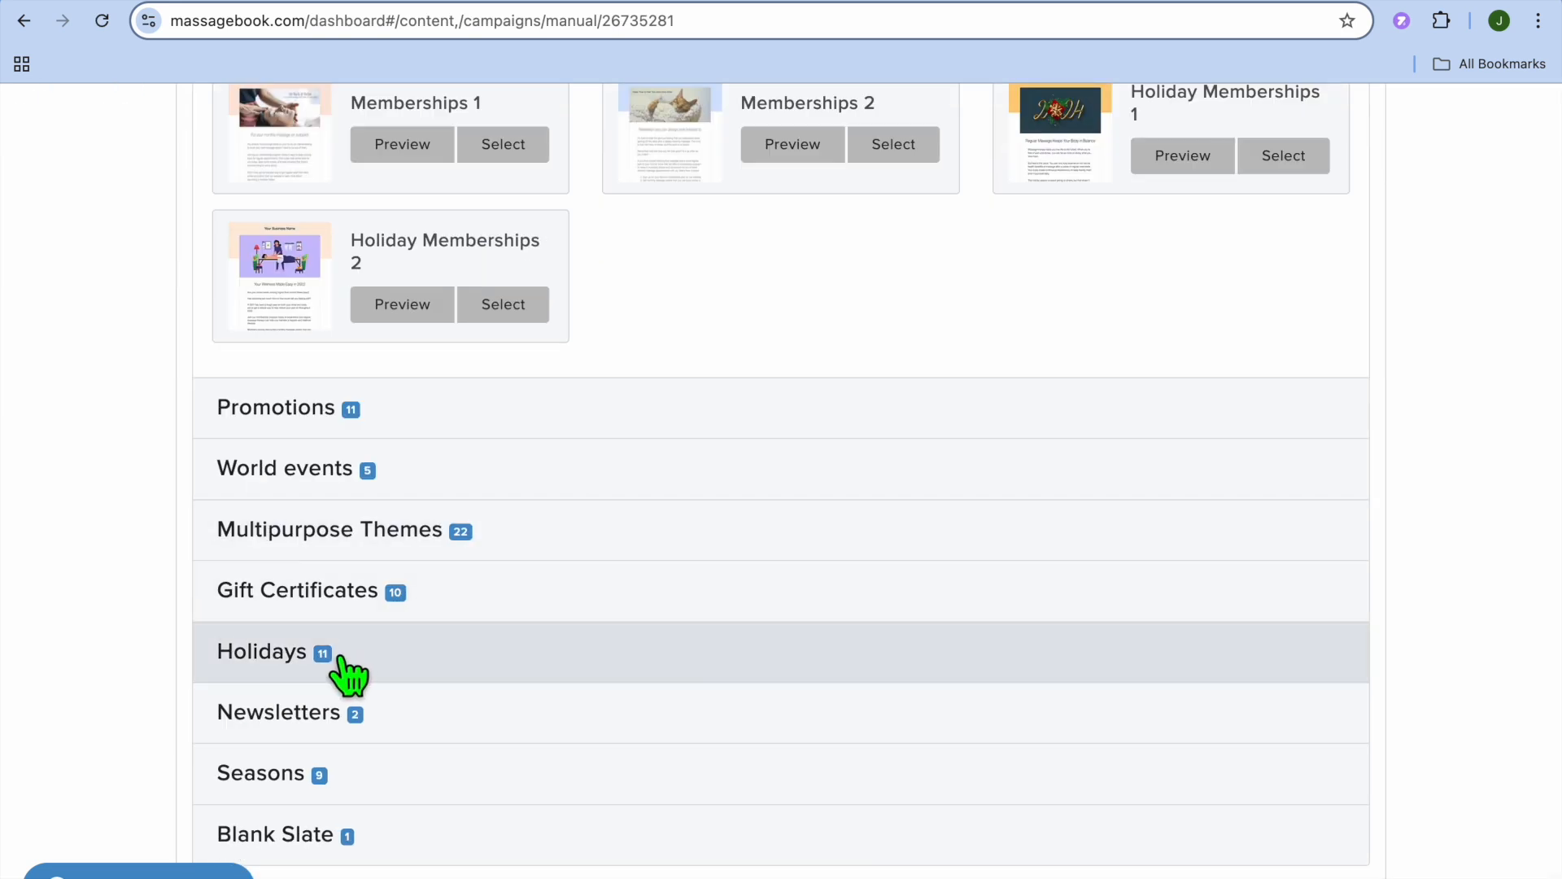
pyautogui.moveTo(329, 722)
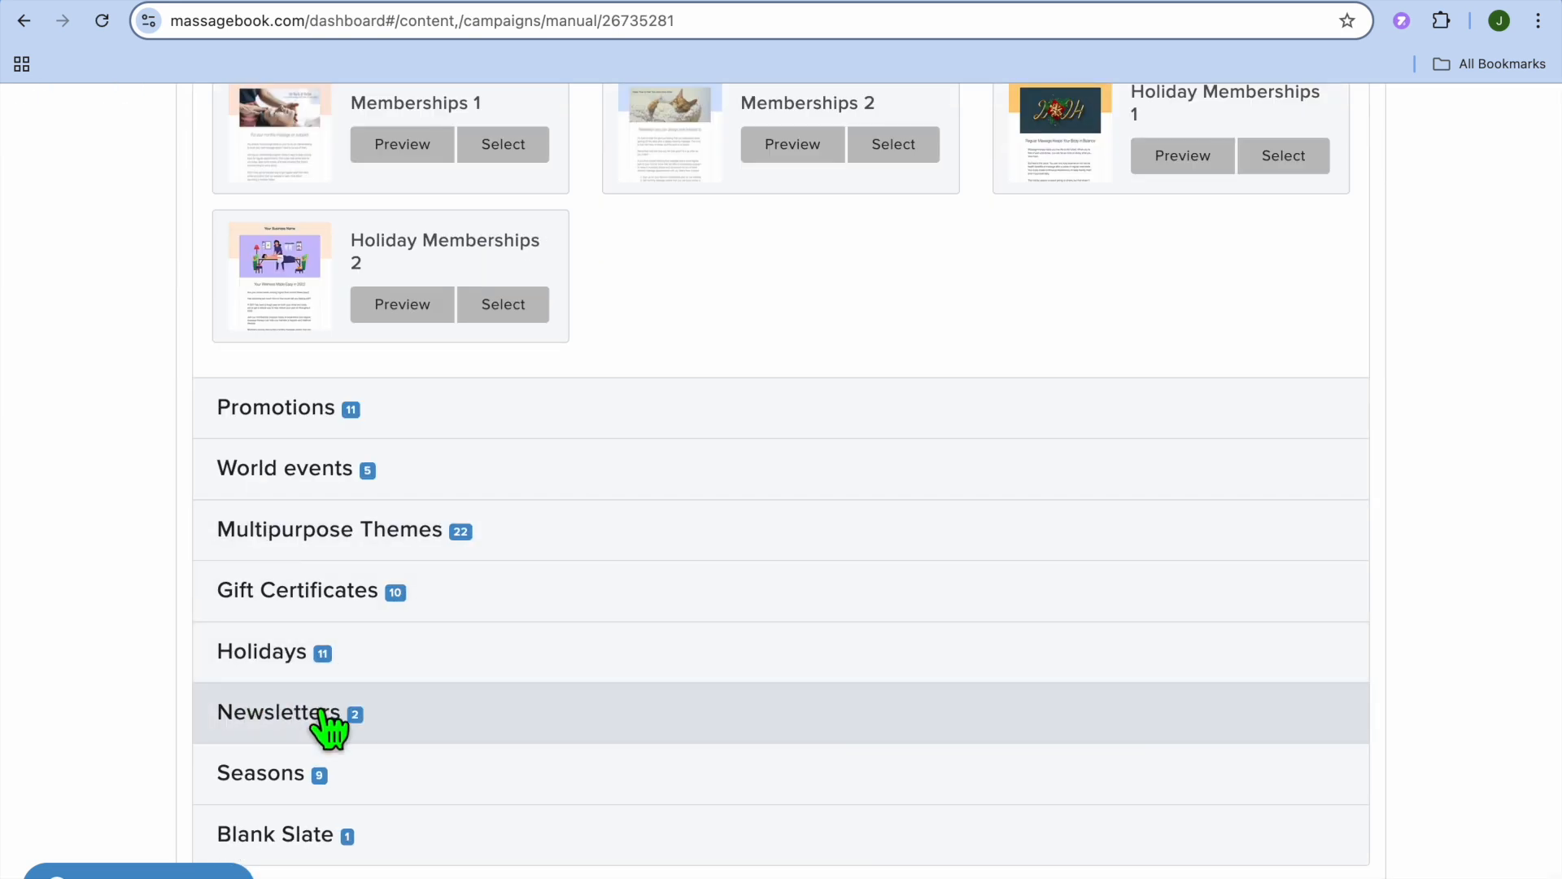
pyautogui.scroll(3)
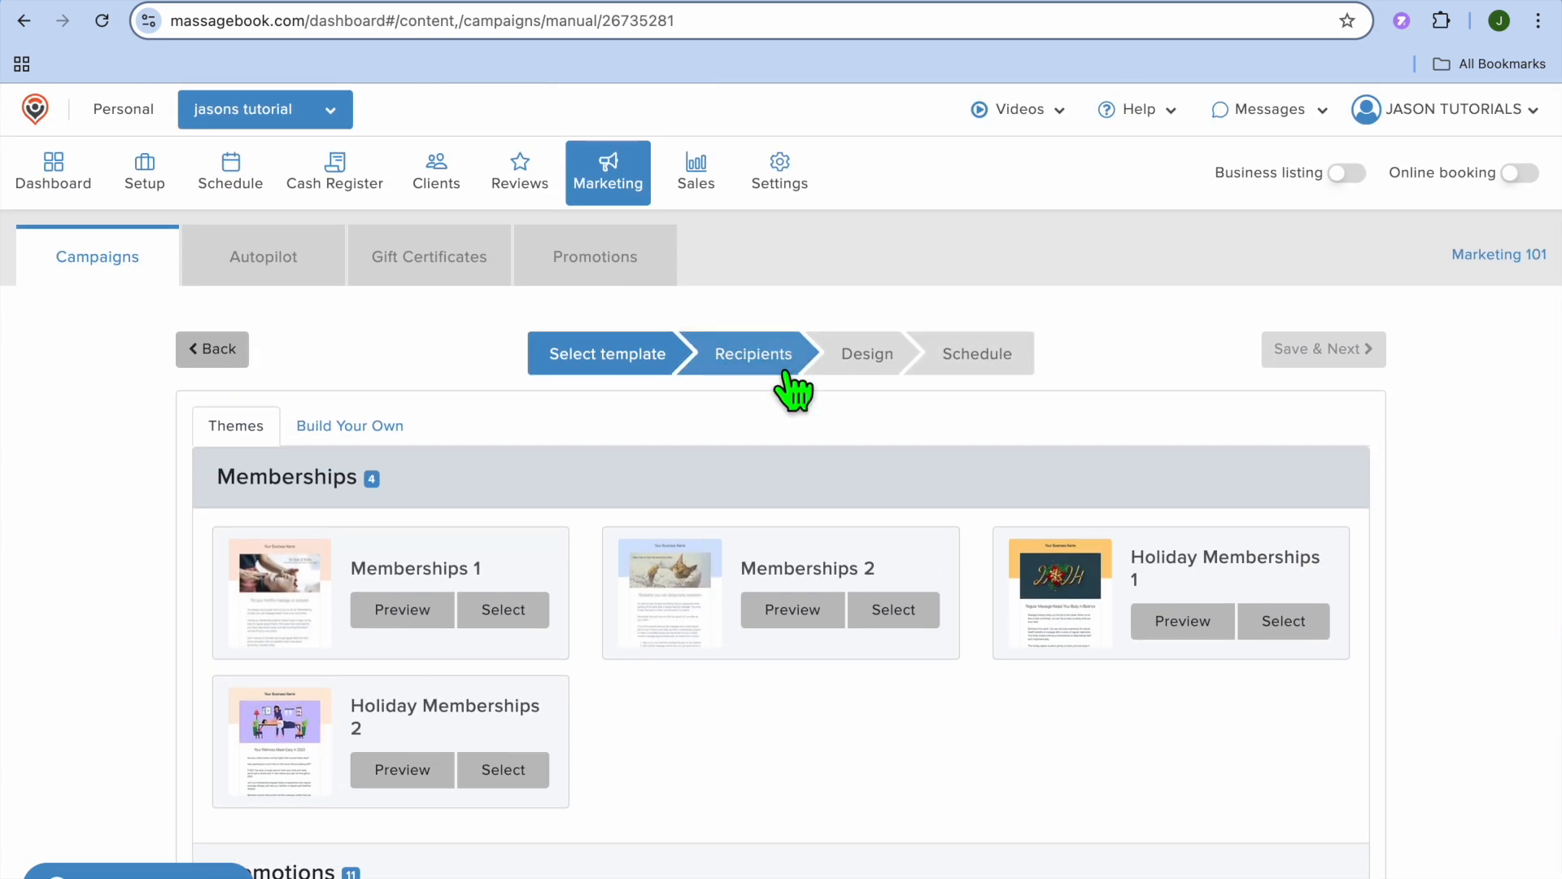
pyautogui.moveTo(762, 279)
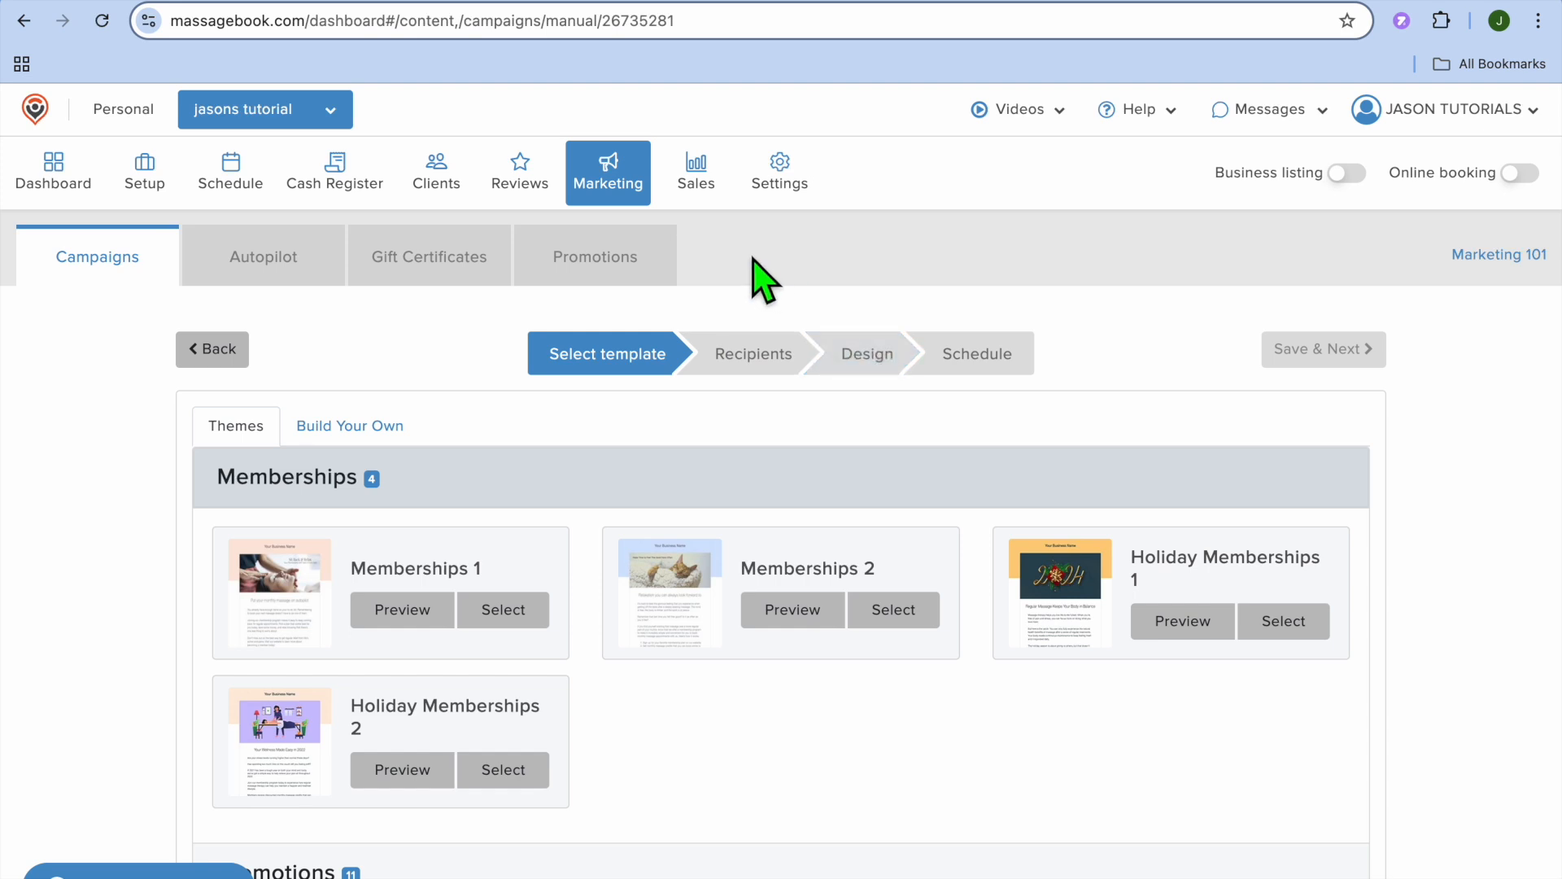
pyautogui.moveTo(780, 172)
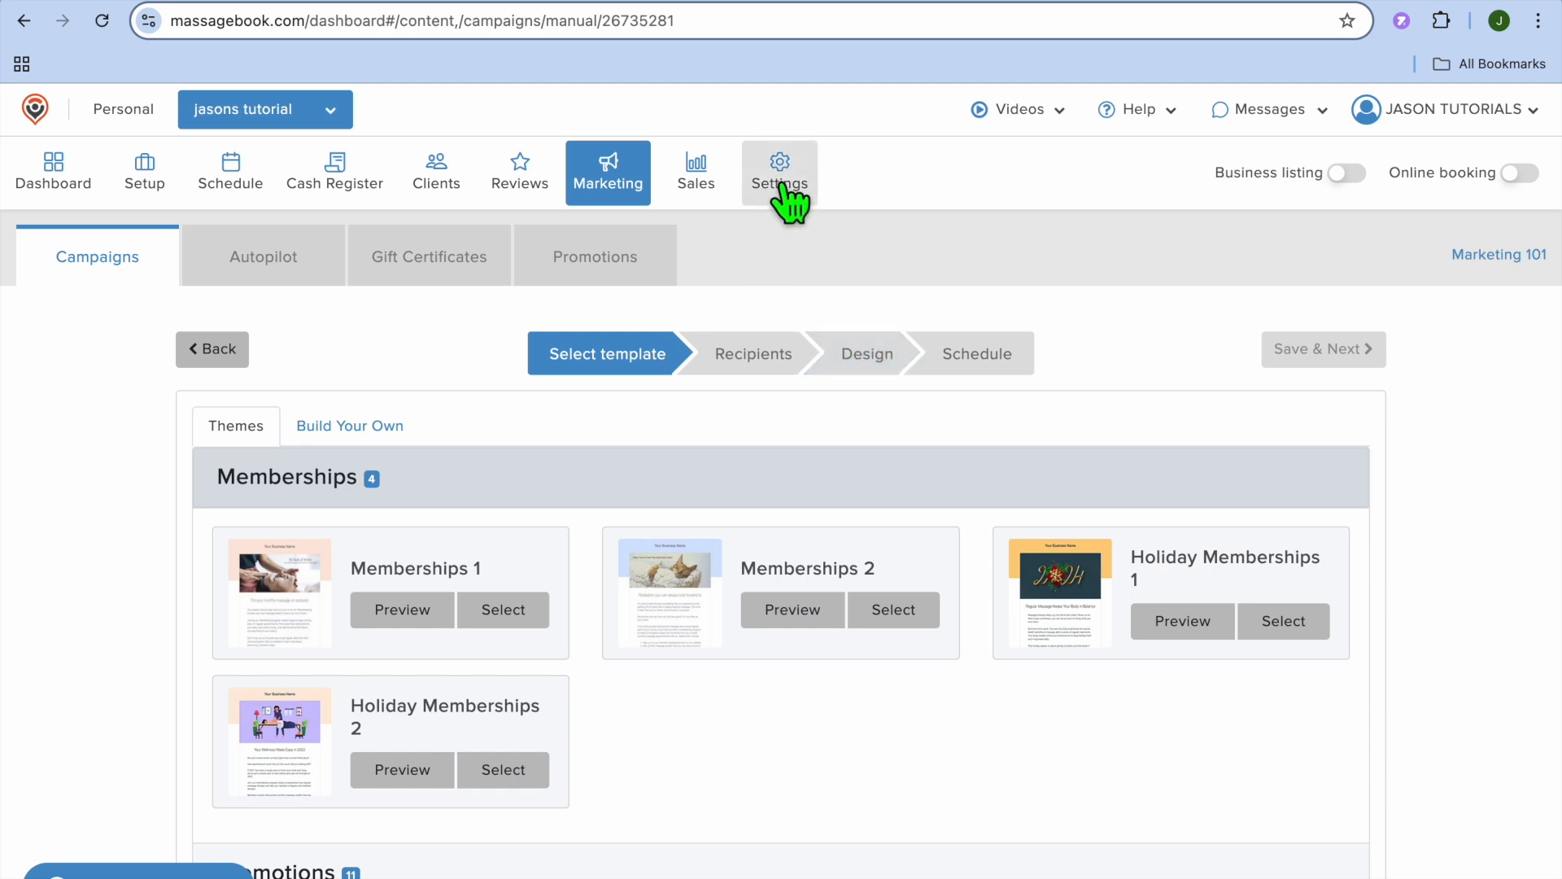
# Show the Settings Availability page and the Monday add-recurring-availability tip
pyautogui.click(779, 169)
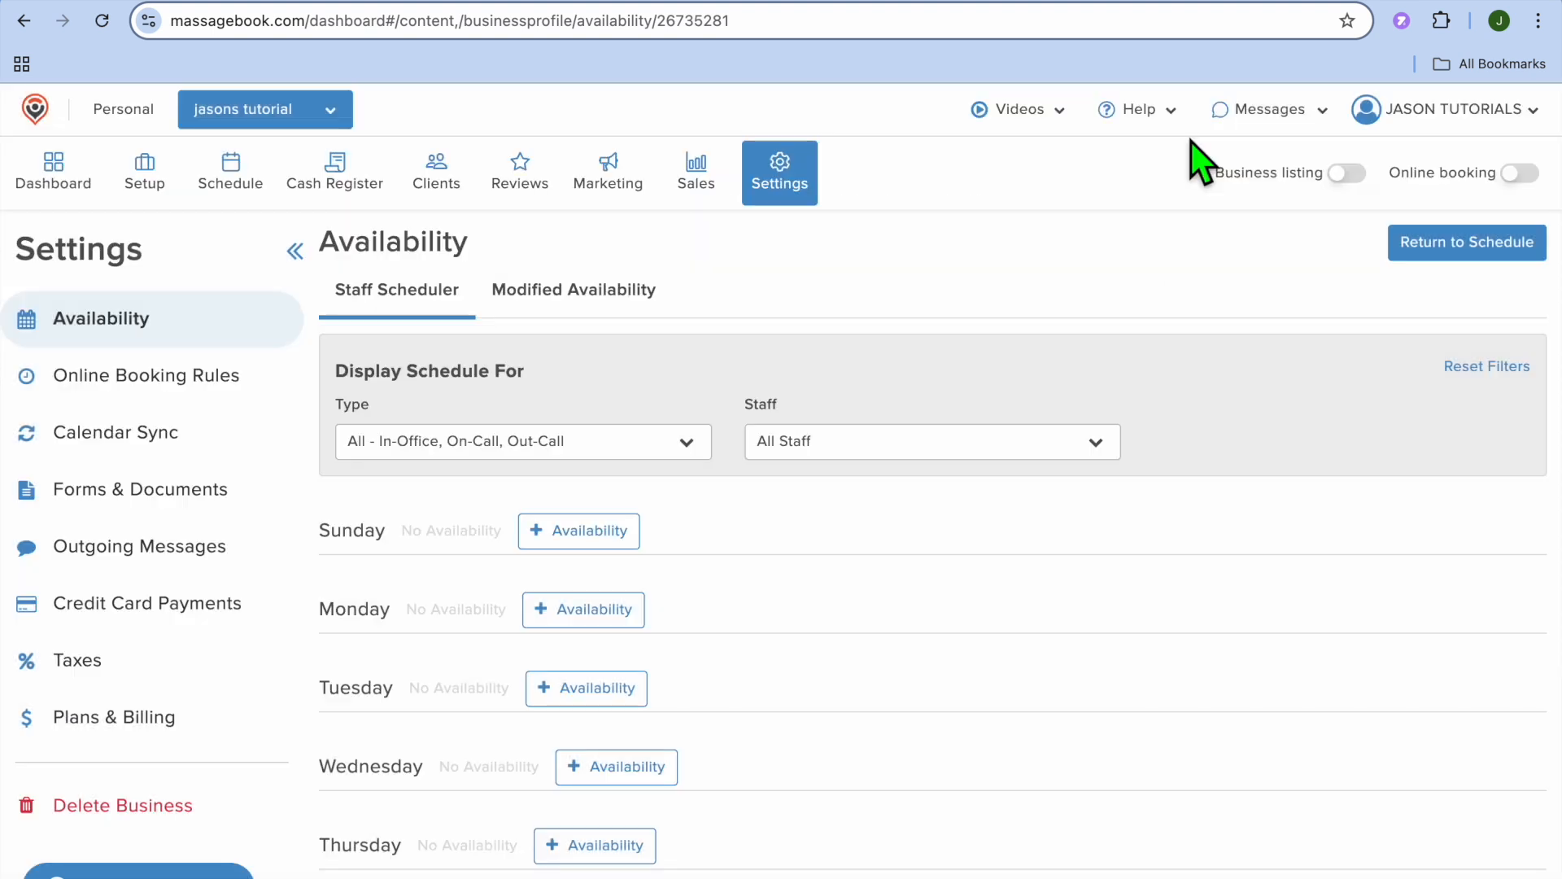
pyautogui.click(582, 609)
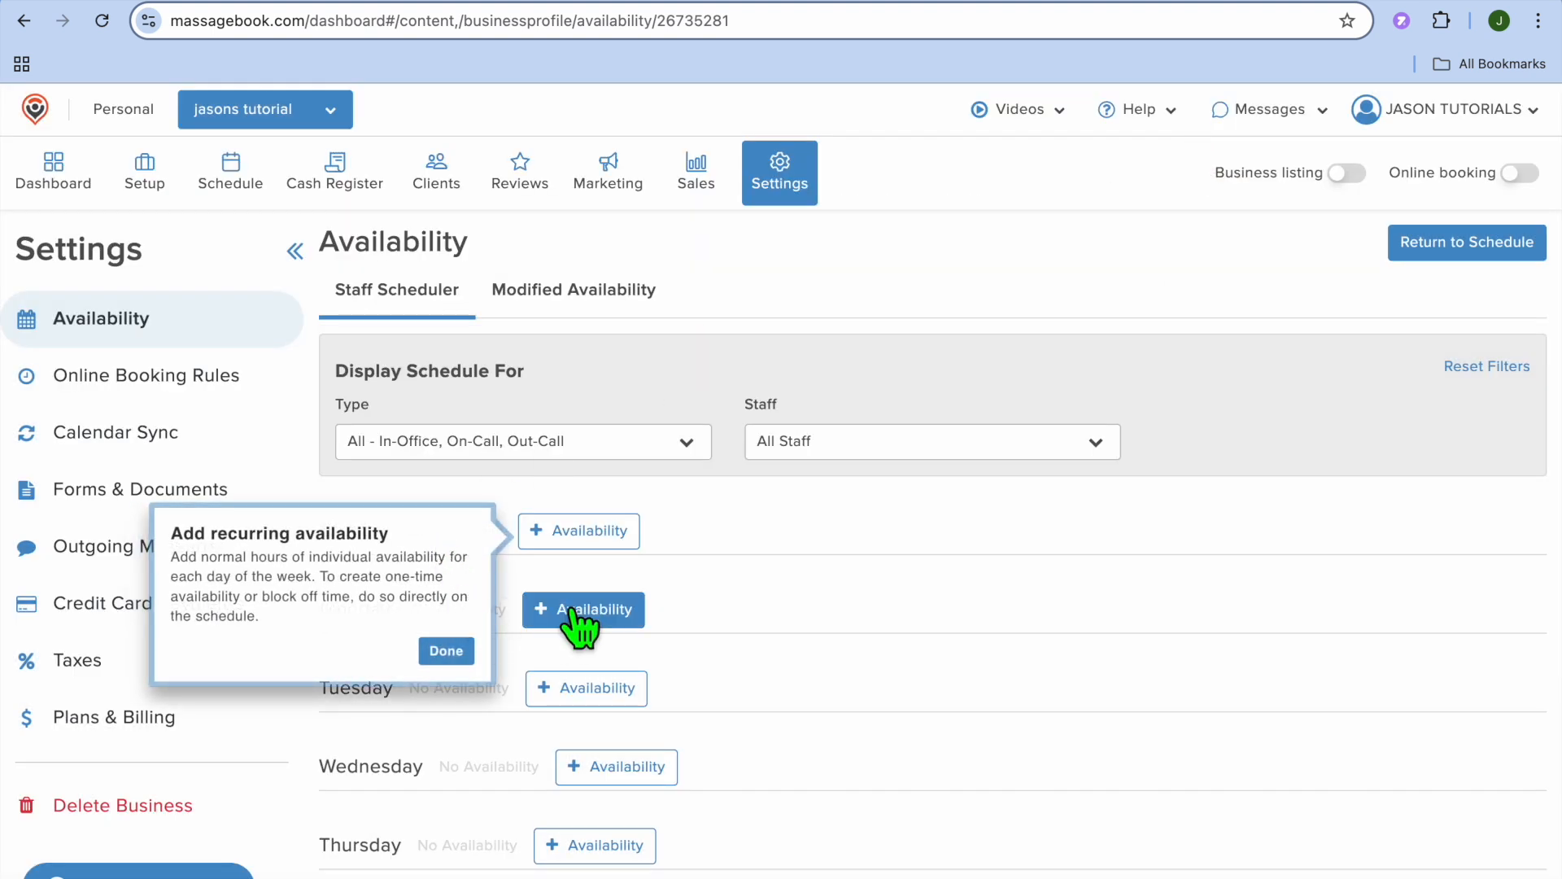
pyautogui.moveTo(1121, 299)
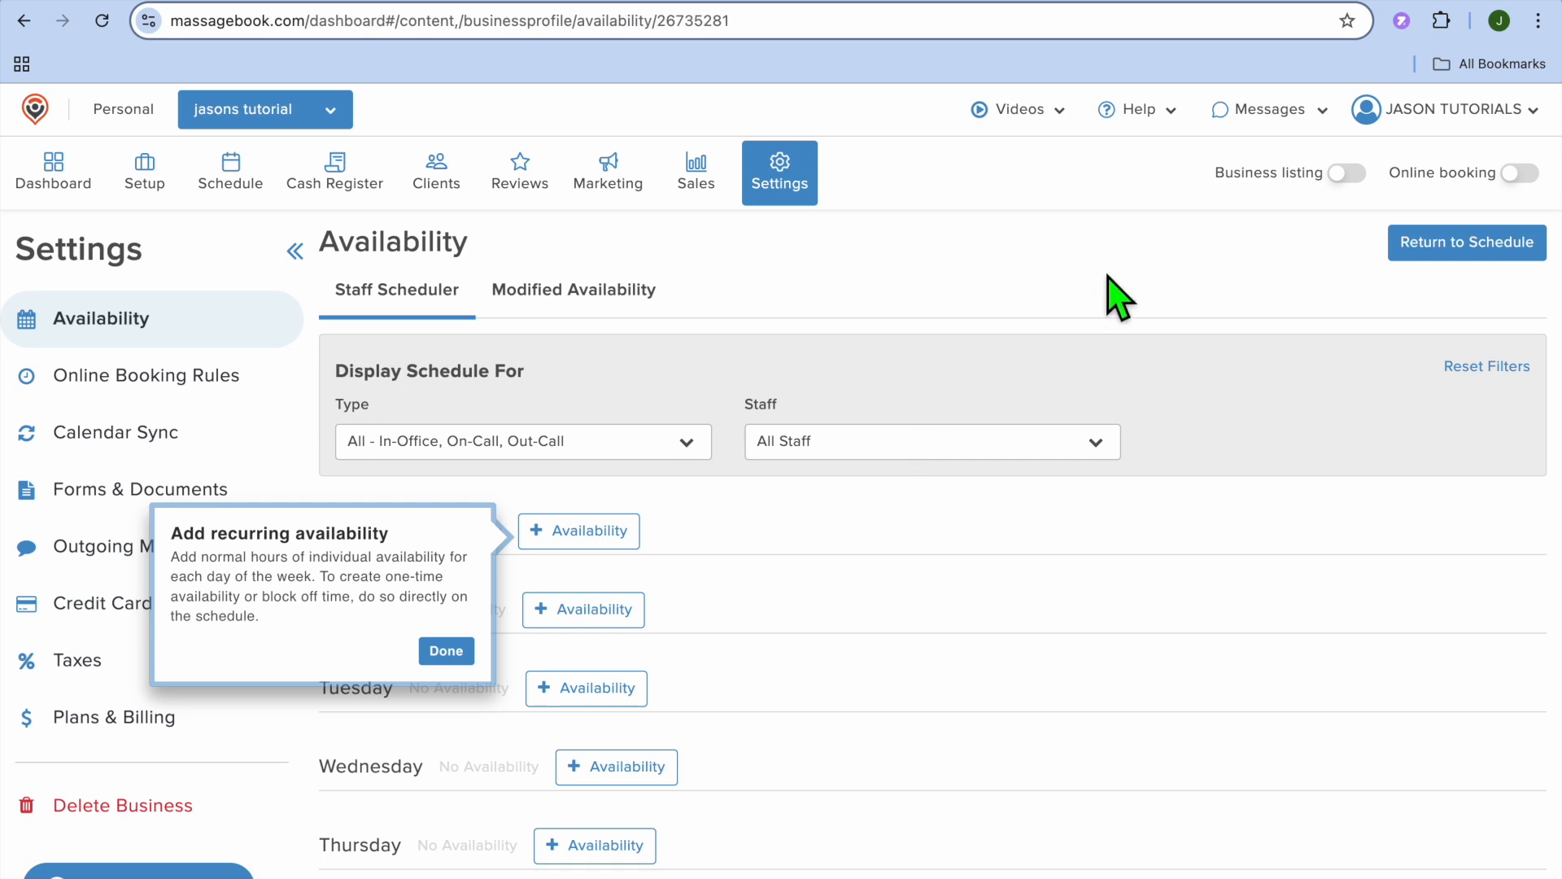